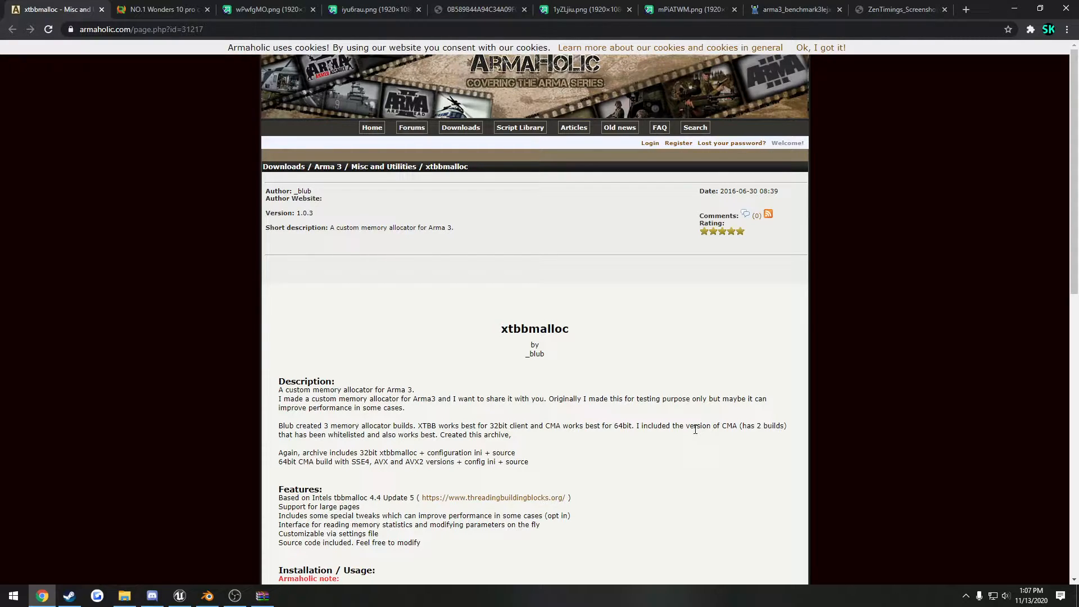
mouse_move(548, 267)
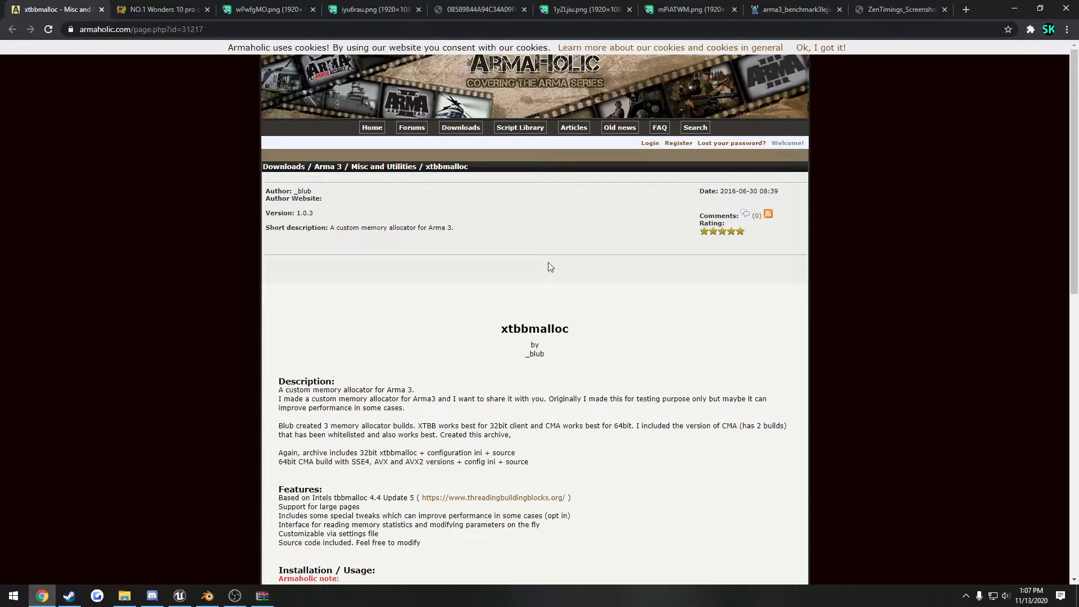
mouse_move(536, 347)
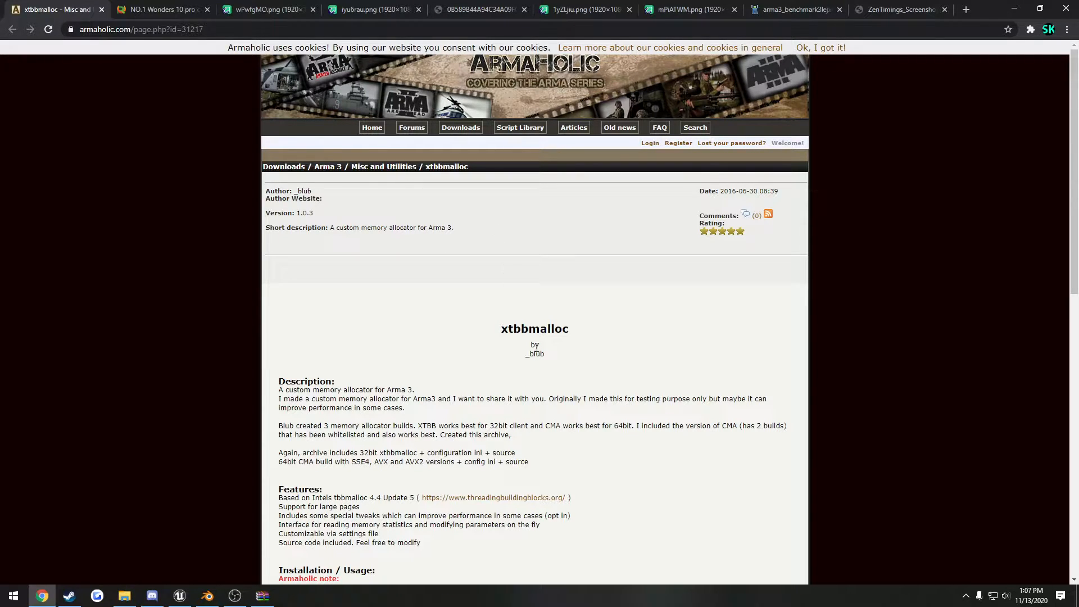
Switch from the xtbbmalloc page to the URCDKeys Windows 10 Pro CD key sale page (USD 12.50).
double_click(535, 328)
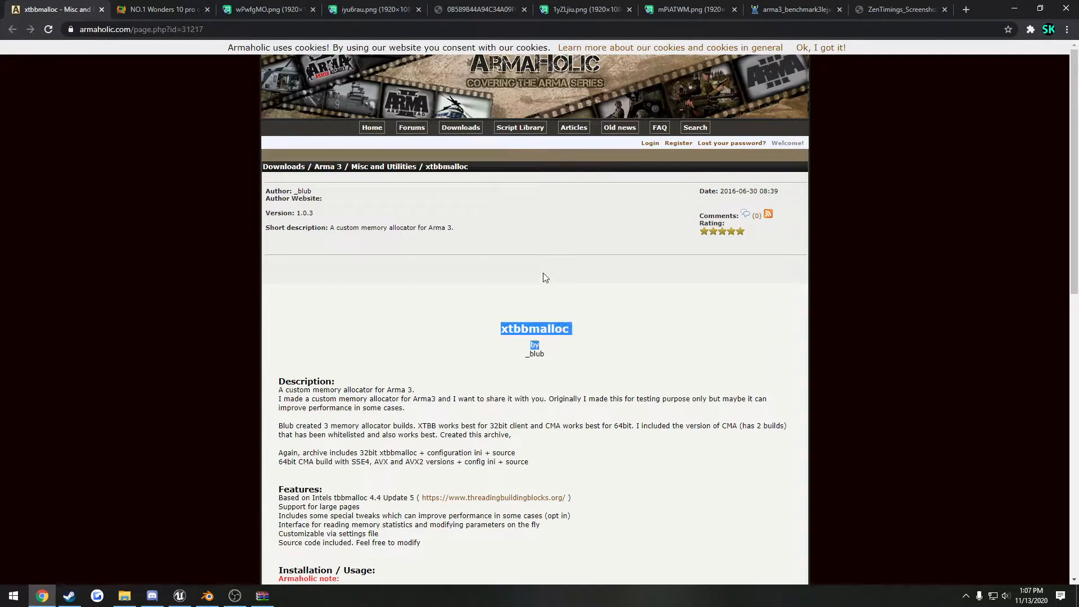
left_click(535, 289)
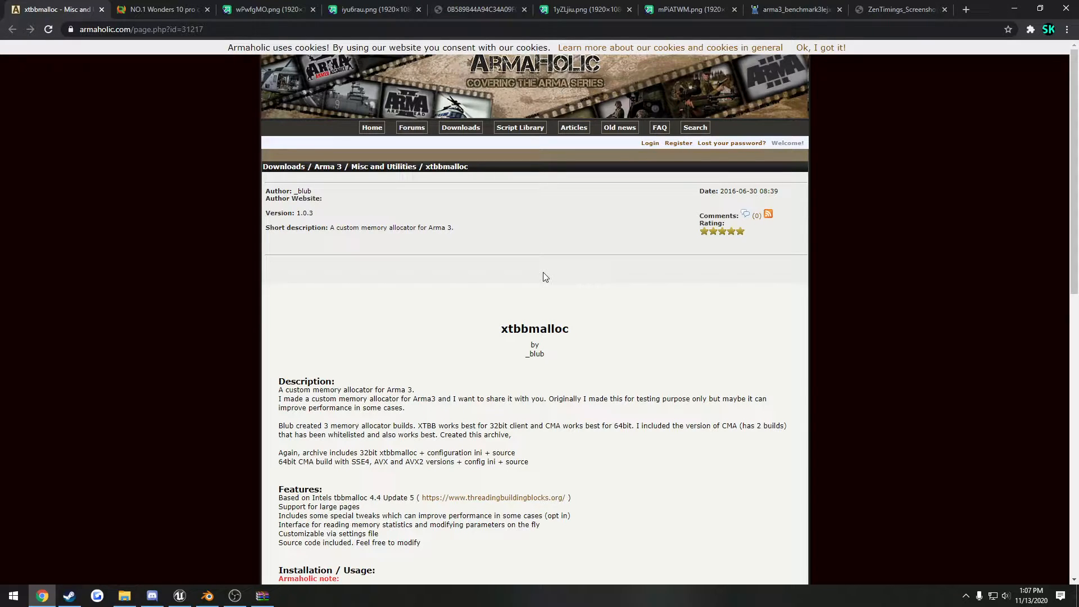
mouse_move(472, 236)
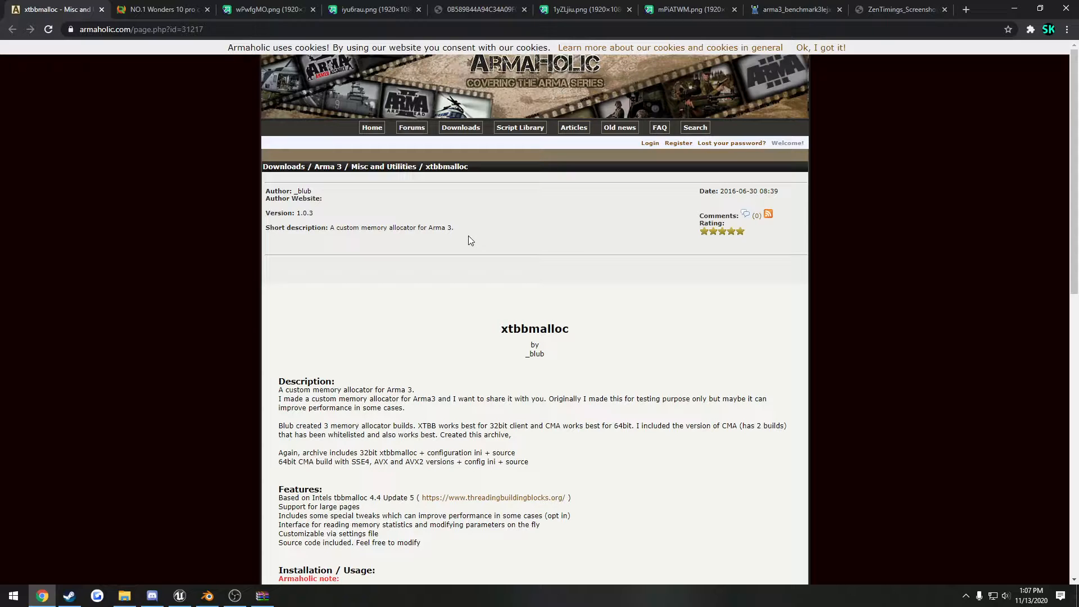
mouse_move(479, 235)
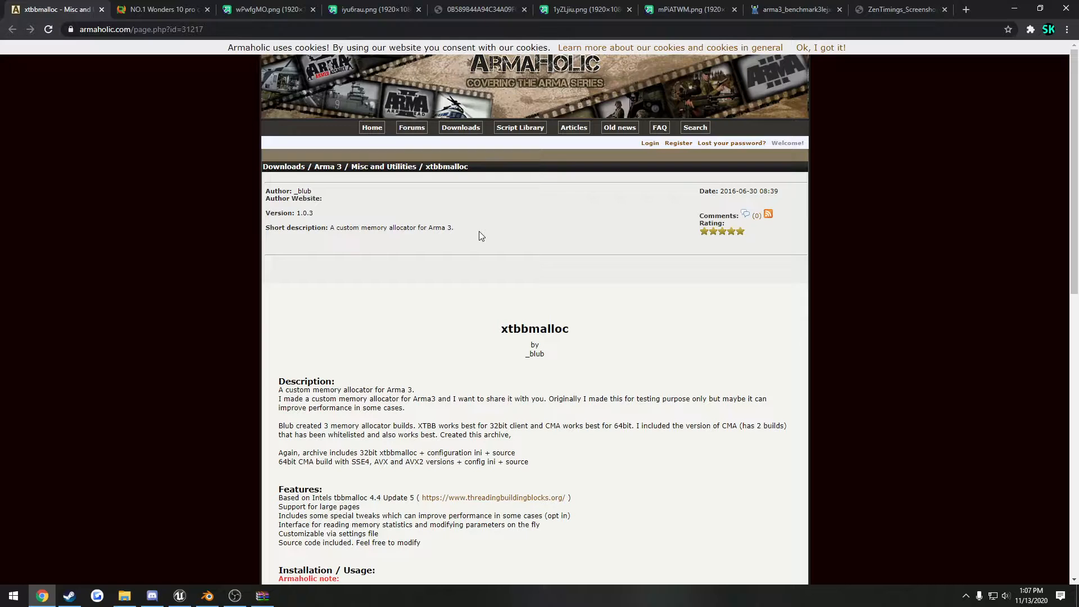
mouse_move(259, 128)
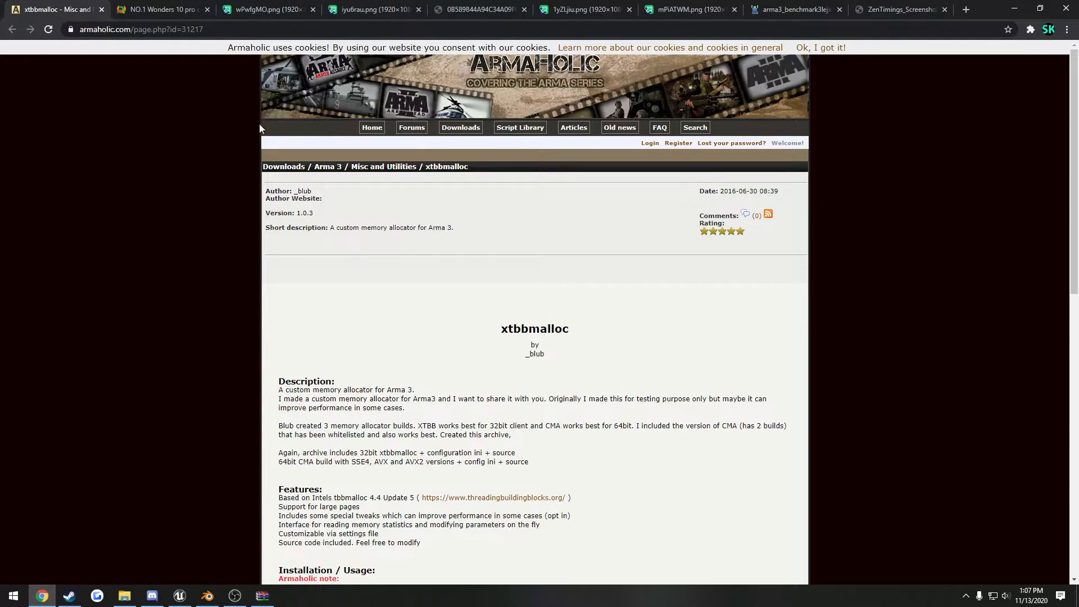
left_click(161, 9)
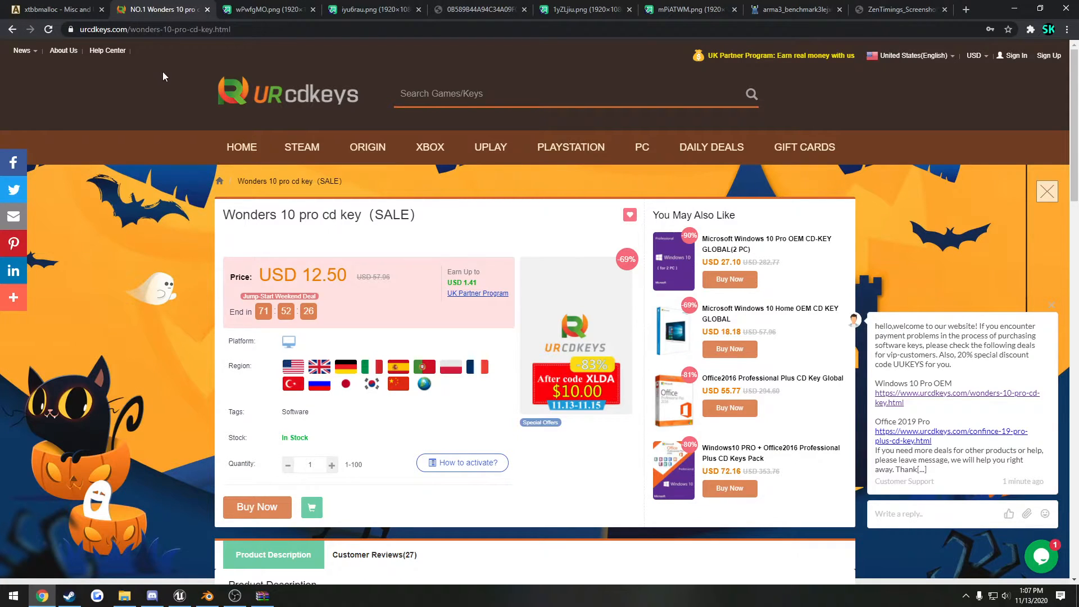
mouse_move(236, 230)
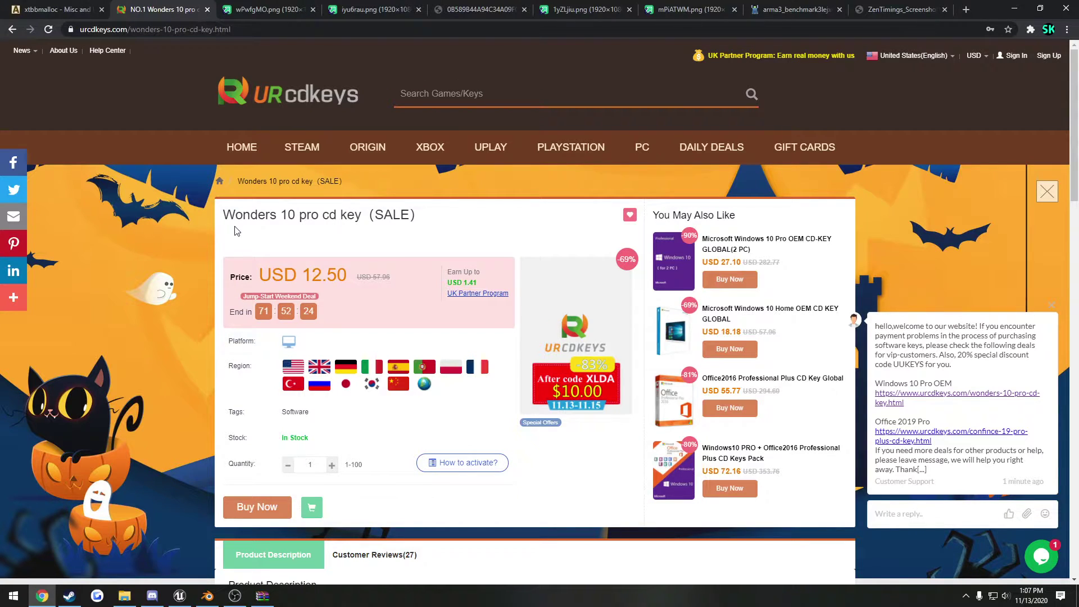
triple_click(310, 214)
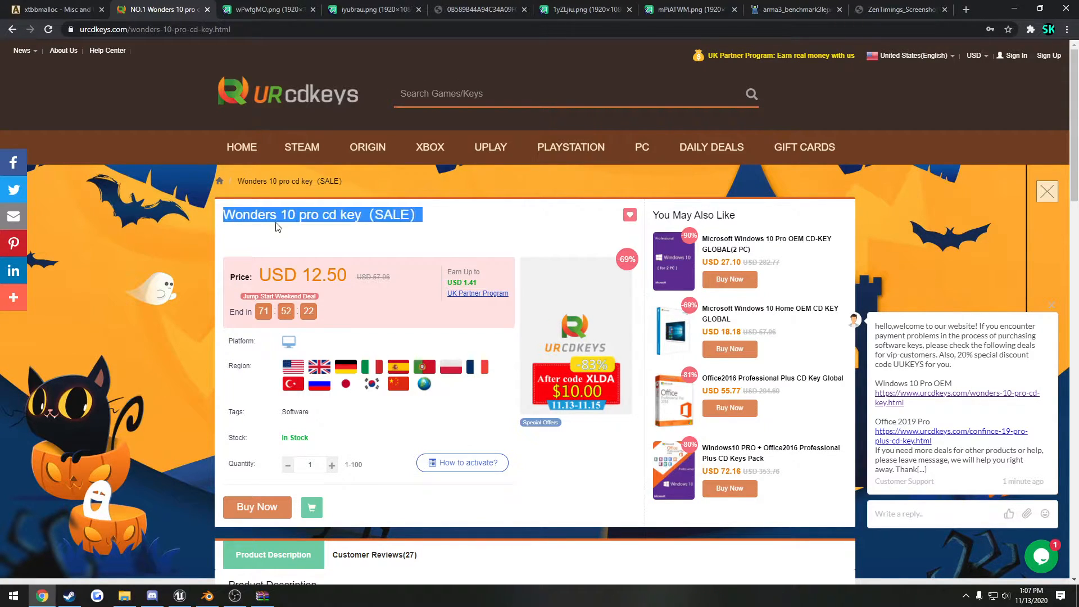
double_click(249, 214)
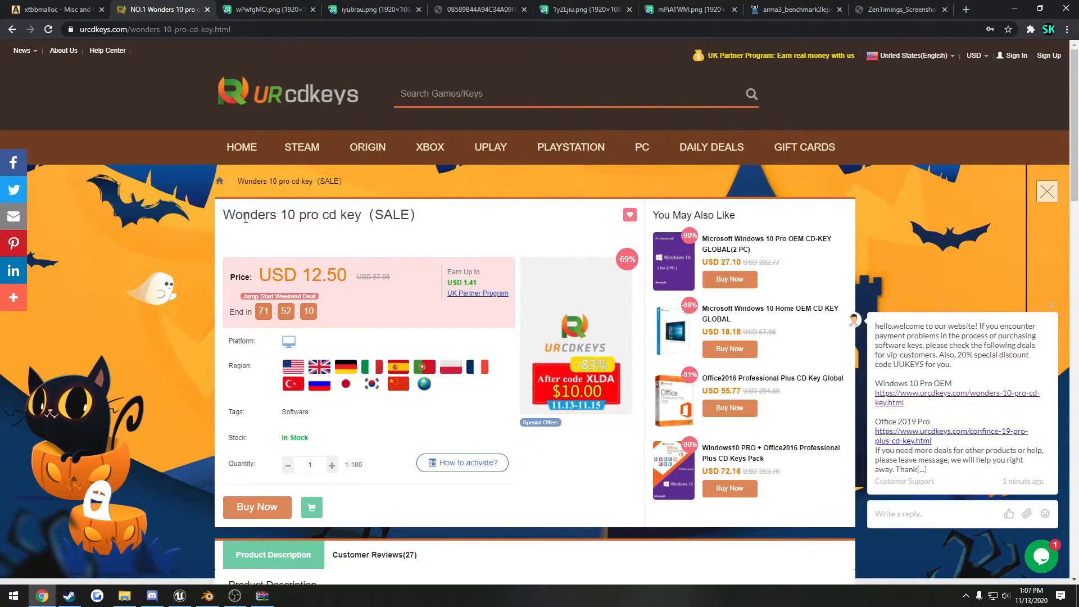
mouse_move(280, 243)
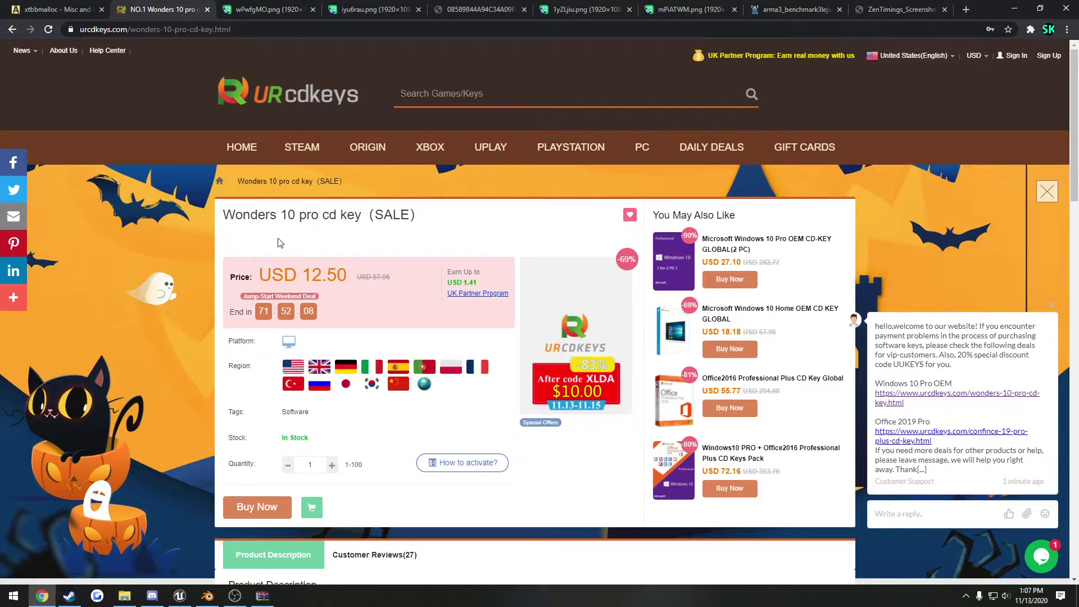
mouse_move(247, 221)
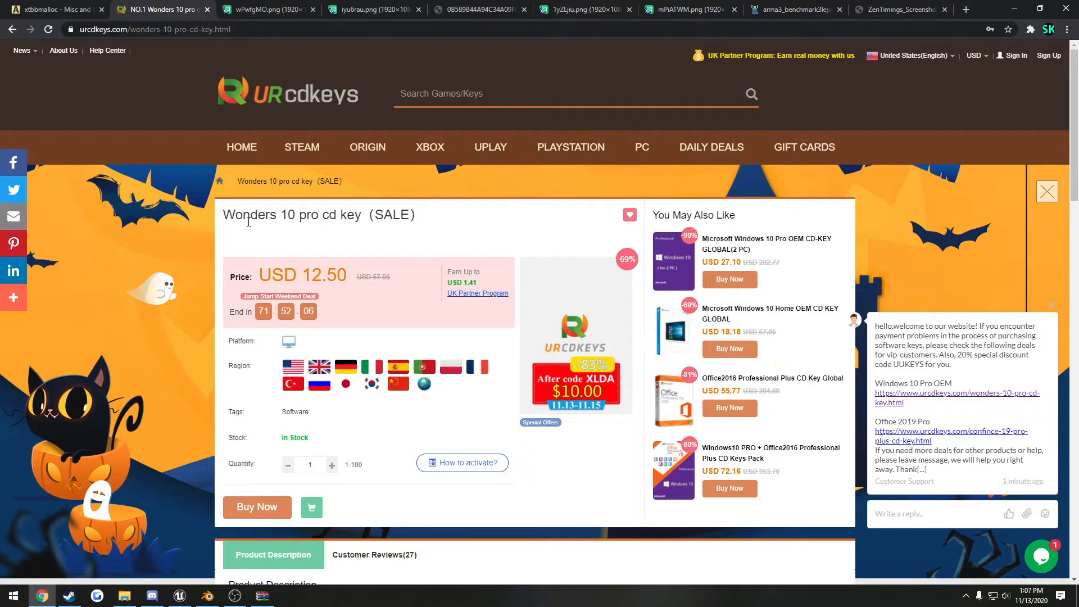
mouse_move(440, 236)
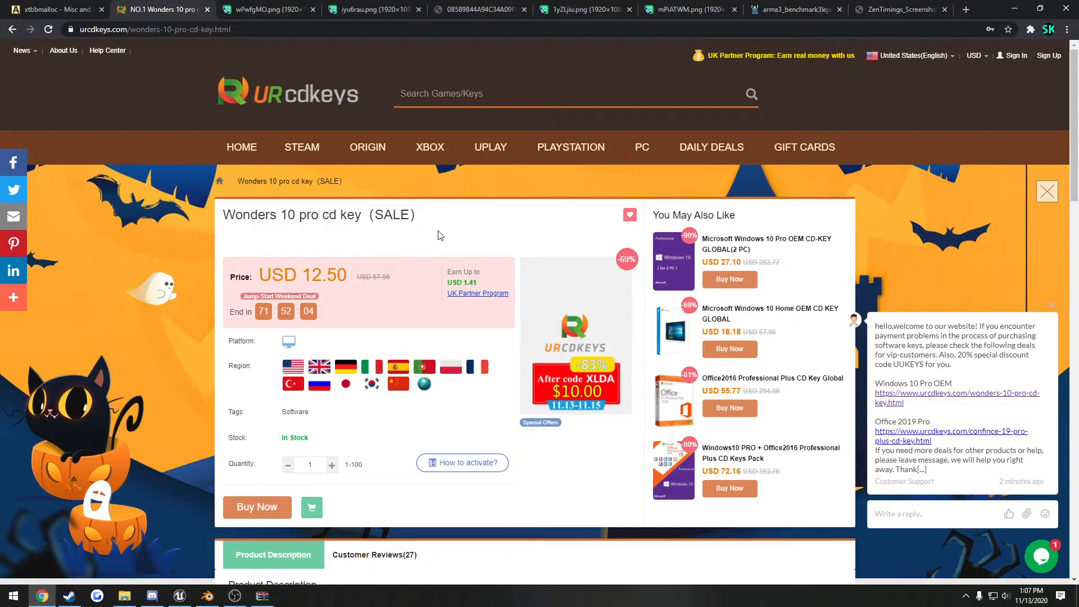
mouse_move(207, 10)
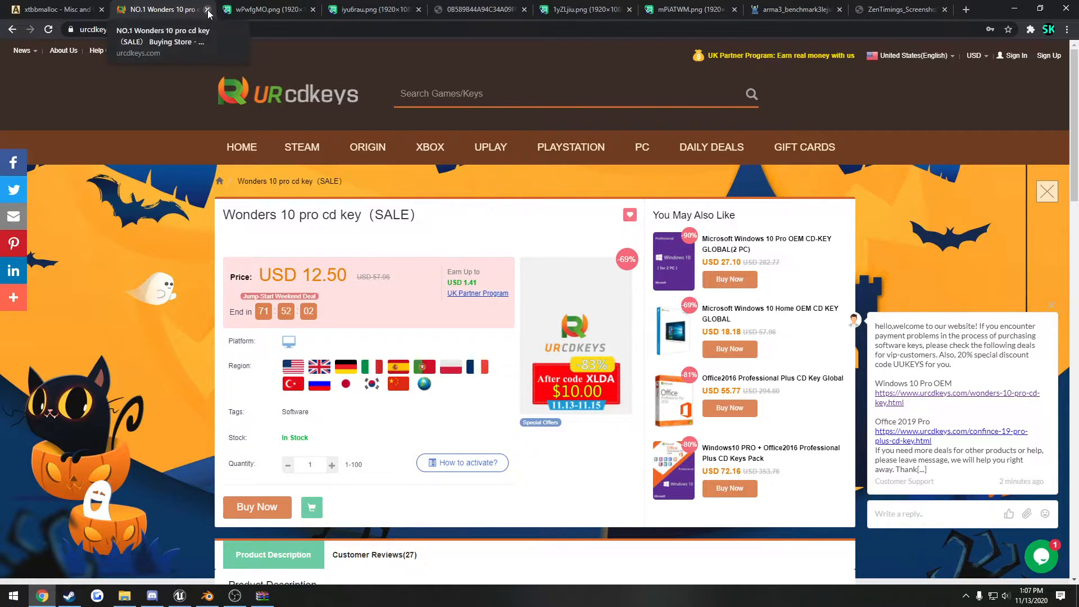
Close the CD key sale page and scroll Armaholic down to the xtbbmalloc download section.
left_click(204, 10)
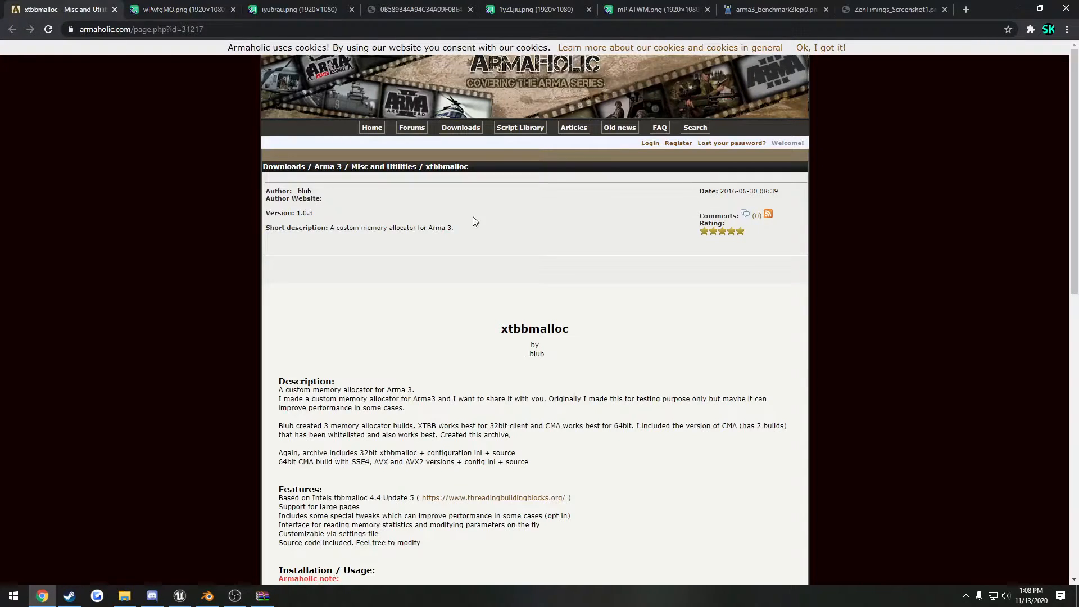
mouse_move(489, 221)
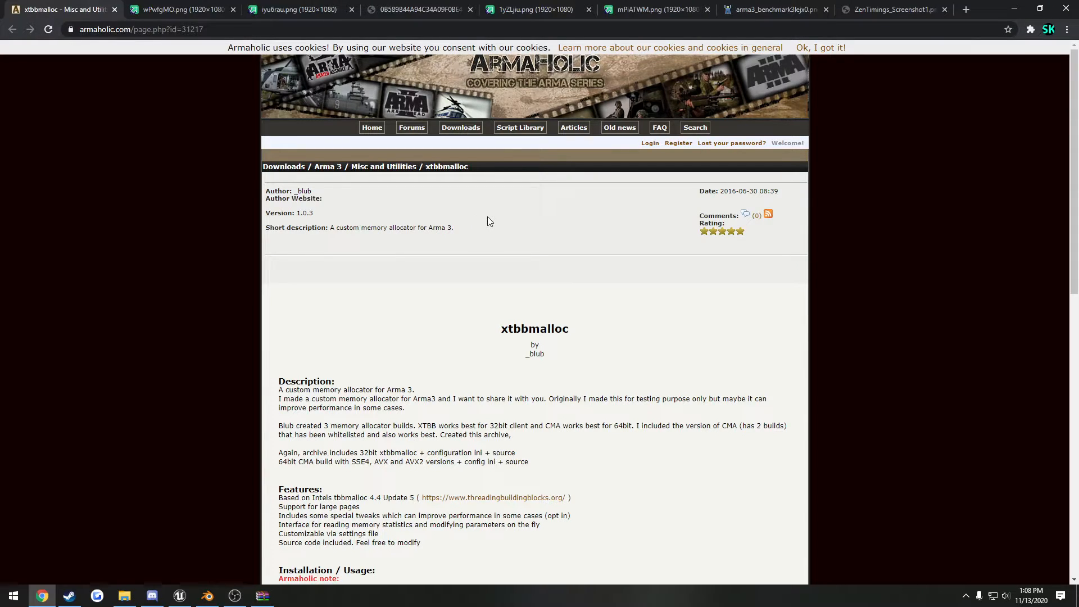
mouse_move(420, 268)
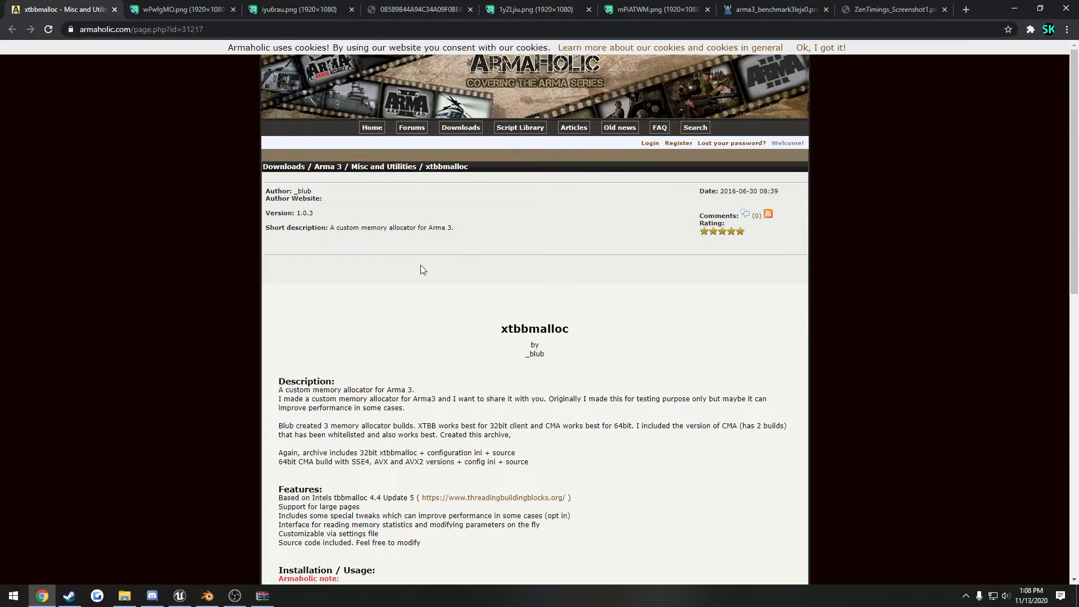
mouse_move(393, 321)
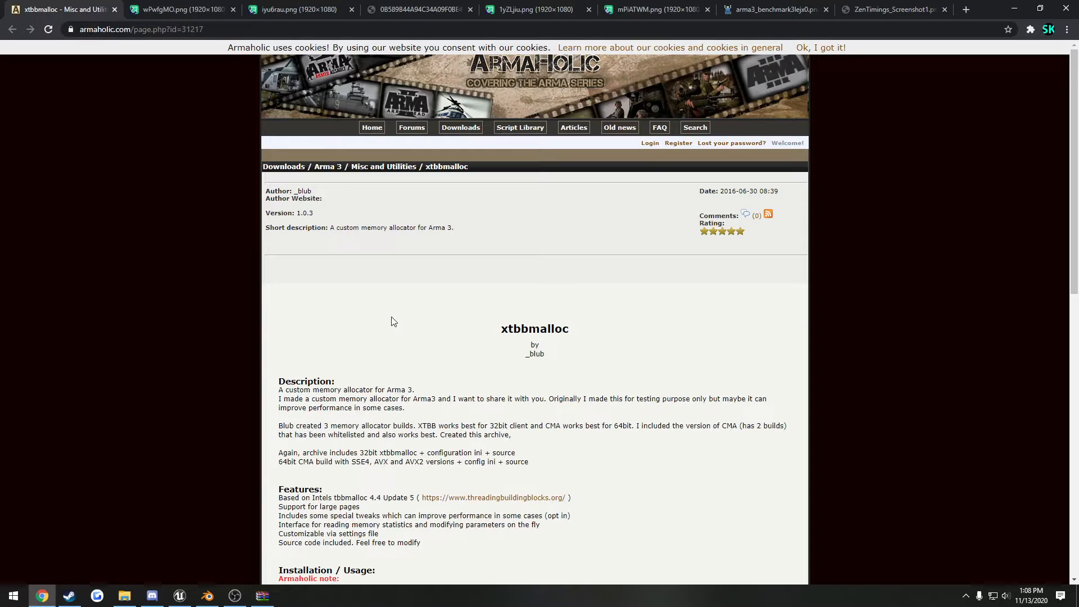
mouse_move(452, 215)
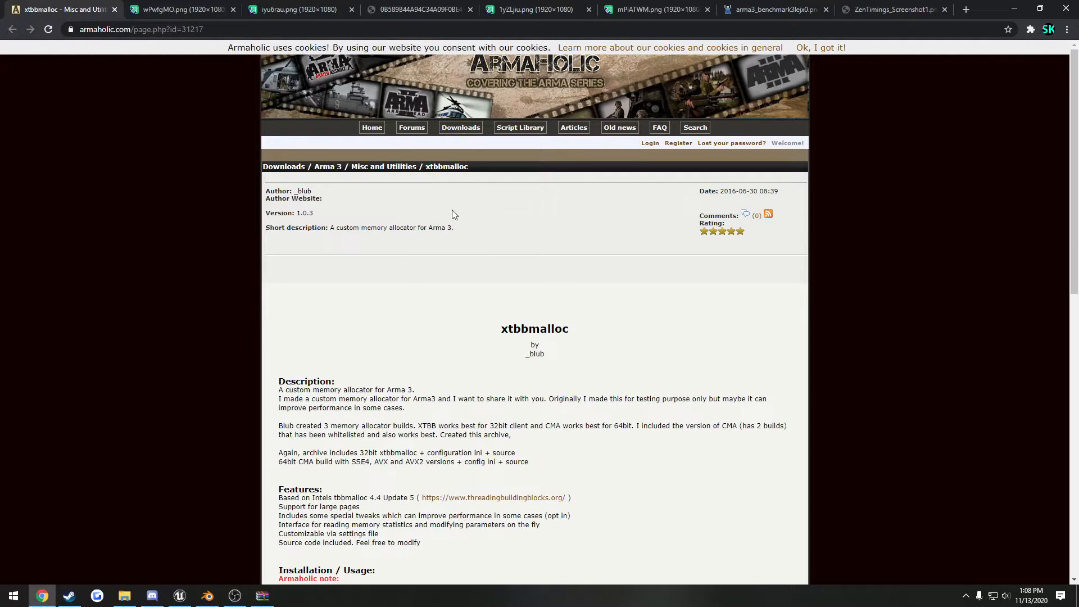
mouse_move(433, 205)
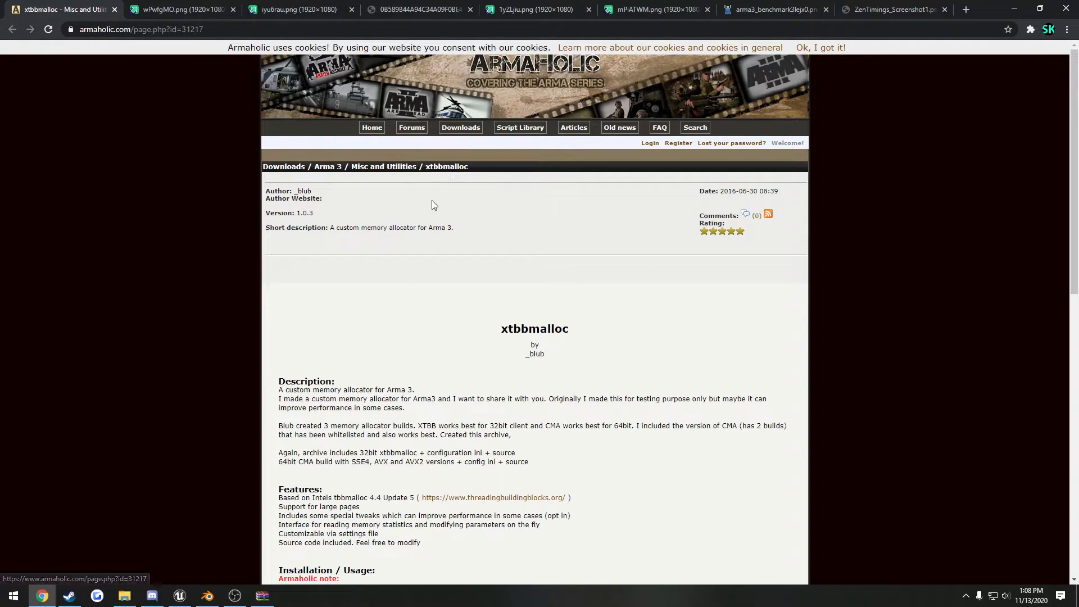
scroll("down", 3)
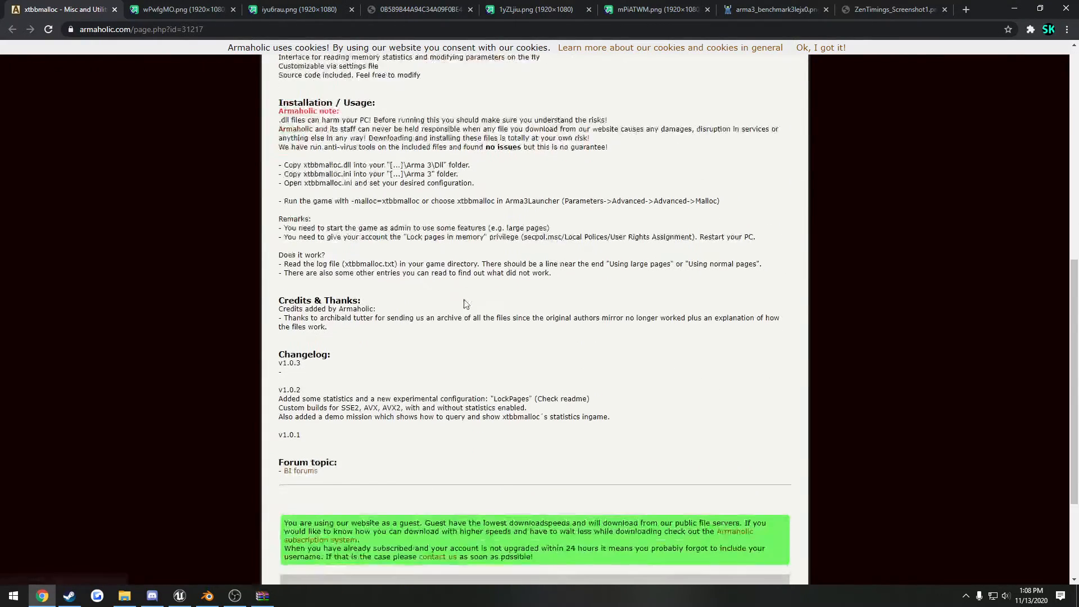
scroll("down", 3)
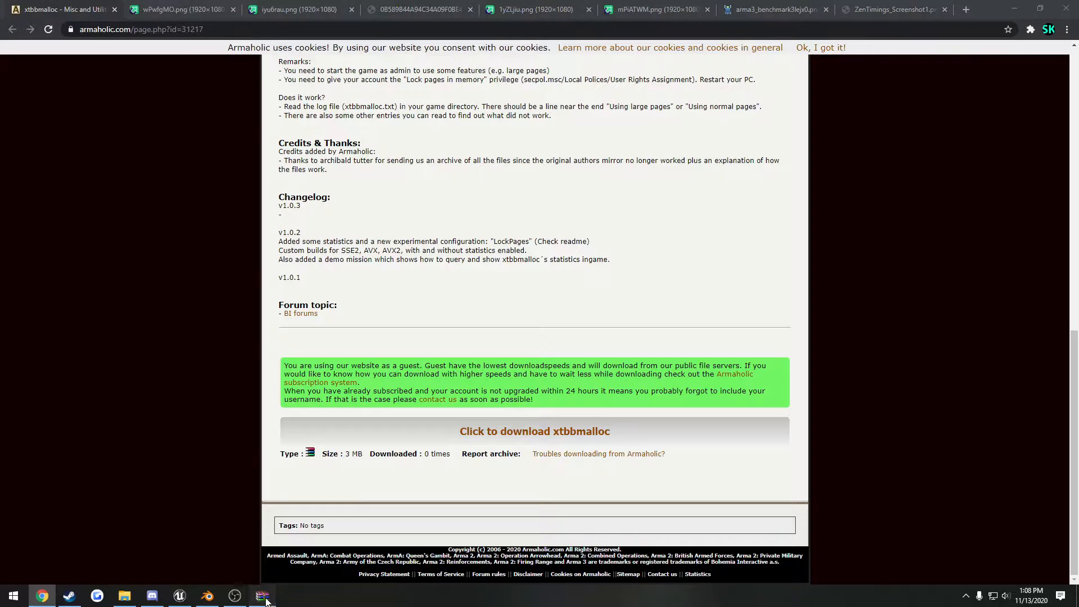
Bring up the xtbbmalloc archive beside the Arma 3 game folder and open its Dll folder.
left_click(263, 596)
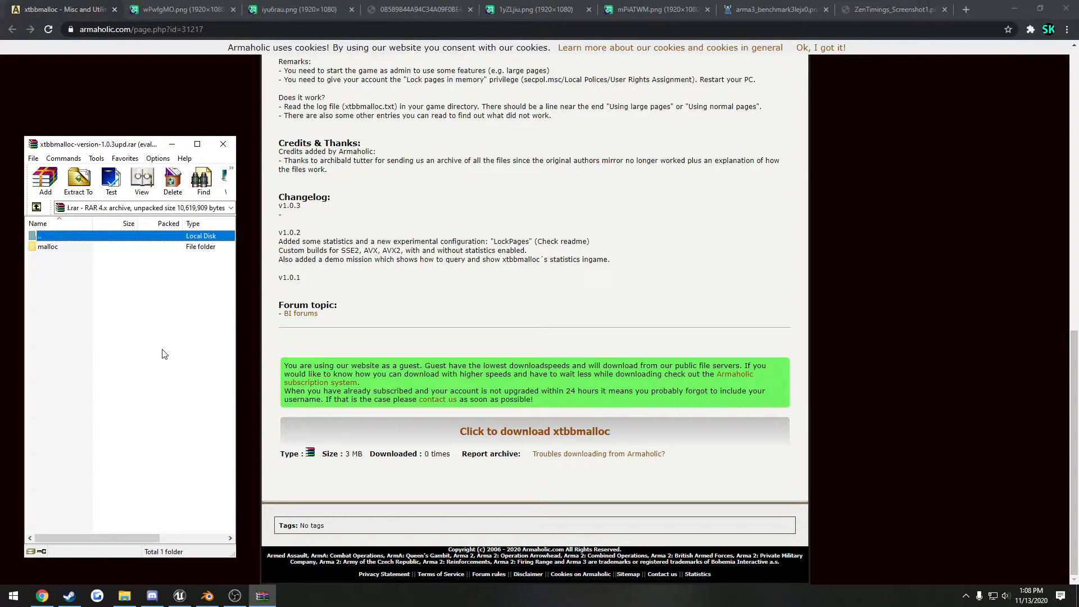
left_click(123, 595)
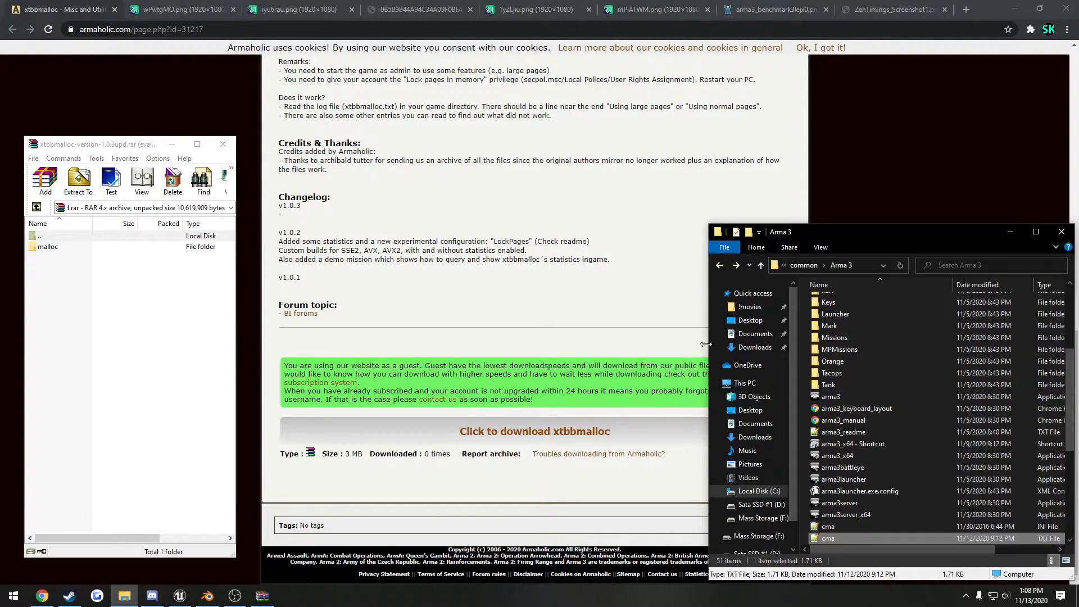
scroll("up", 3)
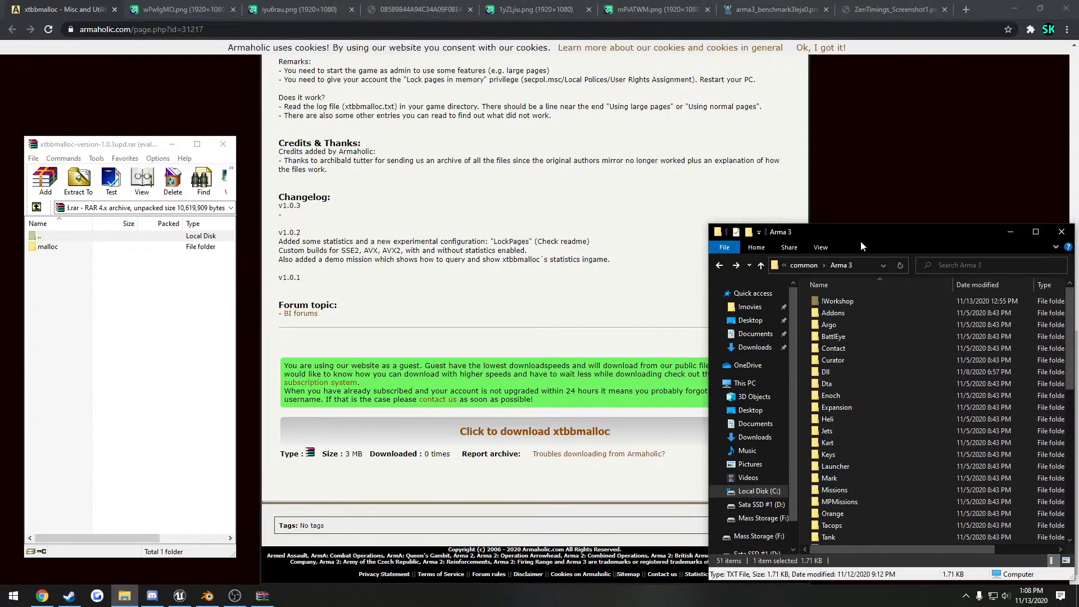
mouse_move(838, 372)
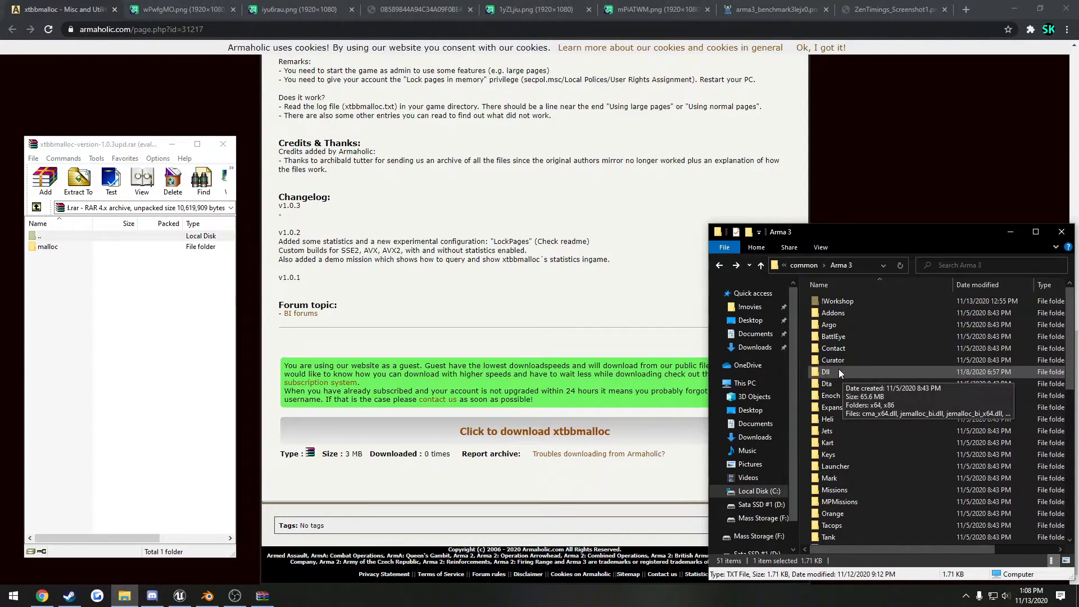
double_click(826, 372)
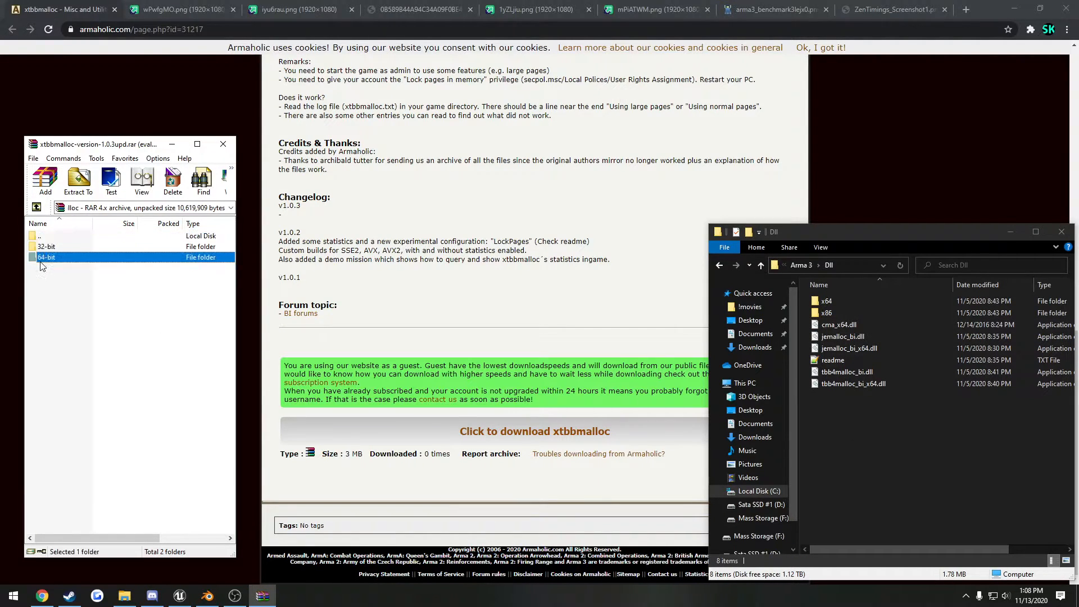
Browse the archive's 64-bit configuration folders to the large-pages cma.ini and select it for the Arma 3 folder.
double_click(46, 256)
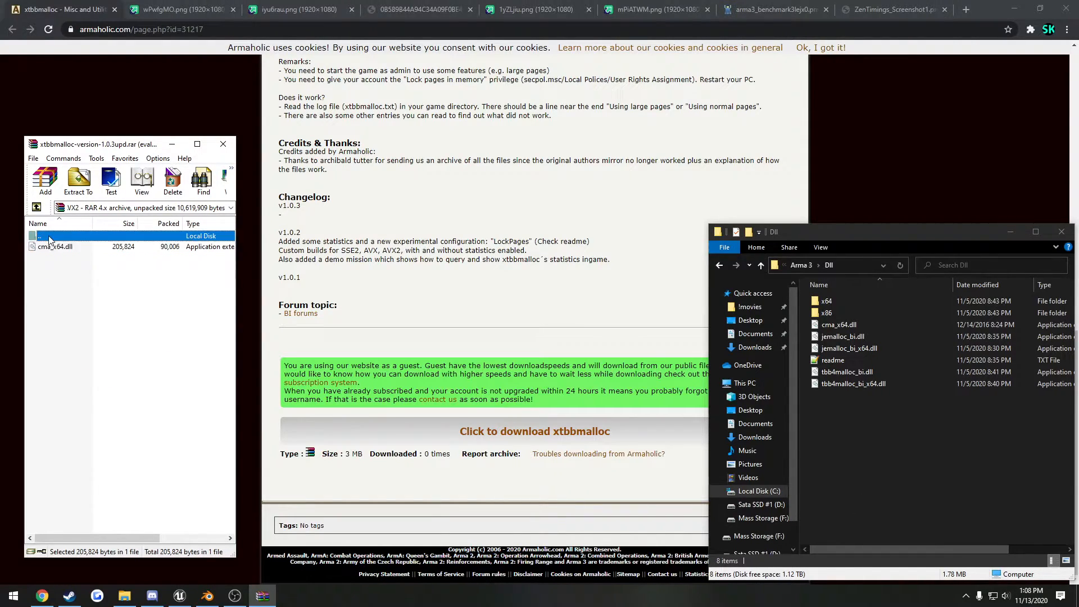
double_click(56, 235)
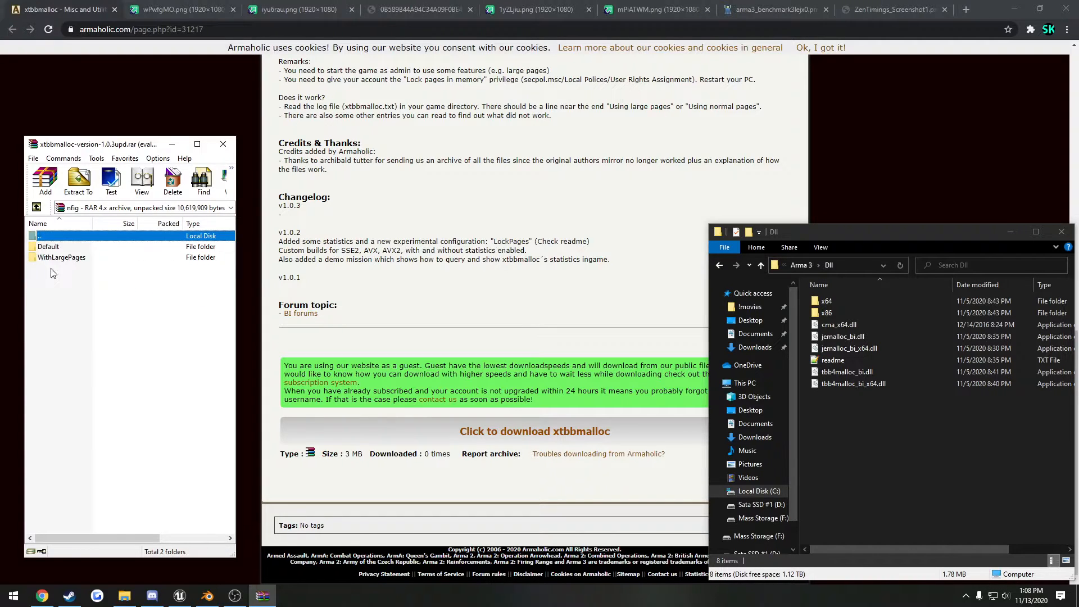
double_click(49, 246)
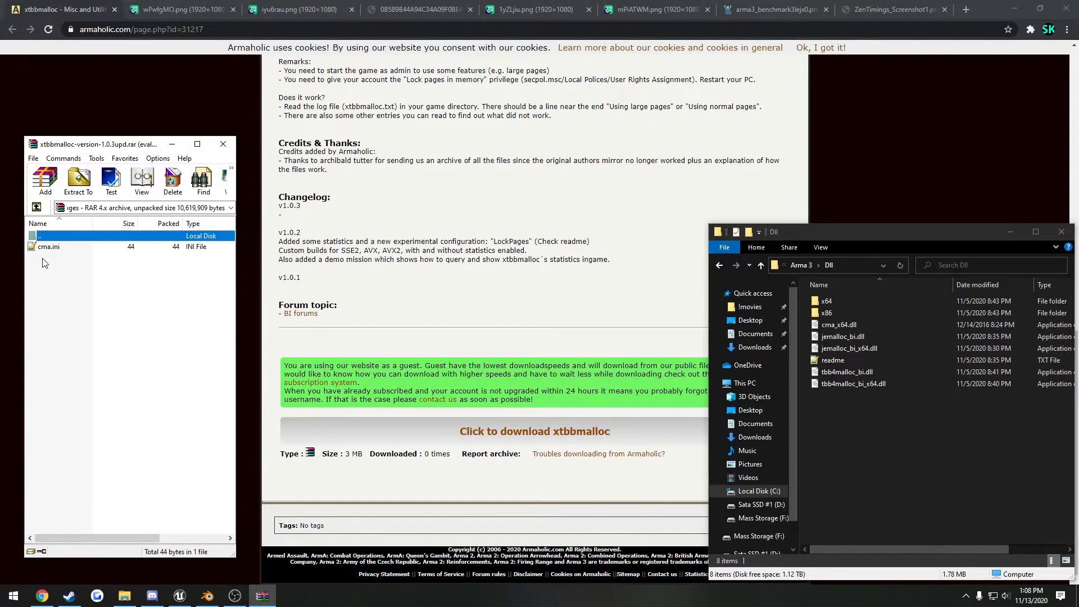
left_click(759, 265)
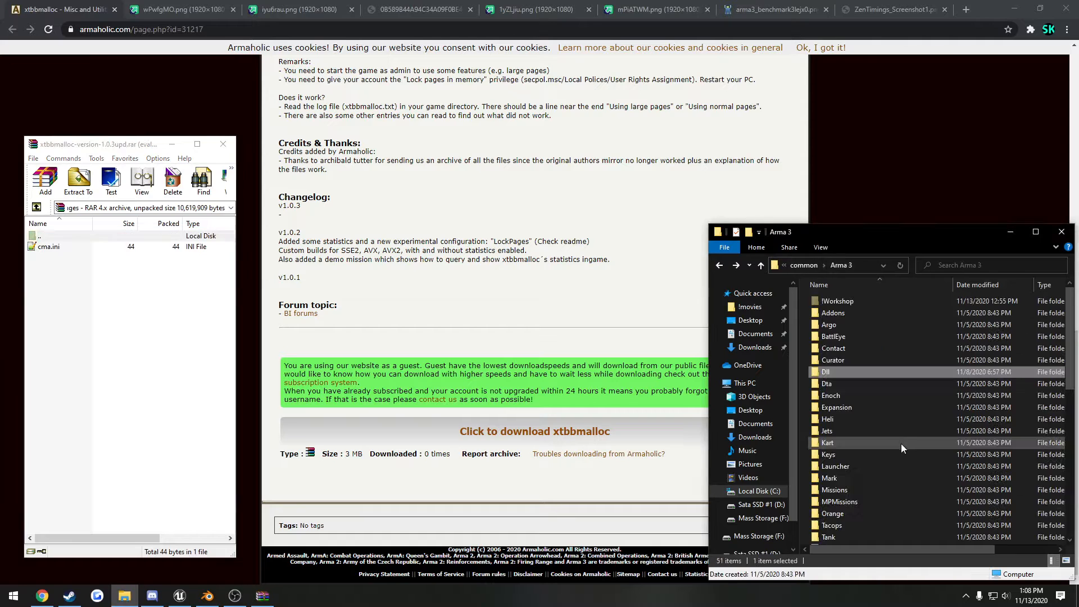
mouse_move(927, 383)
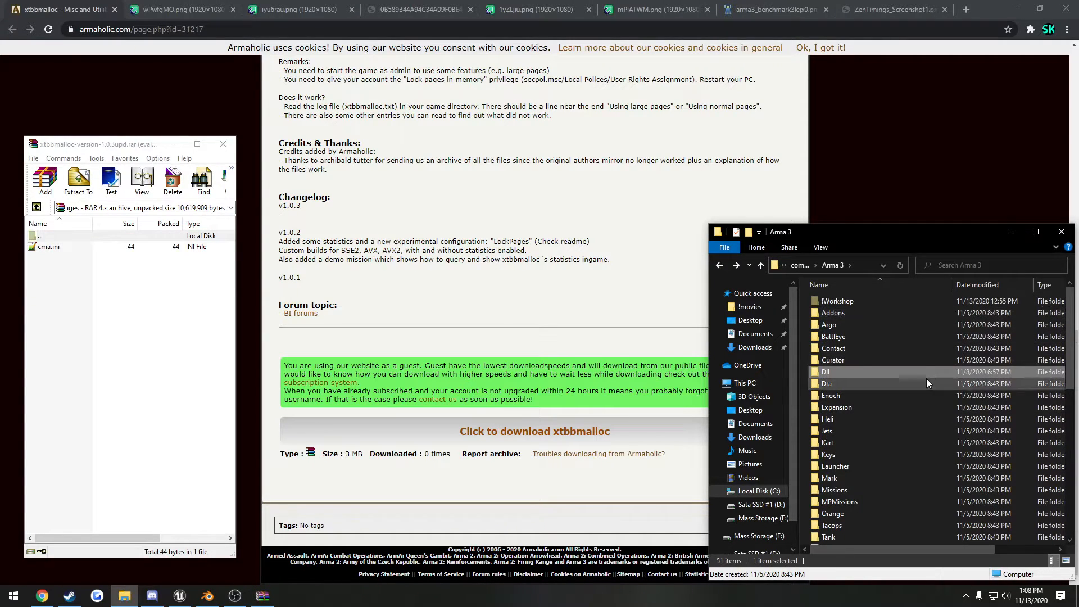
scroll("down", 3)
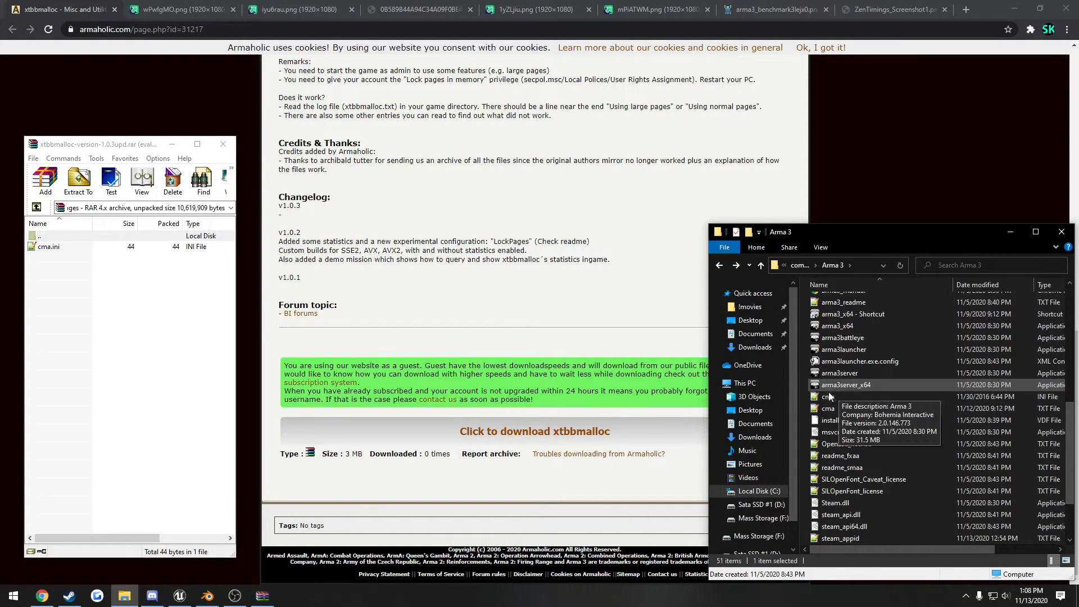
left_click(48, 246)
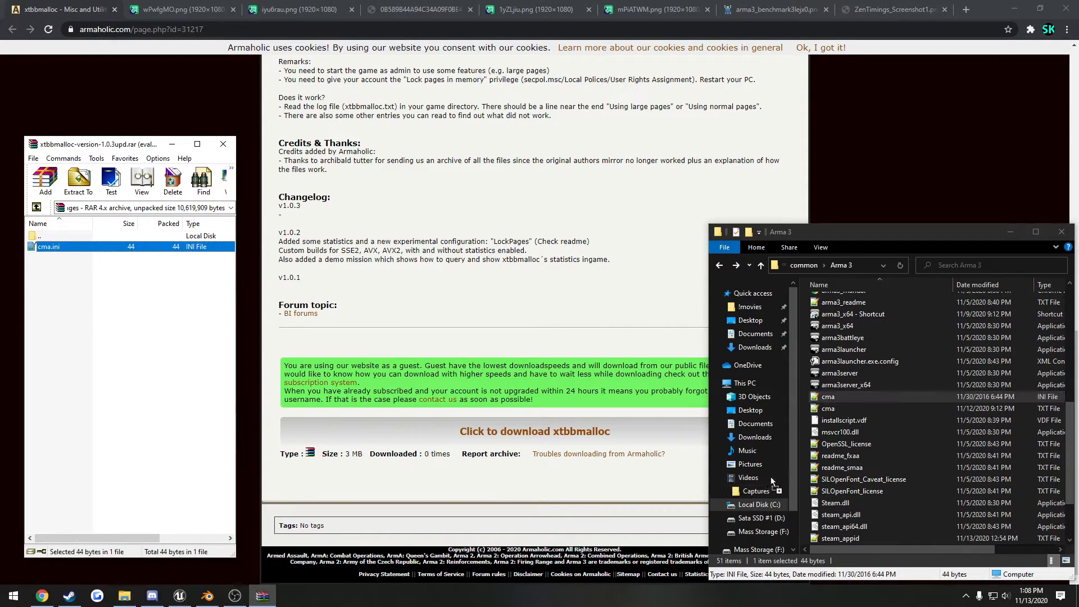
mouse_move(801, 377)
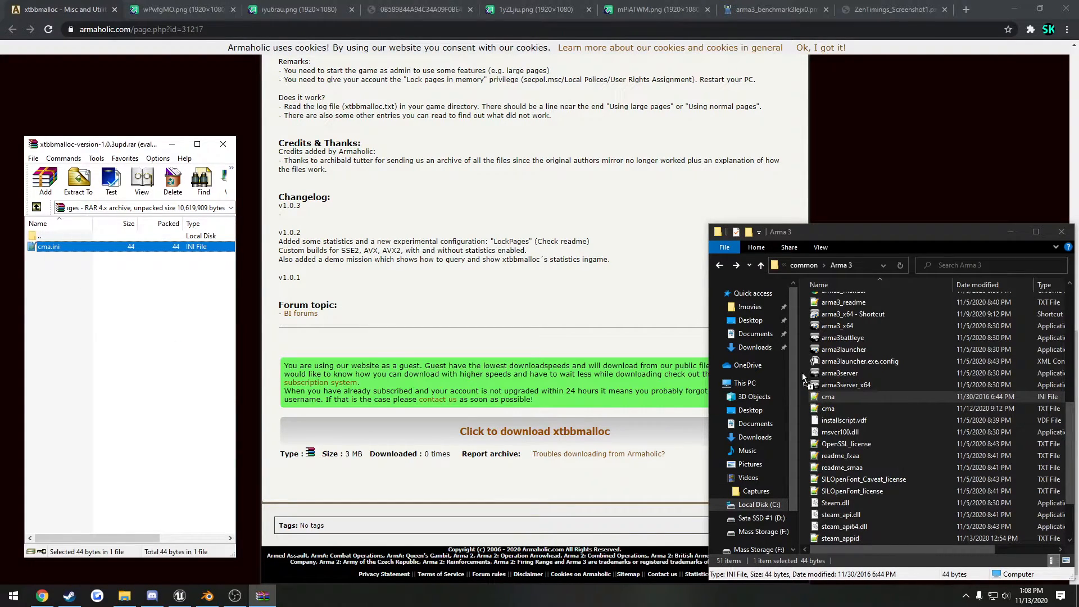
mouse_move(174, 351)
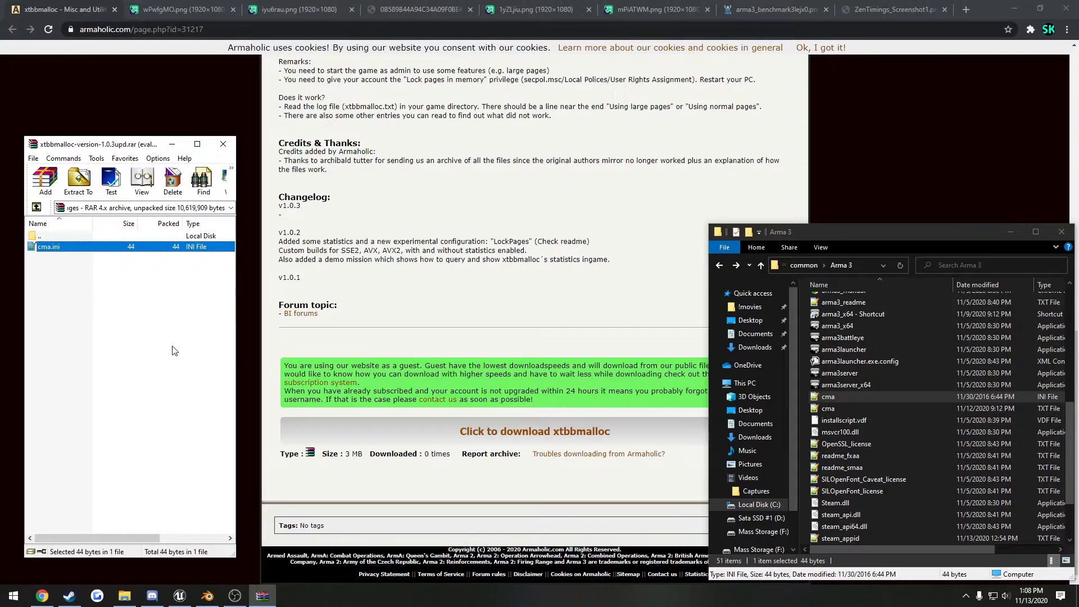
mouse_move(223, 144)
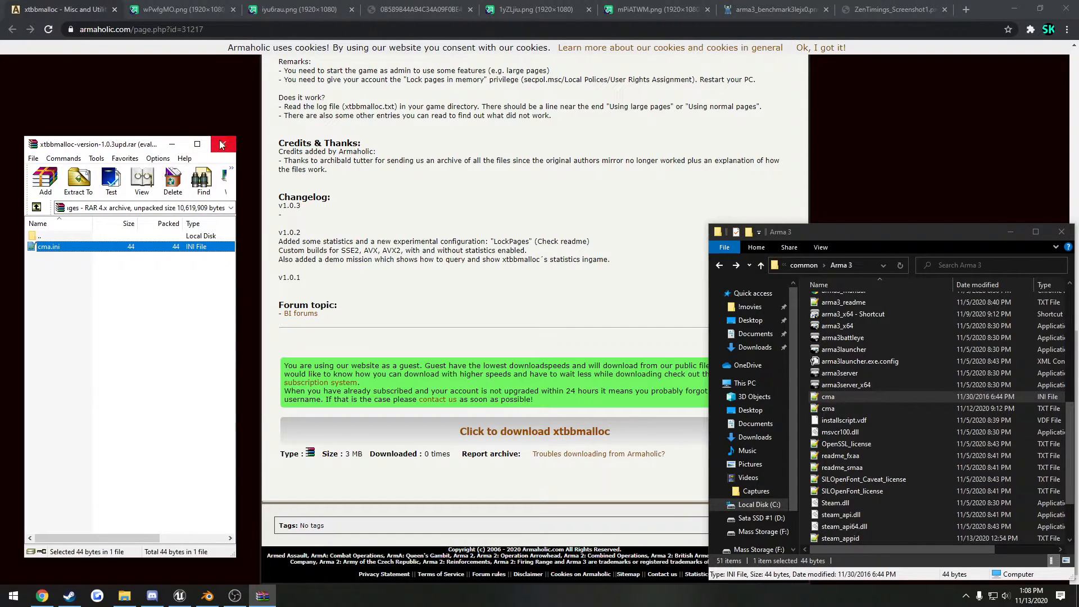
Close the archive and game folder and scroll back to the Installation / Usage notes.
left_click(221, 145)
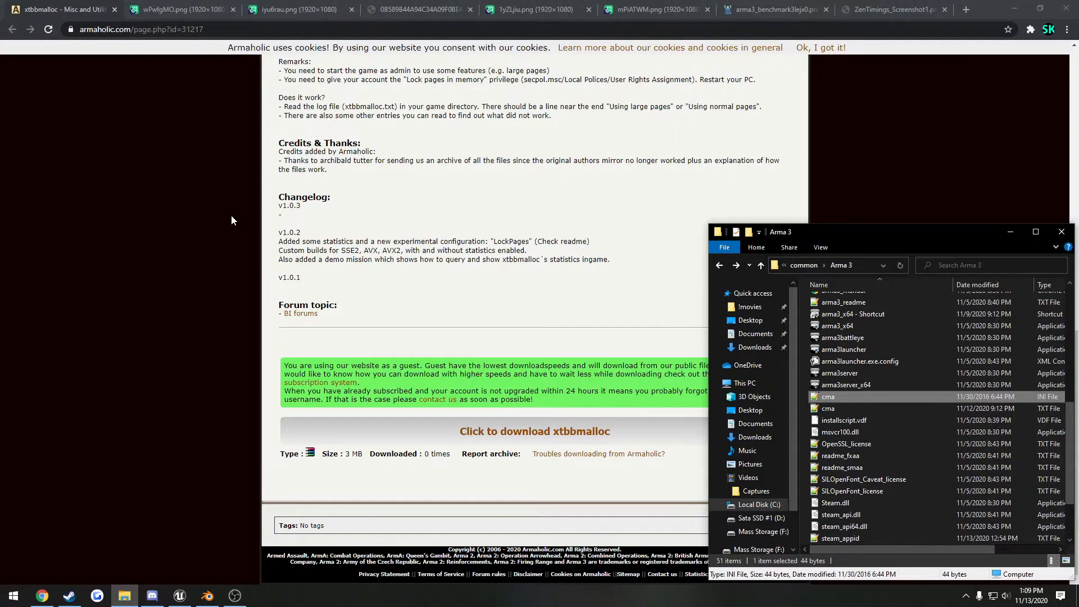
mouse_move(192, 336)
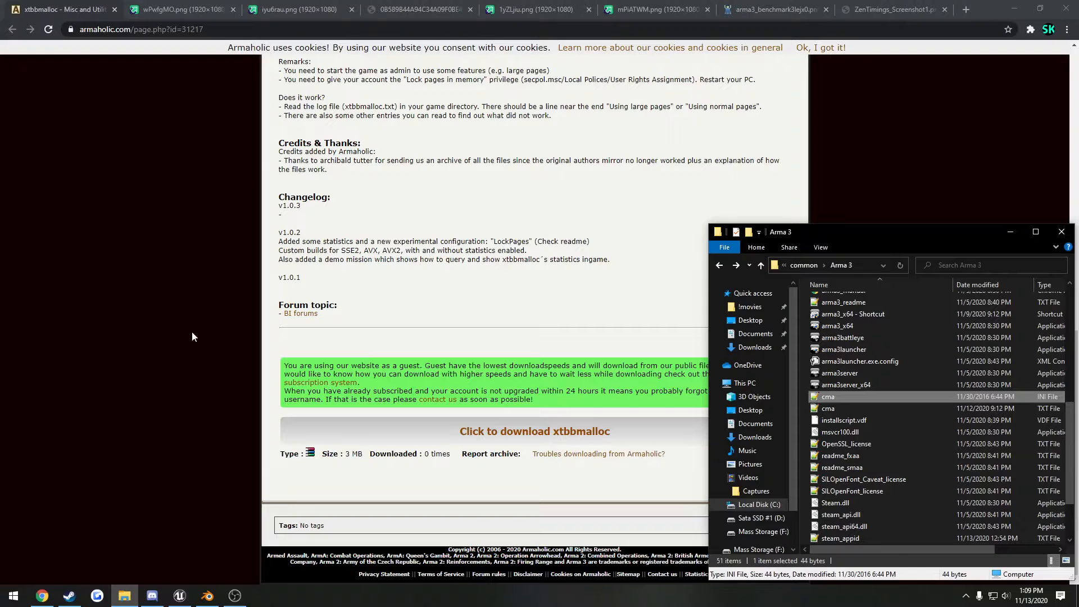
scroll("up", 3)
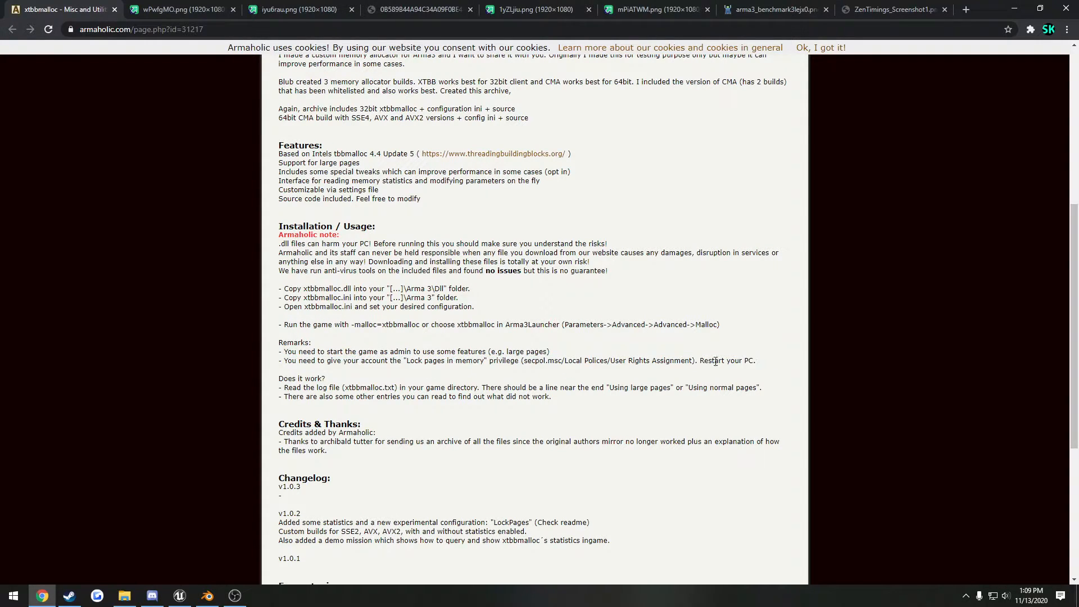
mouse_move(584, 372)
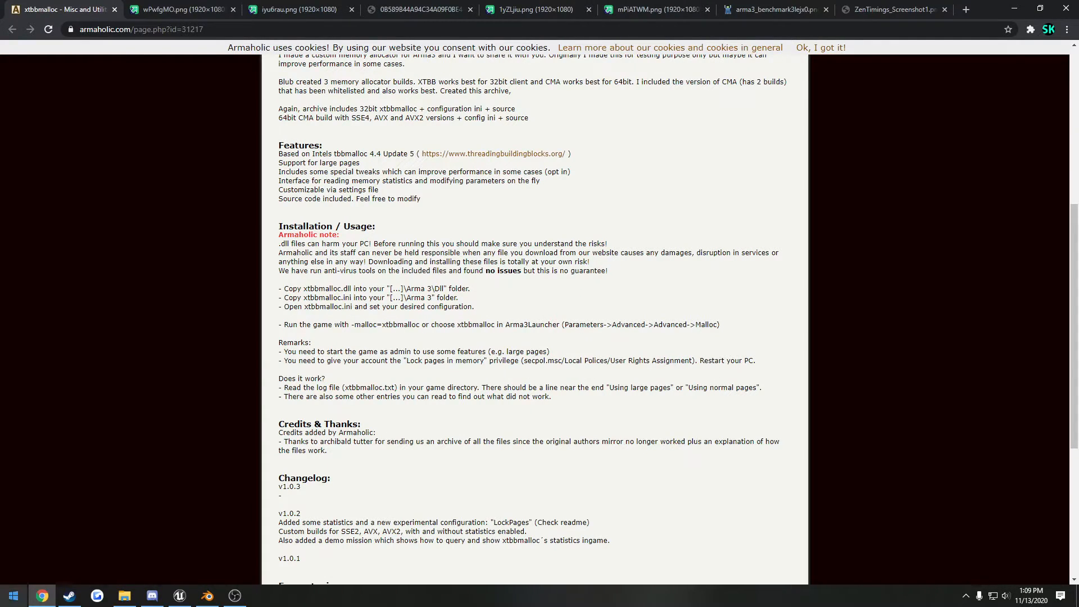
Search the Start menu for secpol and launch the Local Security Policy console.
left_click(11, 596)
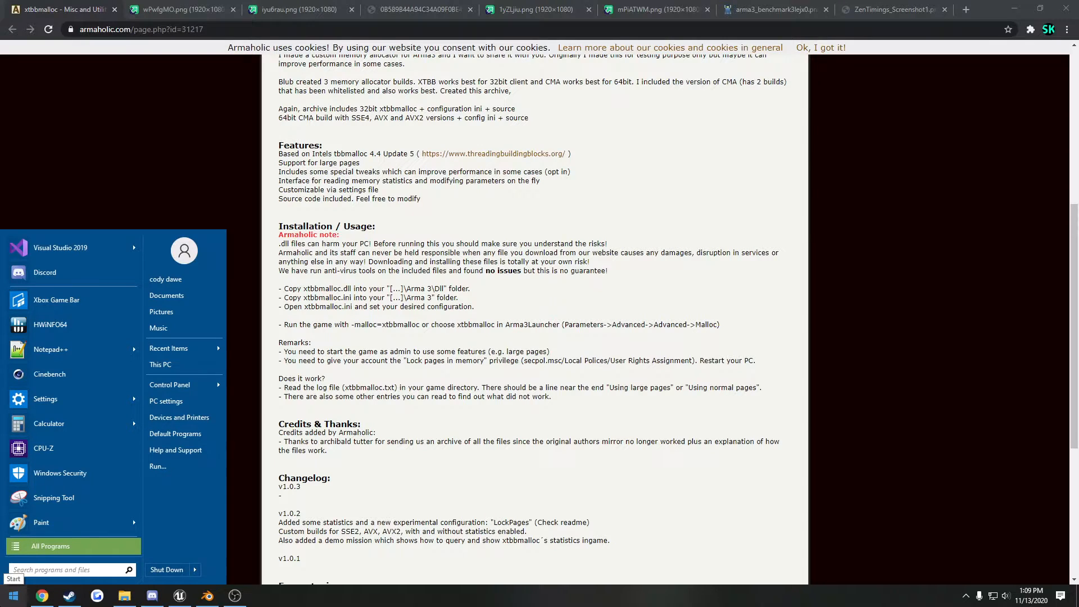
type("secpol")
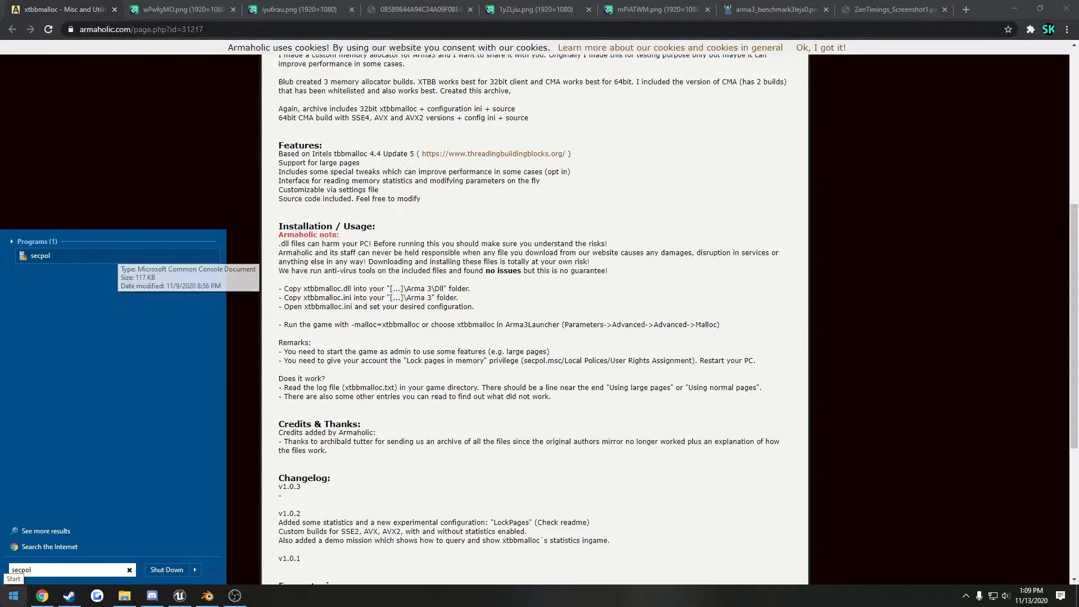
left_click(41, 255)
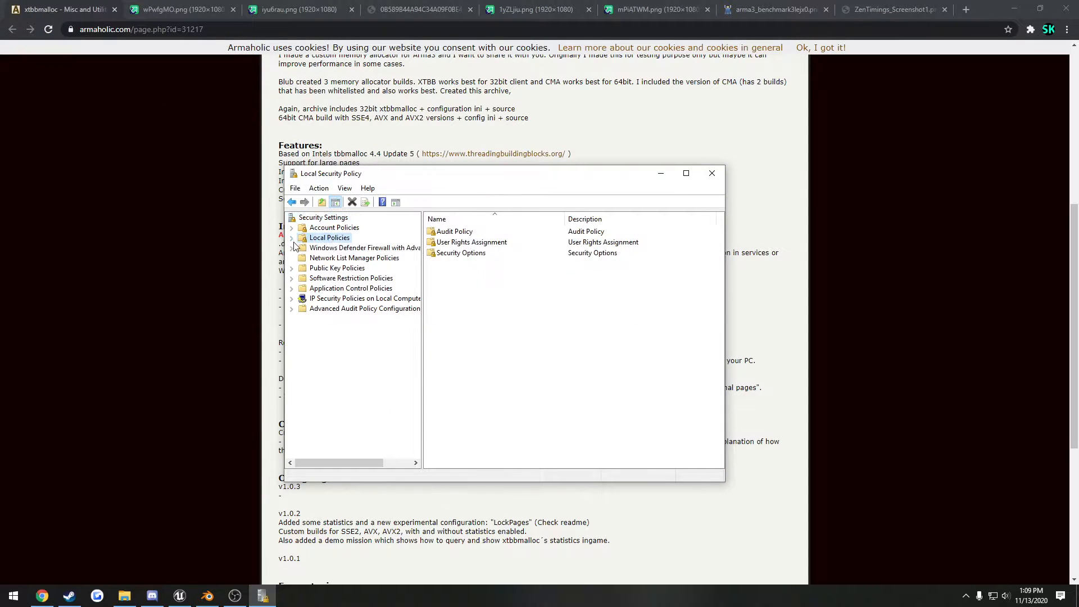
Under Local Policies > User Rights Assignment, bring up the Lock pages in memory properties.
left_click(293, 237)
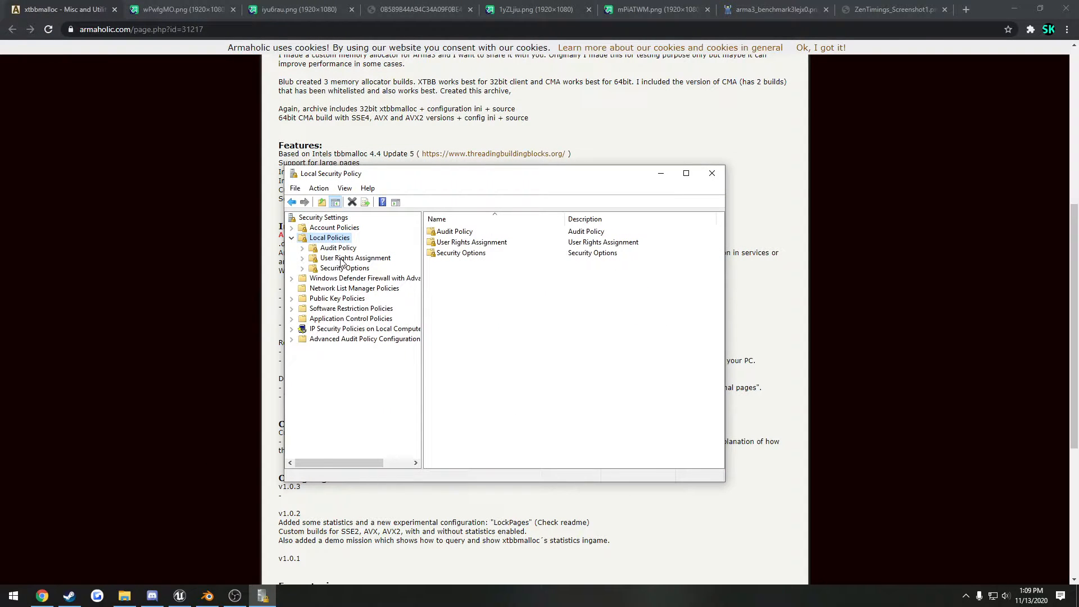
left_click(355, 257)
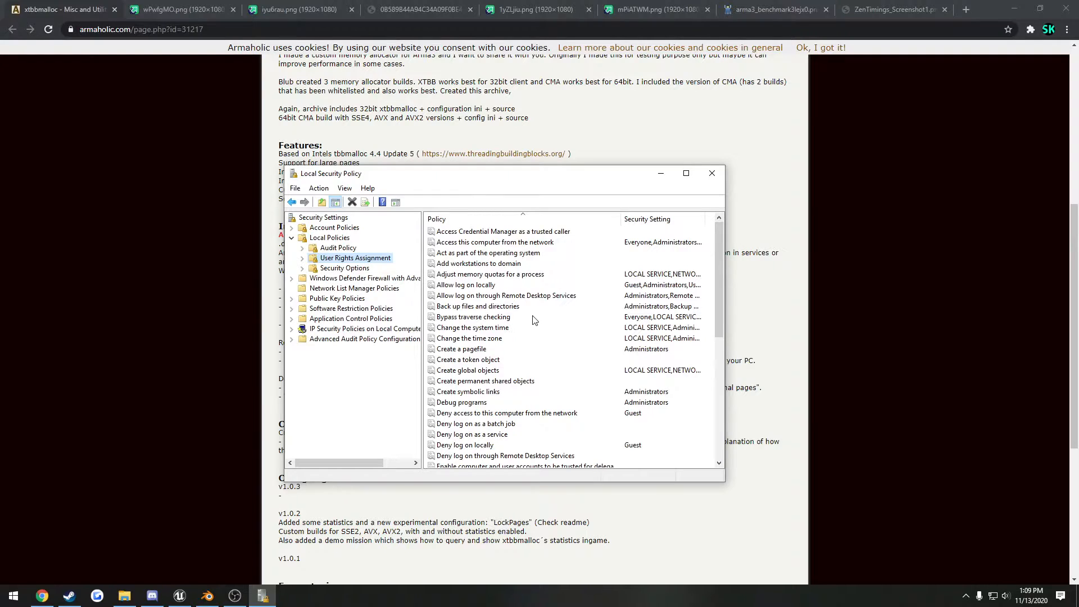
scroll("down", 3)
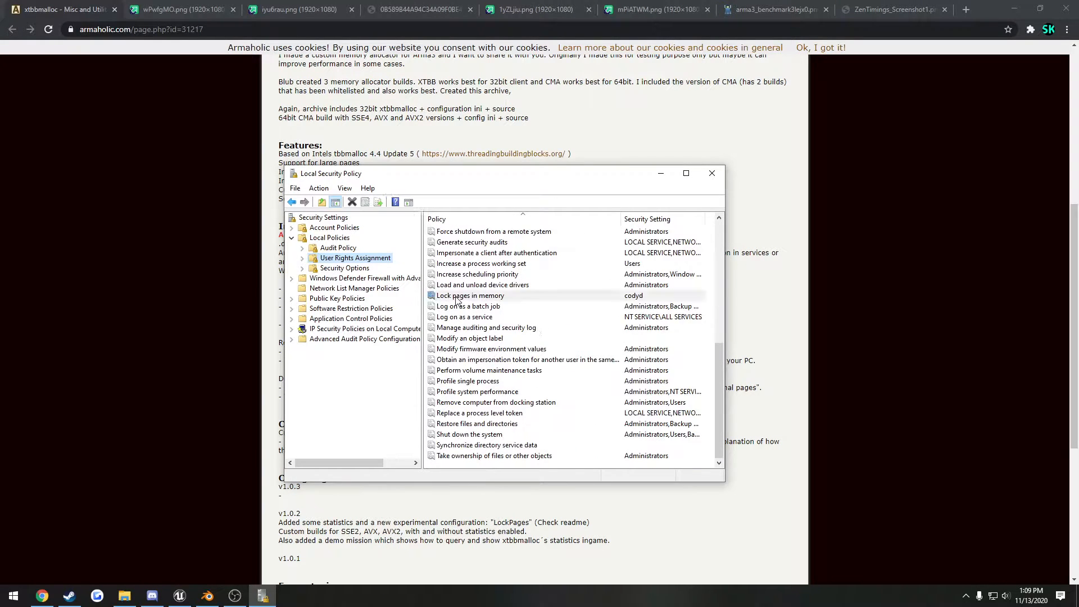
left_click(469, 296)
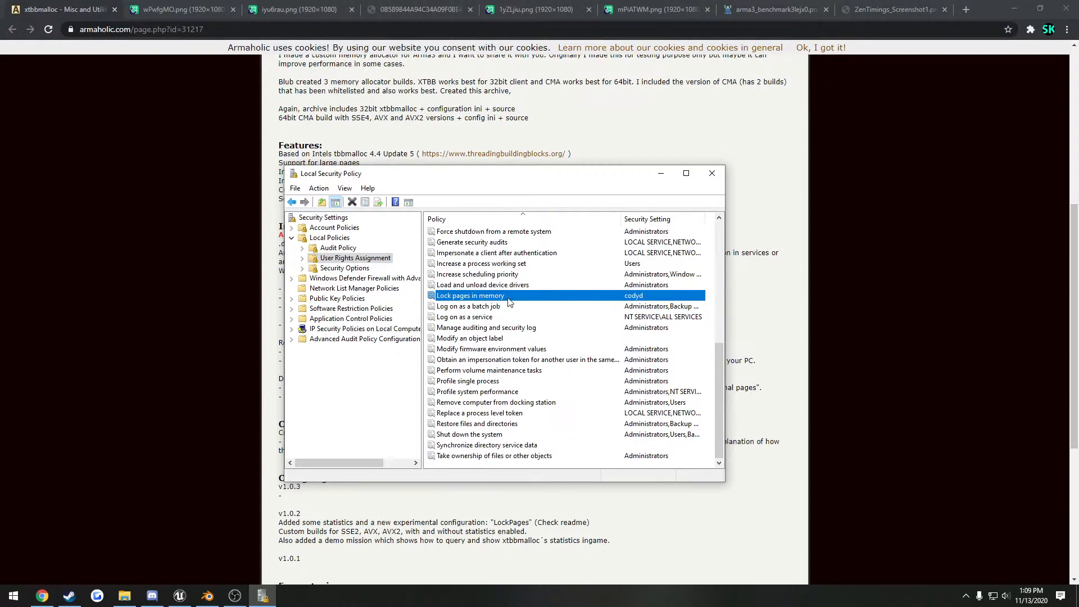
right_click(469, 296)
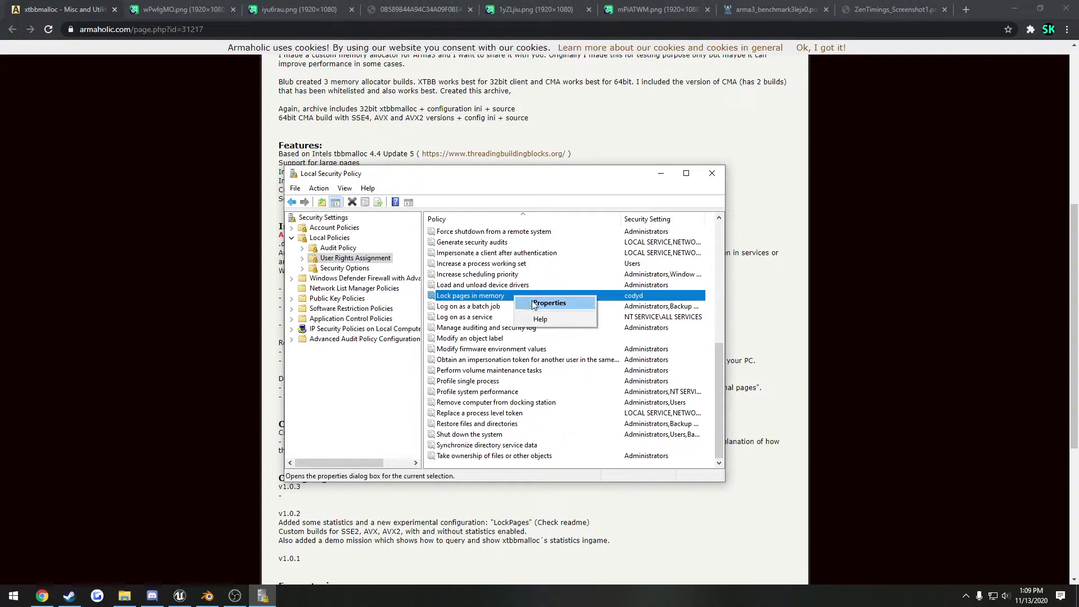
left_click(548, 302)
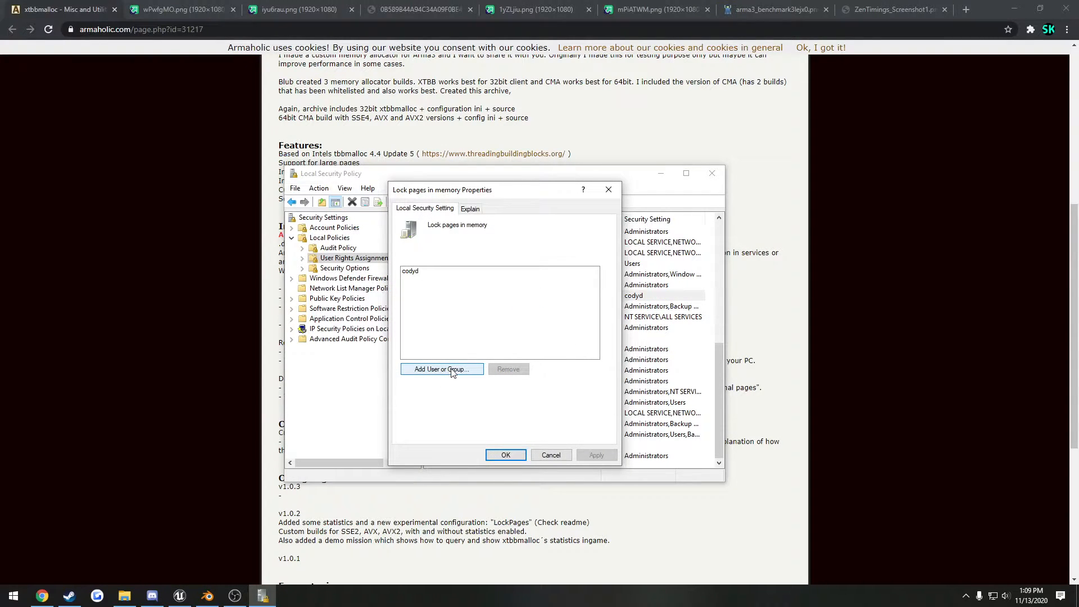
Confirm user cody already holds the right, cancel adding an account, accept unchanged and close the console.
left_click(441, 369)
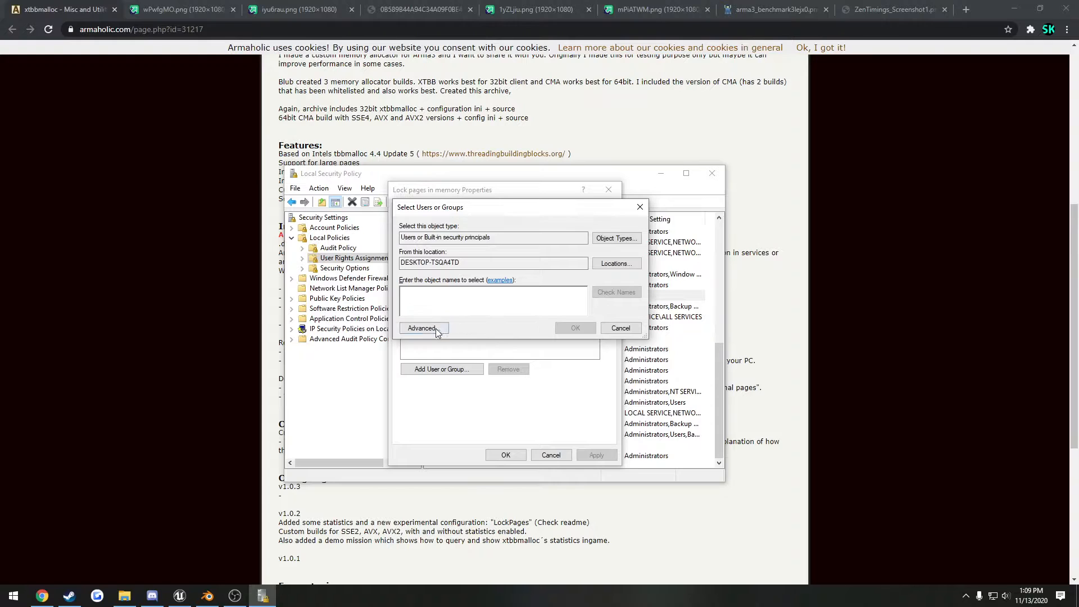
left_click(421, 327)
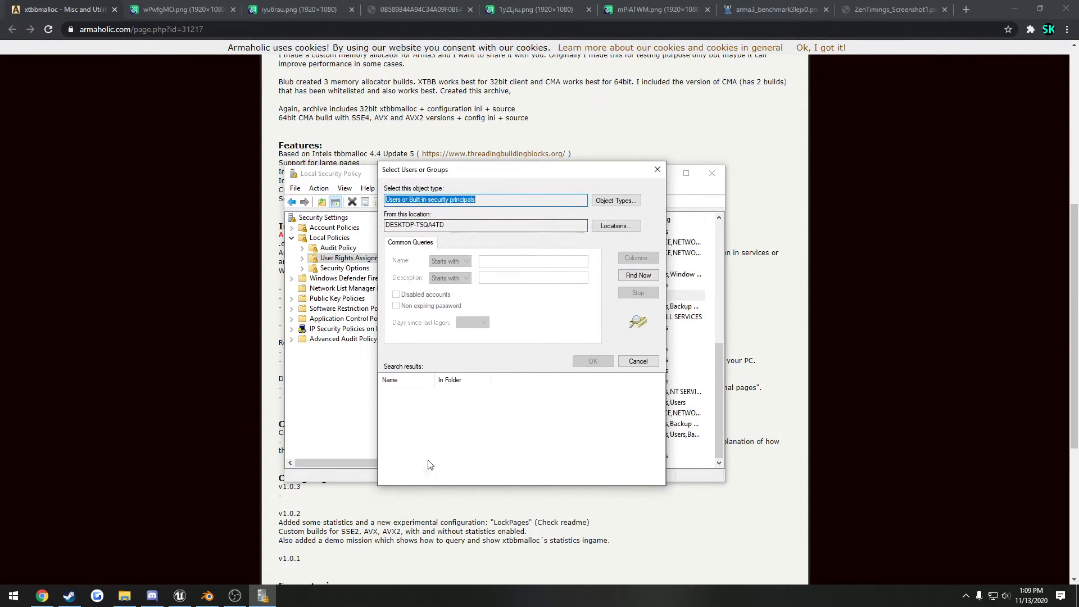
mouse_move(424, 433)
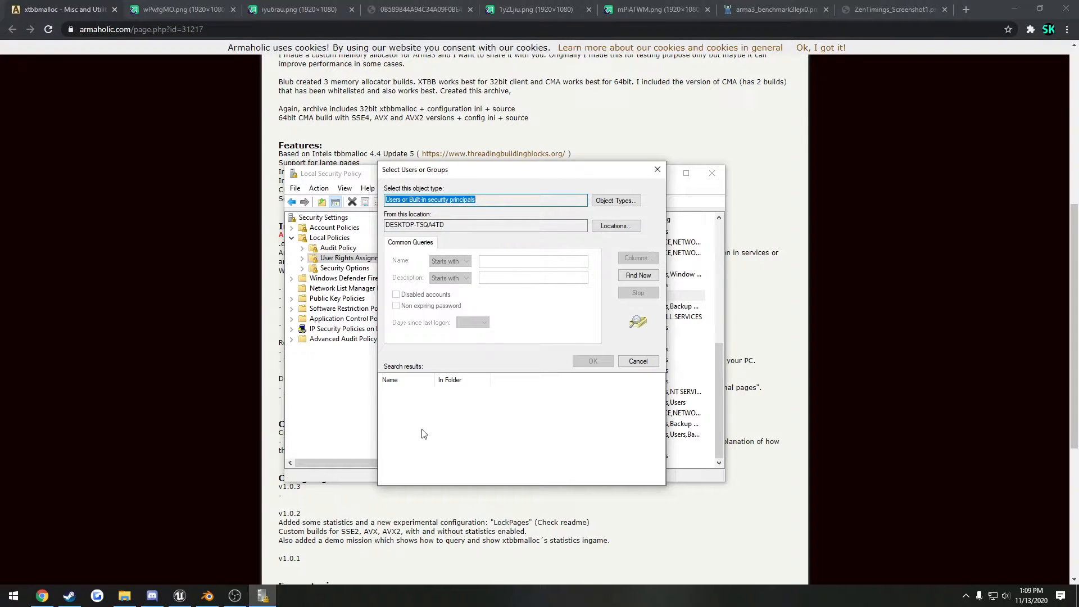
mouse_move(422, 420)
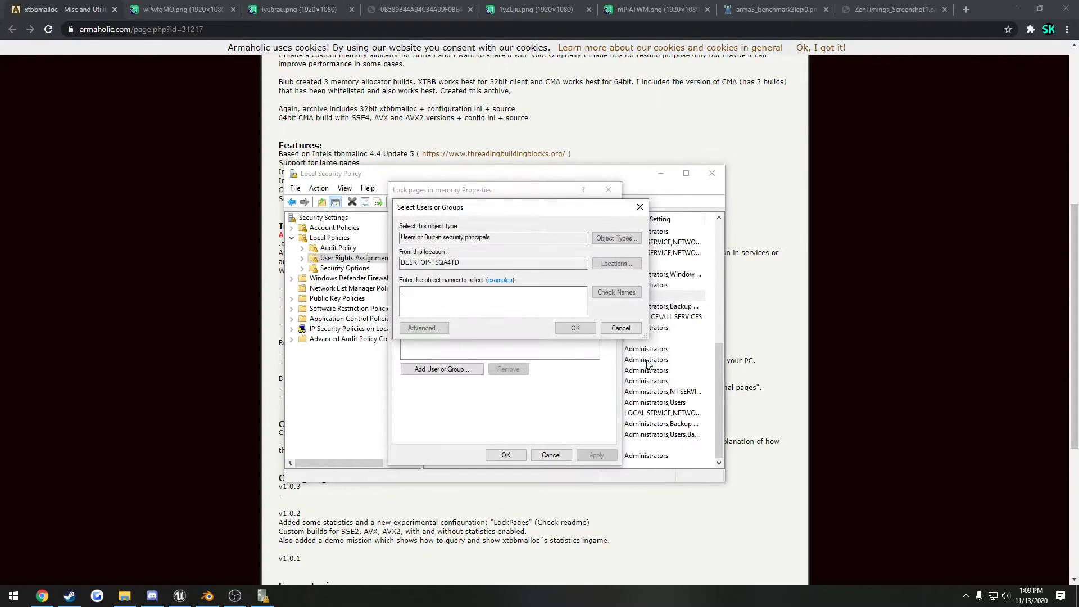
left_click(574, 327)
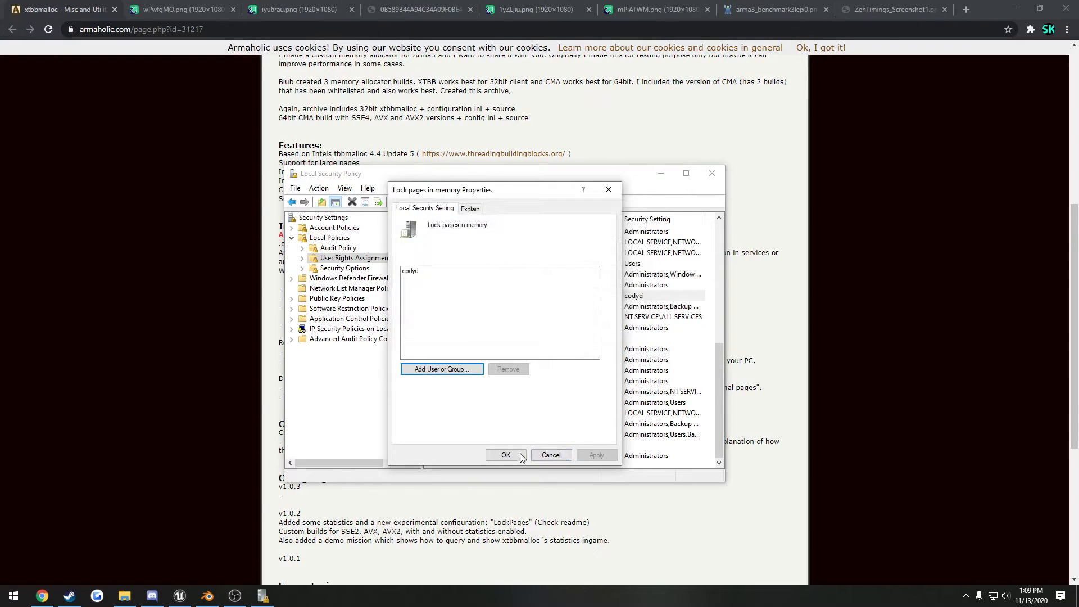
left_click(504, 456)
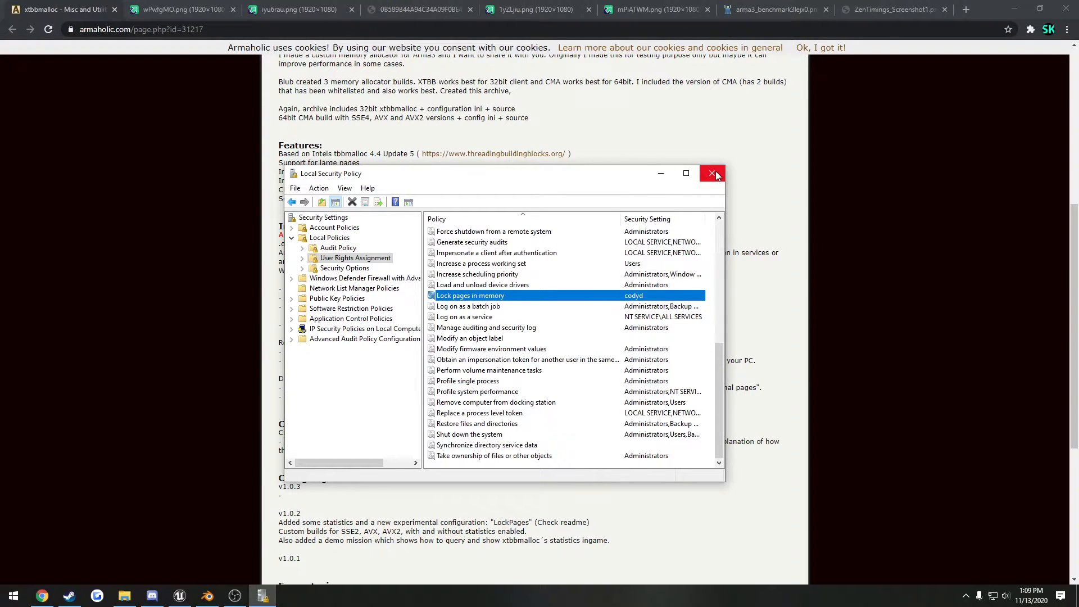
left_click(712, 173)
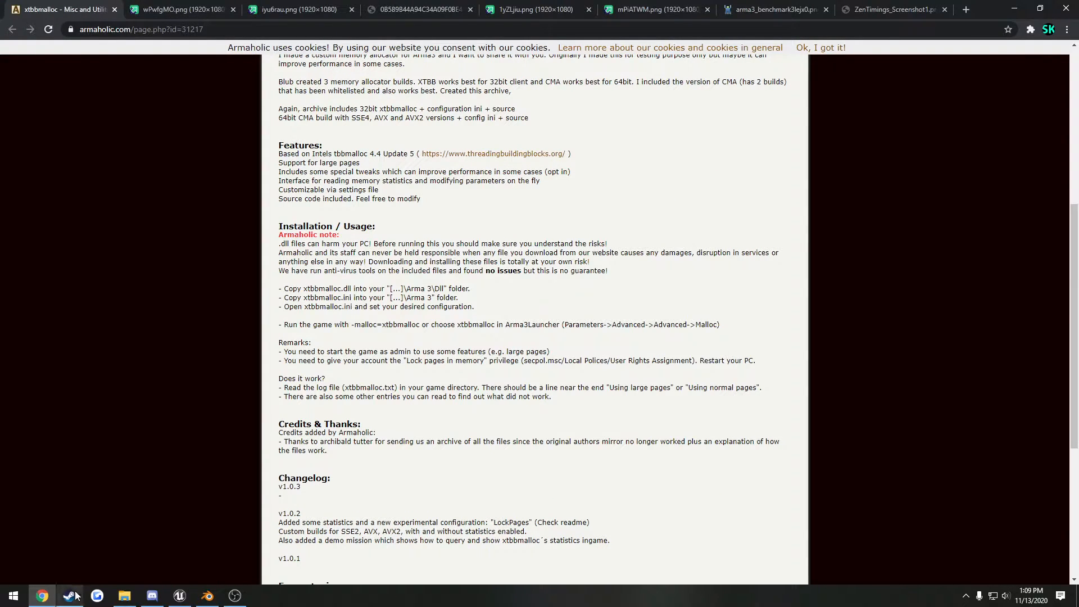
Start the Arma 3 Launcher from the taskbar.
left_click(69, 596)
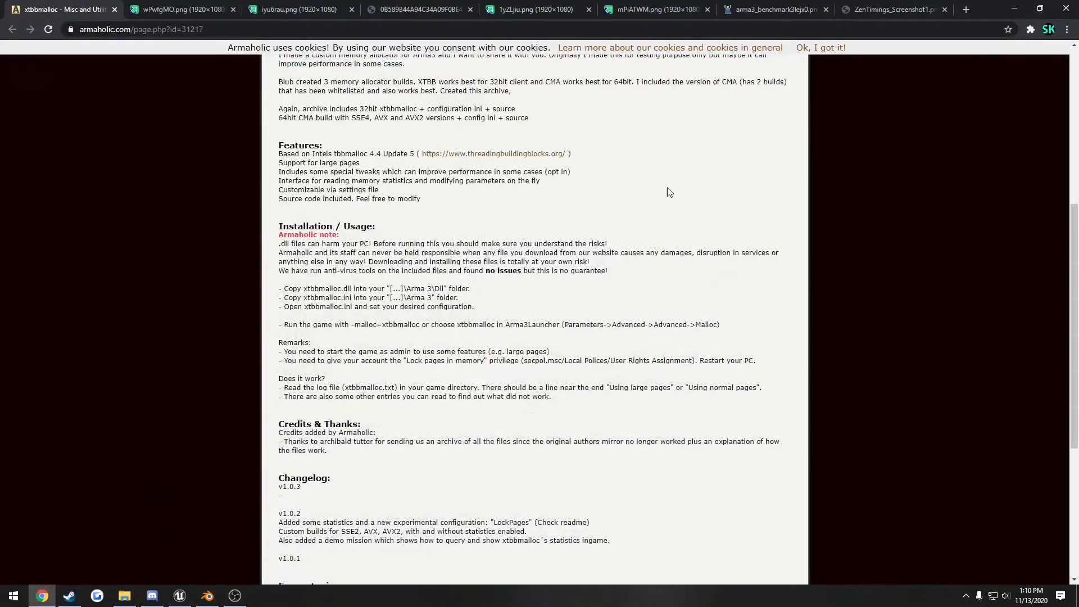
mouse_move(364, 472)
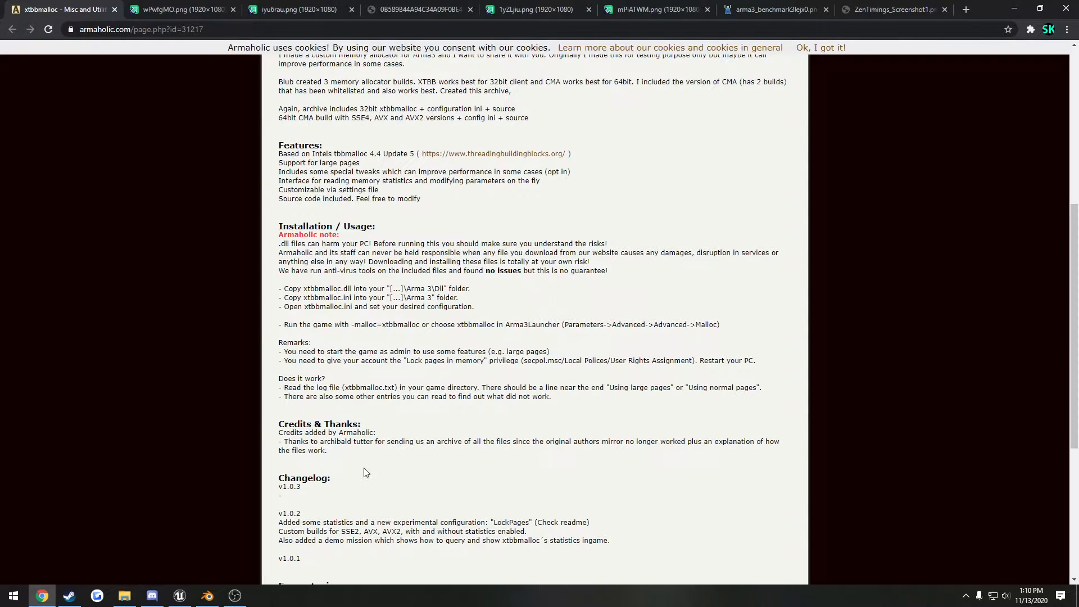
left_click(69, 596)
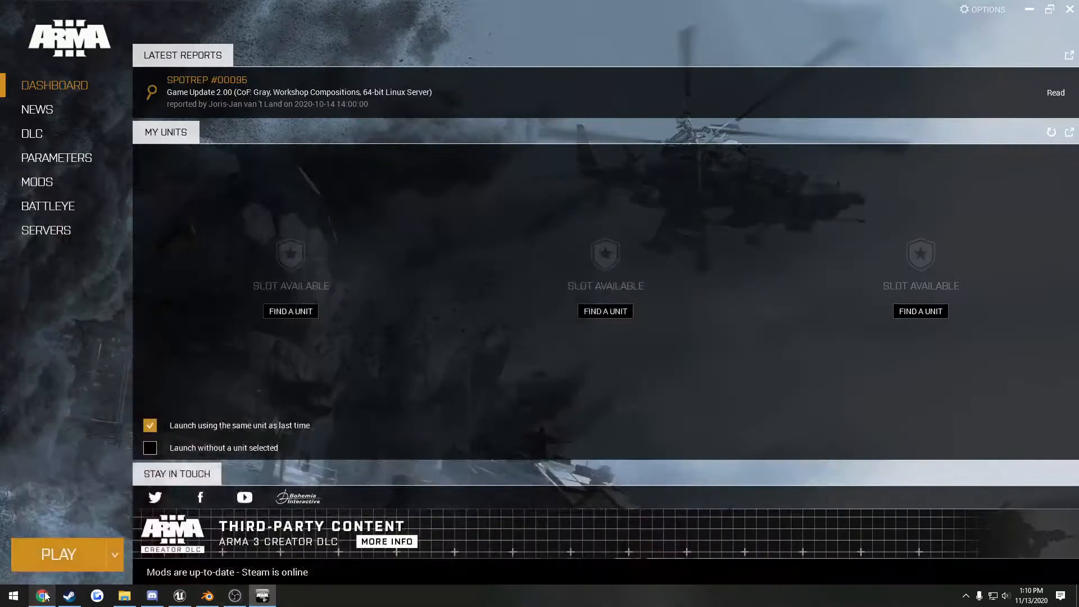
mouse_move(56, 157)
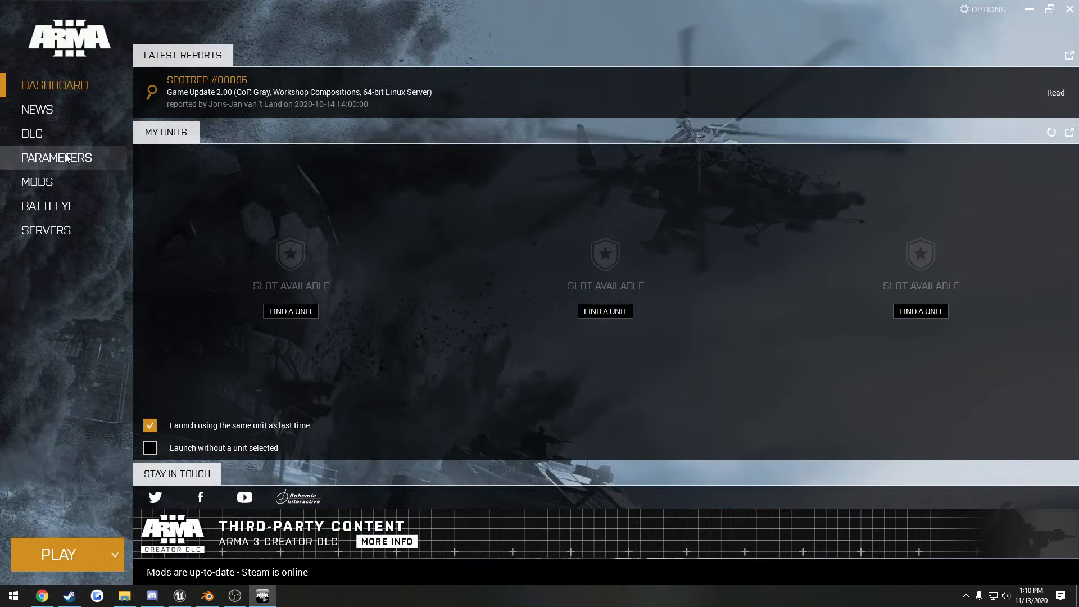
In launch parameters enable the cma_x64 memory allocator with large-page support, then close the launcher.
left_click(56, 157)
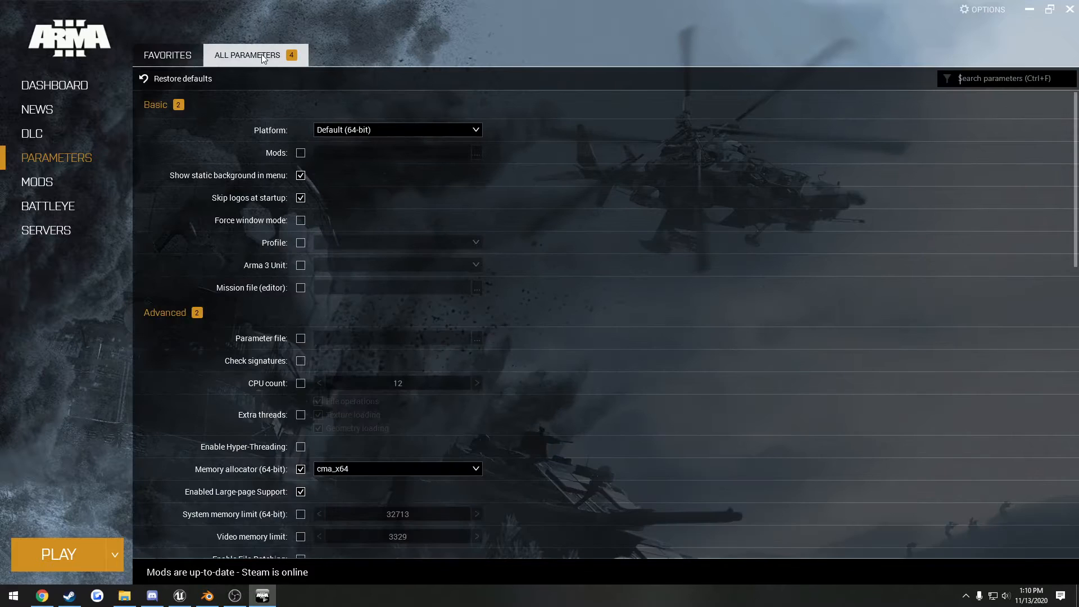
scroll("down", 3)
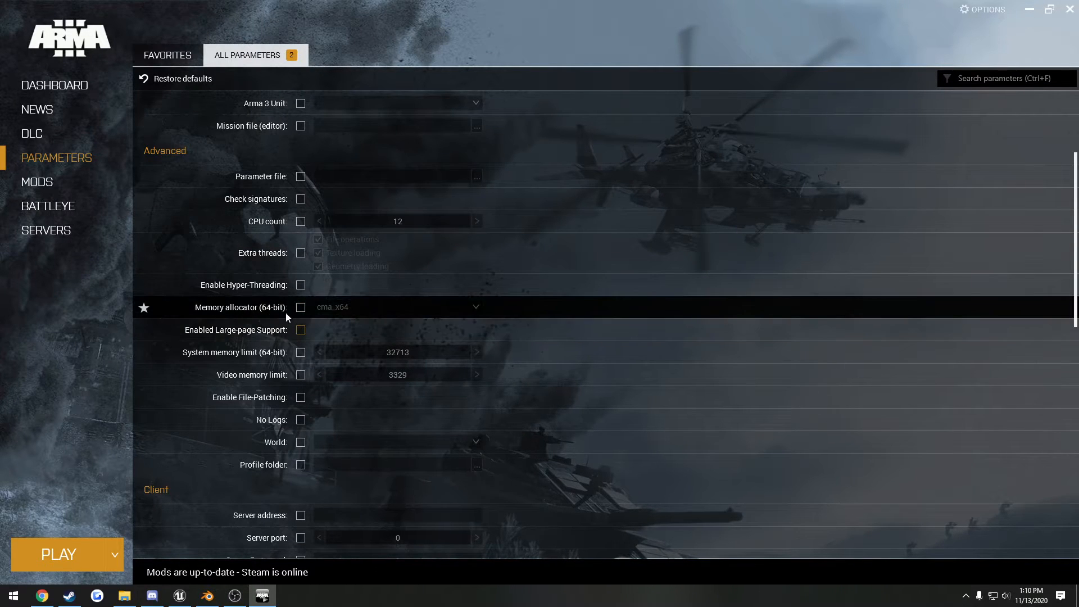
left_click(300, 307)
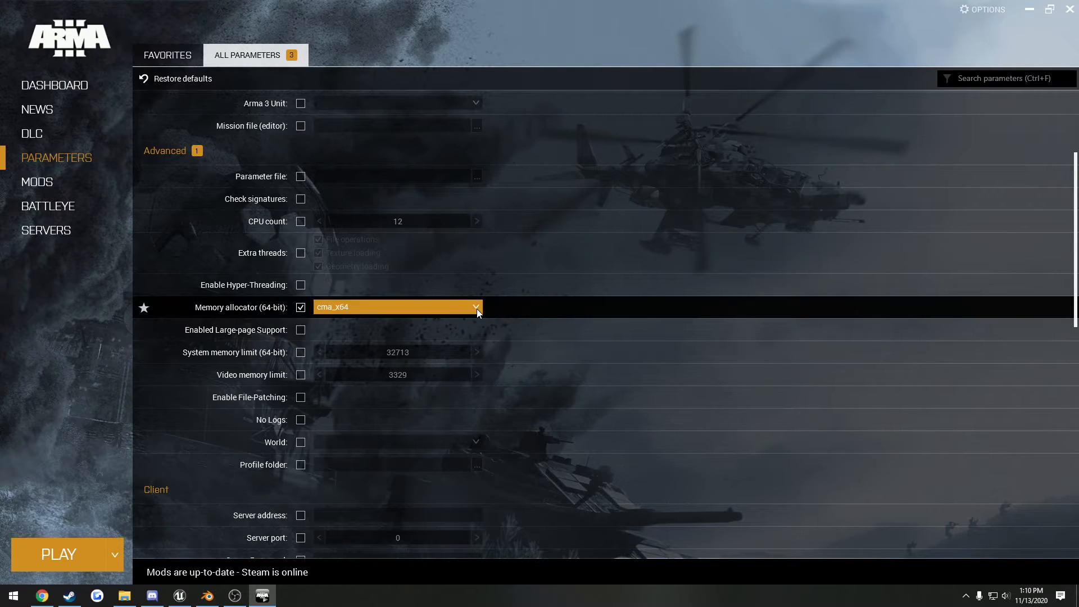
left_click(474, 307)
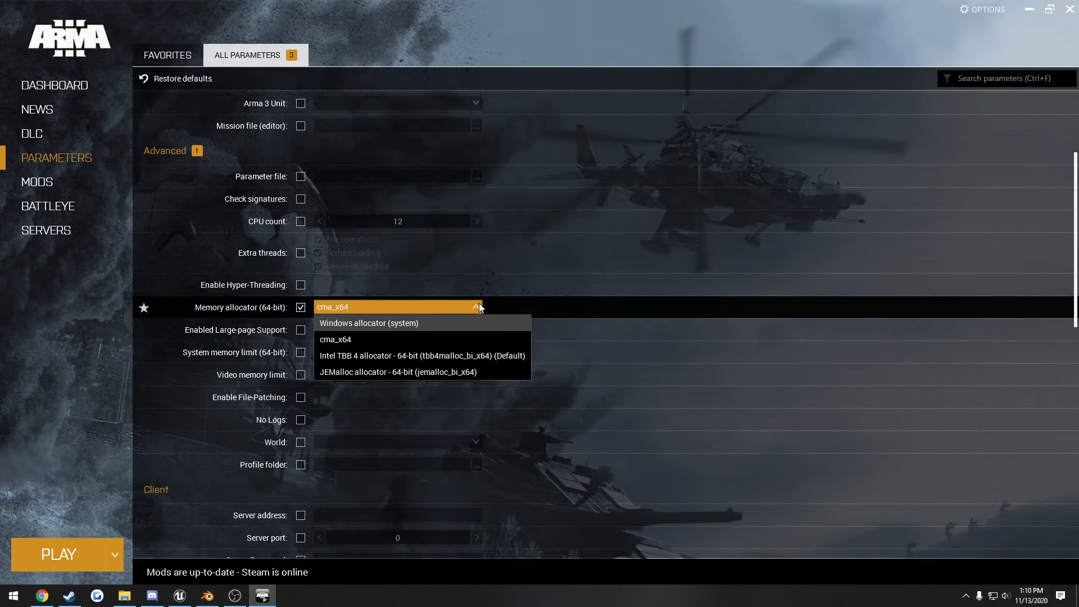
left_click(300, 329)
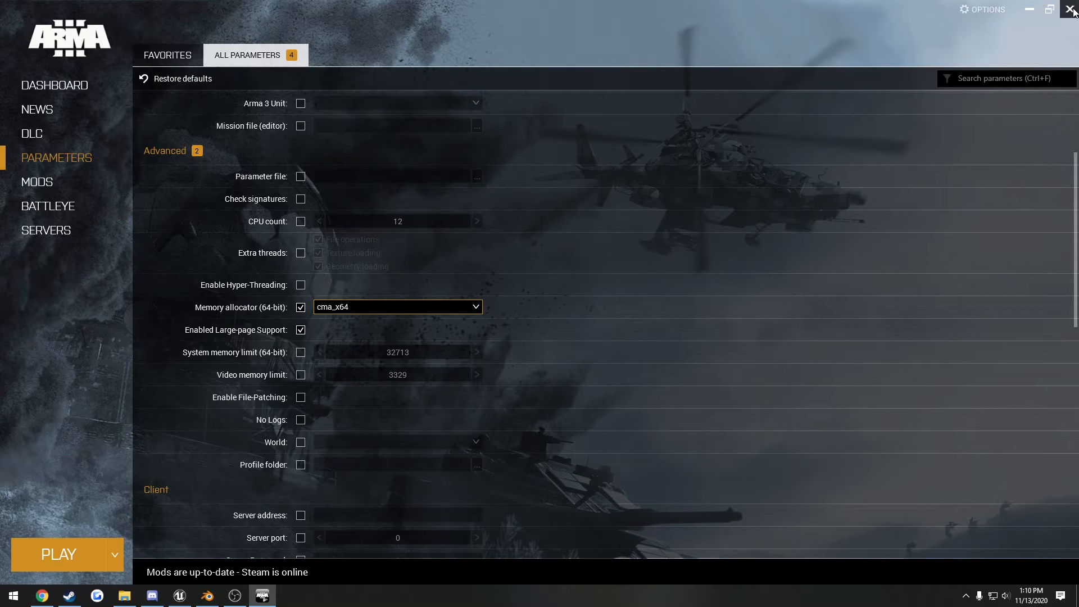
left_click(1071, 9)
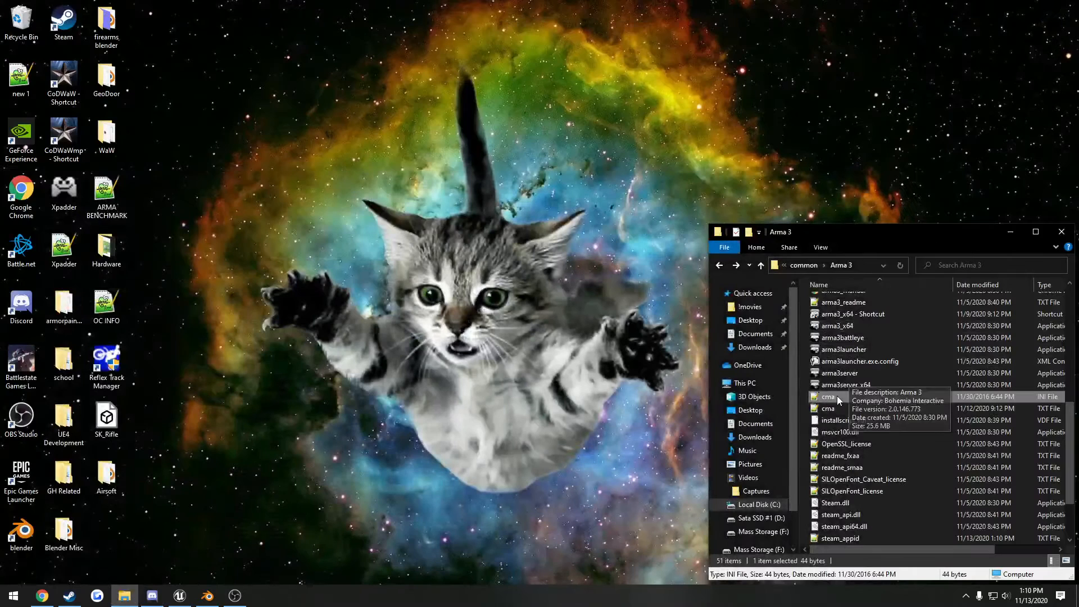
mouse_move(658, 386)
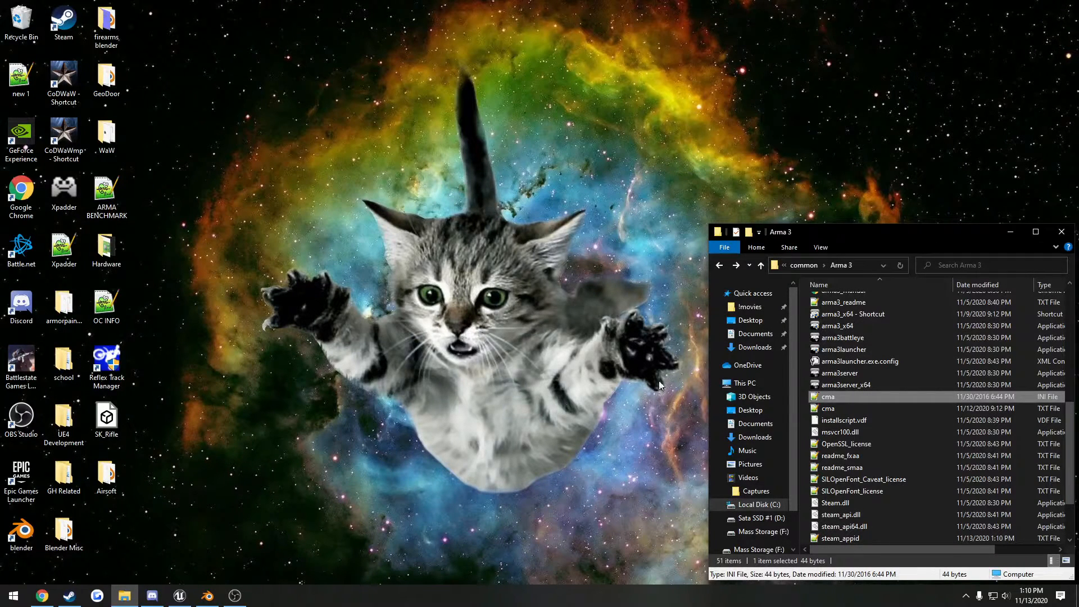
mouse_move(828, 408)
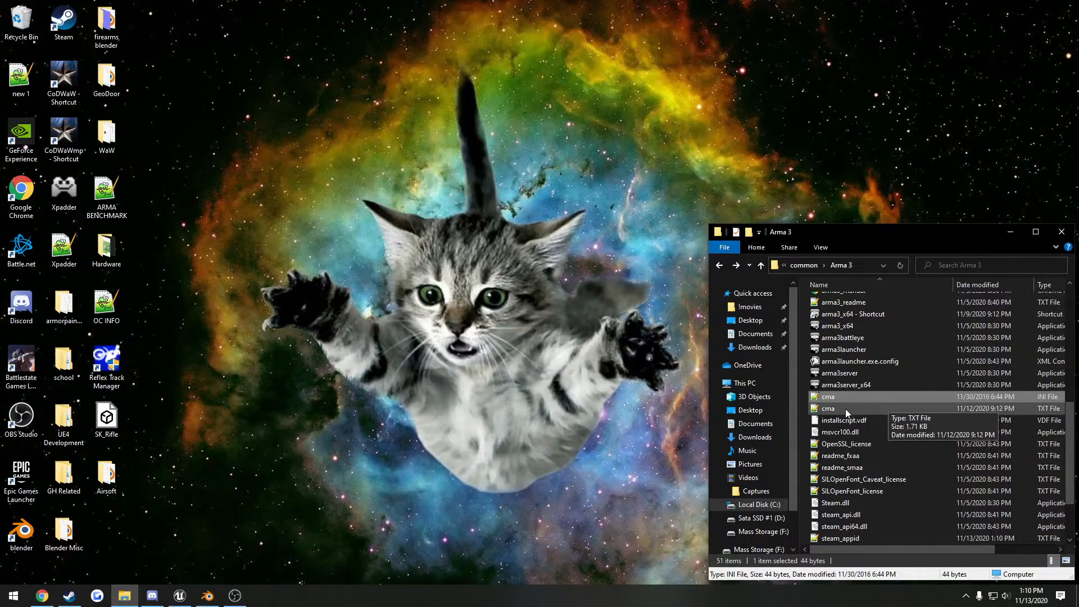
Check the cma text file in the Arma 3 folder, then return to Chrome's 76.4 FPS benchmark screenshot.
left_click(828, 408)
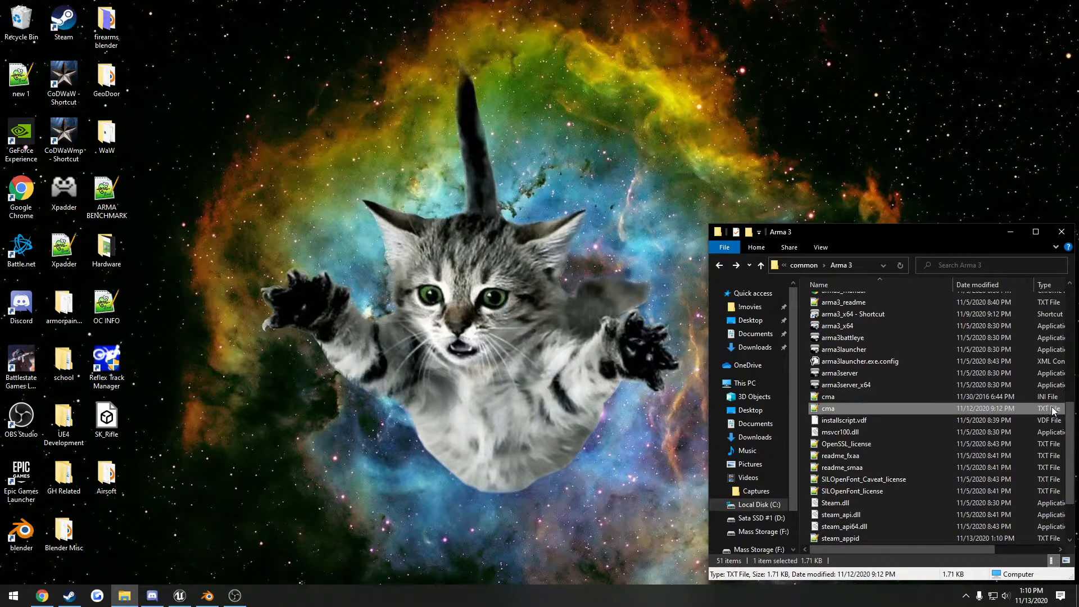
double_click(828, 408)
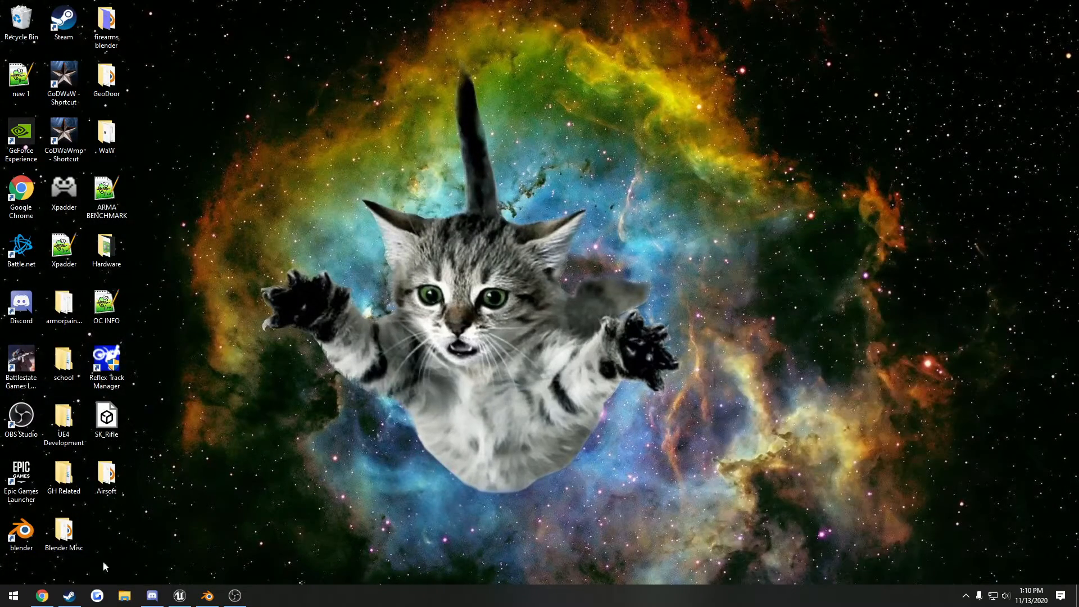
left_click(42, 596)
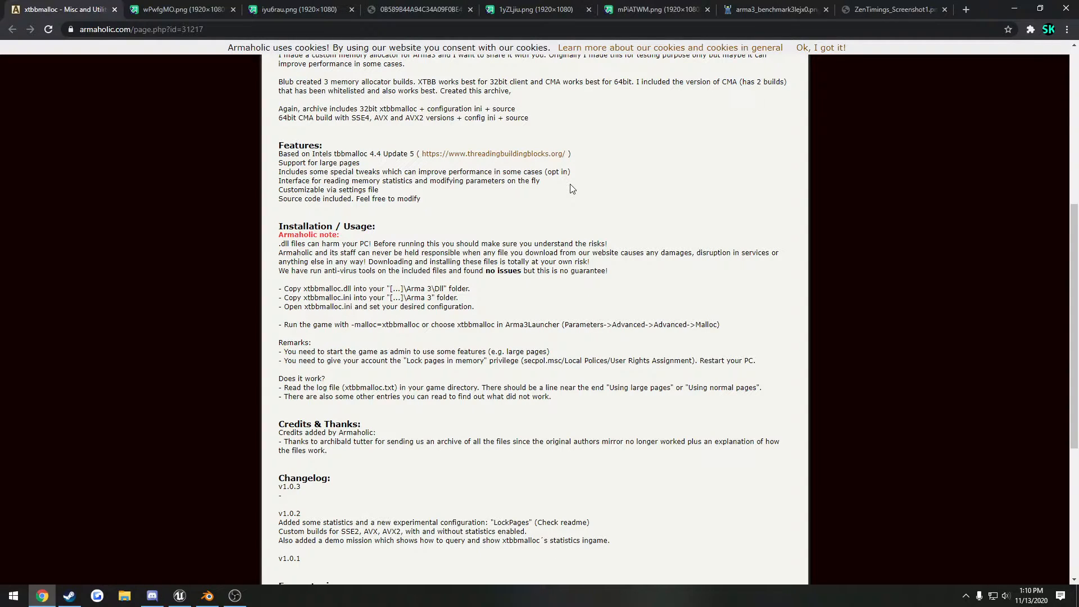
mouse_move(607, 120)
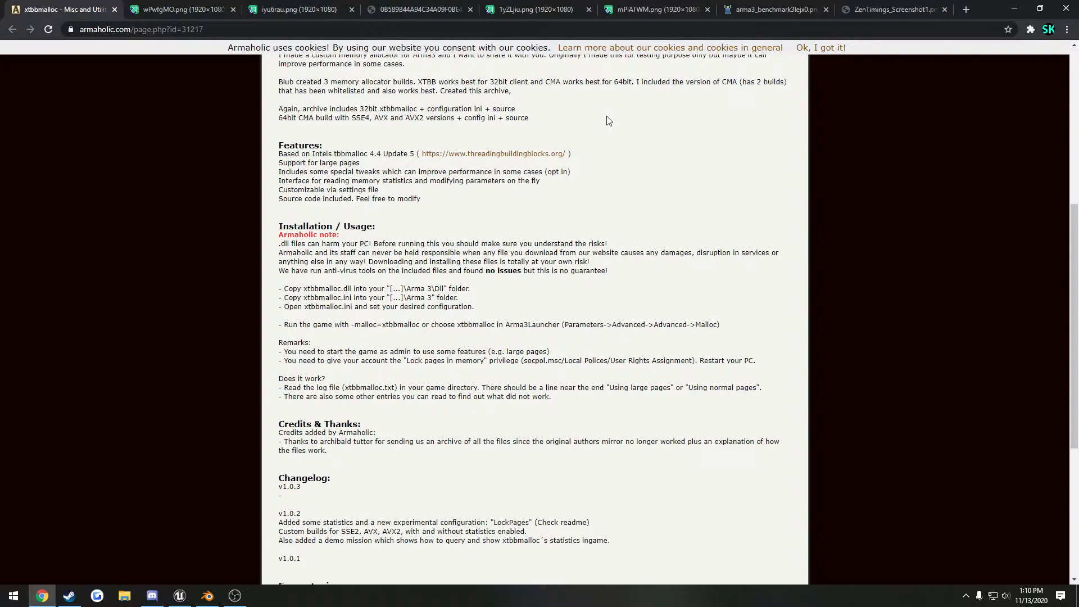
left_click(420, 9)
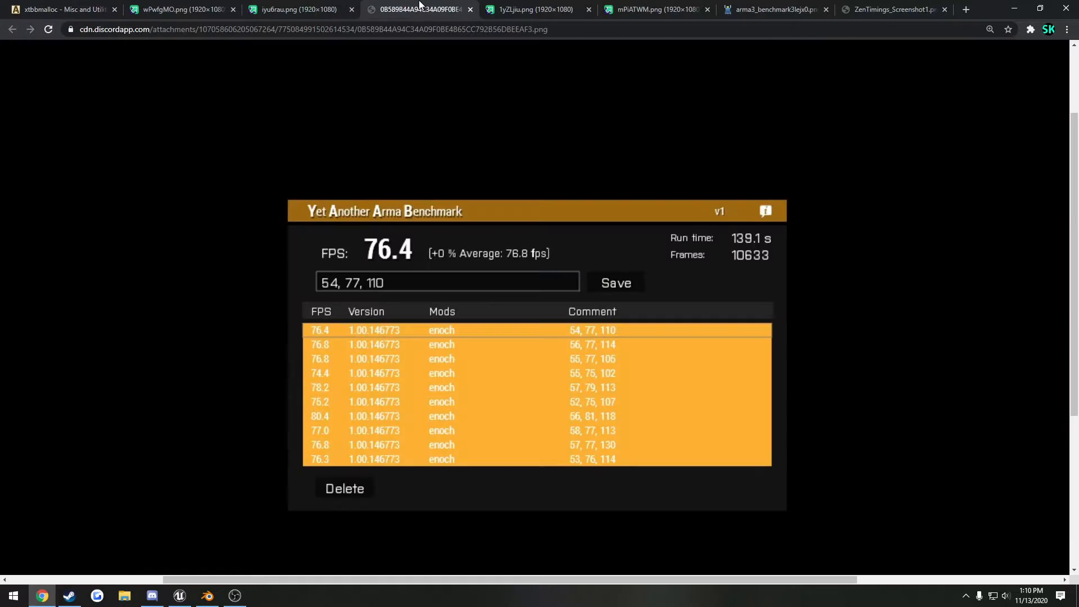
scroll("up", 3)
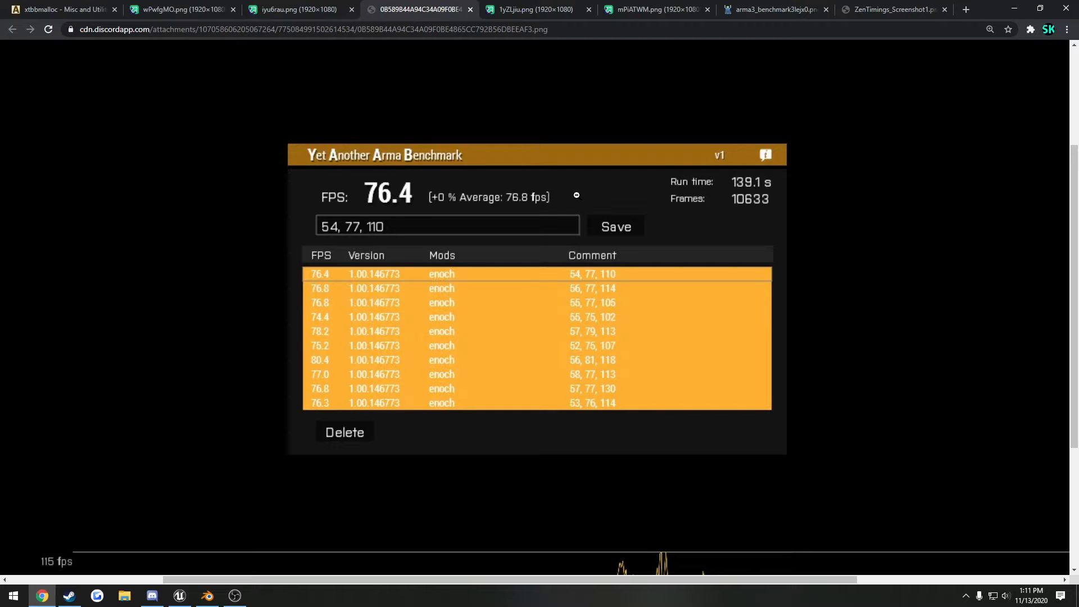
mouse_move(441, 274)
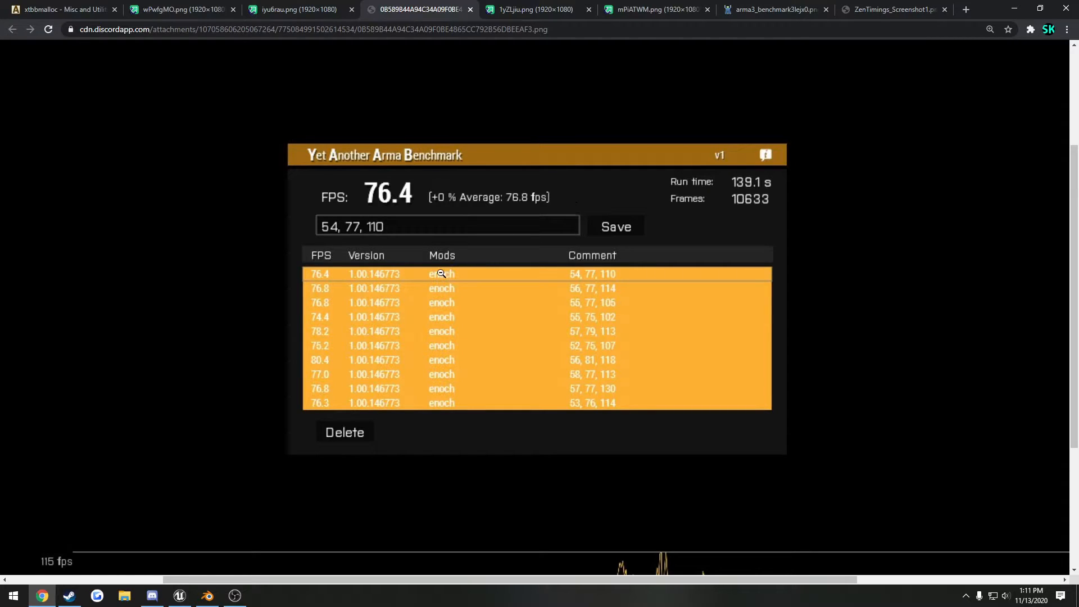
mouse_move(344, 291)
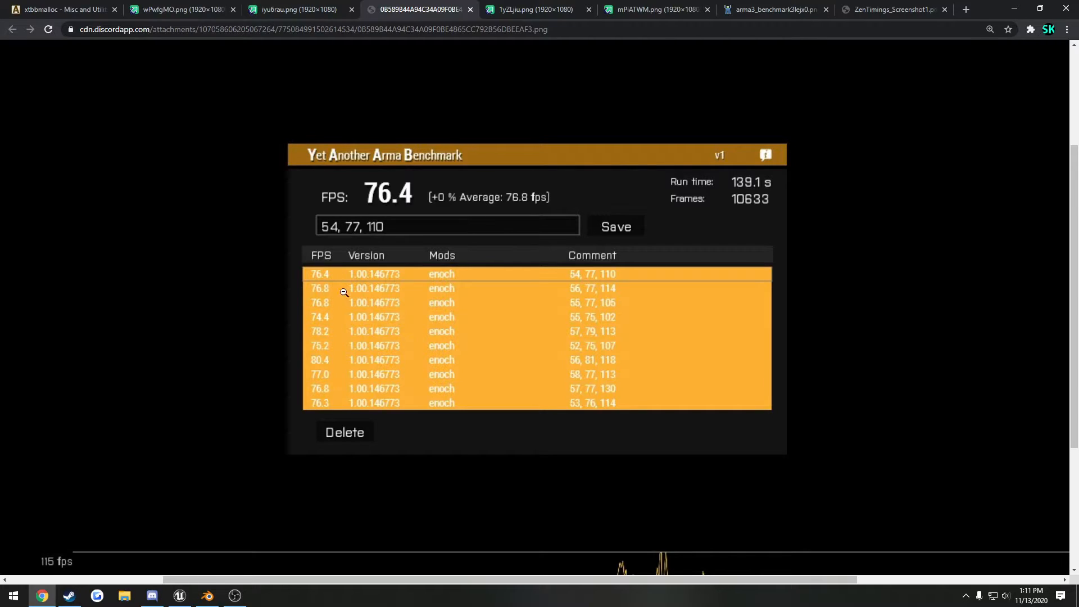
mouse_move(364, 297)
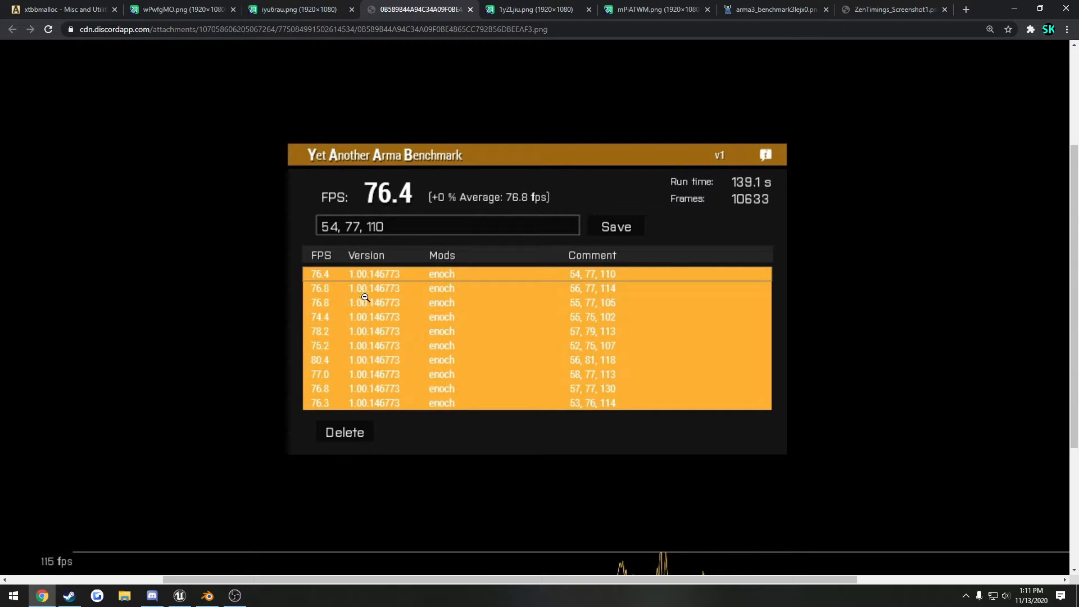
mouse_move(335, 301)
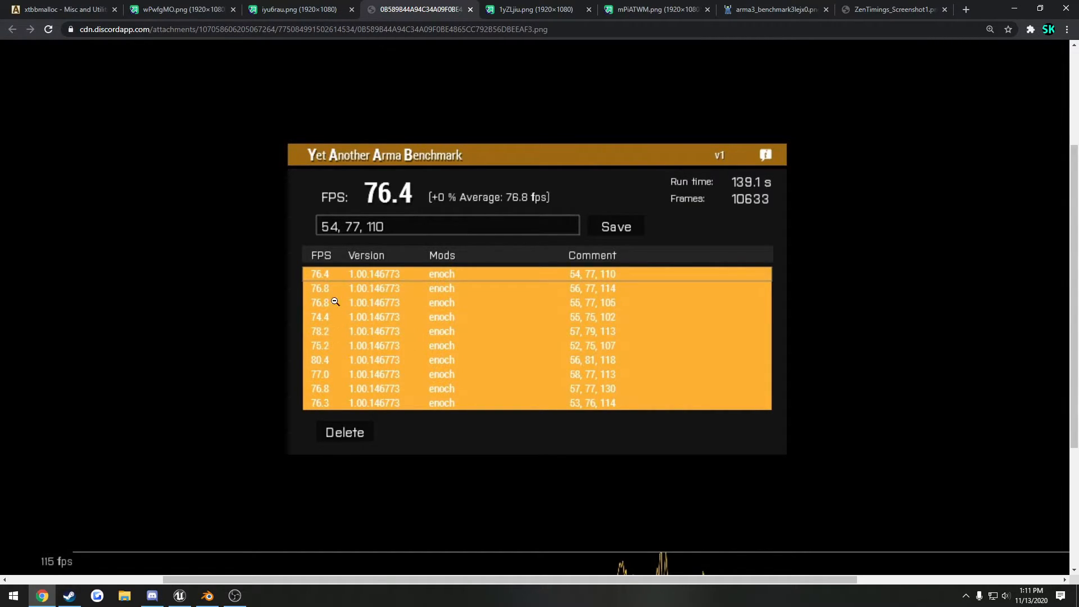
mouse_move(336, 364)
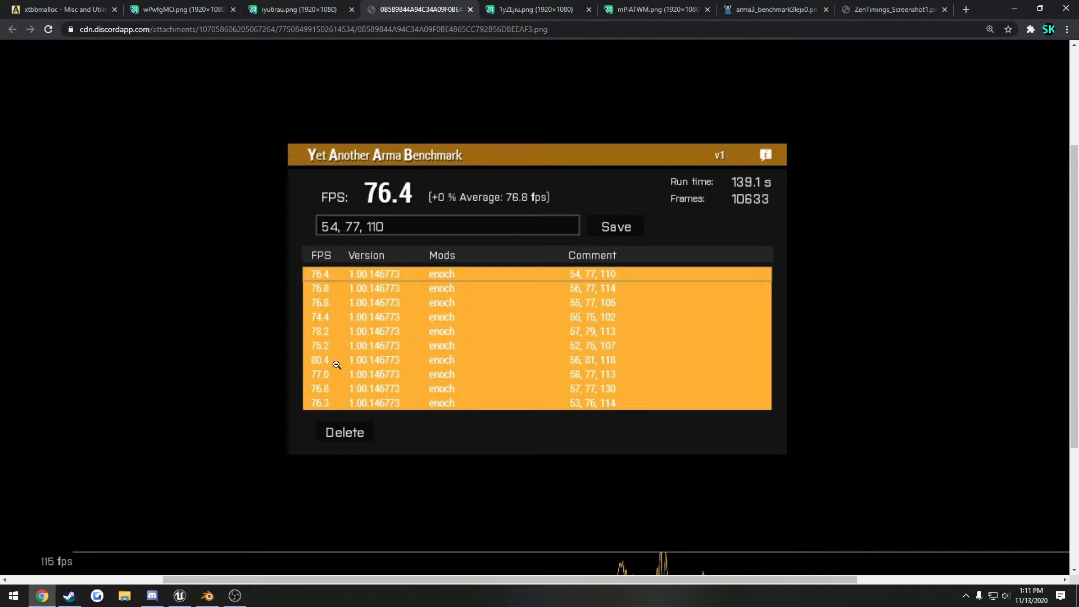
mouse_move(336, 326)
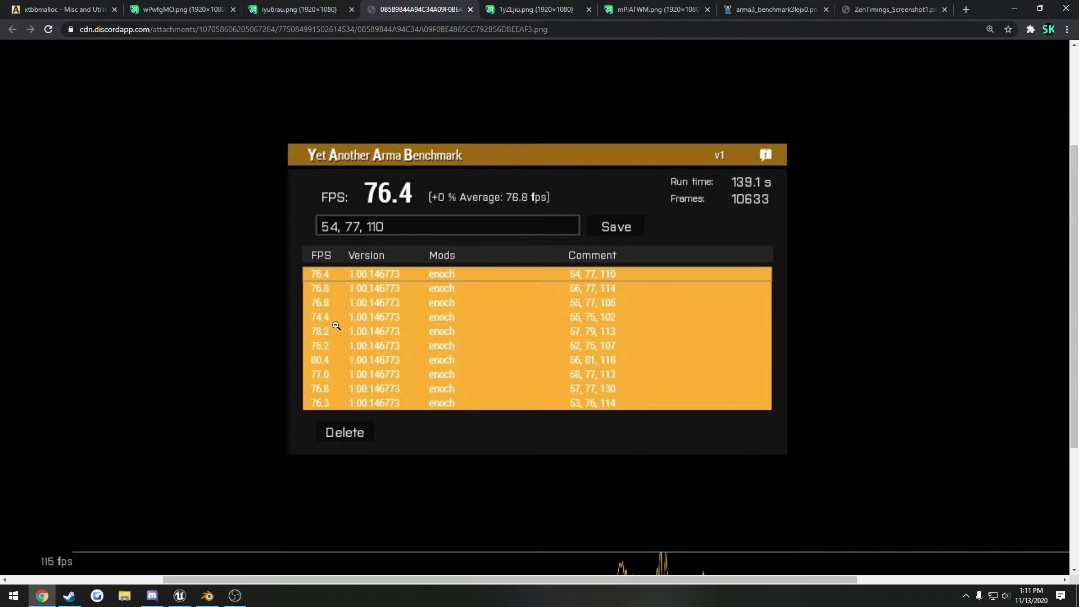
mouse_move(325, 382)
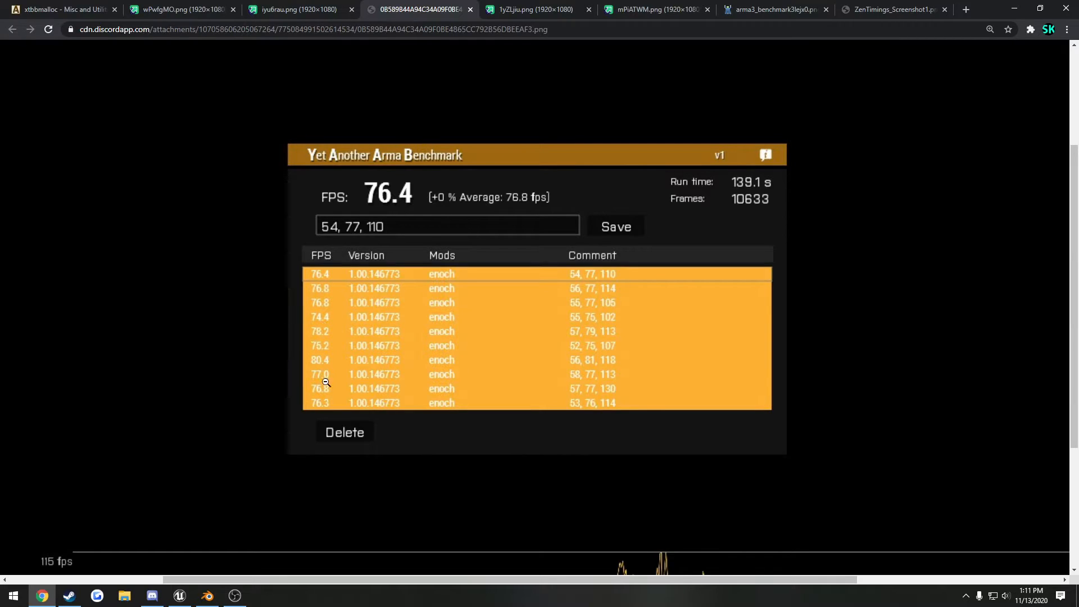
mouse_move(386, 213)
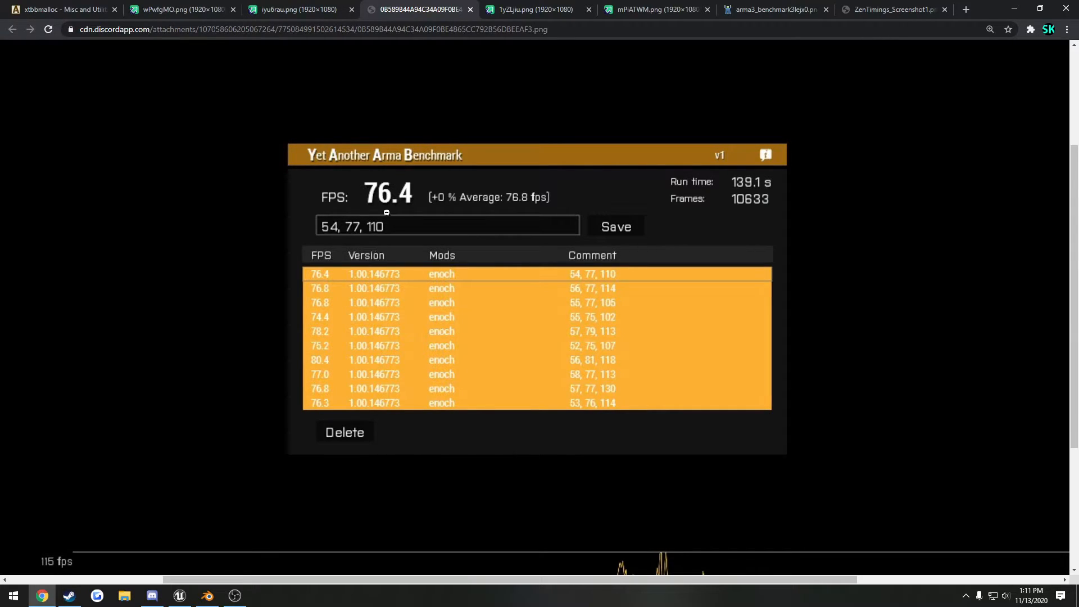
mouse_move(421, 172)
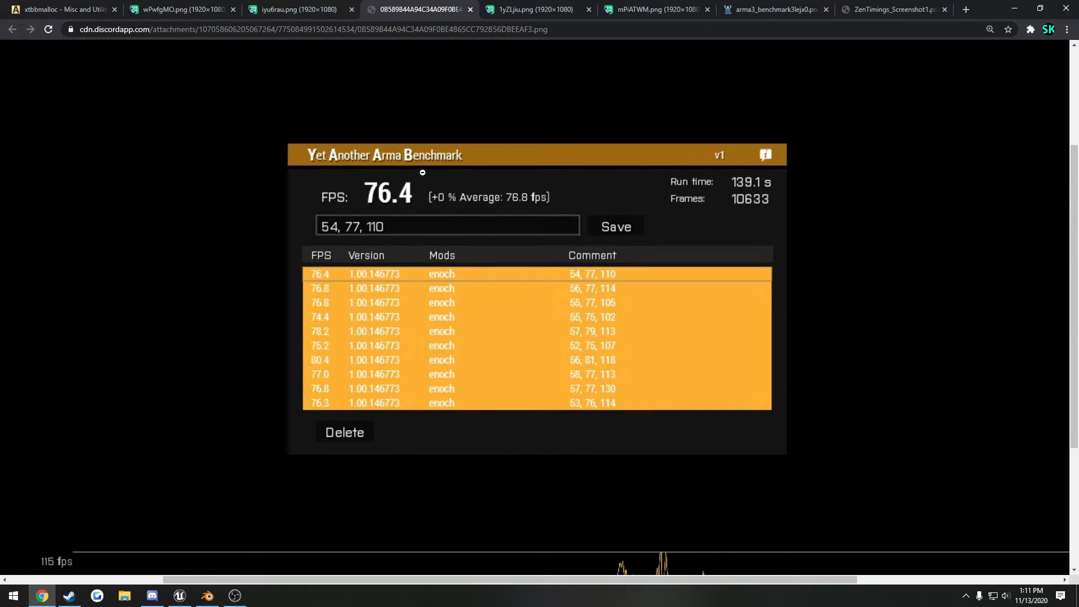
mouse_move(520, 100)
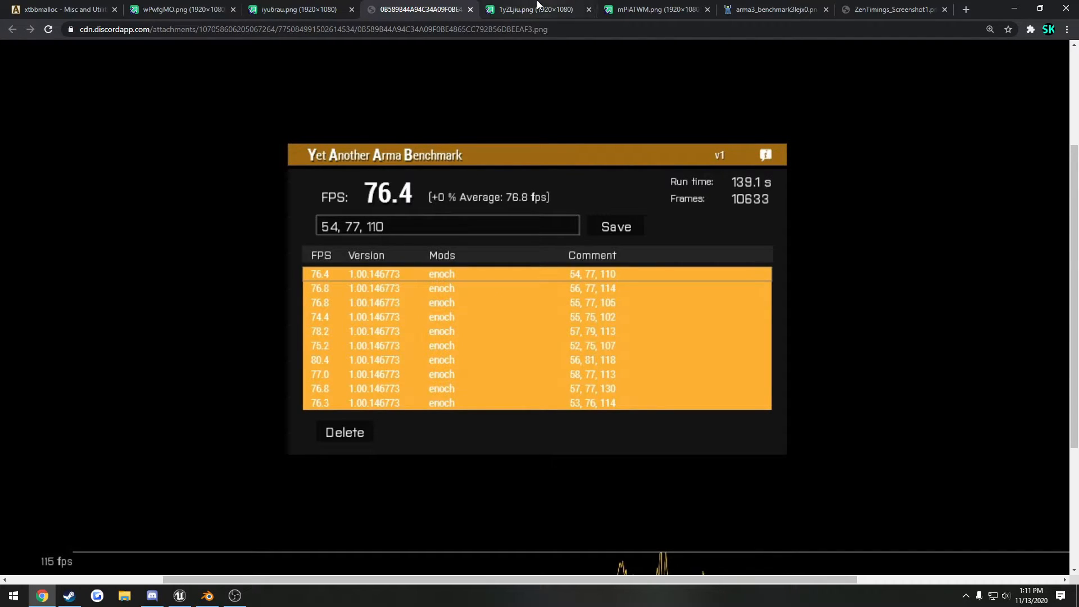
left_click(529, 9)
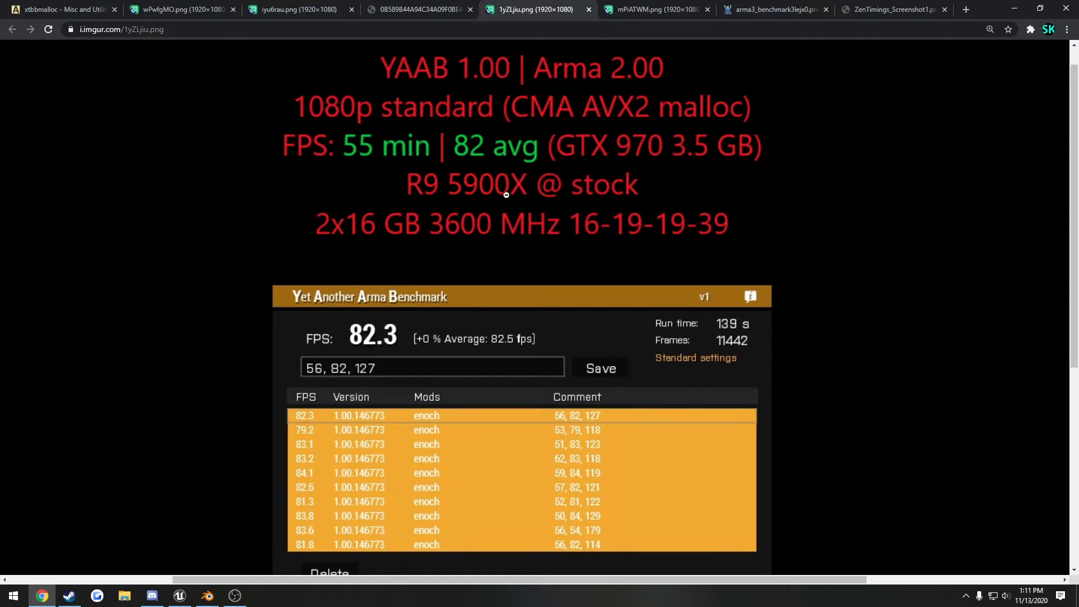
scroll("down", 3)
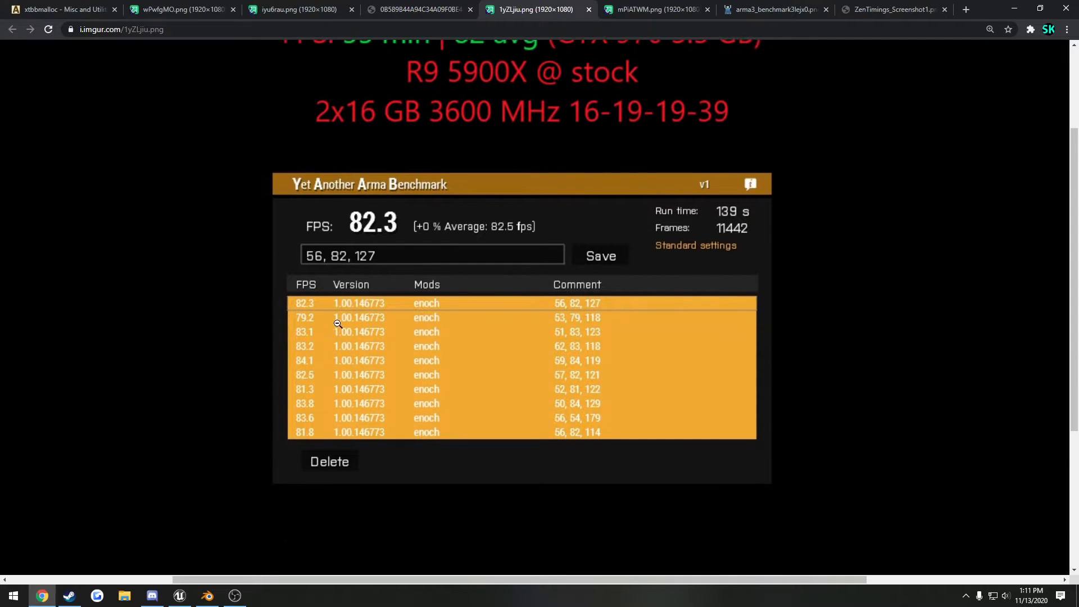
mouse_move(365, 238)
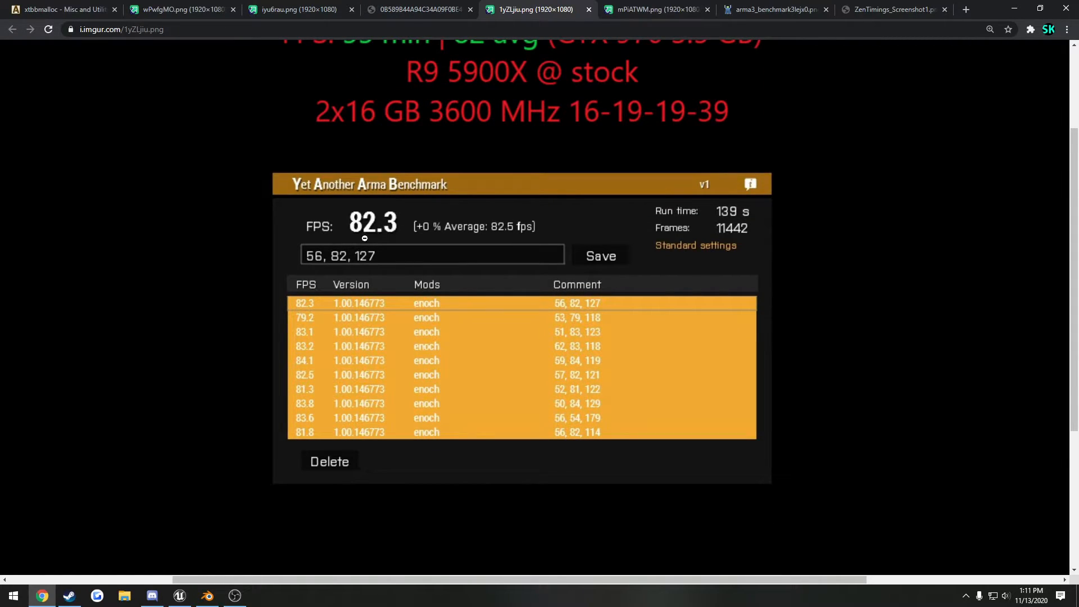
left_click(419, 9)
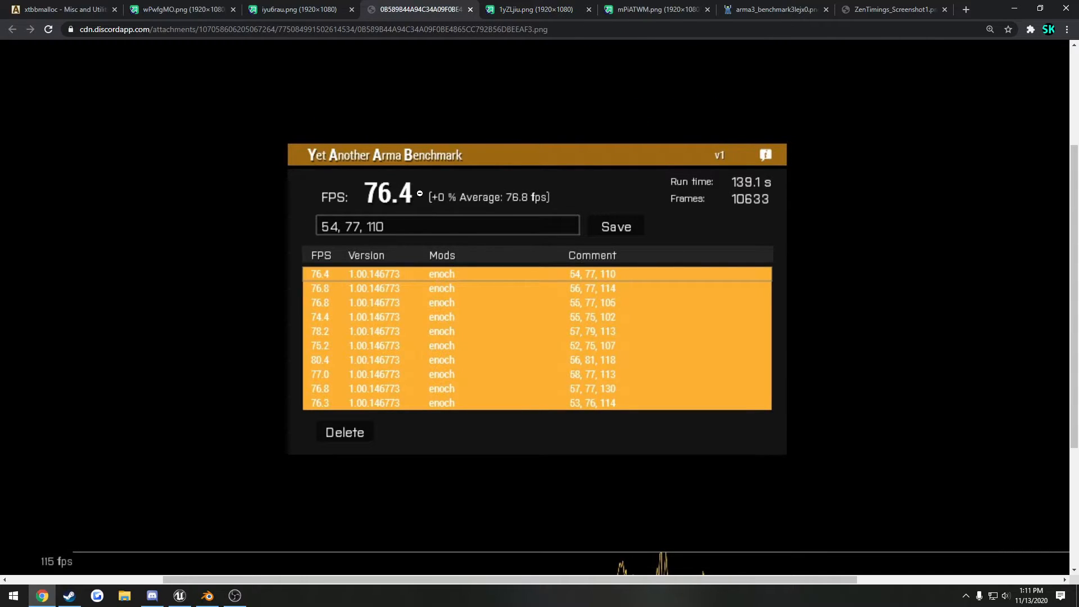
left_click(533, 11)
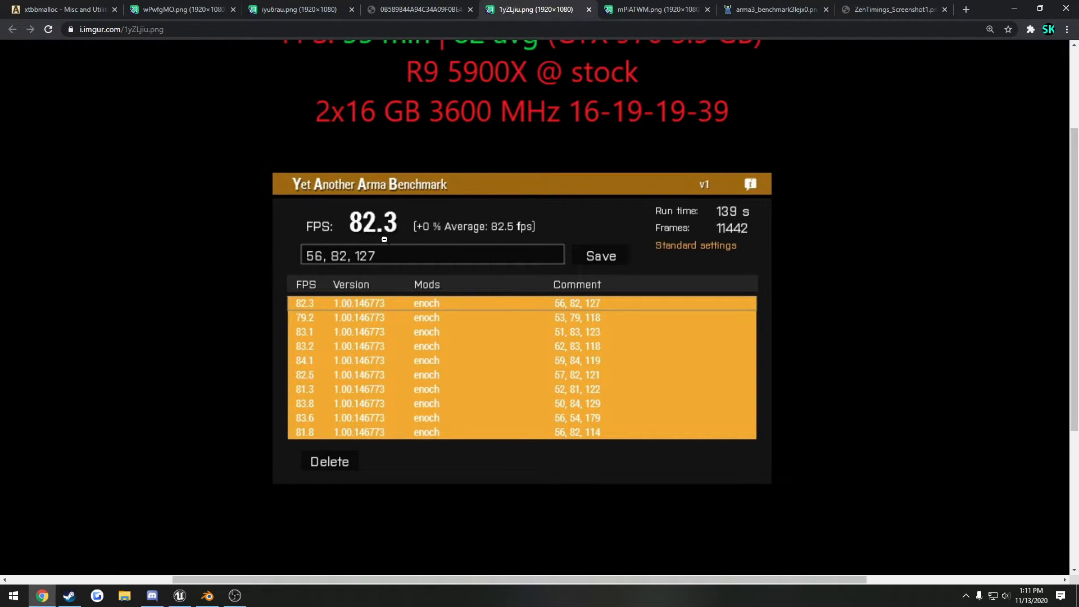
scroll("up", 3)
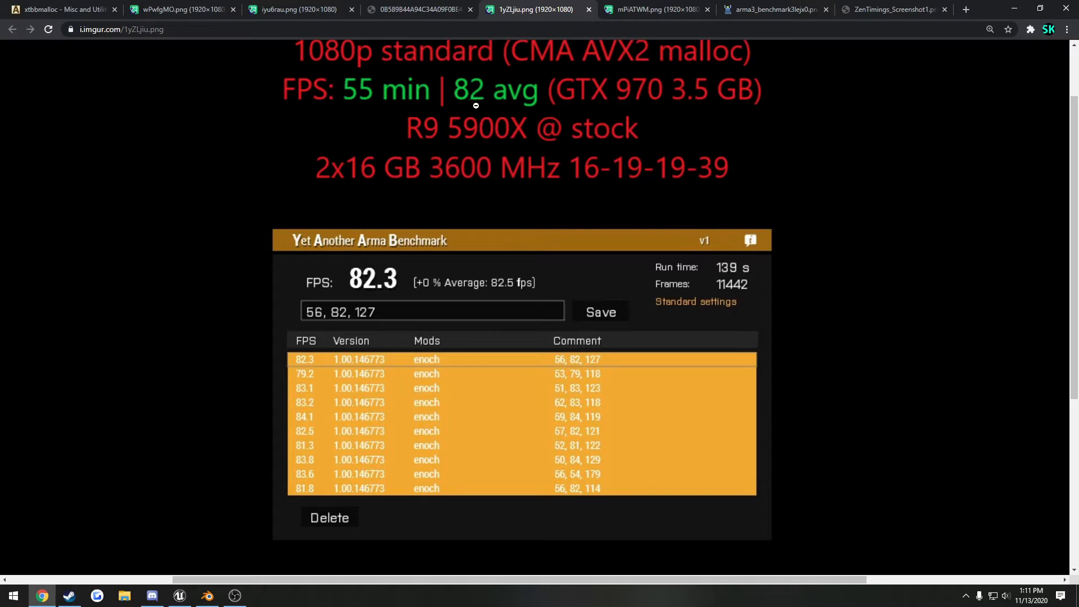
scroll("down", 3)
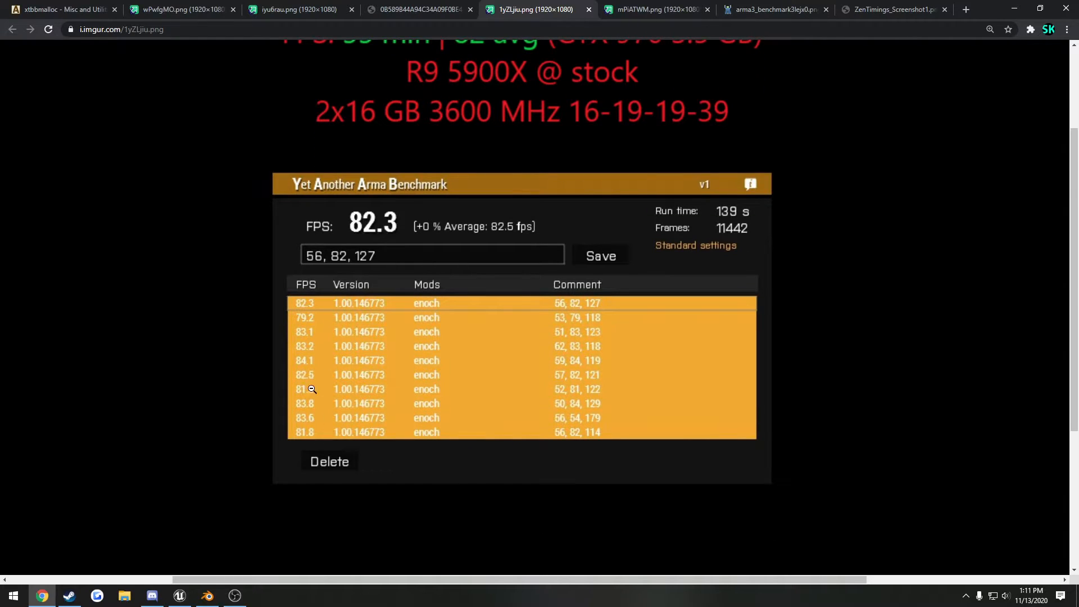
mouse_move(586, 434)
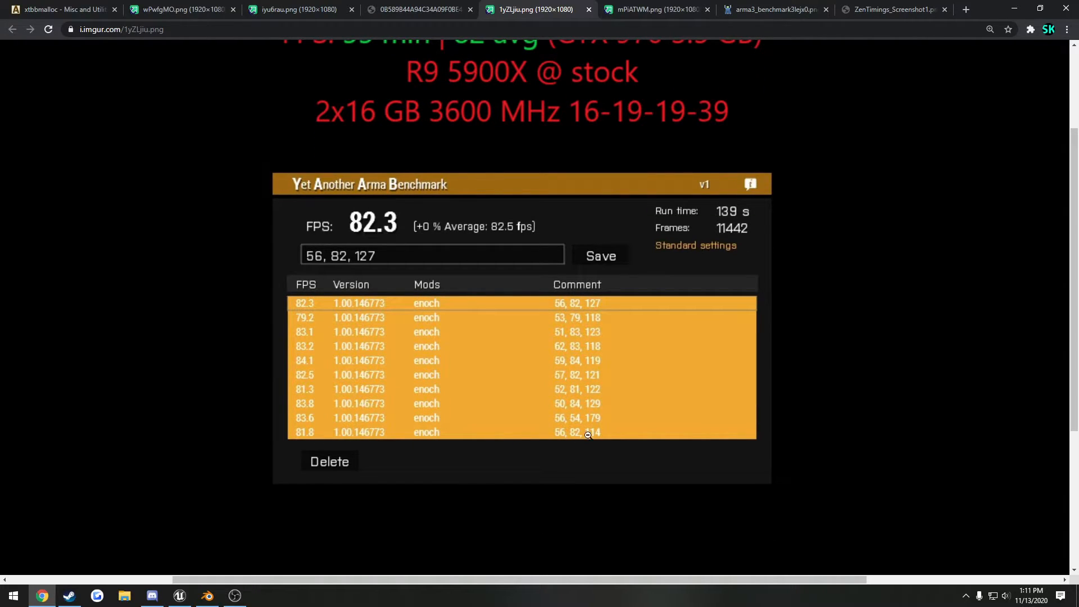
mouse_move(562, 348)
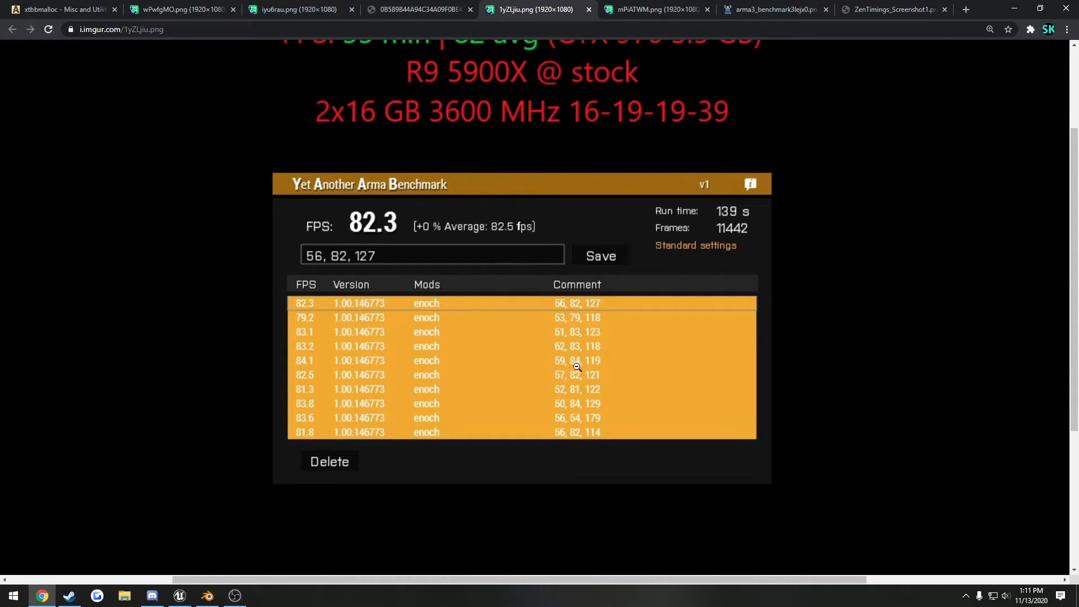
mouse_move(609, 289)
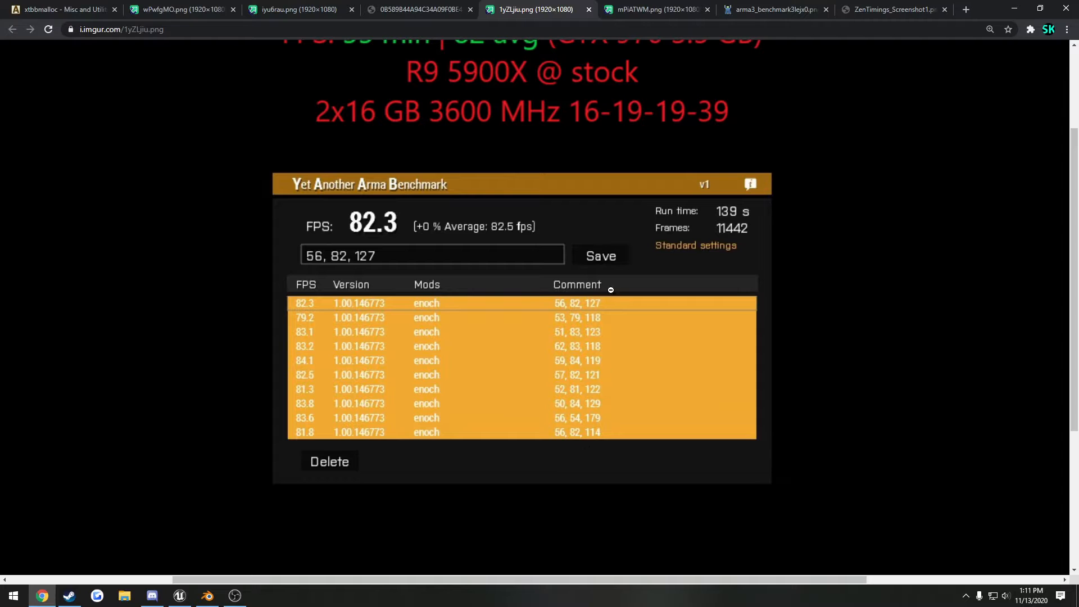
scroll("down", 3)
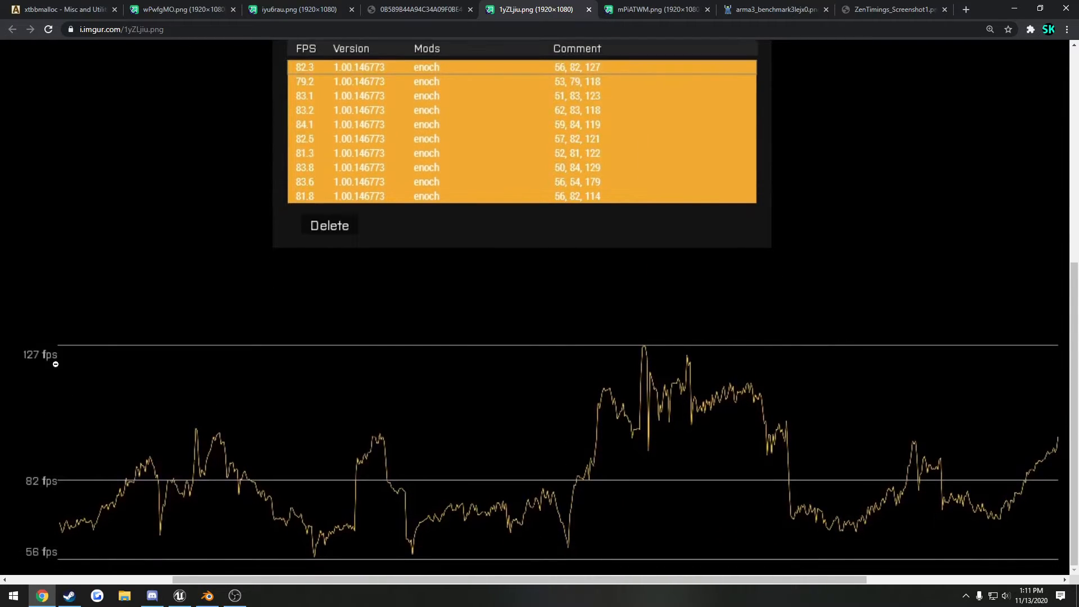
mouse_move(121, 386)
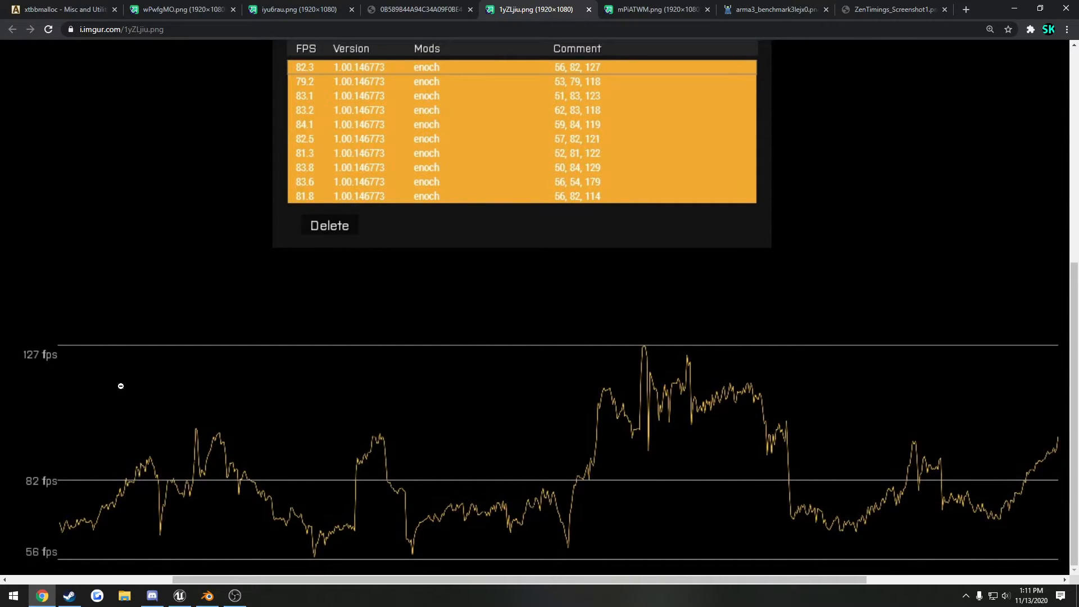
scroll("up", 3)
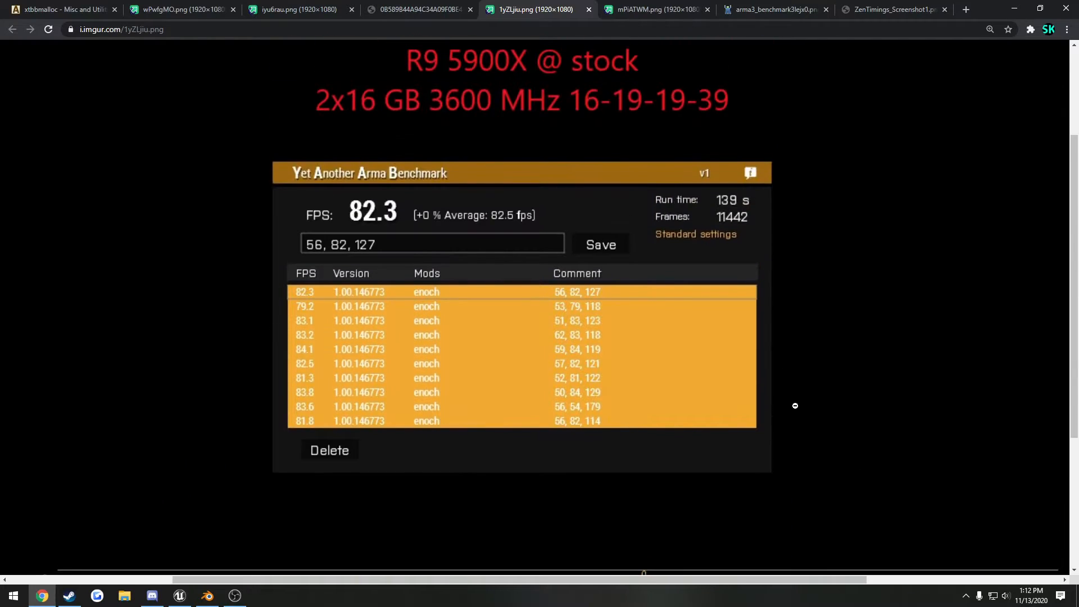
scroll("up", 3)
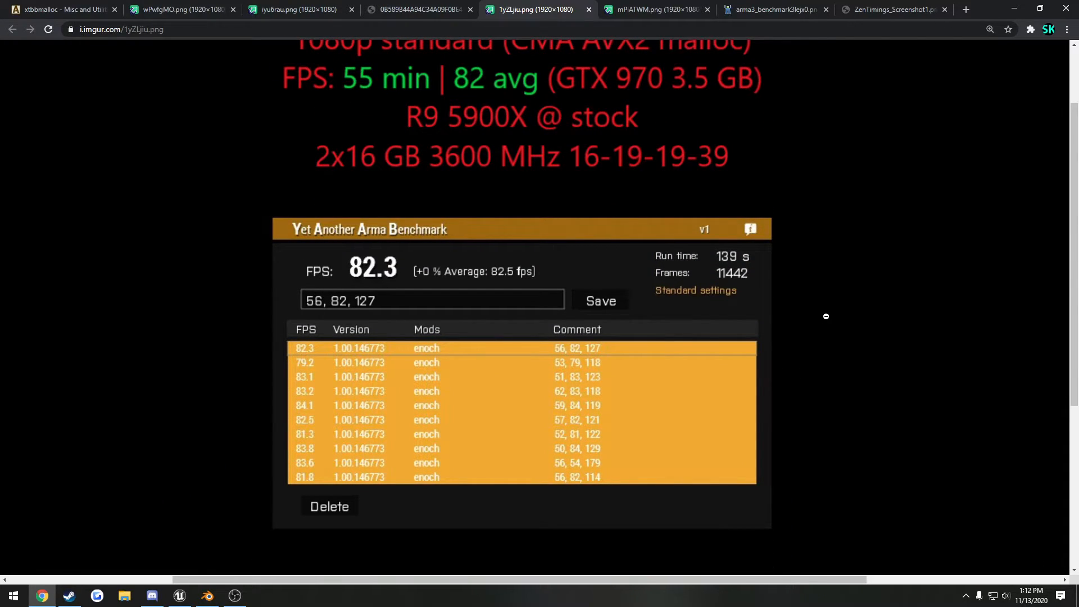
mouse_move(169, 9)
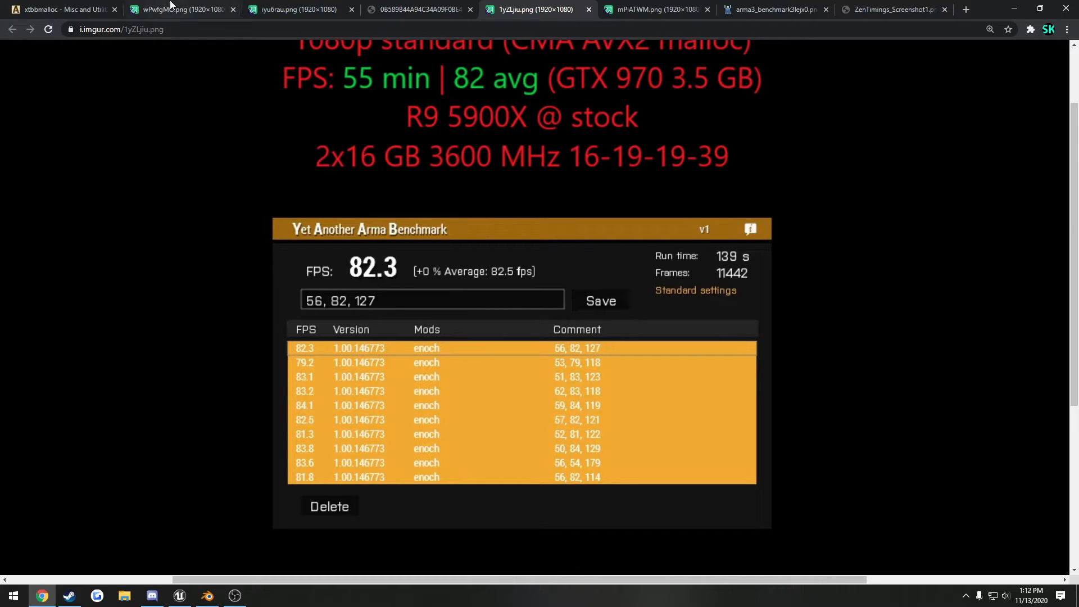
mouse_move(894, 9)
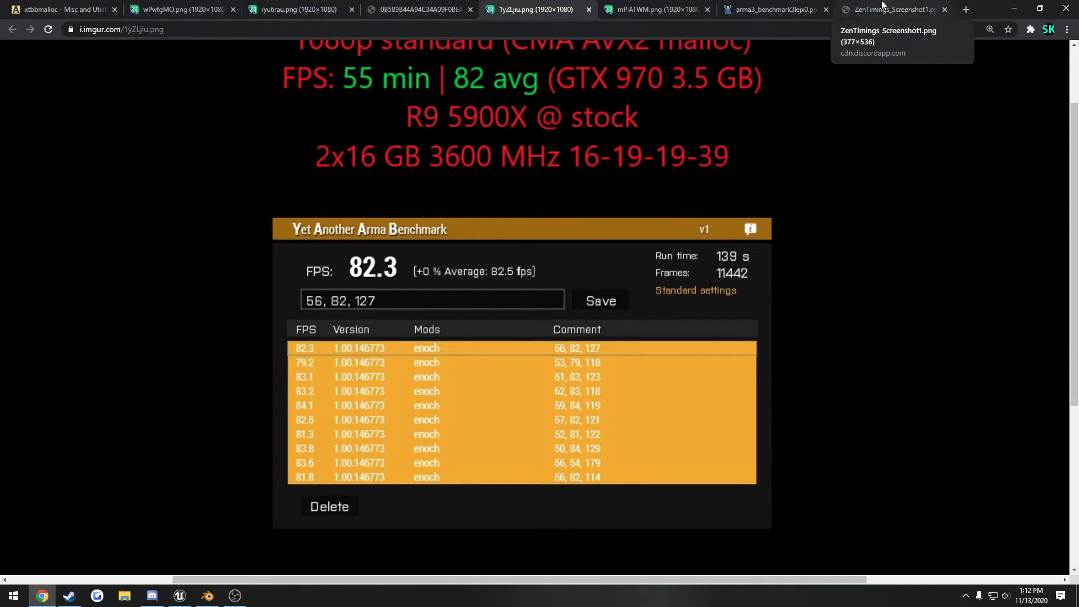
Switch to the abload.de 5800X benchmark screenshot reaching 101.2 FPS.
left_click(772, 9)
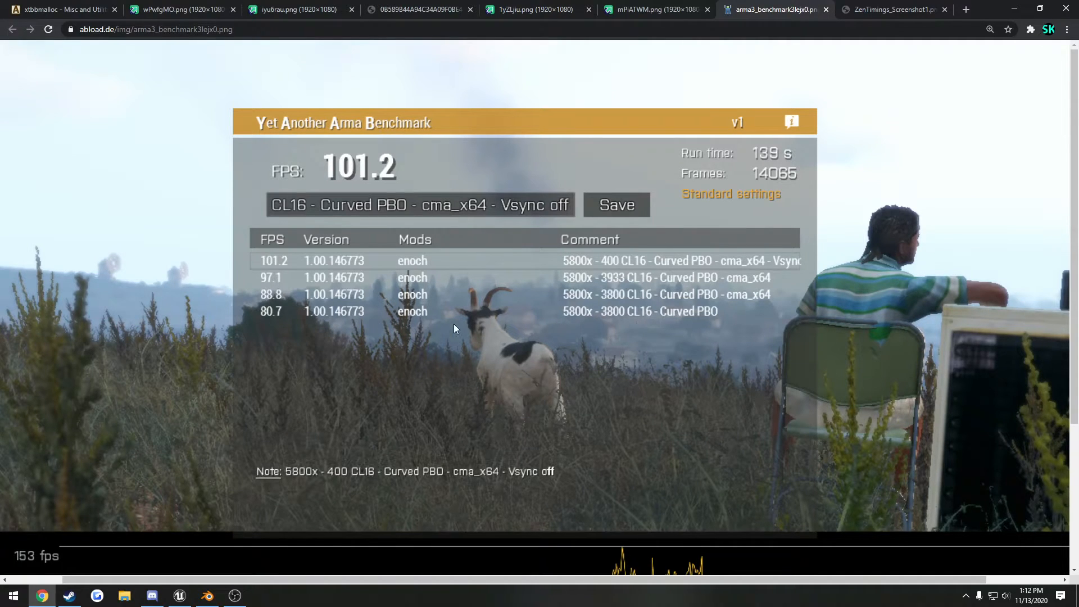
mouse_move(287, 321)
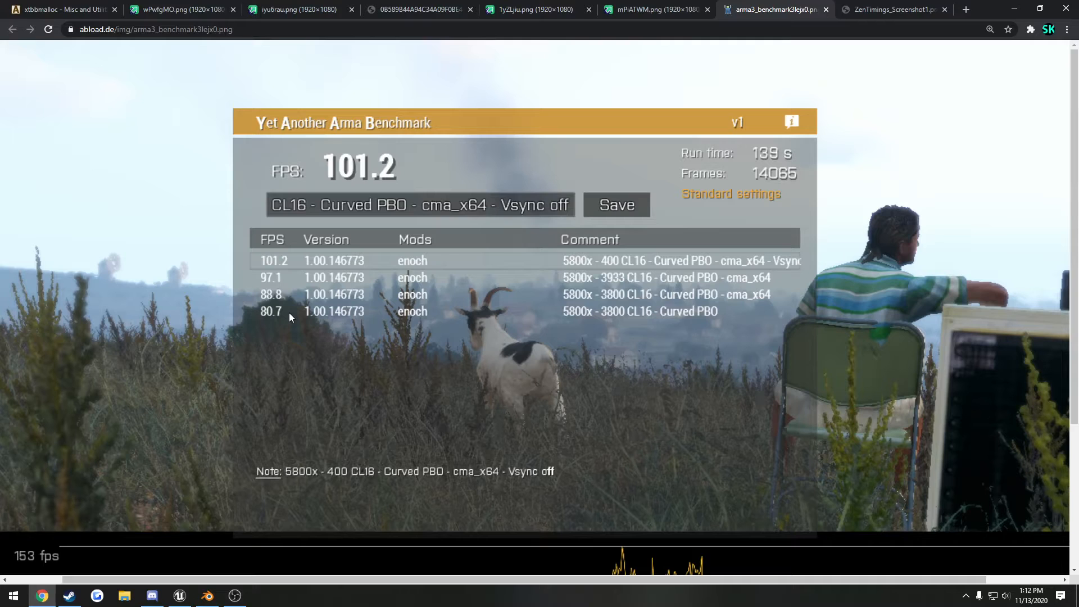
mouse_move(281, 308)
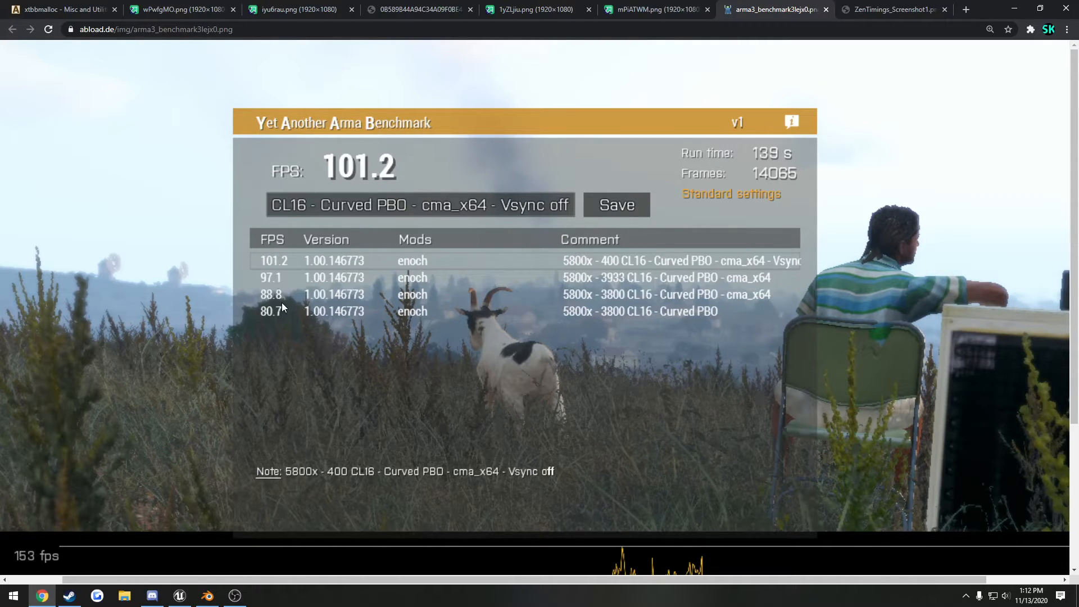
mouse_move(288, 299)
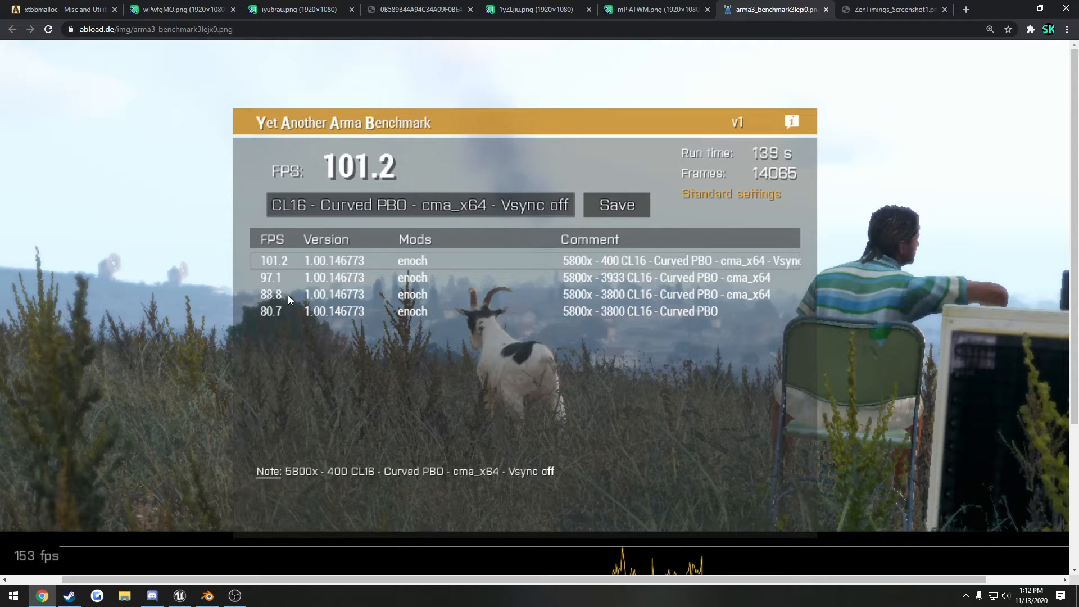
Flip between the 76.4 FPS screenshot and the stock R9 5900X result, ending on its 55 min / 82 avg header.
left_click(418, 9)
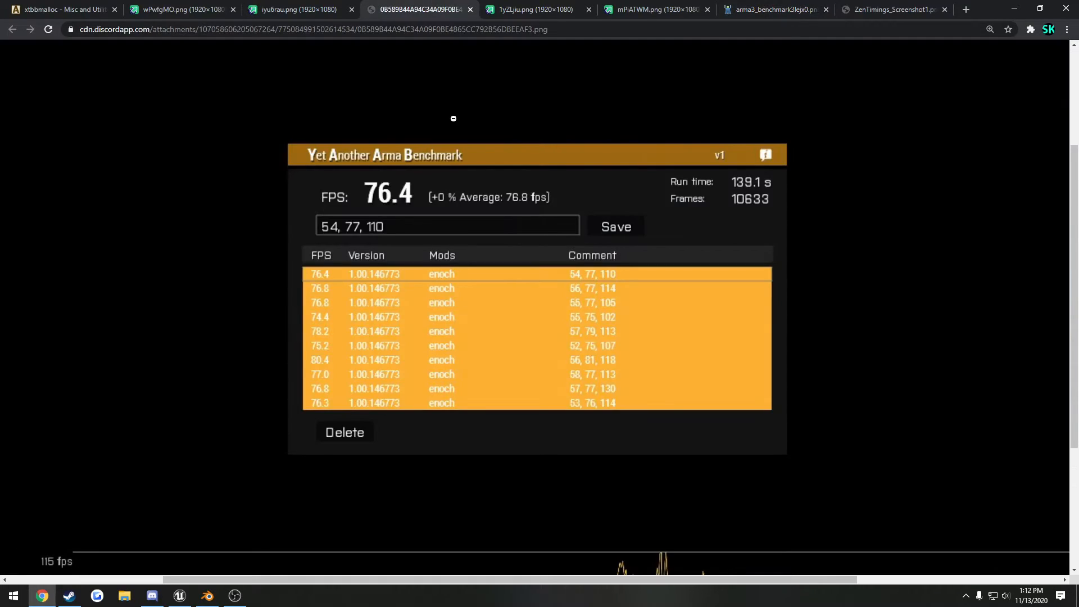
left_click(533, 9)
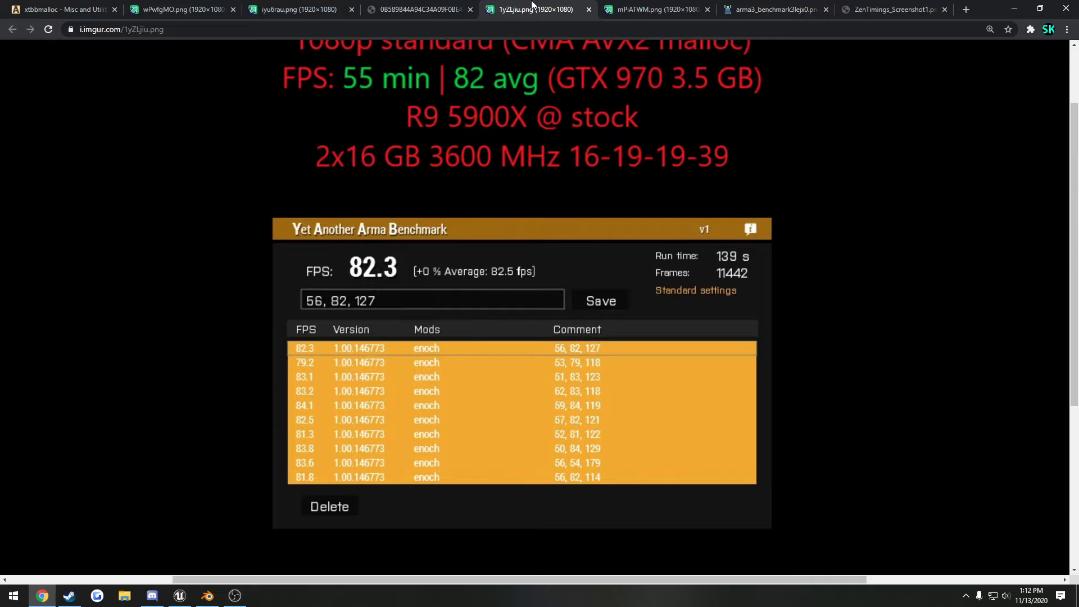
left_click(418, 9)
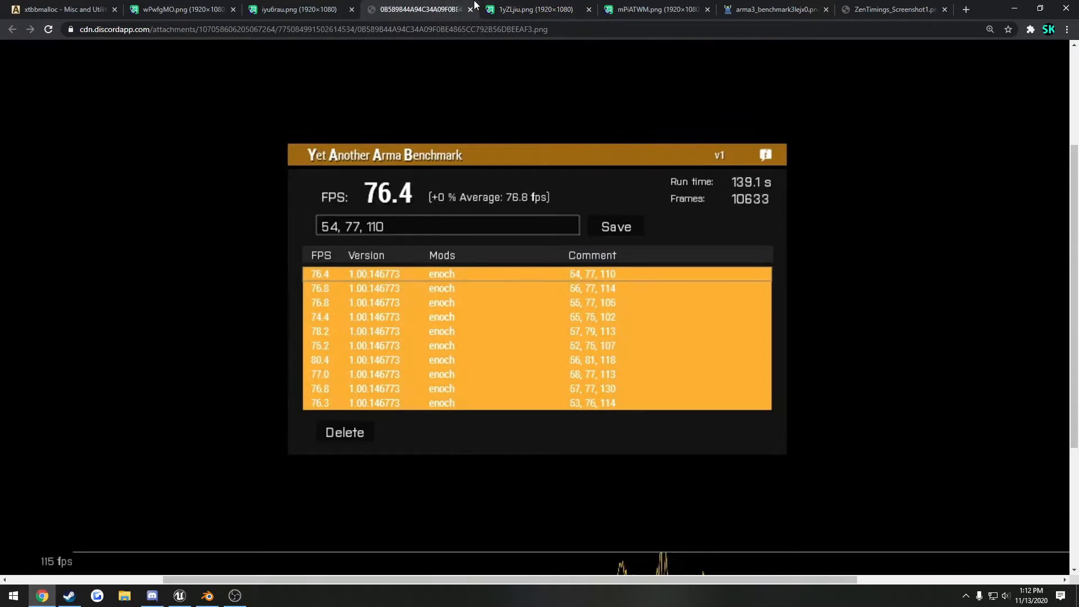
left_click(529, 9)
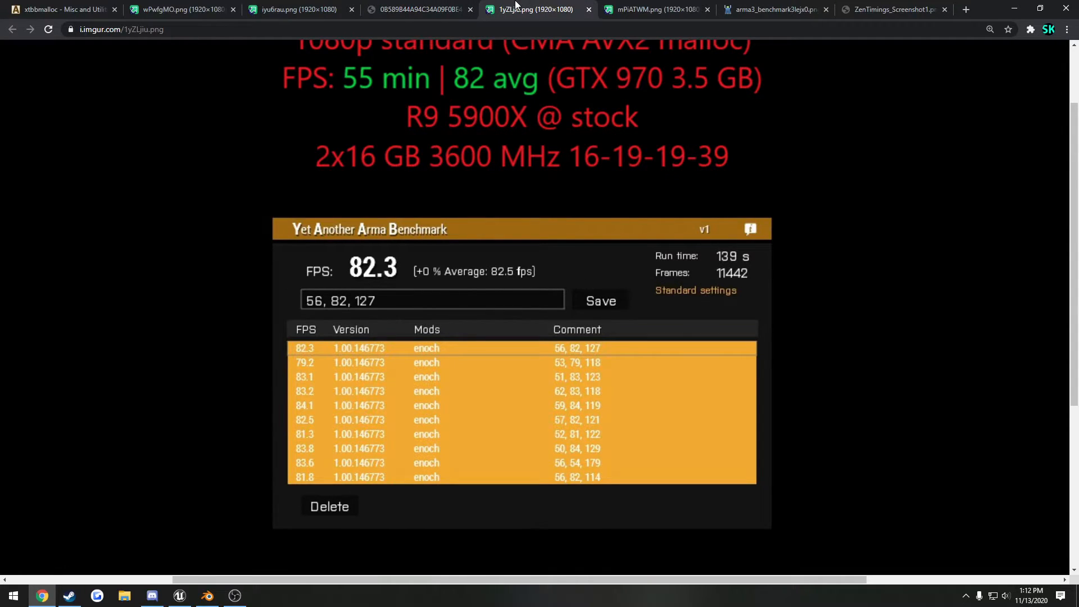
mouse_move(651, 158)
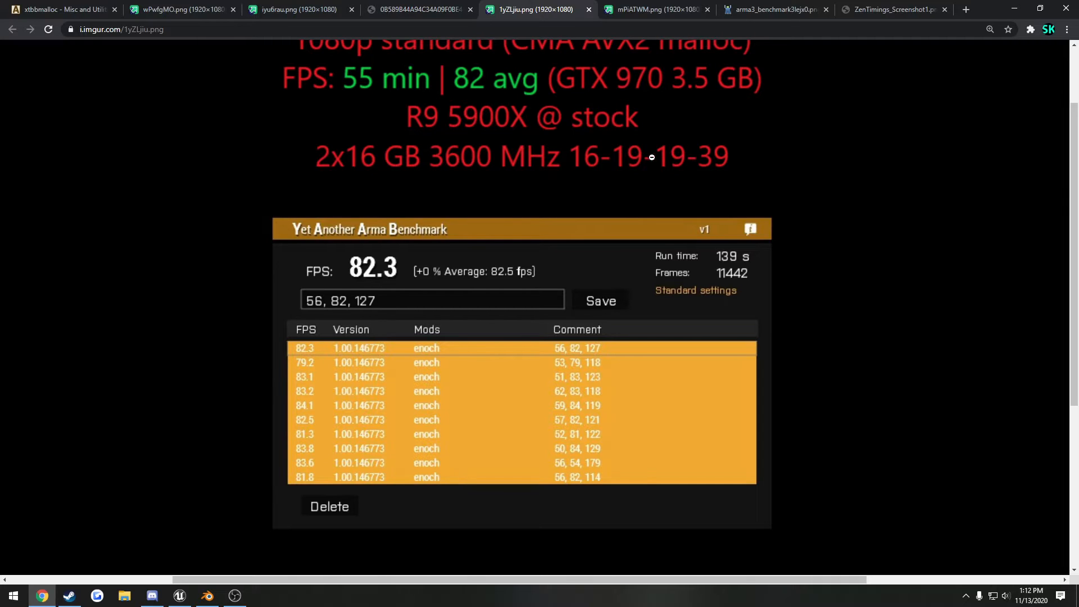
mouse_move(686, 149)
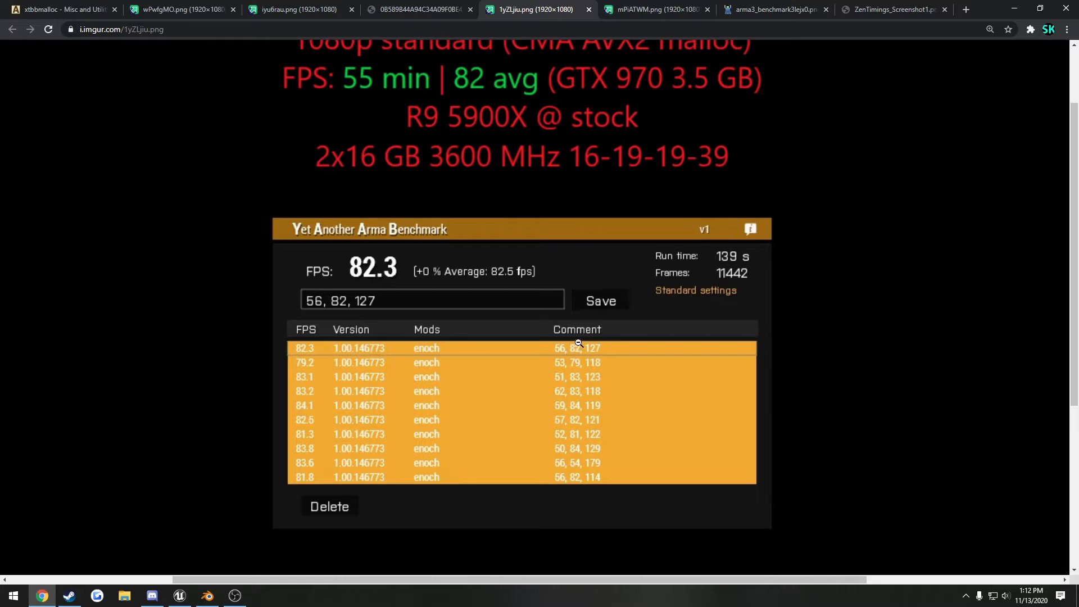
mouse_move(522, 170)
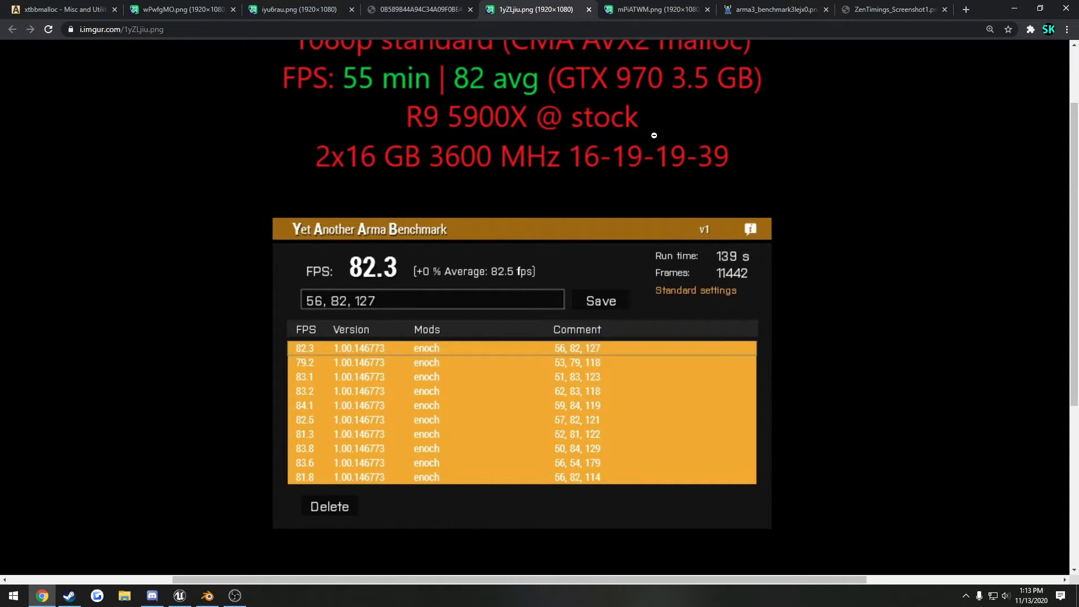
scroll("up", 3)
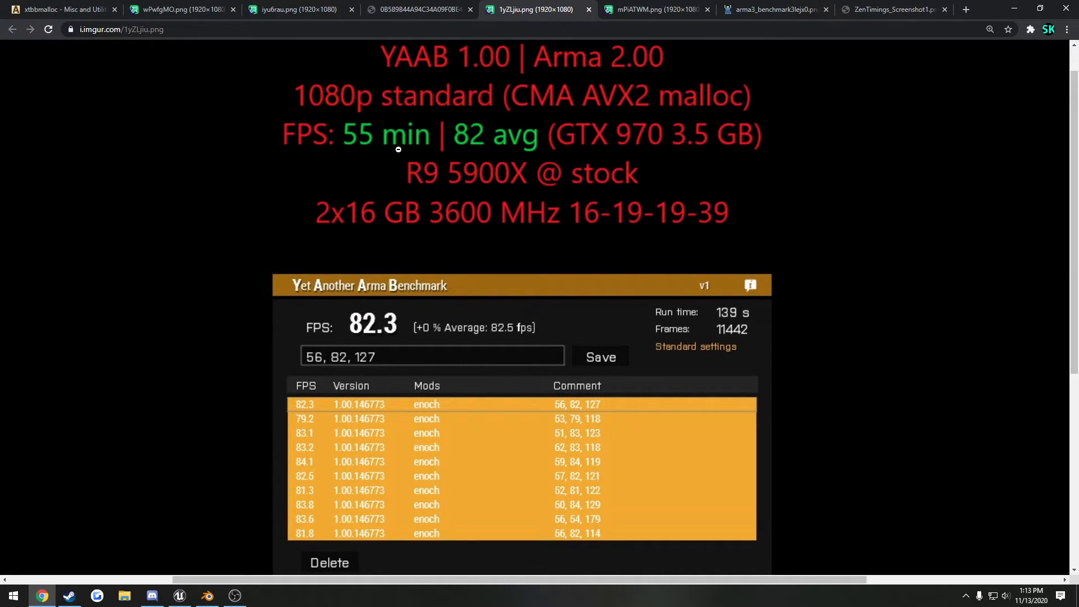
mouse_move(404, 159)
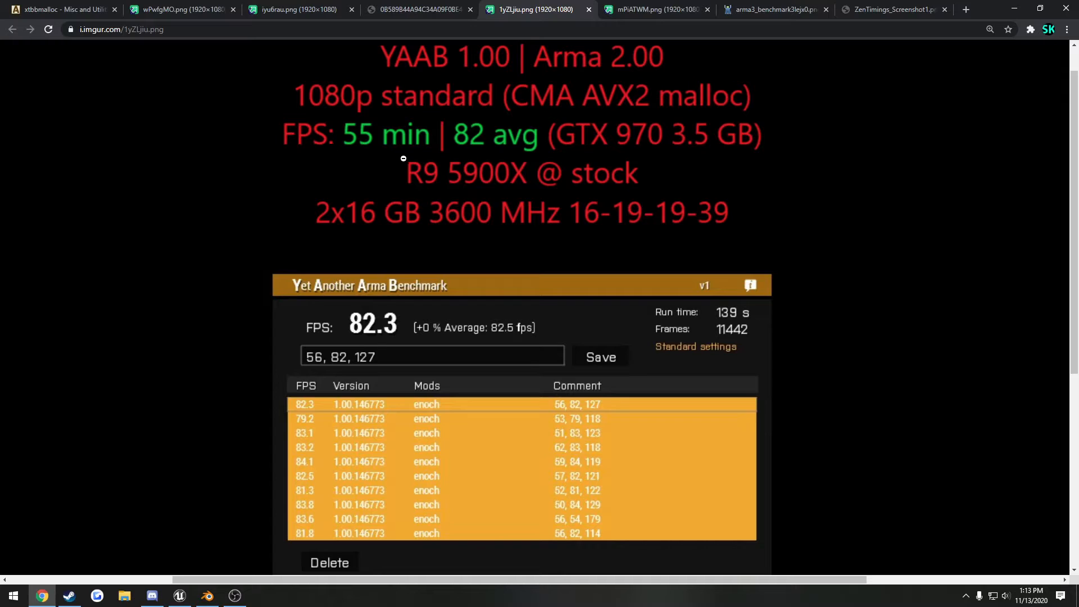
mouse_move(767, 85)
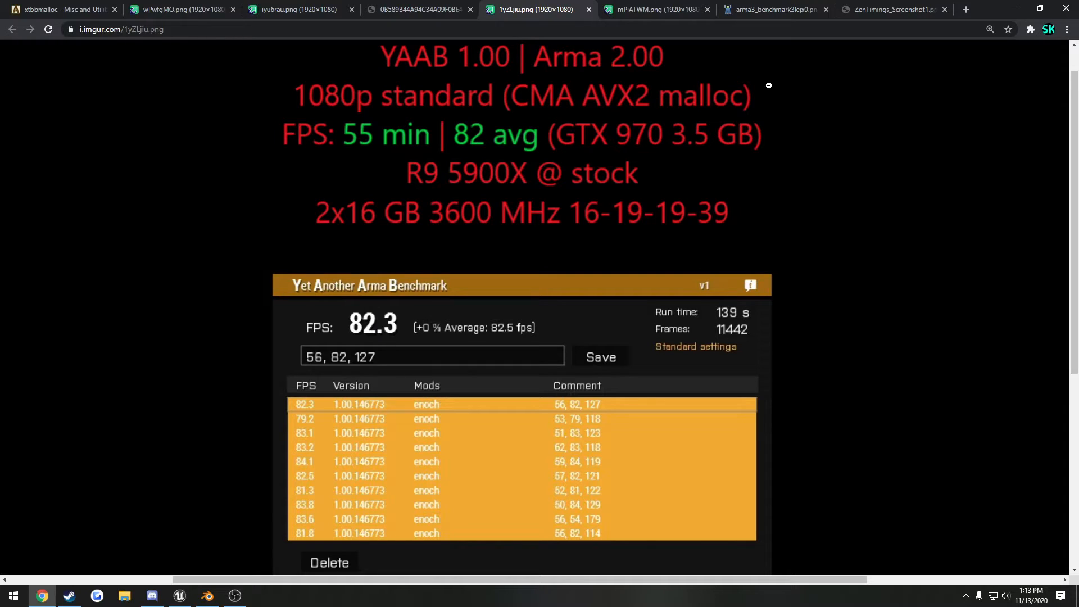
mouse_move(446, 152)
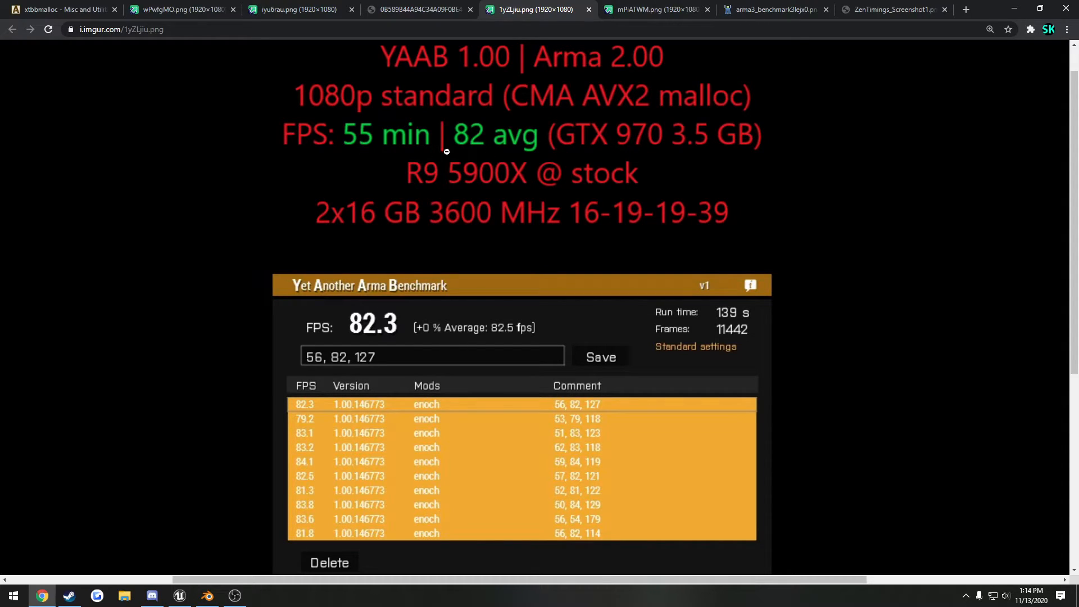
View the overclocked R9 5900X result with 58 min and 88 avg FPS, scrolling through its graph.
left_click(654, 9)
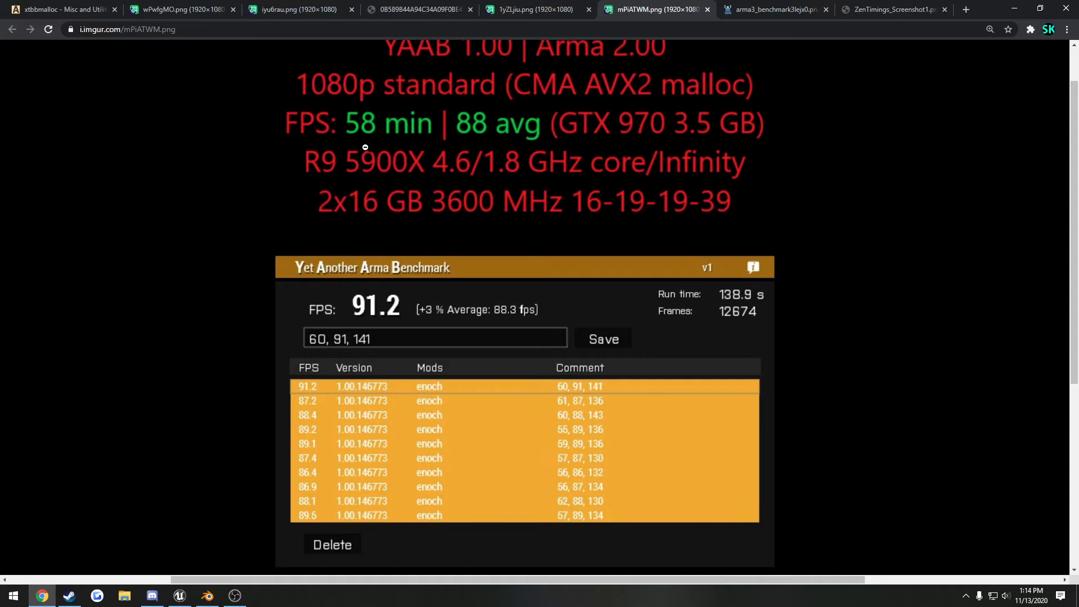
mouse_move(490, 140)
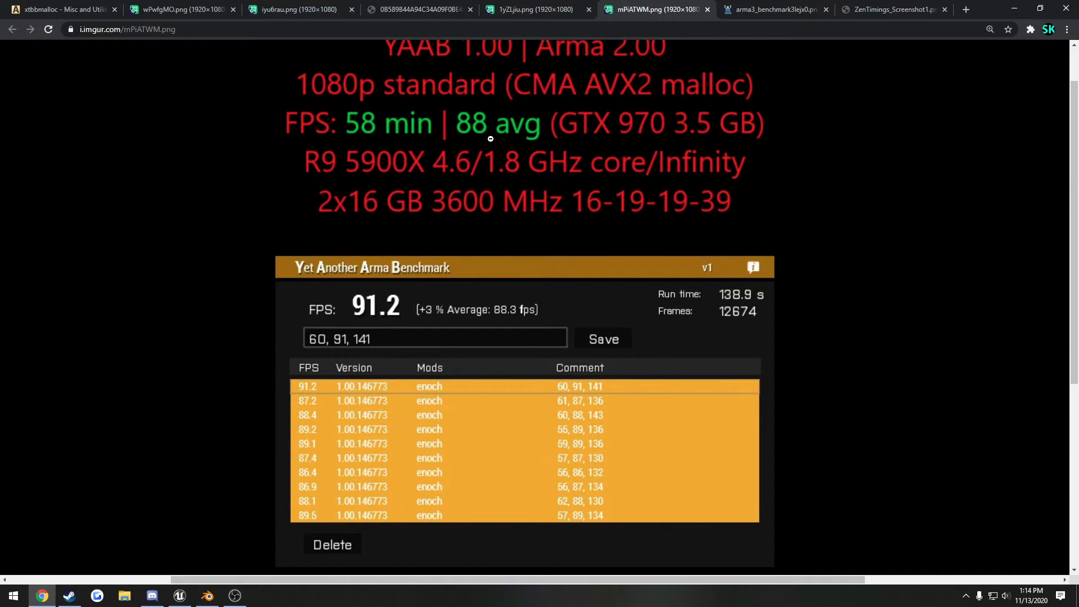
mouse_move(477, 178)
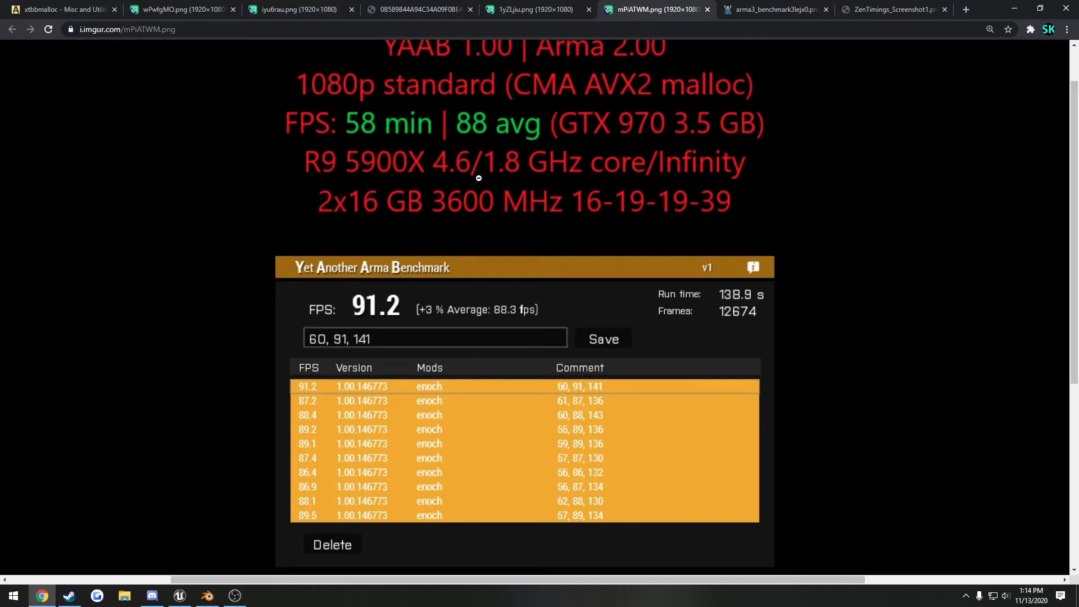
mouse_move(462, 238)
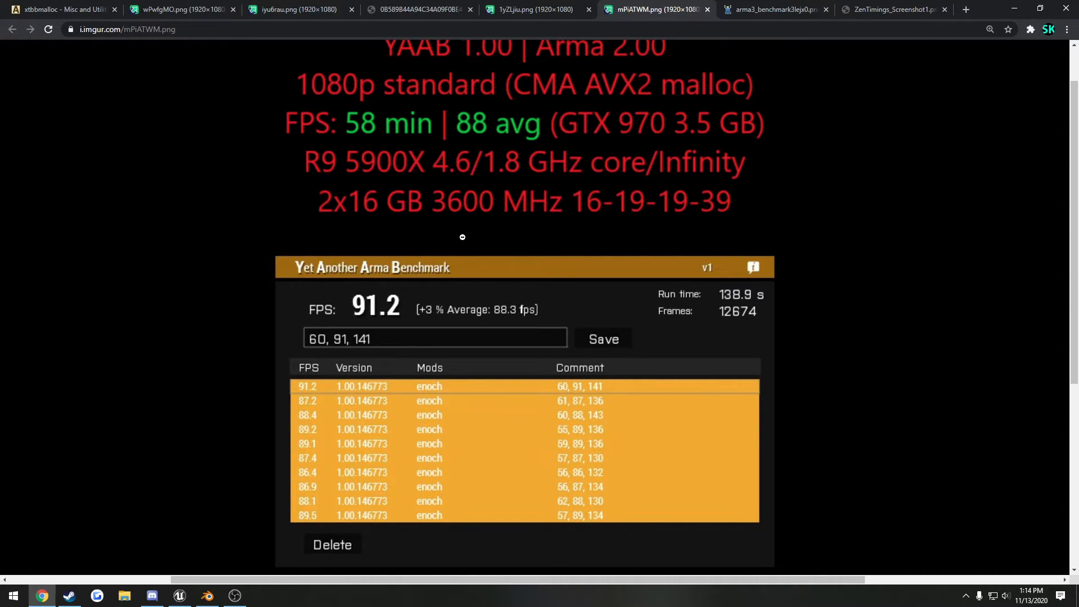
scroll("down", 3)
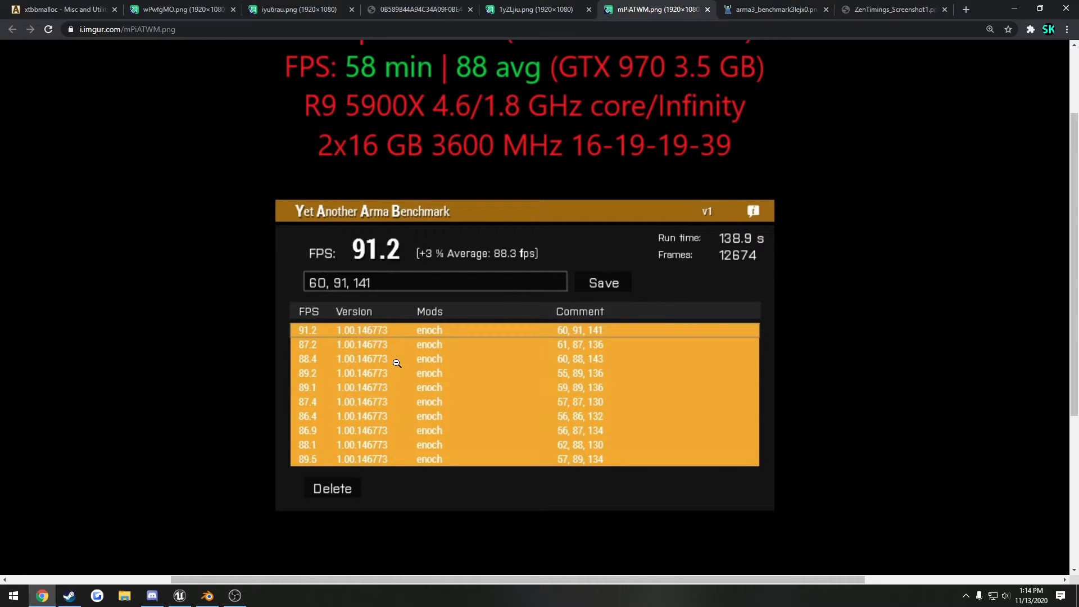
scroll("up", 3)
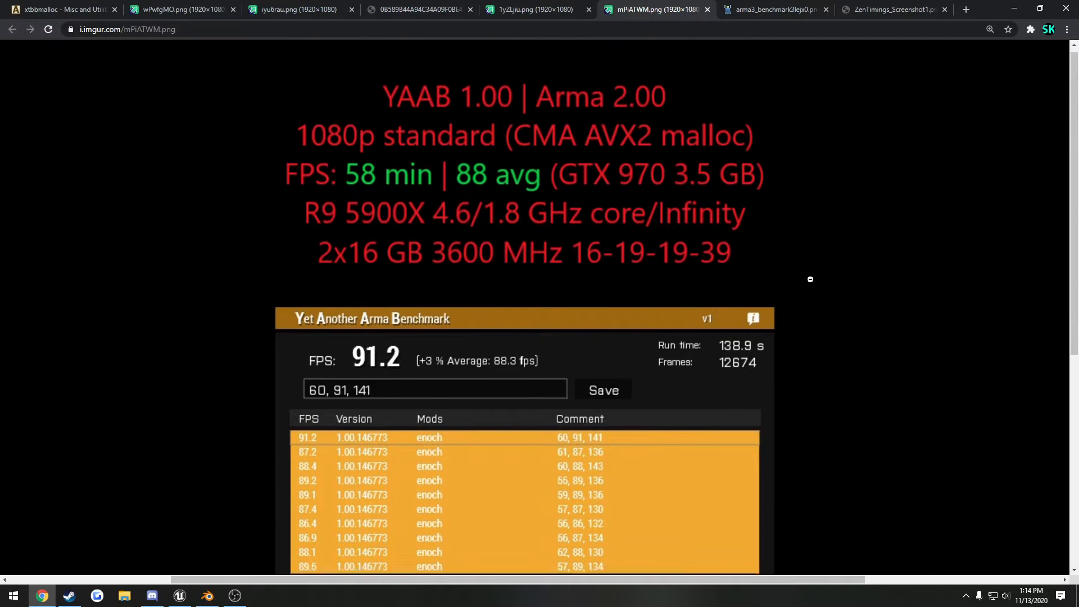
scroll("down", 3)
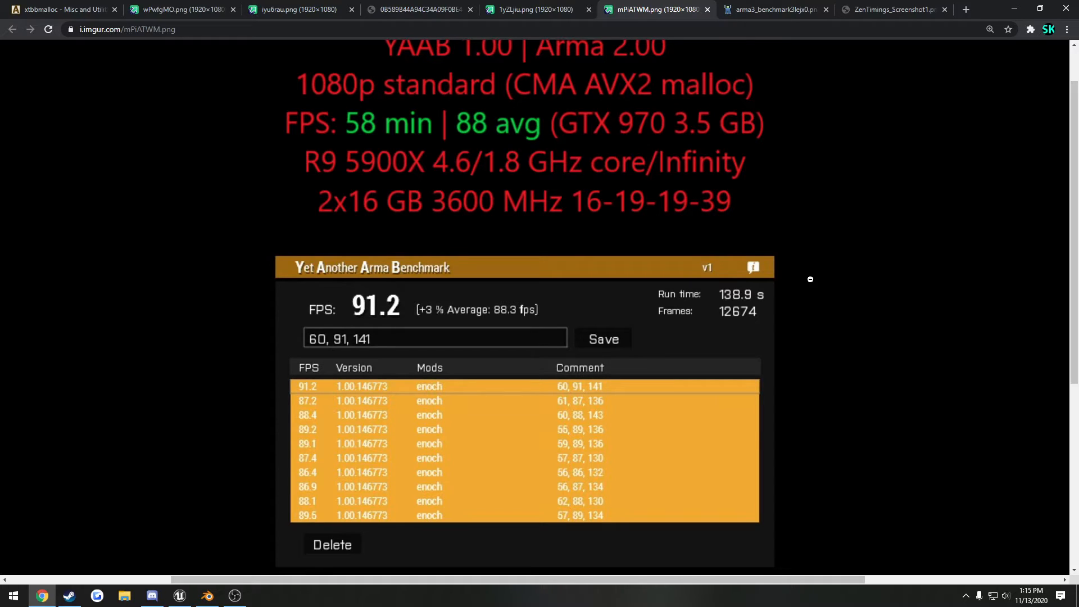
mouse_move(528, 182)
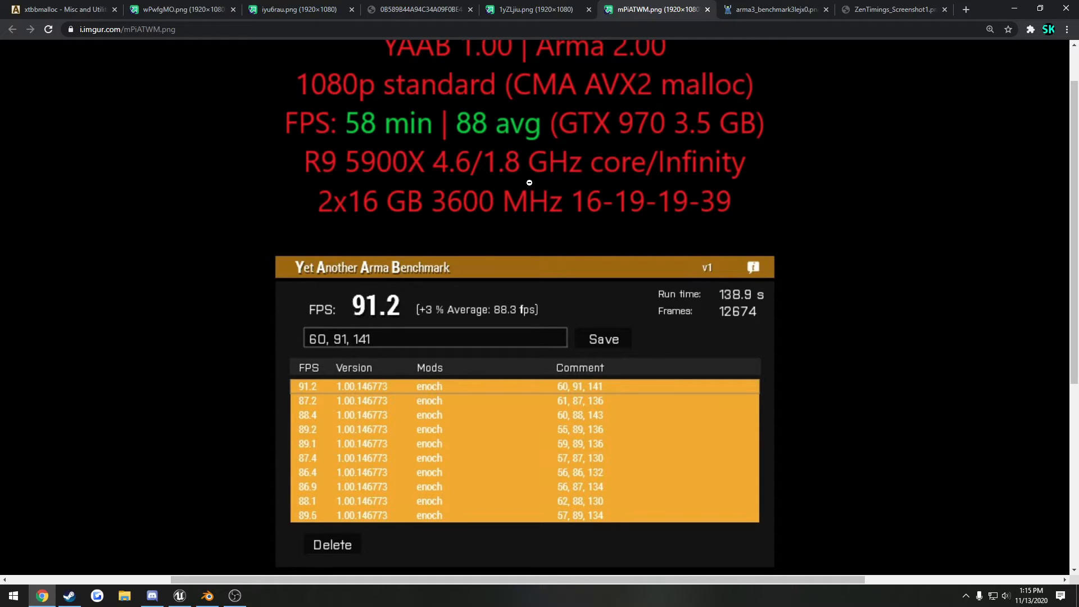
mouse_move(525, 164)
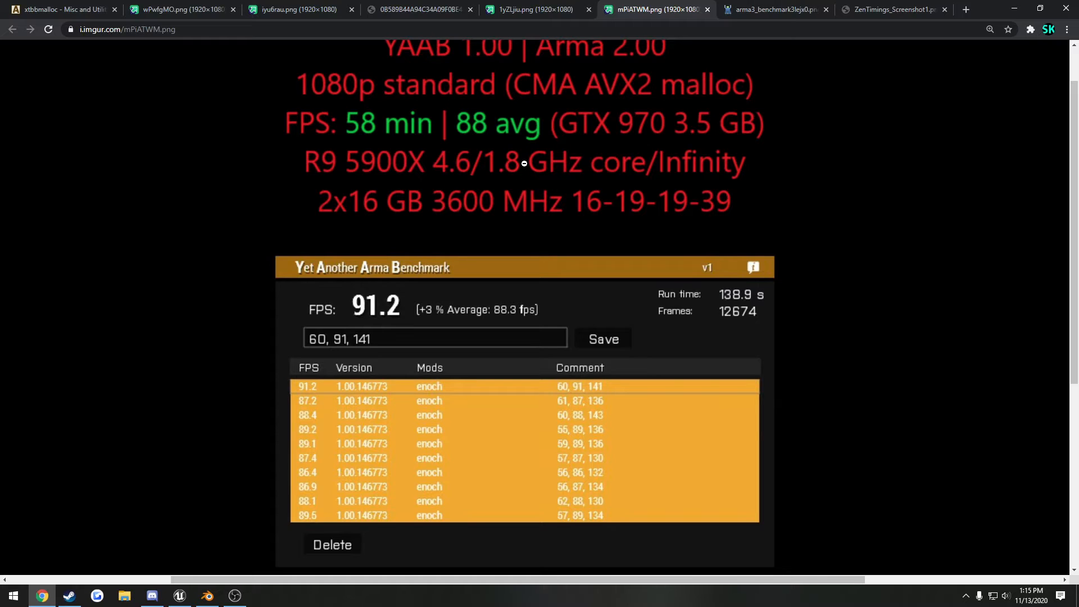
Compare the stock and overclocked 5900X results, then move to the i7-9700K 3600 MHz RAM result.
left_click(532, 9)
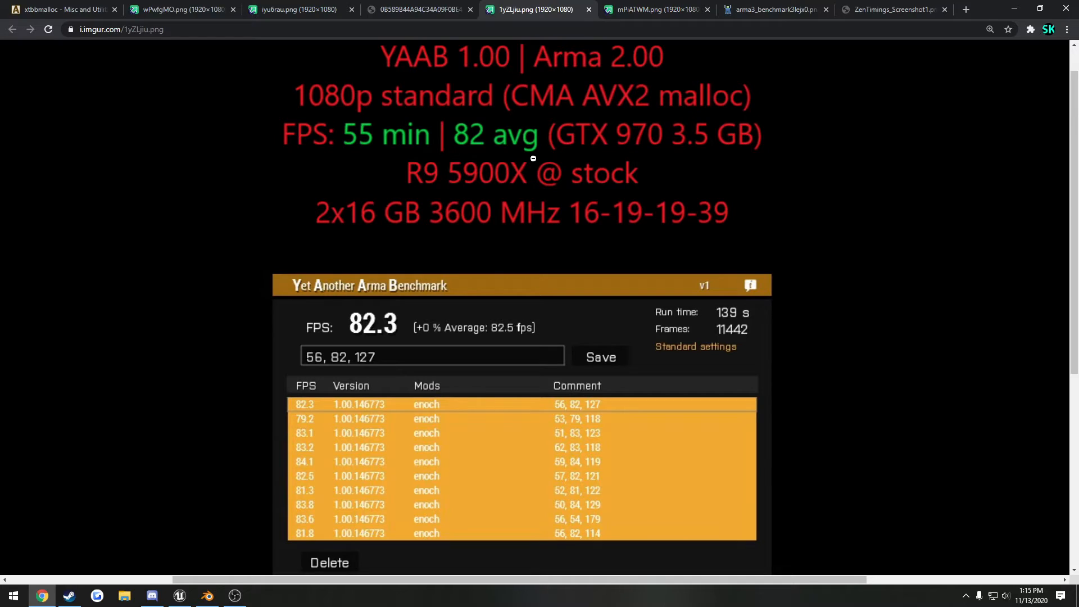
mouse_move(632, 9)
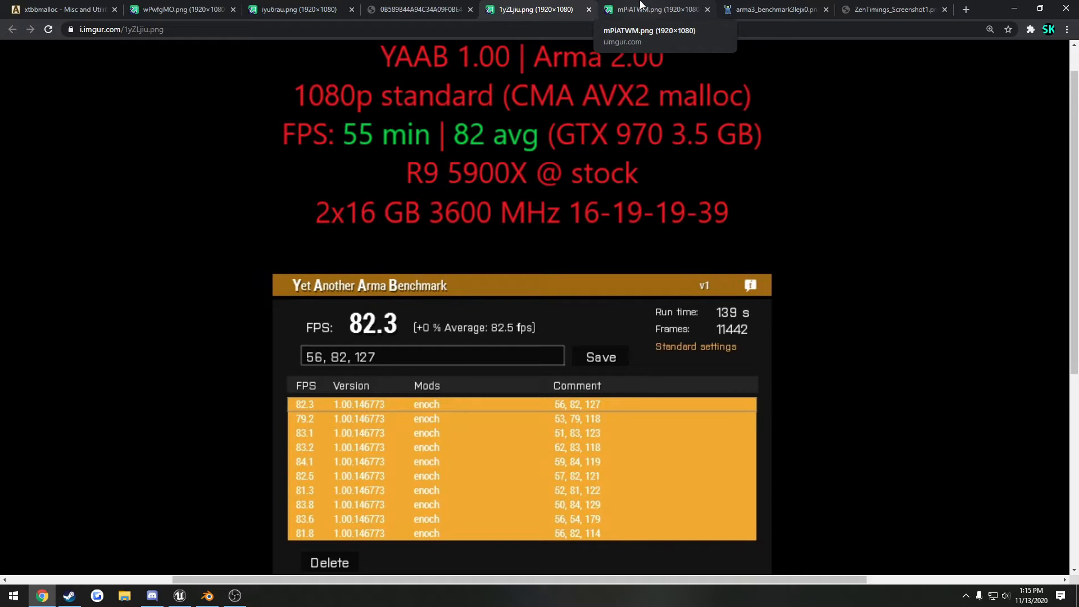
left_click(651, 9)
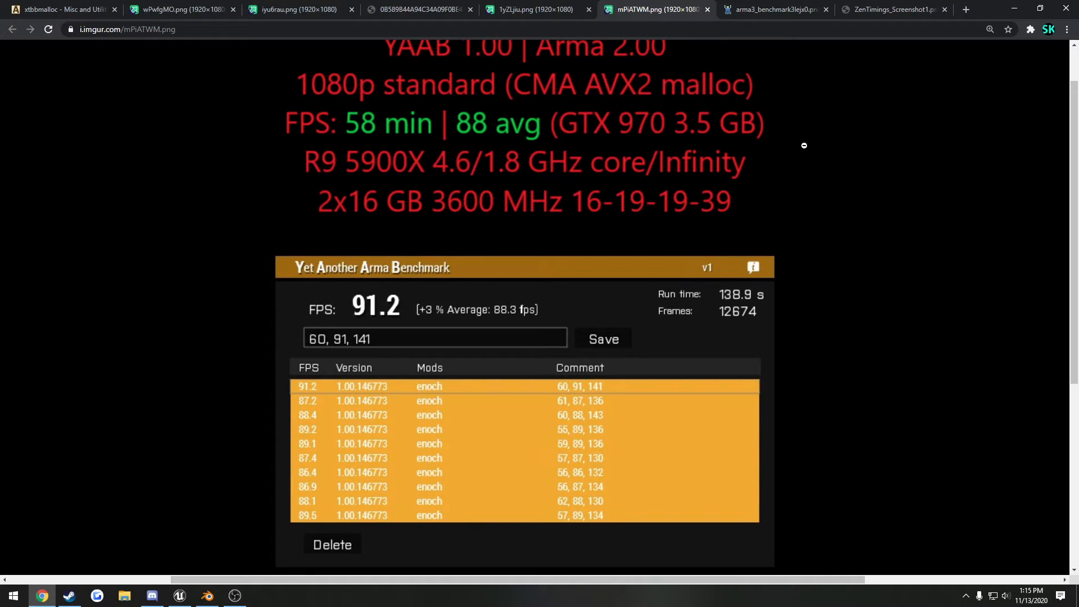
mouse_move(817, 163)
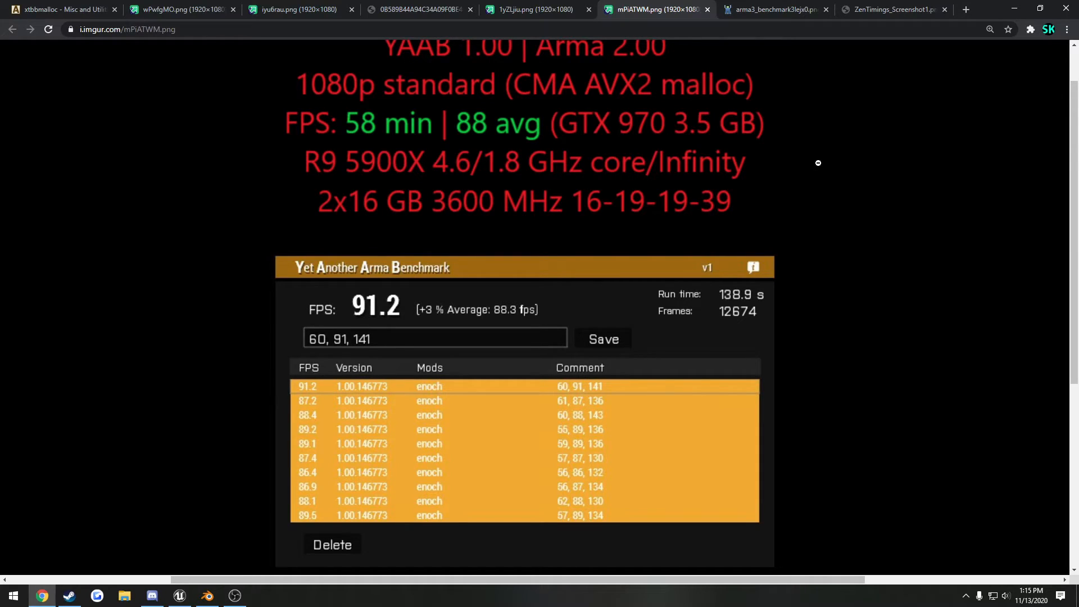
mouse_move(571, 228)
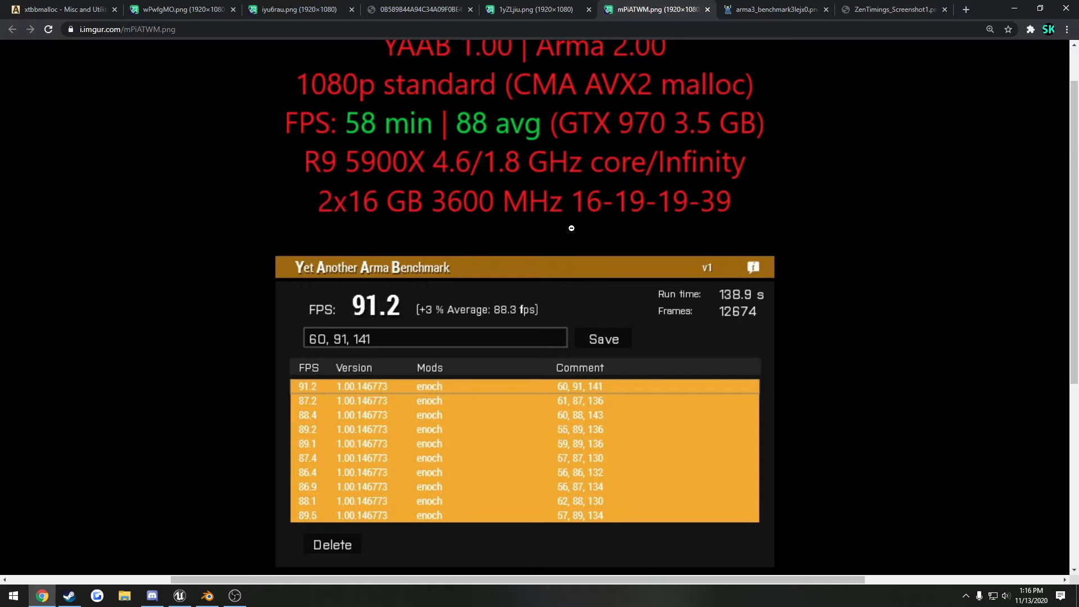
mouse_move(774, 227)
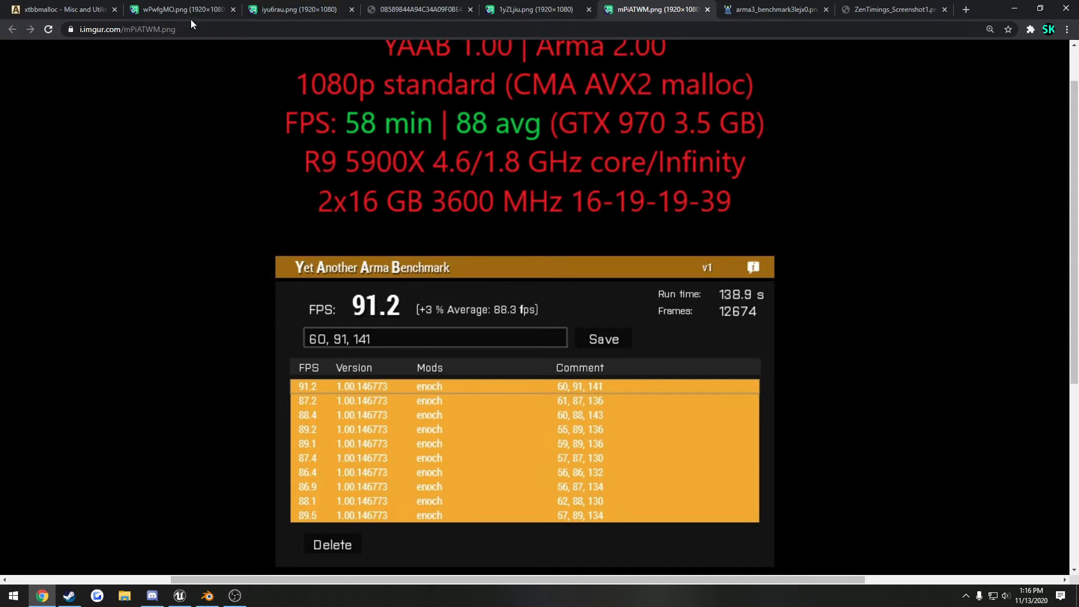
left_click(175, 9)
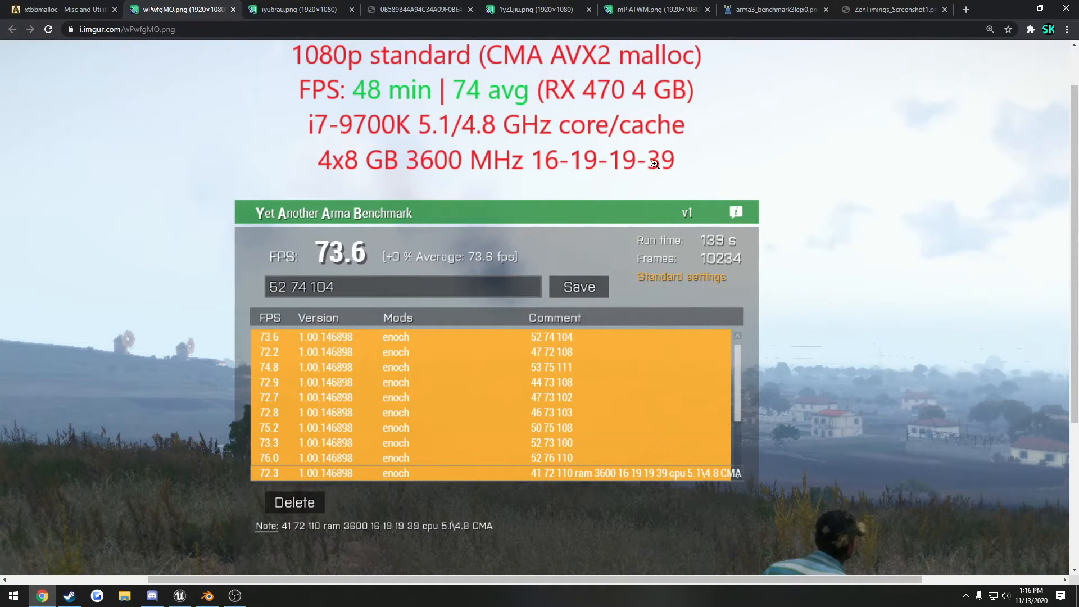
mouse_move(732, 137)
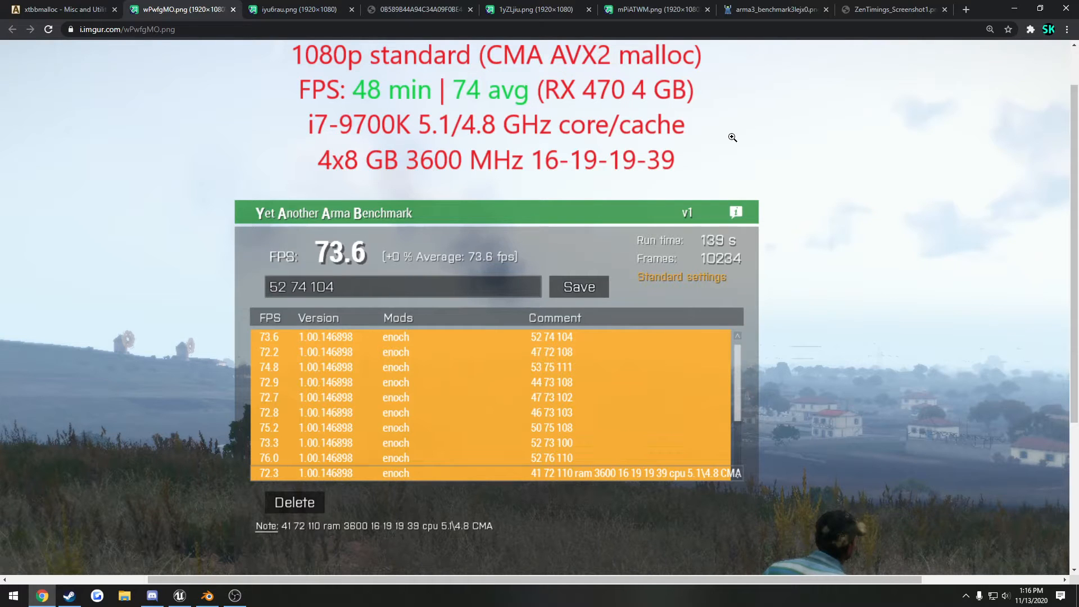
mouse_move(367, 255)
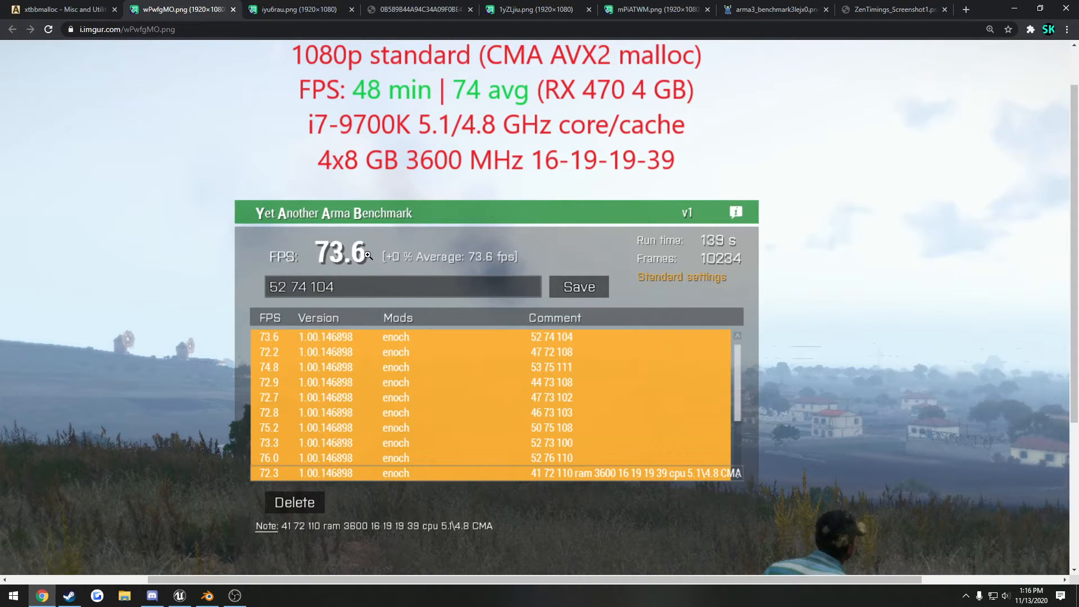
mouse_move(503, 88)
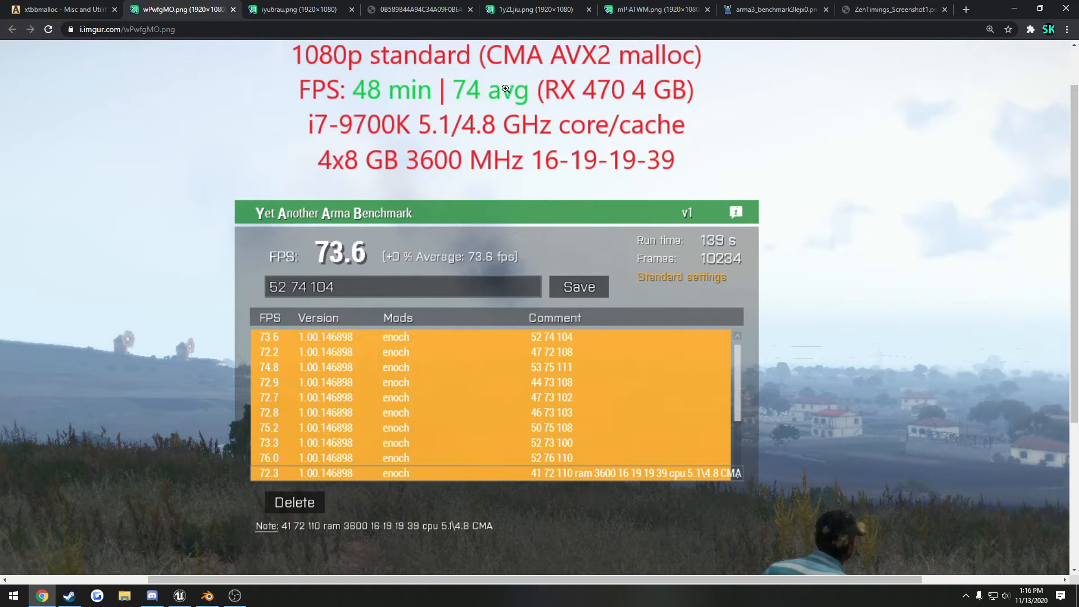
mouse_move(616, 76)
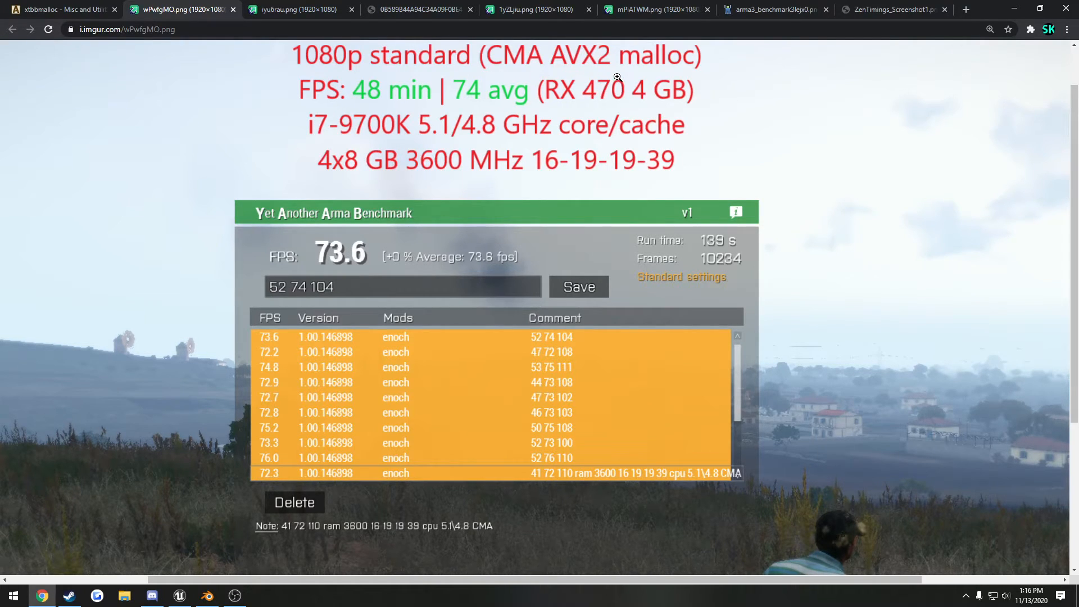
mouse_move(431, 143)
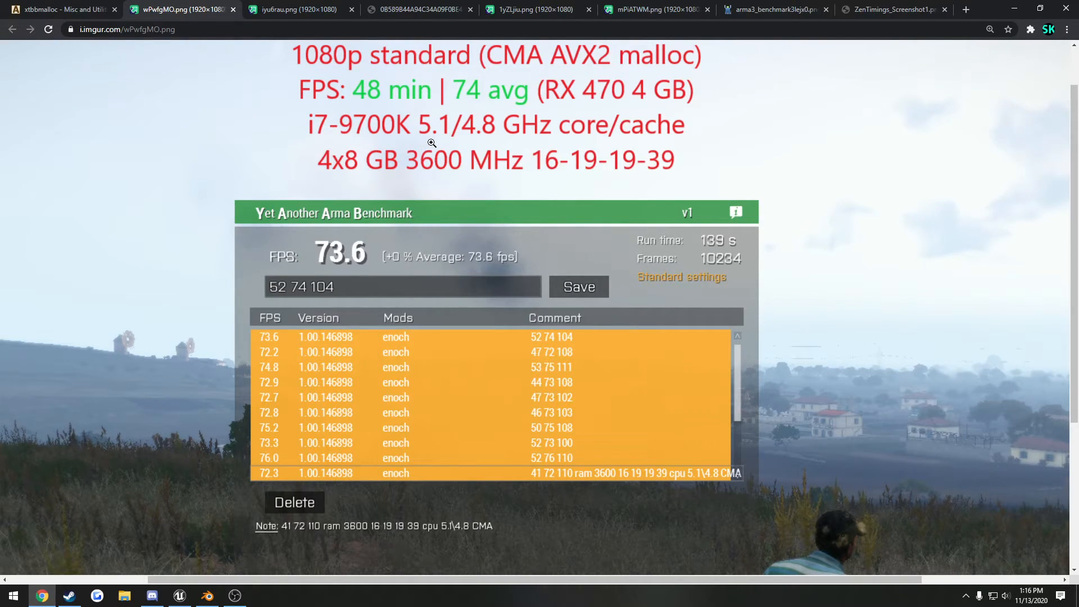
mouse_move(523, 193)
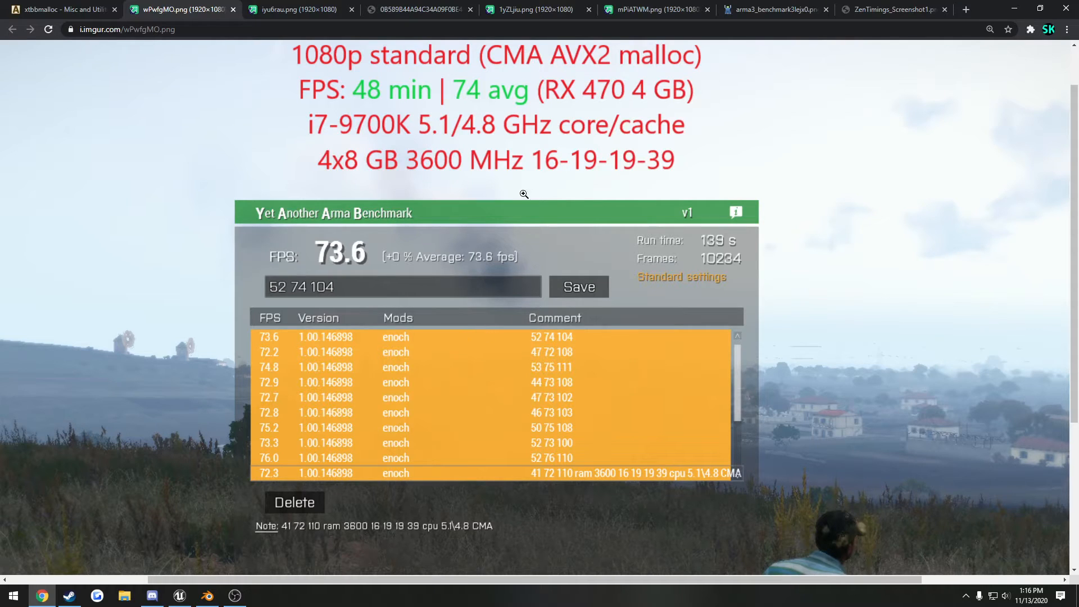
mouse_move(437, 184)
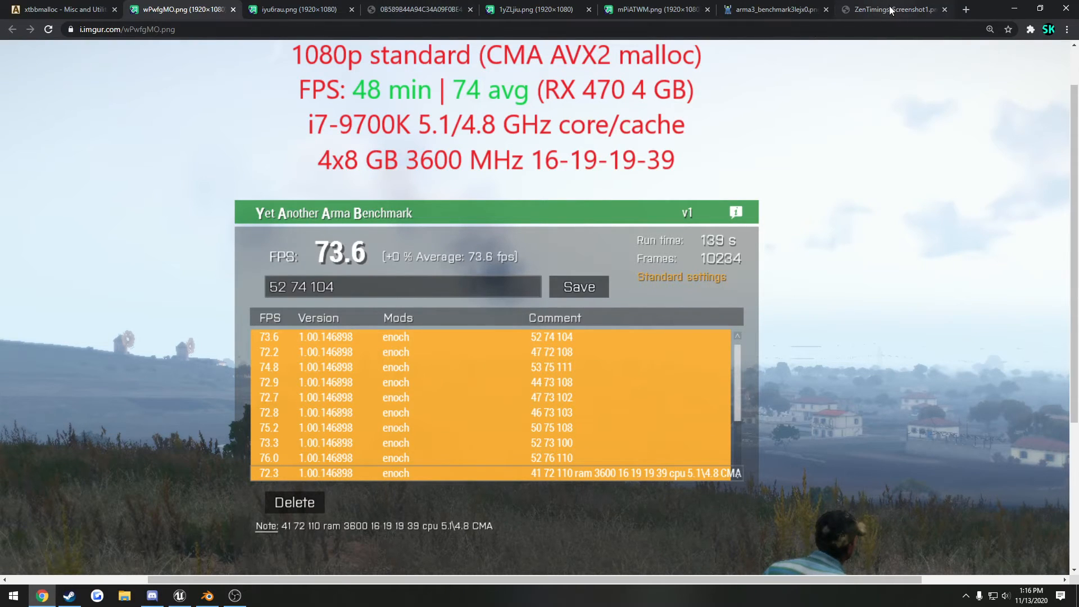
mouse_move(539, 163)
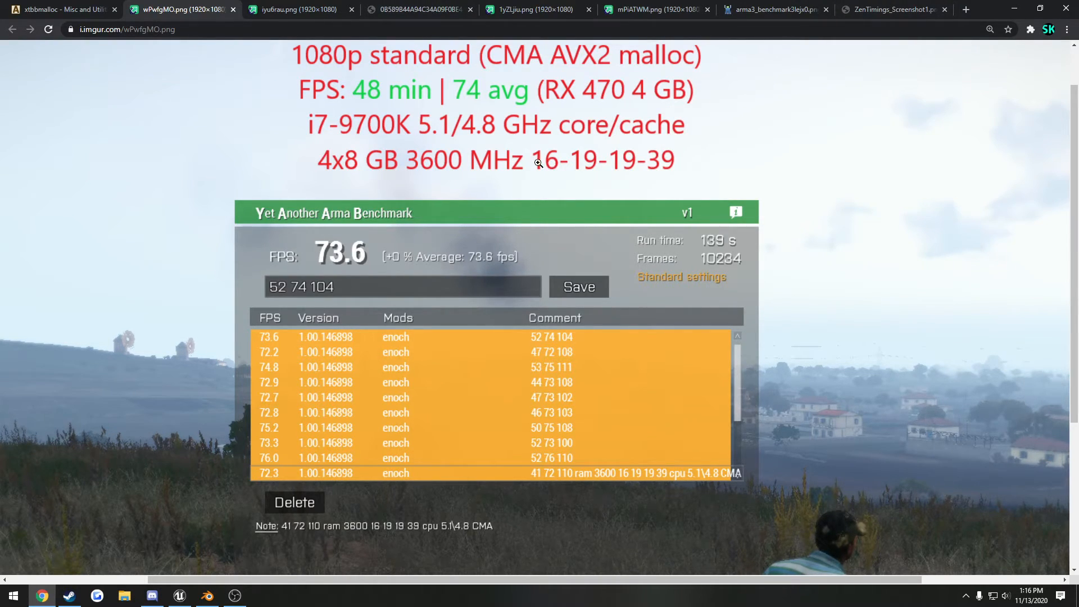
mouse_move(333, 133)
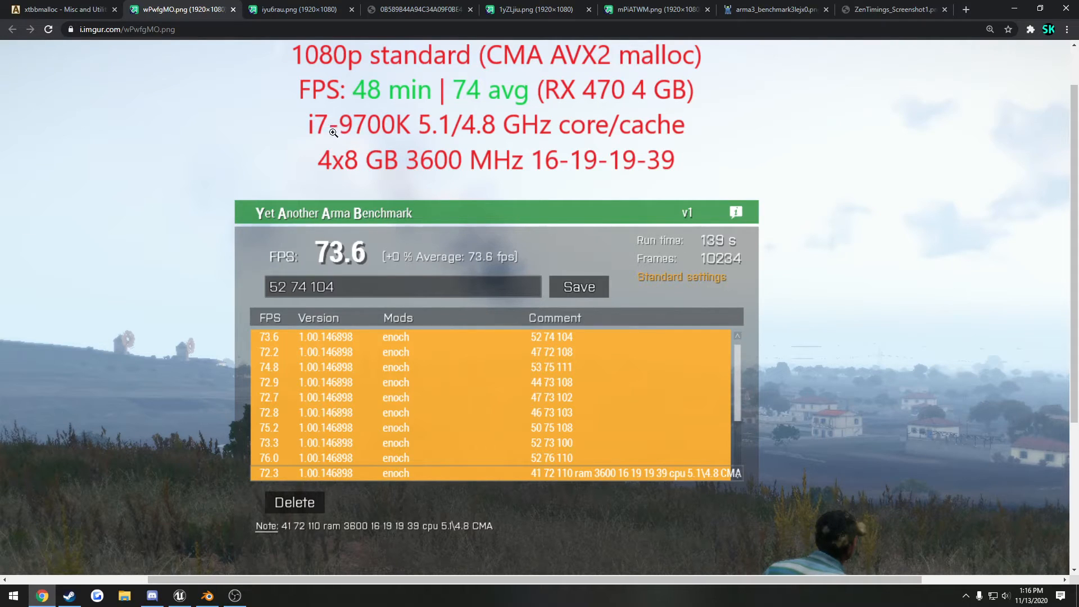
mouse_move(497, 108)
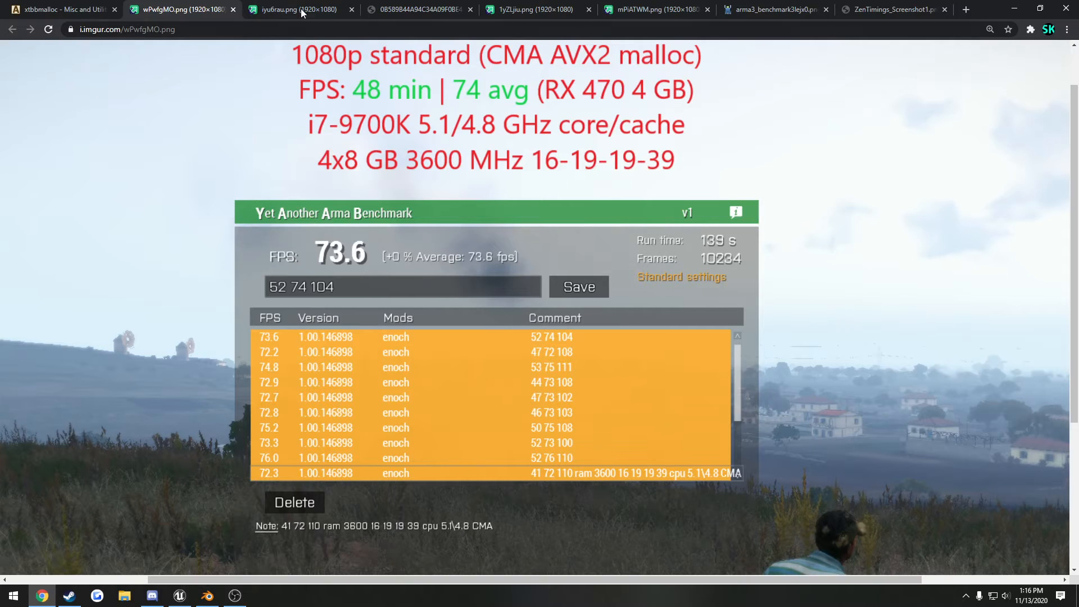
mouse_move(445, 172)
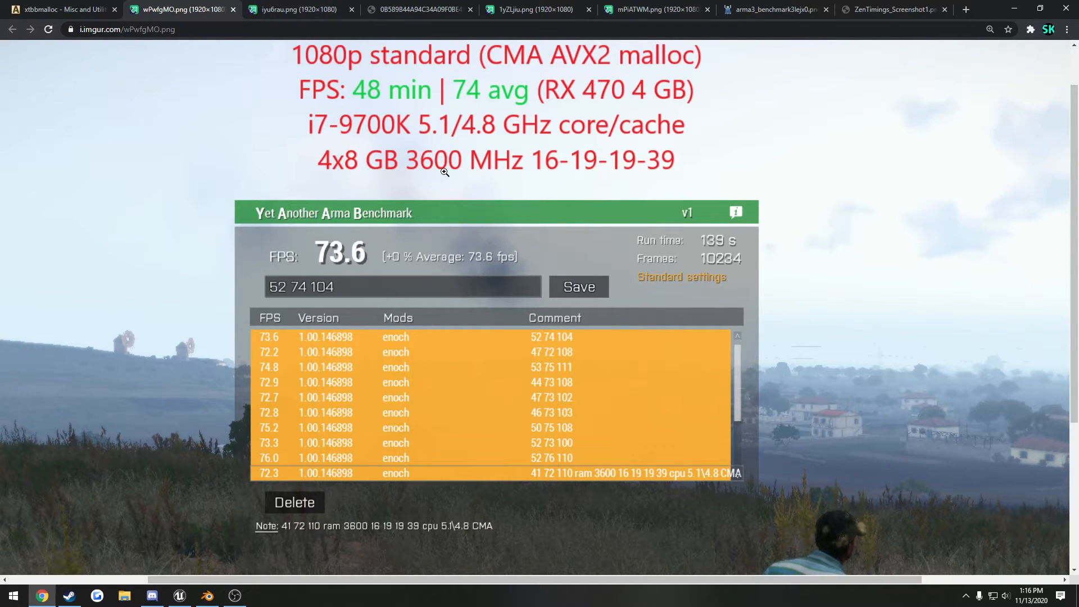
Toggle the i7-9700K 3600 MHz and 4000 MHz RAM results, then move to the 5800X 101.2 FPS screenshot.
left_click(298, 9)
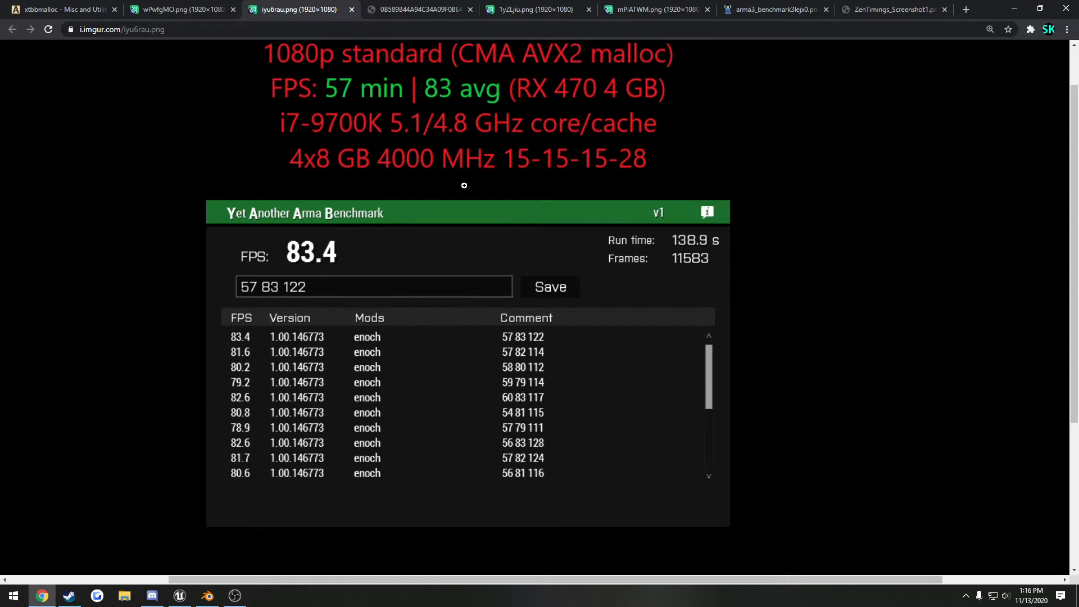
mouse_move(602, 182)
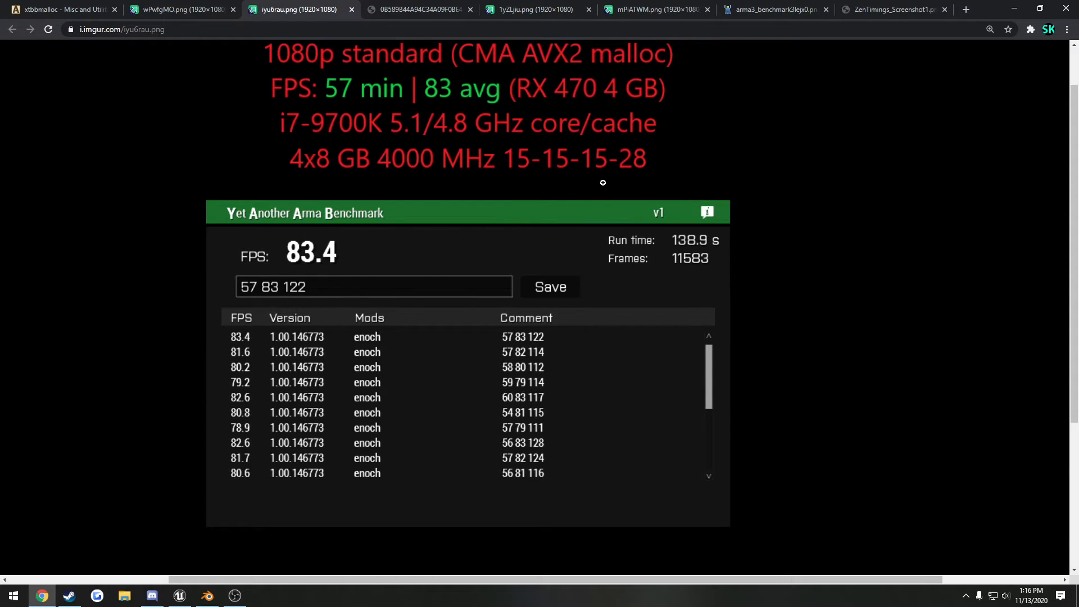
mouse_move(438, 105)
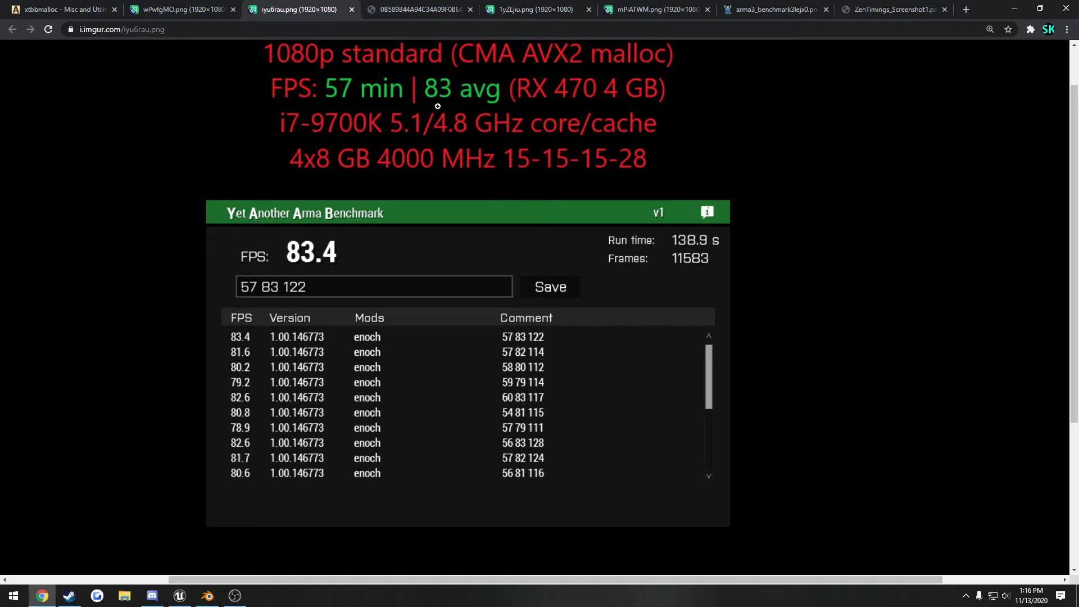
left_click(179, 9)
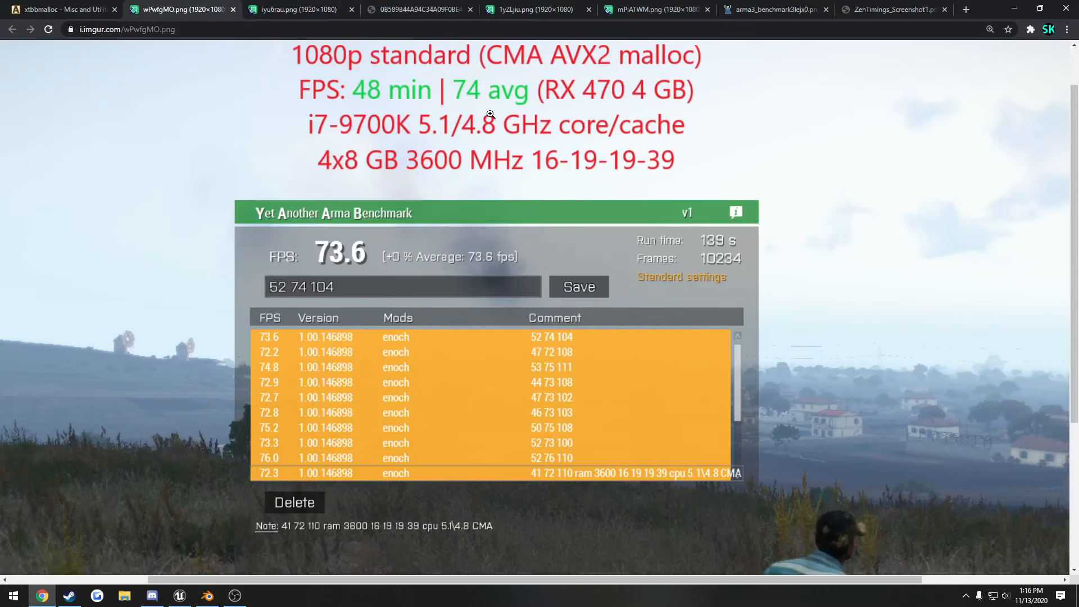
left_click(297, 9)
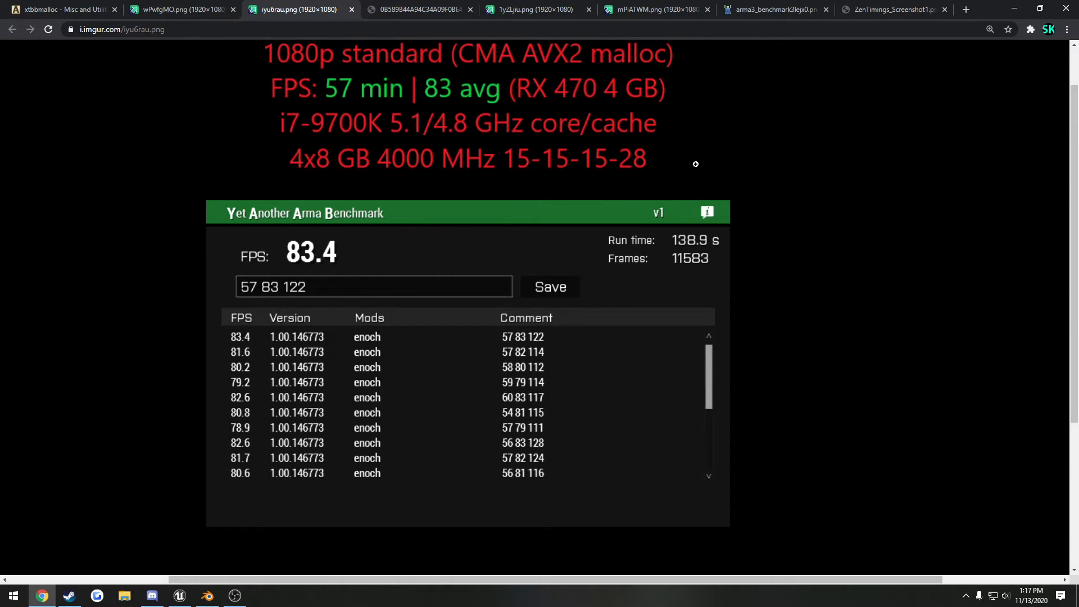
mouse_move(596, 144)
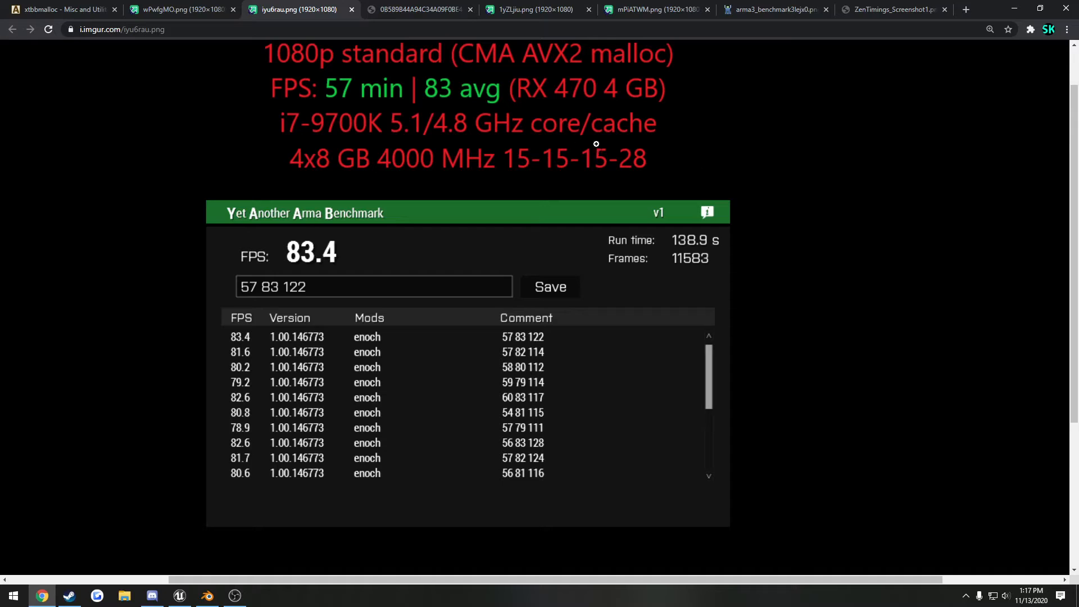
mouse_move(716, 93)
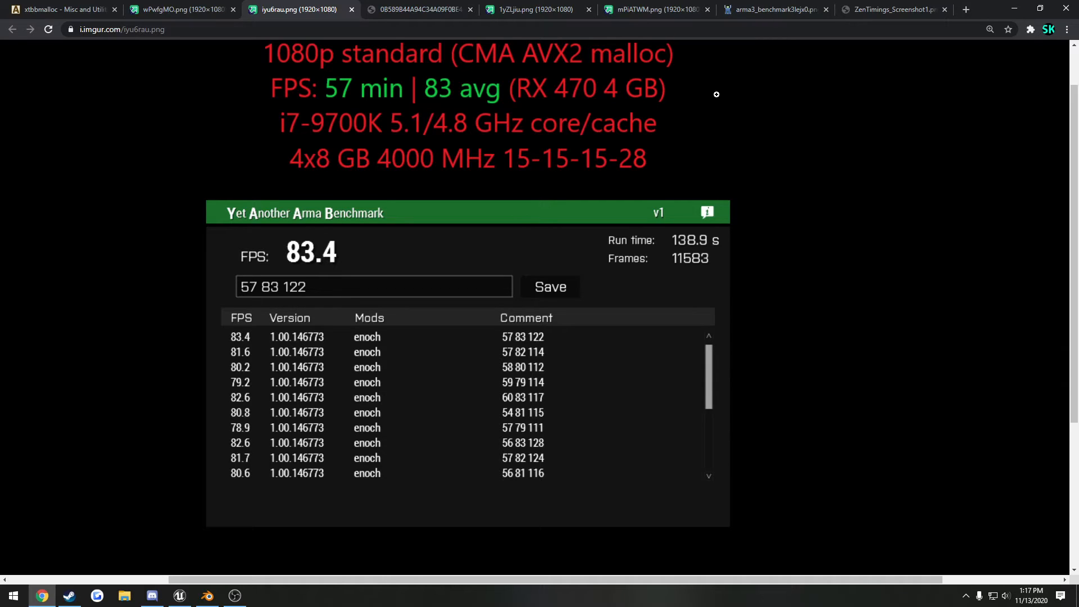
mouse_move(719, 128)
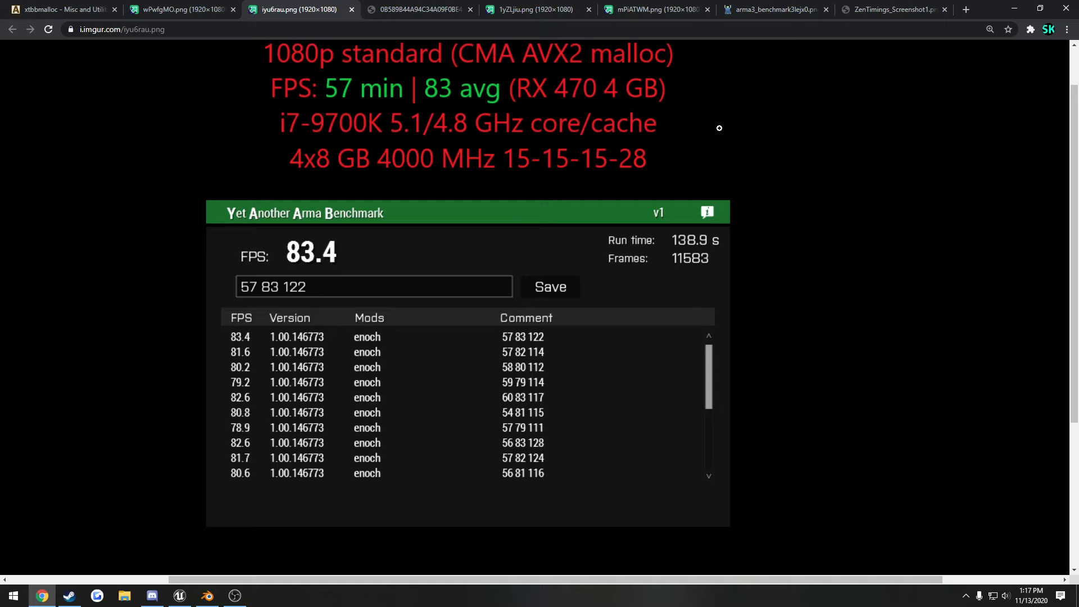
mouse_move(844, 86)
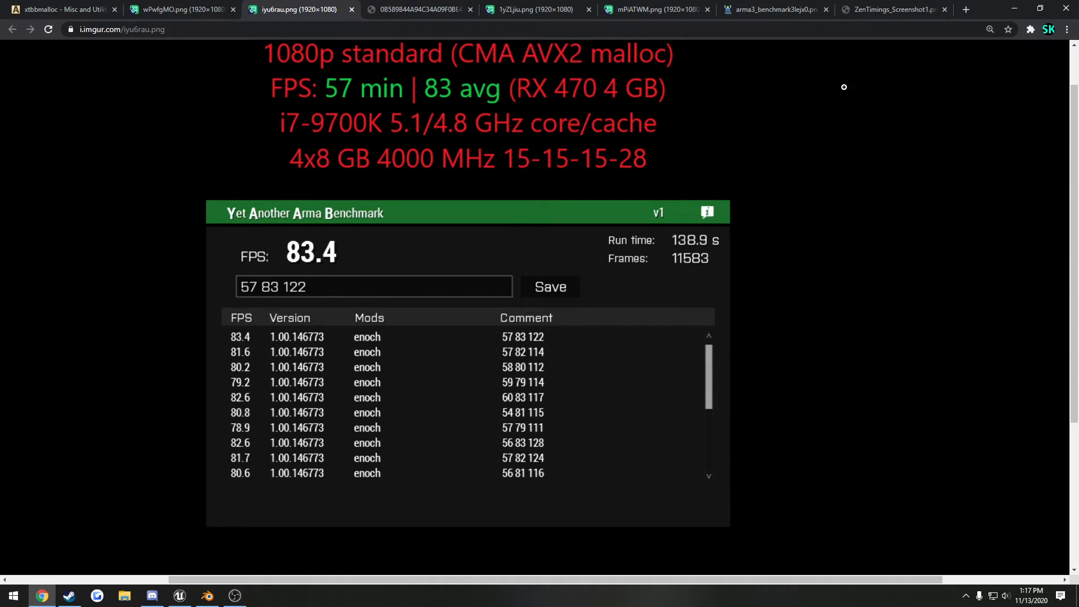
left_click(774, 9)
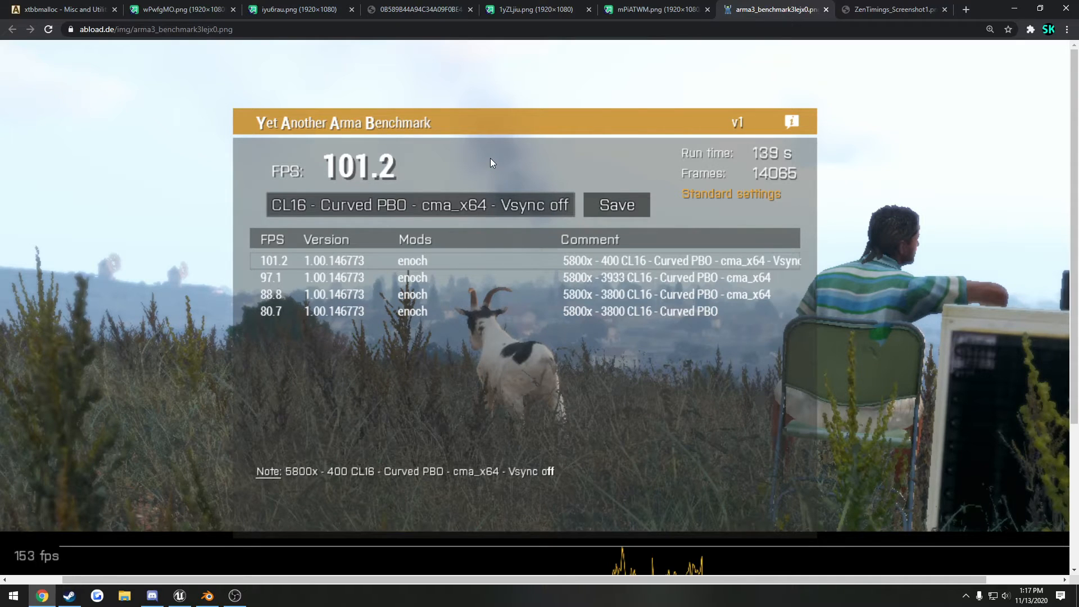
mouse_move(597, 330)
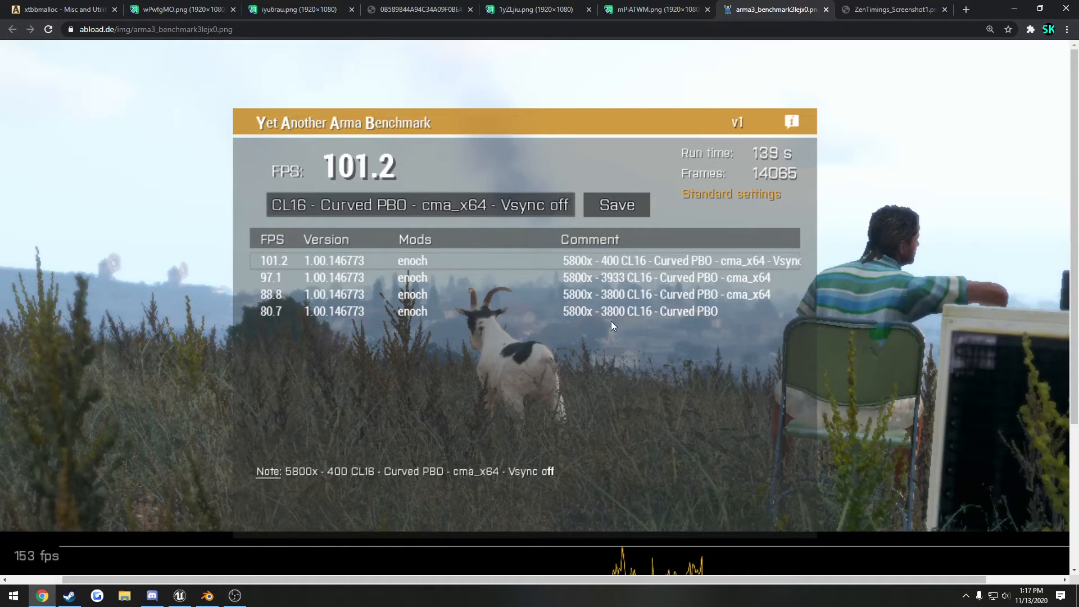
mouse_move(639, 327)
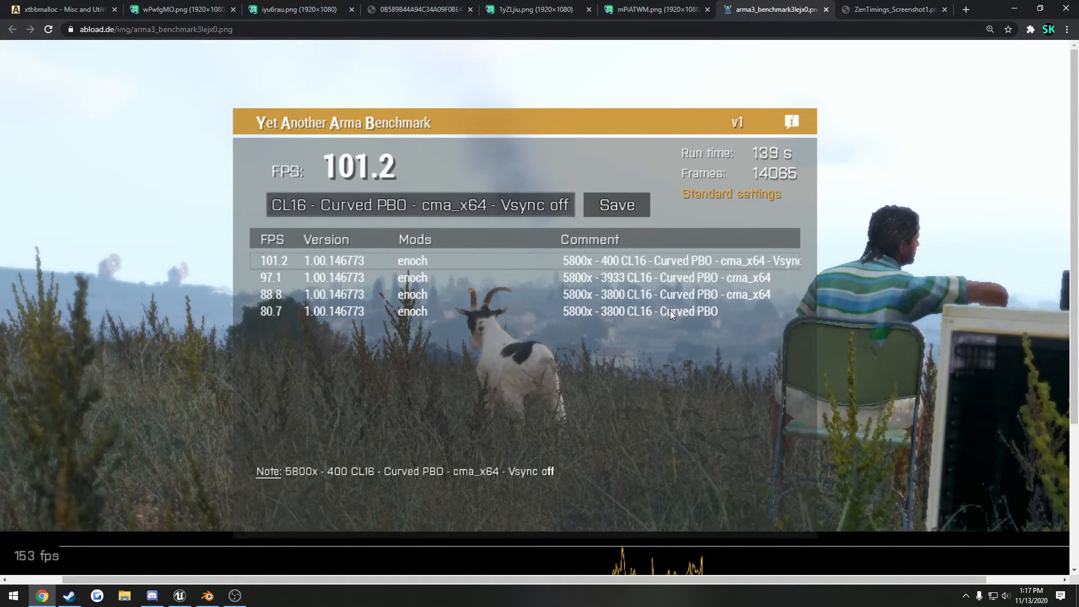
mouse_move(583, 333)
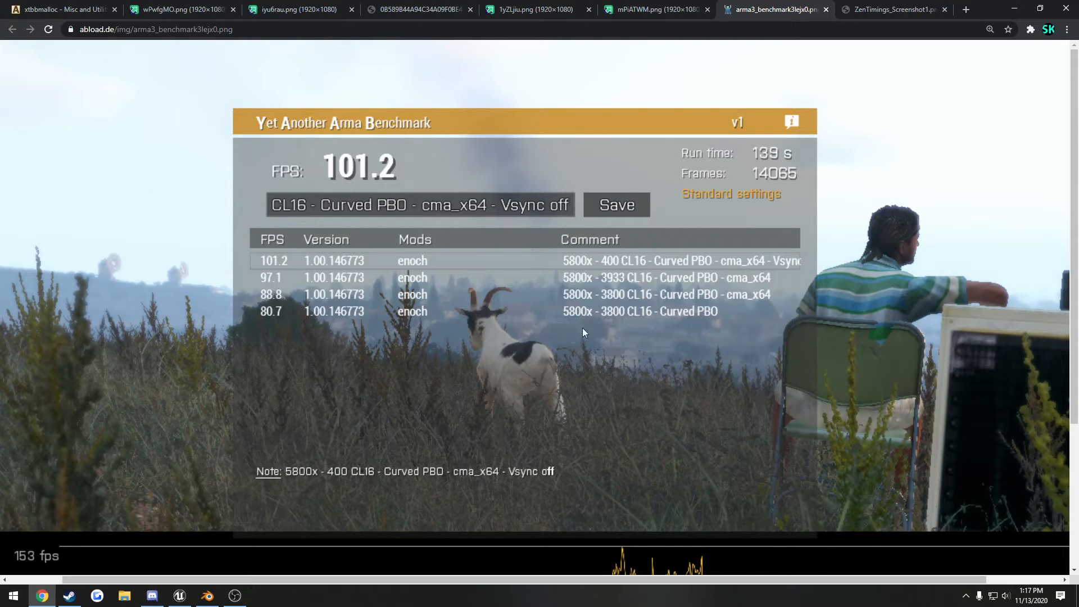
mouse_move(269, 314)
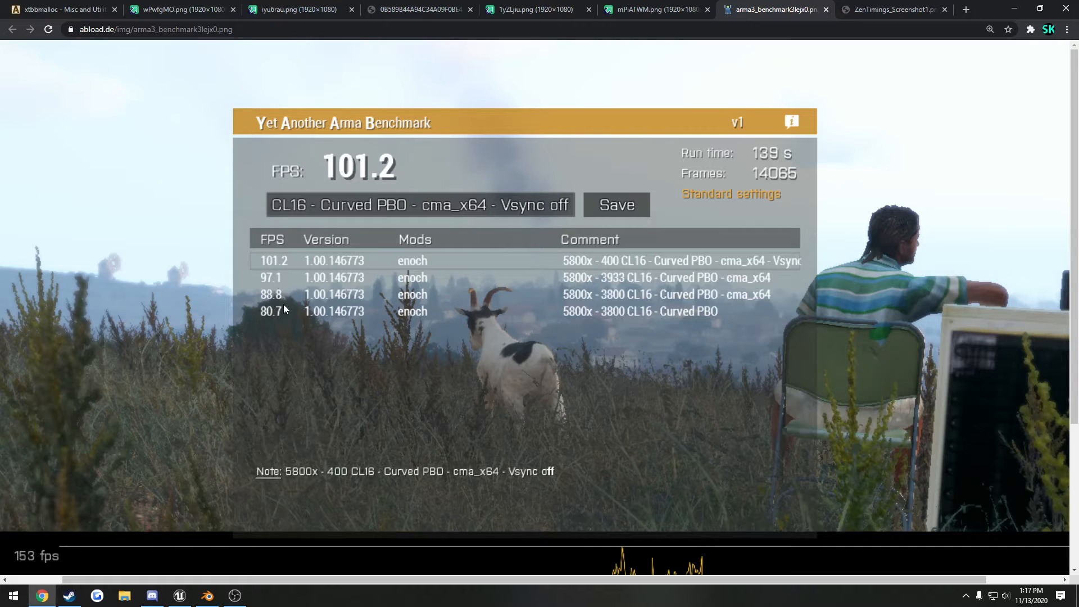
mouse_move(419, 353)
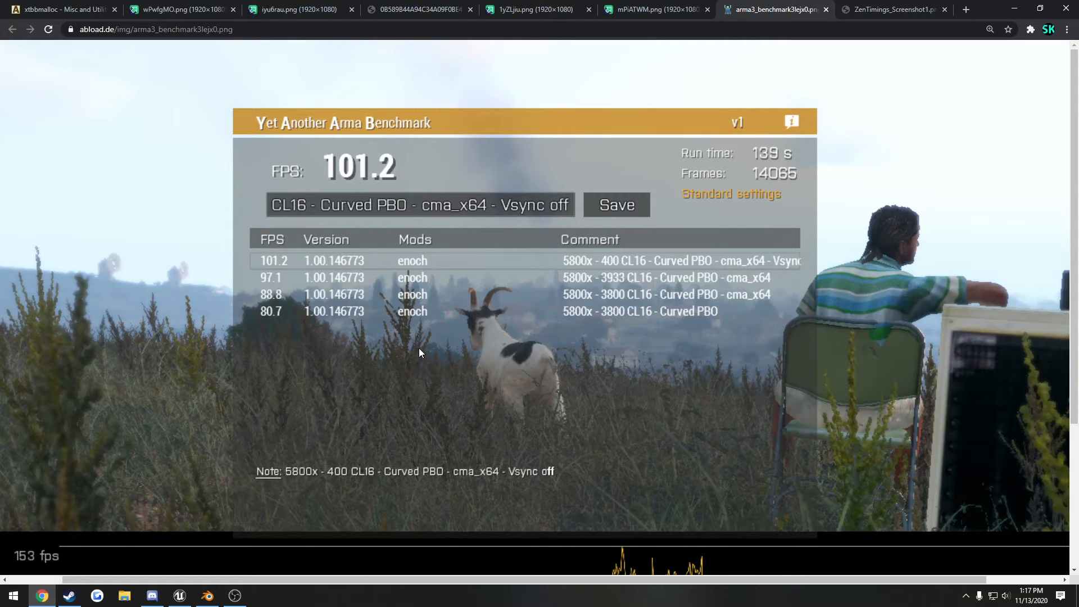
mouse_move(313, 345)
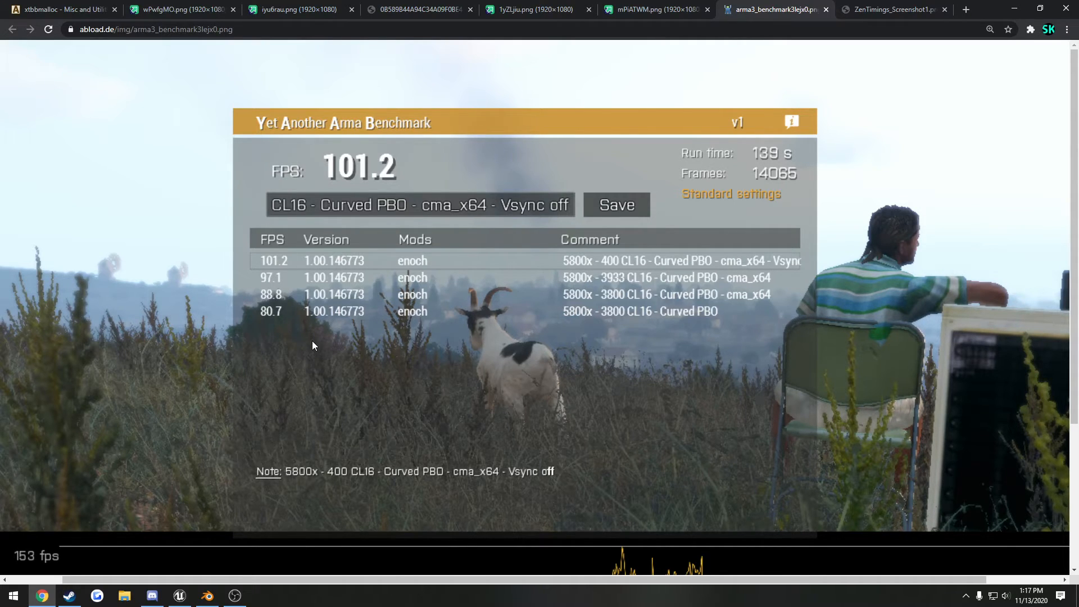
mouse_move(281, 327)
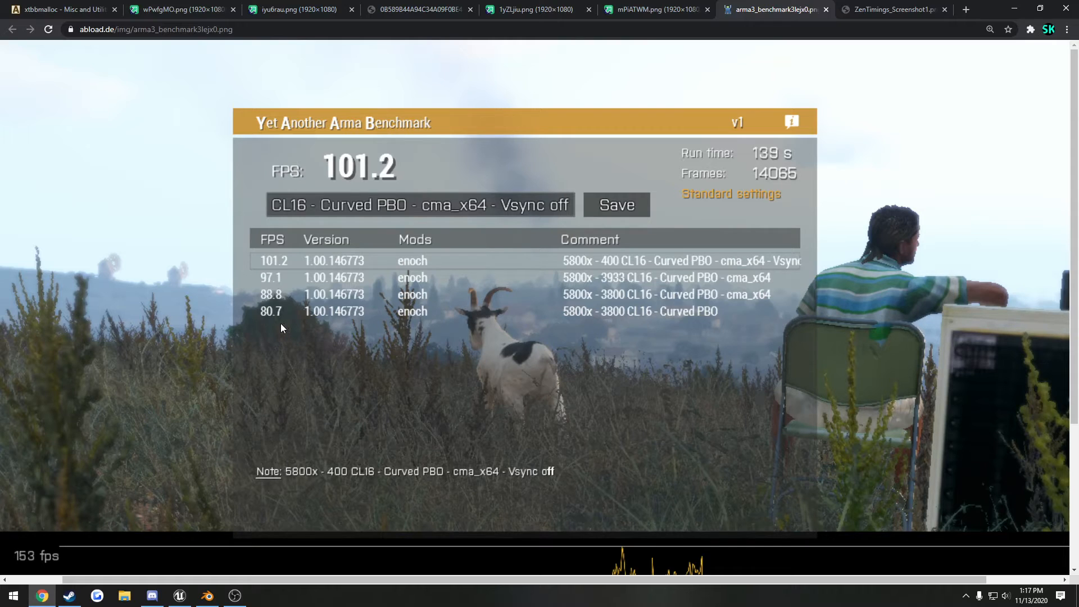
mouse_move(253, 303)
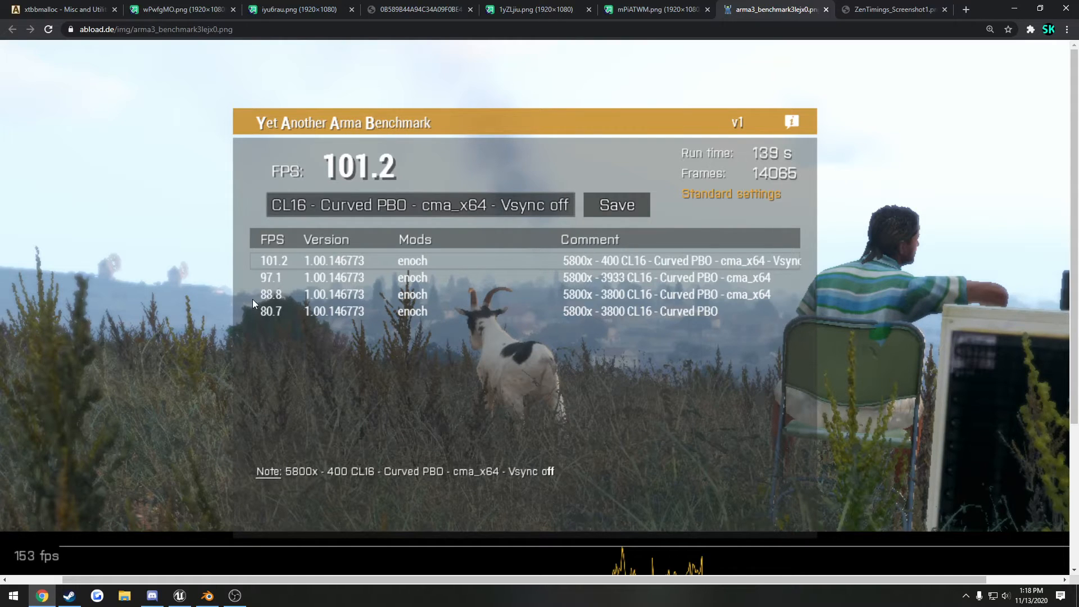
mouse_move(533, 323)
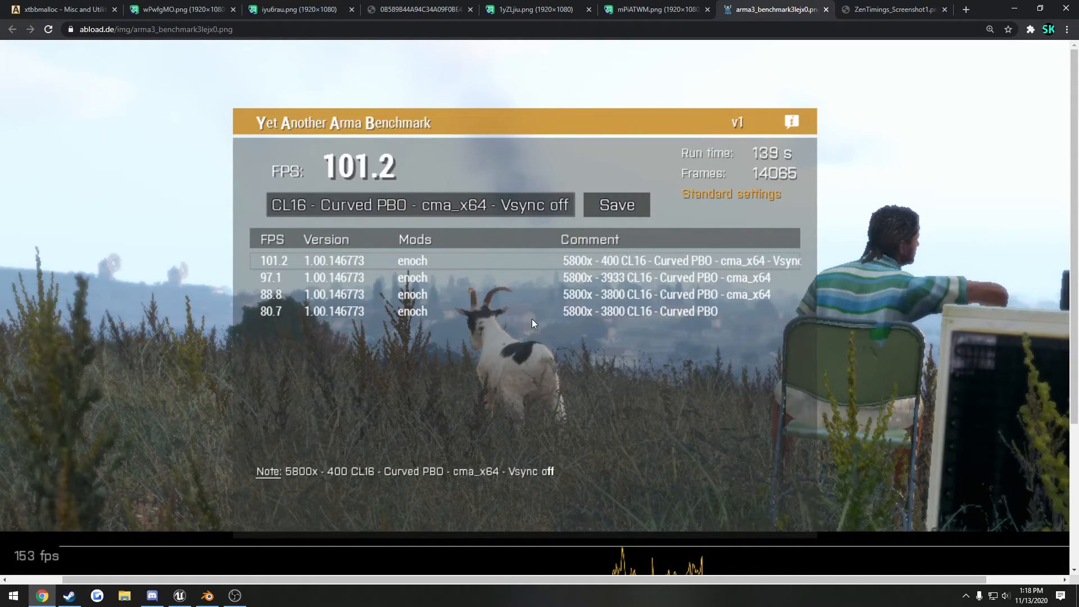
mouse_move(700, 313)
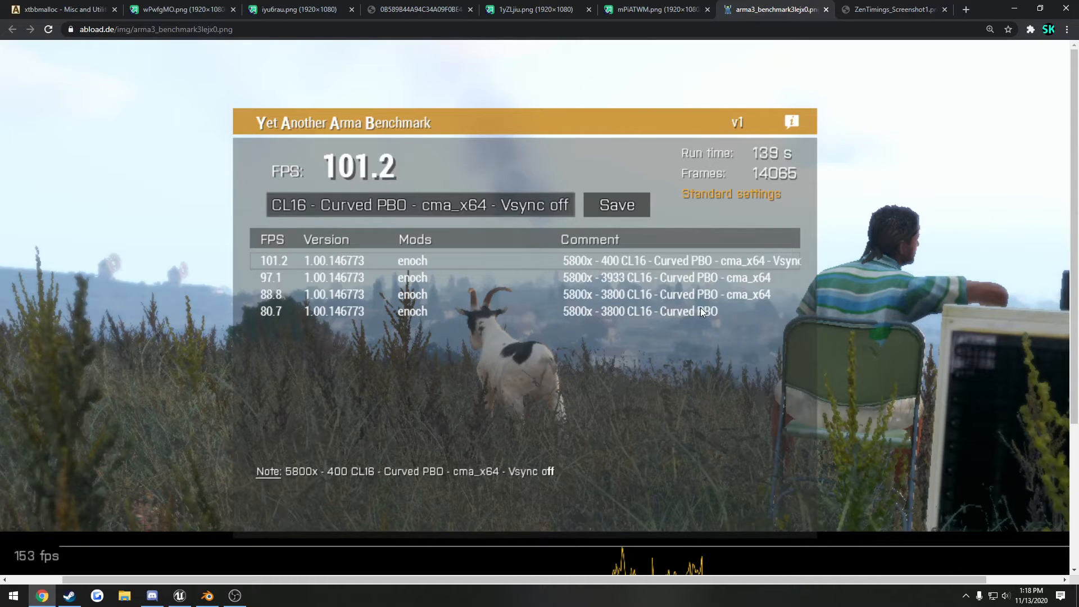
mouse_move(611, 283)
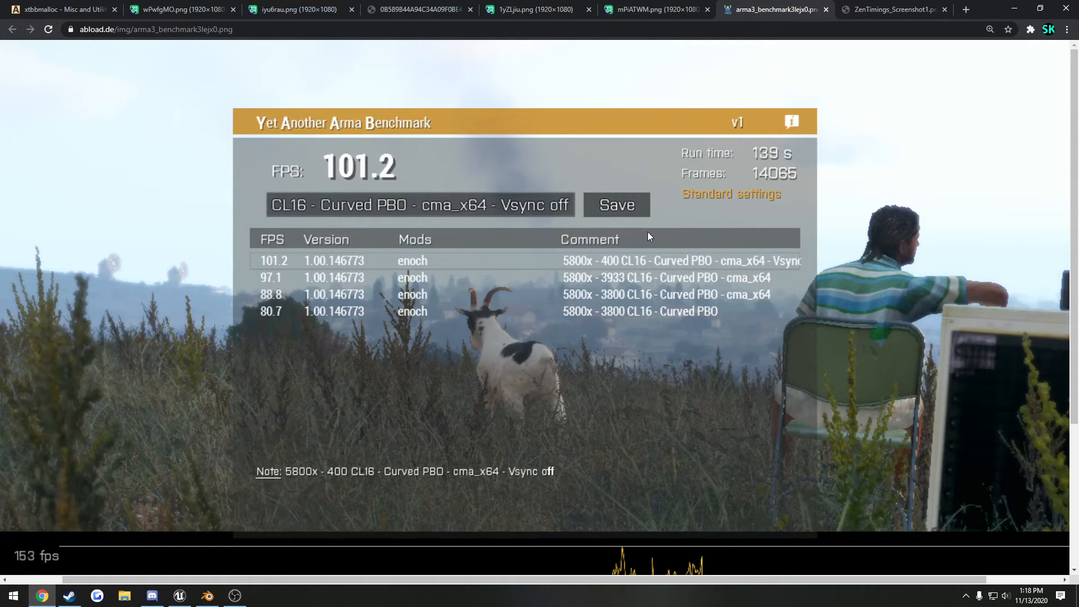
mouse_move(611, 301)
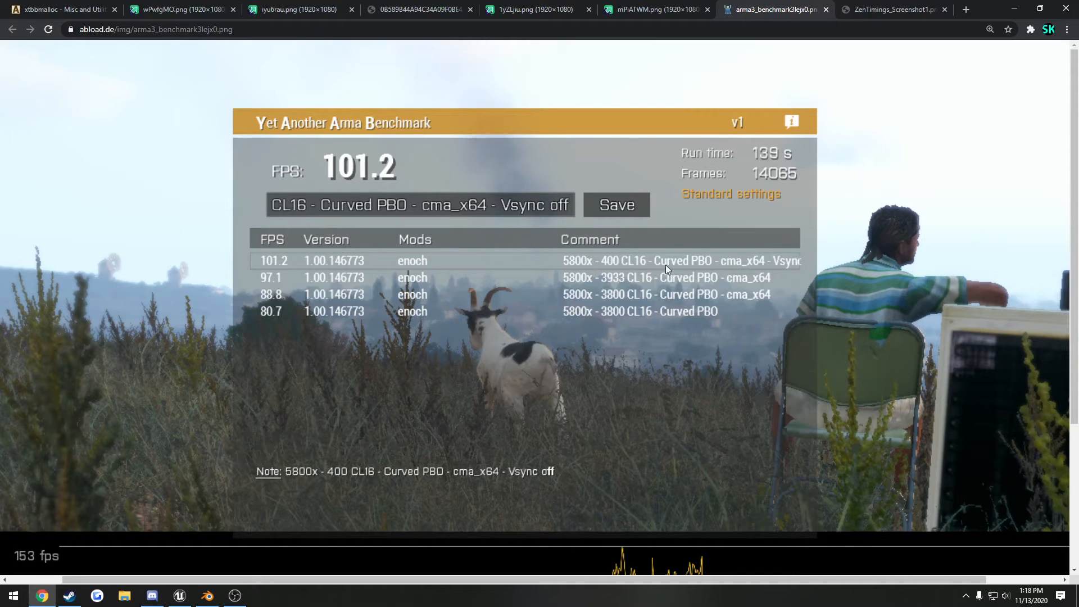
Show the ZenTimings screenshot of the 5800X with 32GB RAM at 4000 MHz CL16.
left_click(894, 9)
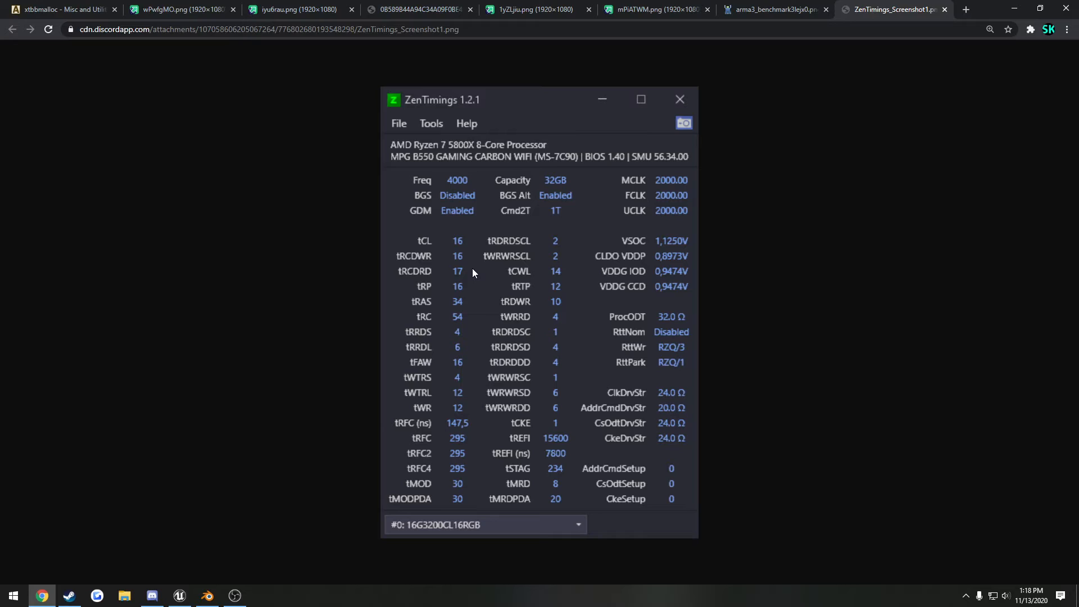
mouse_move(467, 244)
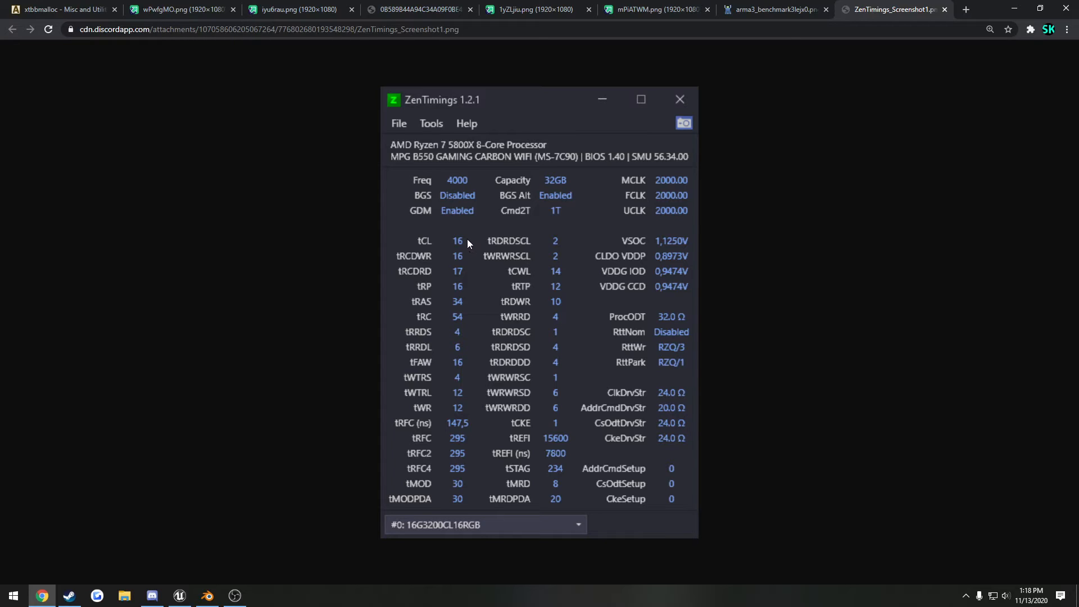
mouse_move(474, 256)
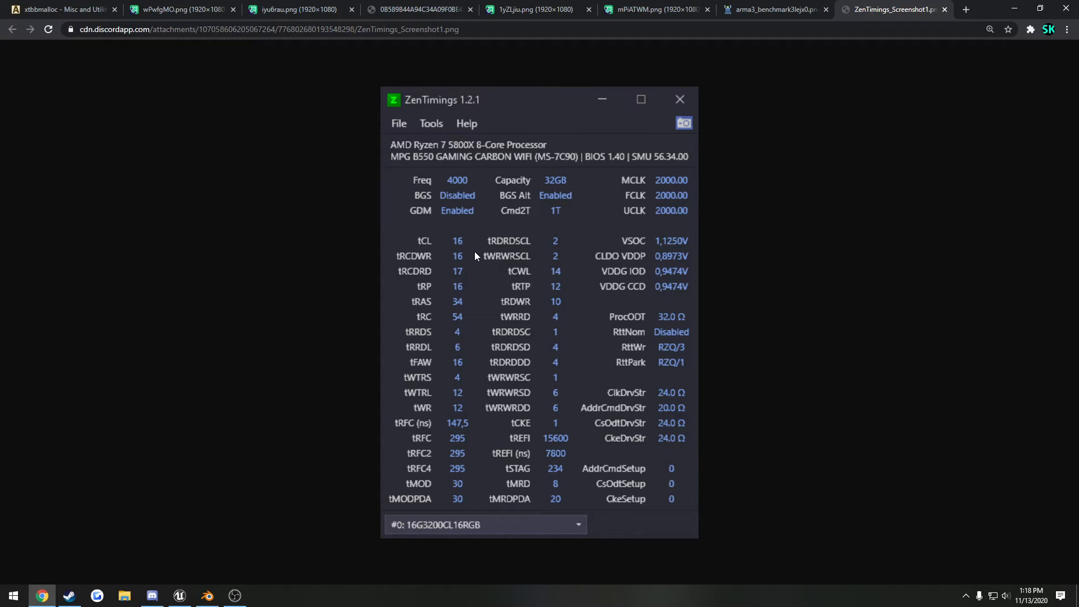
Flip between the ZenTimings RAM screenshot and the 101.2 FPS 5800X benchmark.
left_click(772, 9)
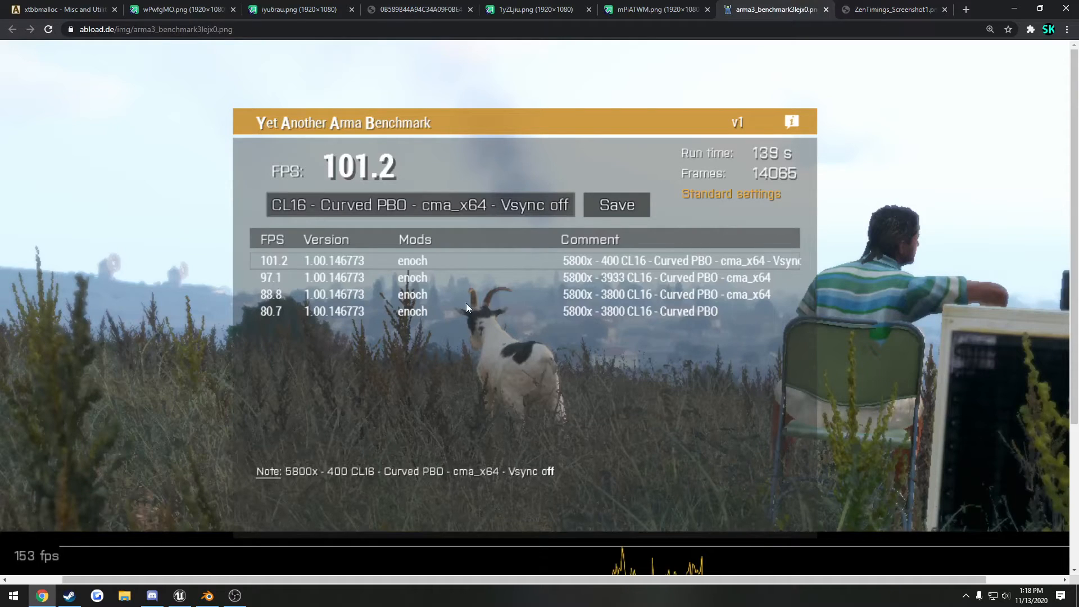
mouse_move(611, 277)
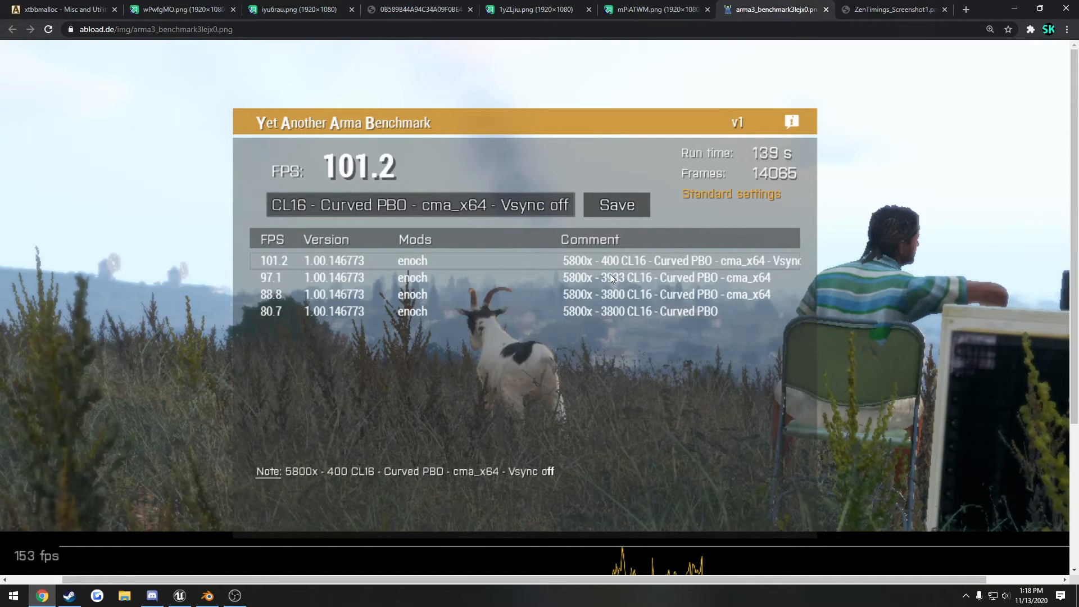
left_click(895, 9)
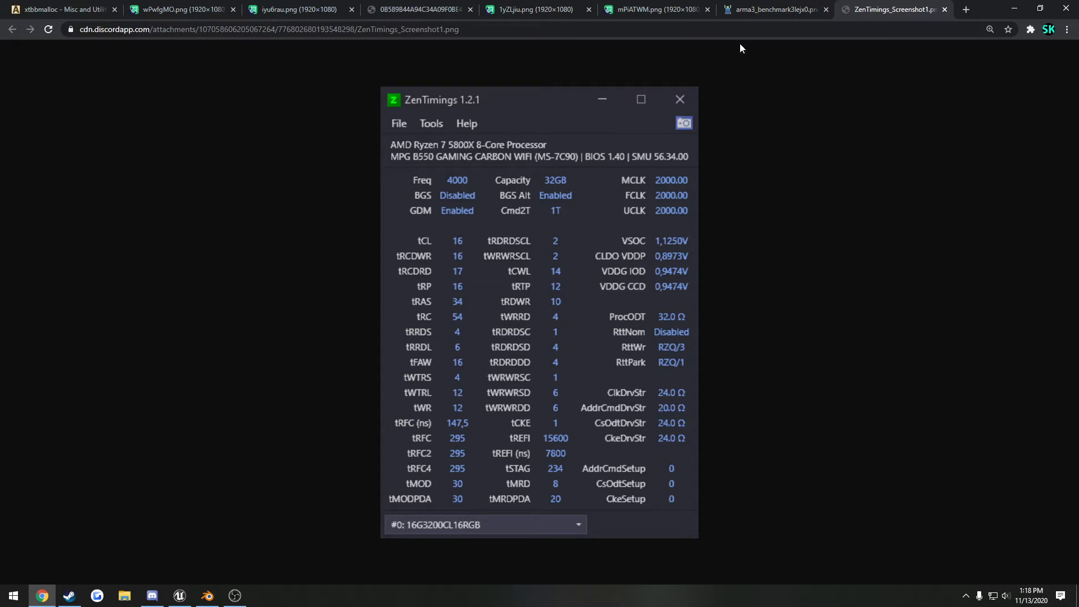
left_click(774, 9)
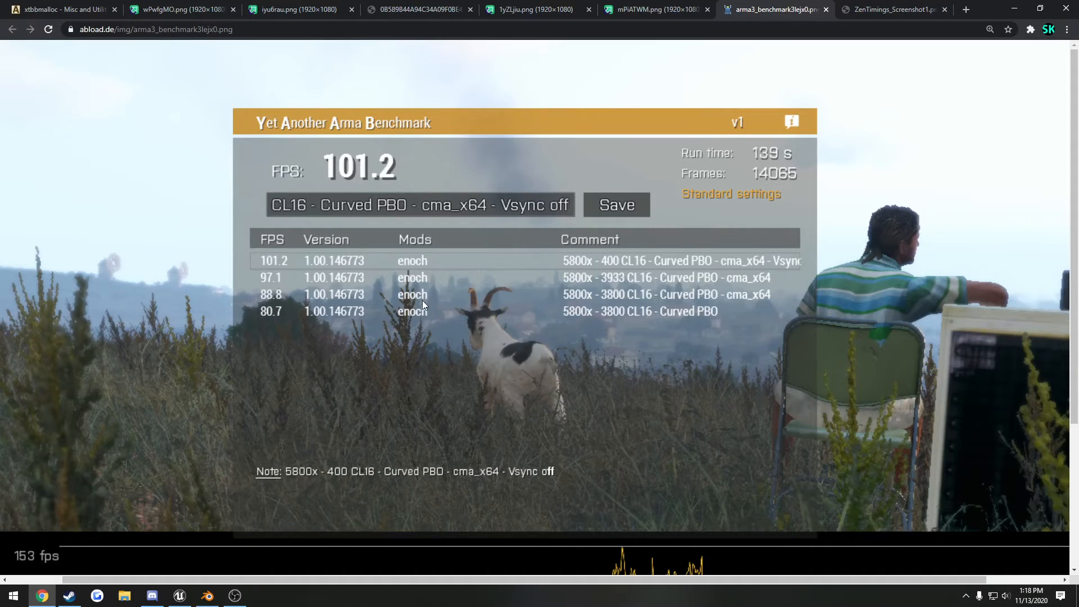
mouse_move(617, 305)
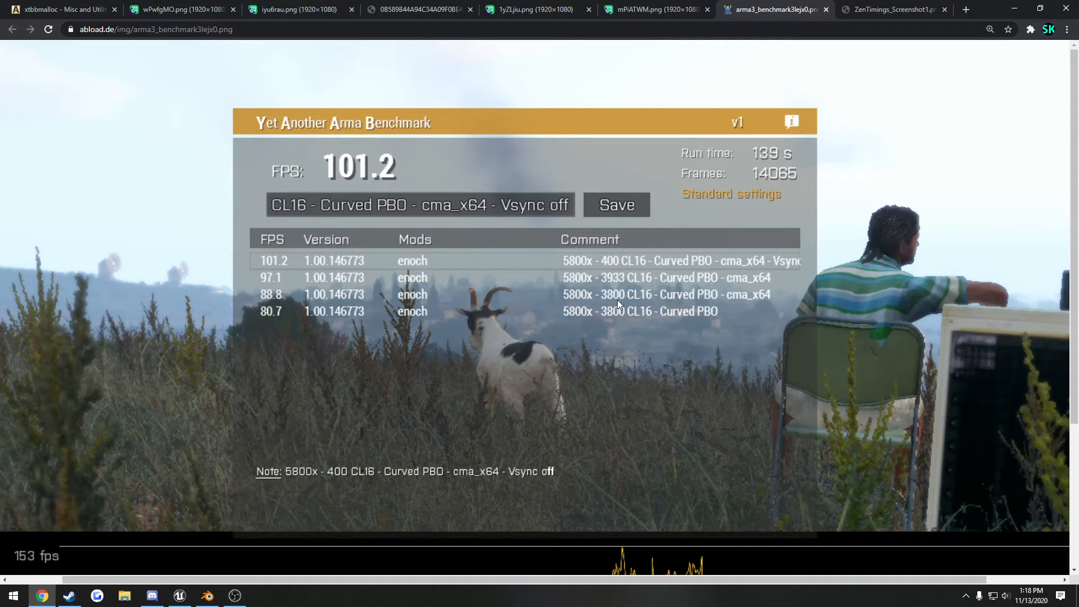
mouse_move(633, 289)
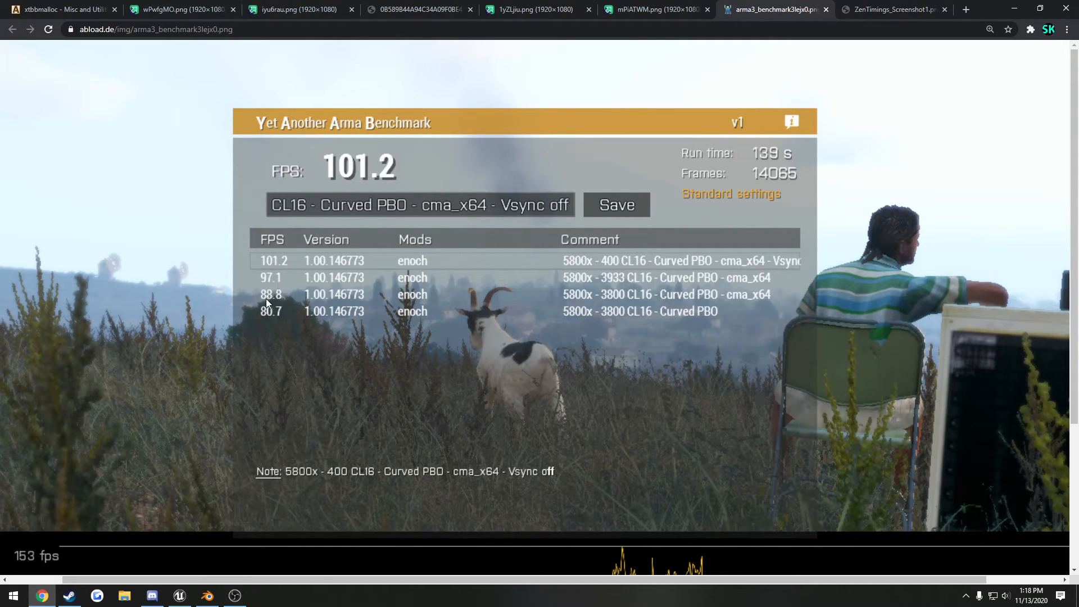
mouse_move(260, 287)
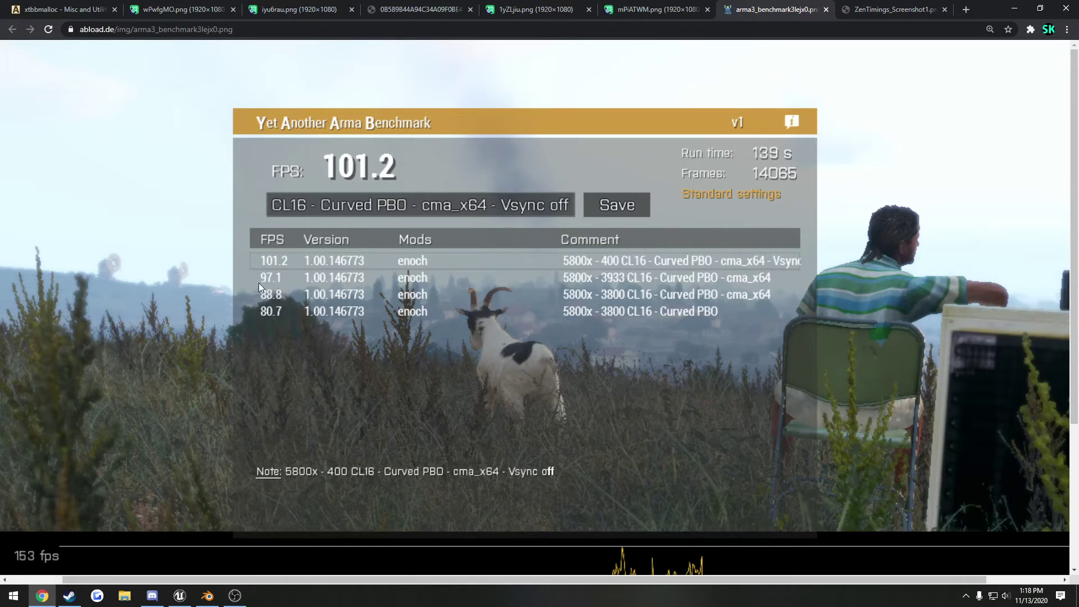
mouse_move(282, 288)
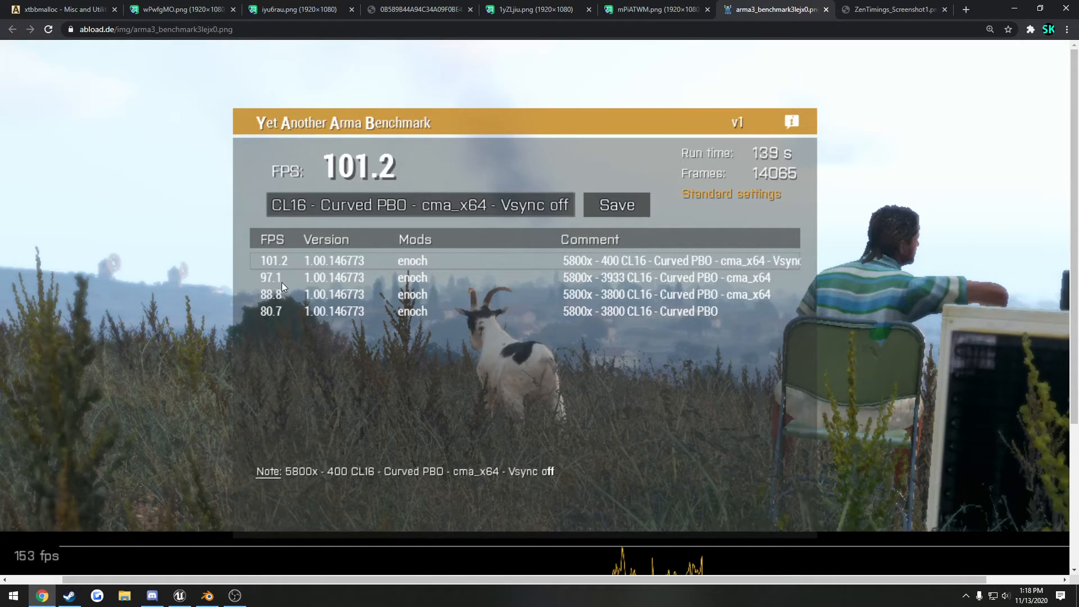
mouse_move(616, 288)
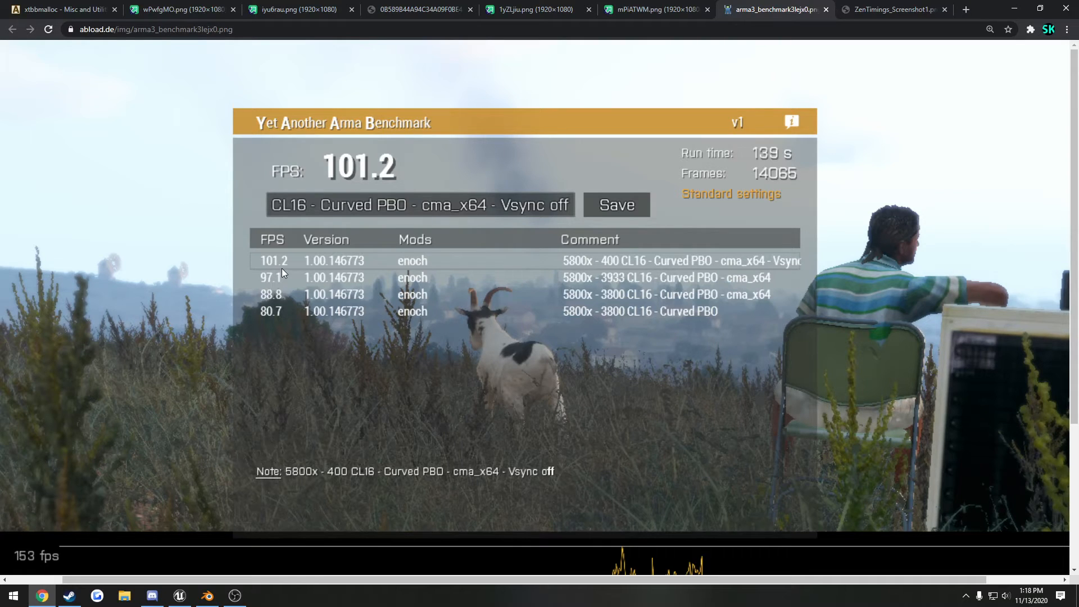
mouse_move(328, 246)
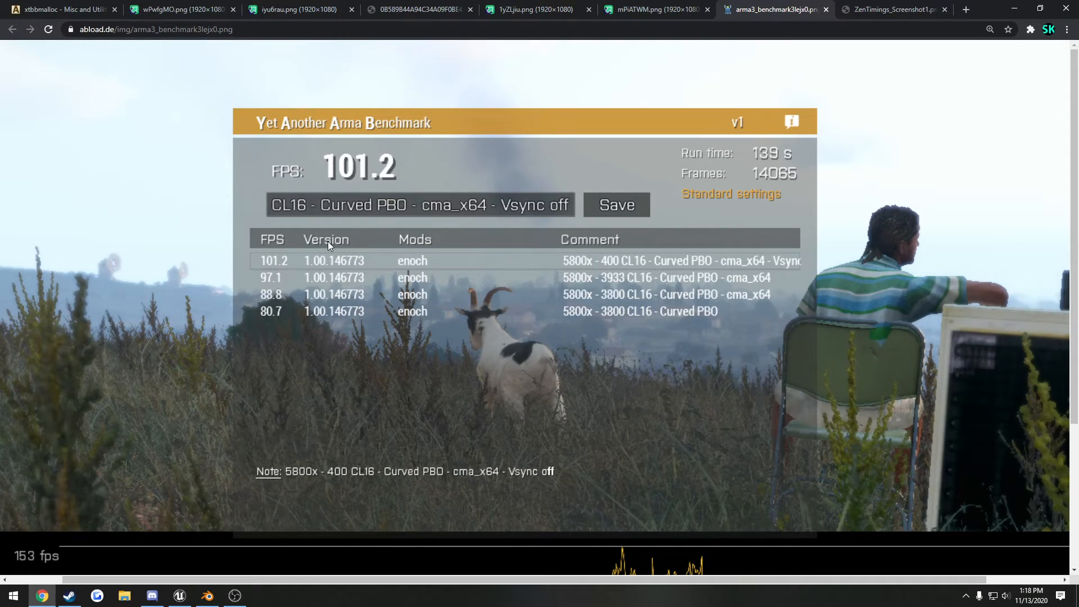
Check both i7-9700K RAM results against the 5800X benchmark, ending on its 71-153 FPS graph.
left_click(175, 9)
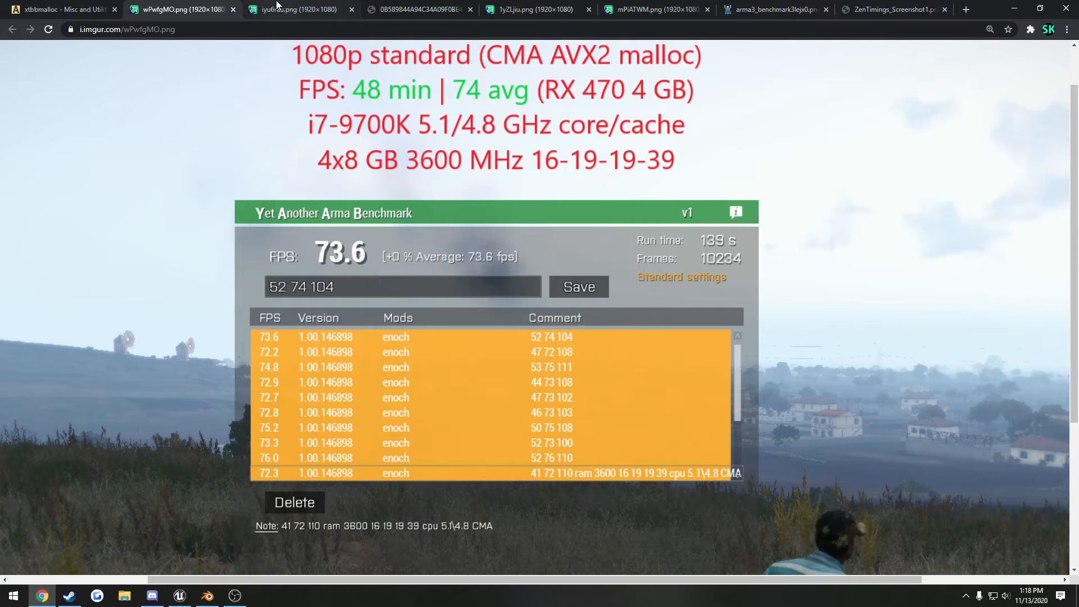
left_click(295, 9)
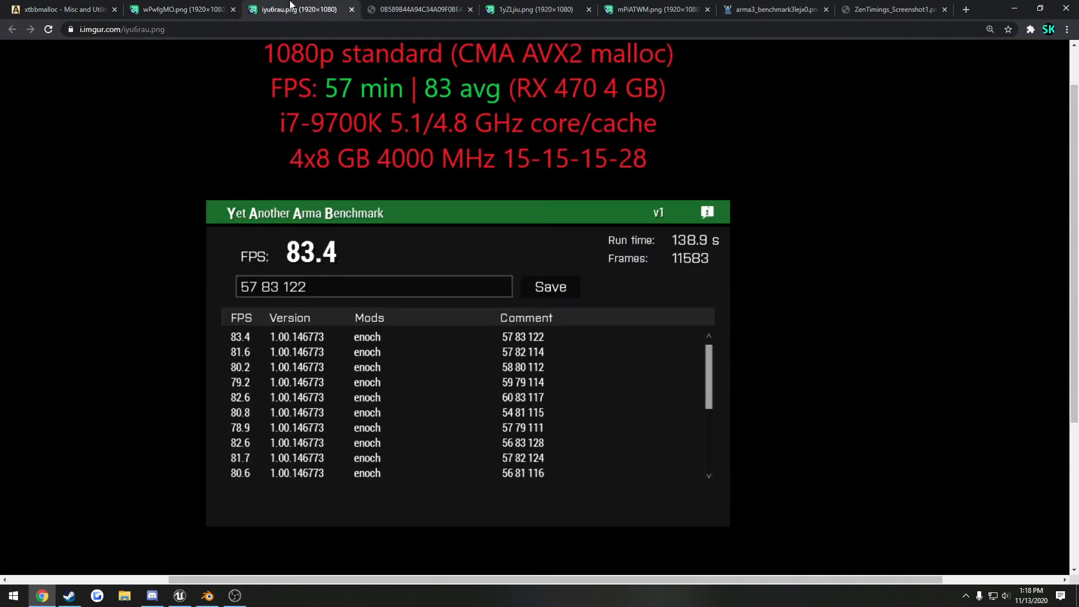
left_click(772, 9)
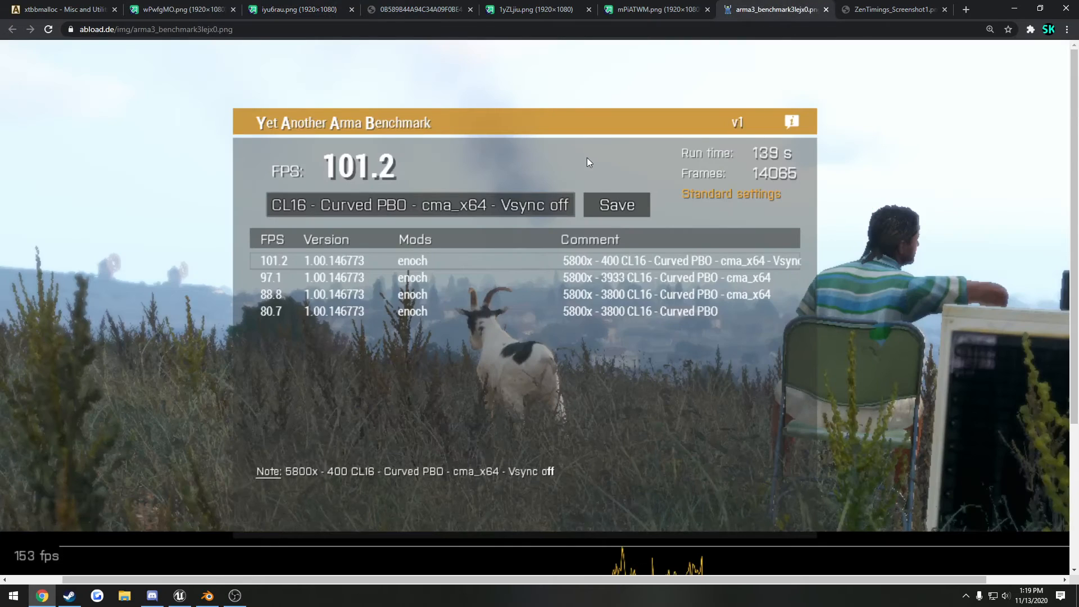
mouse_move(583, 143)
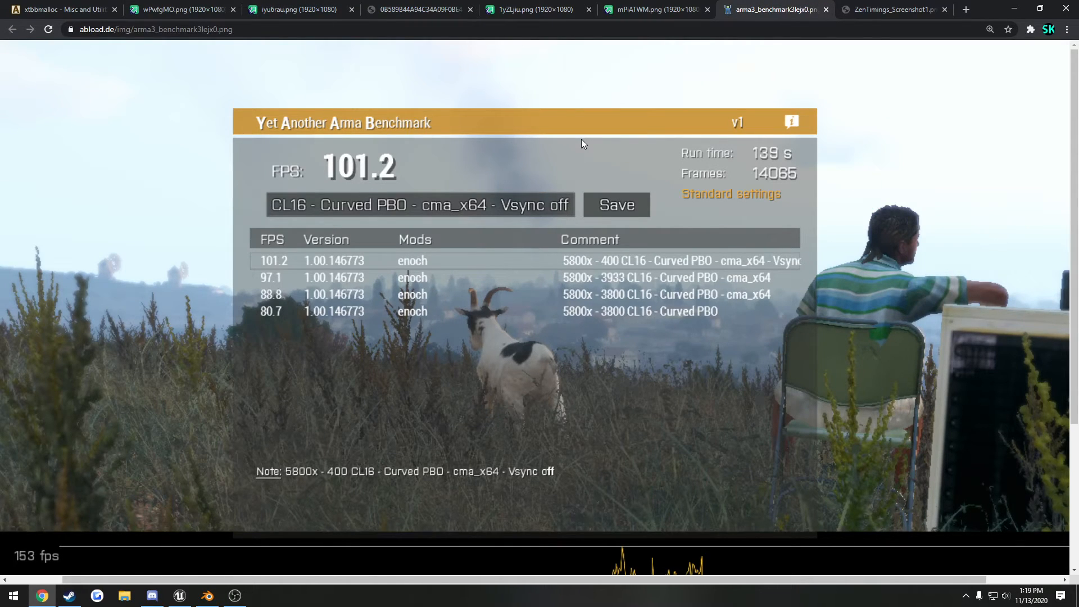
scroll("down", 3)
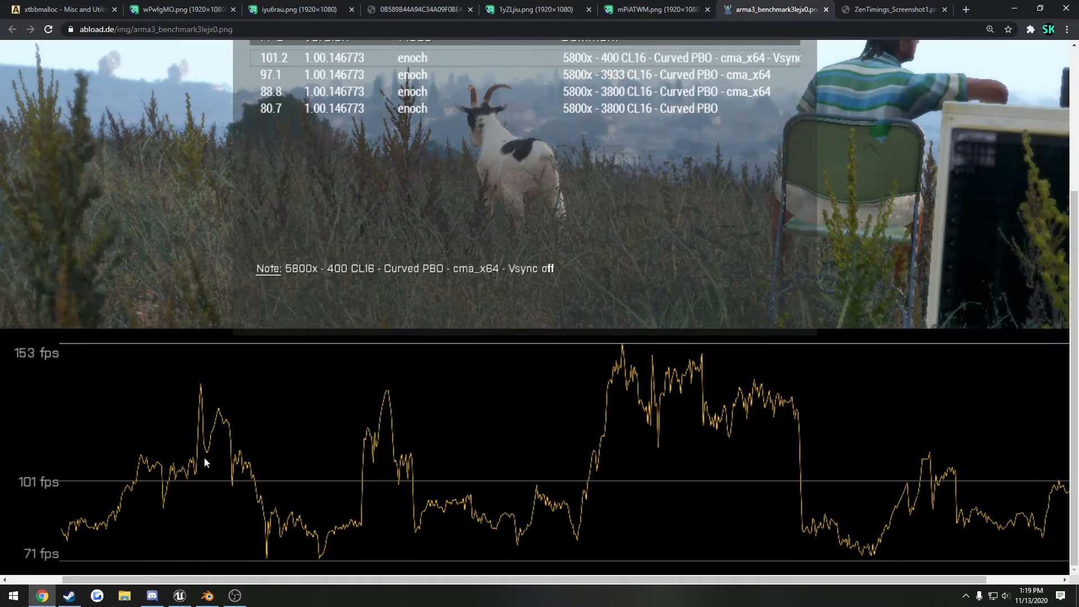
mouse_move(40, 561)
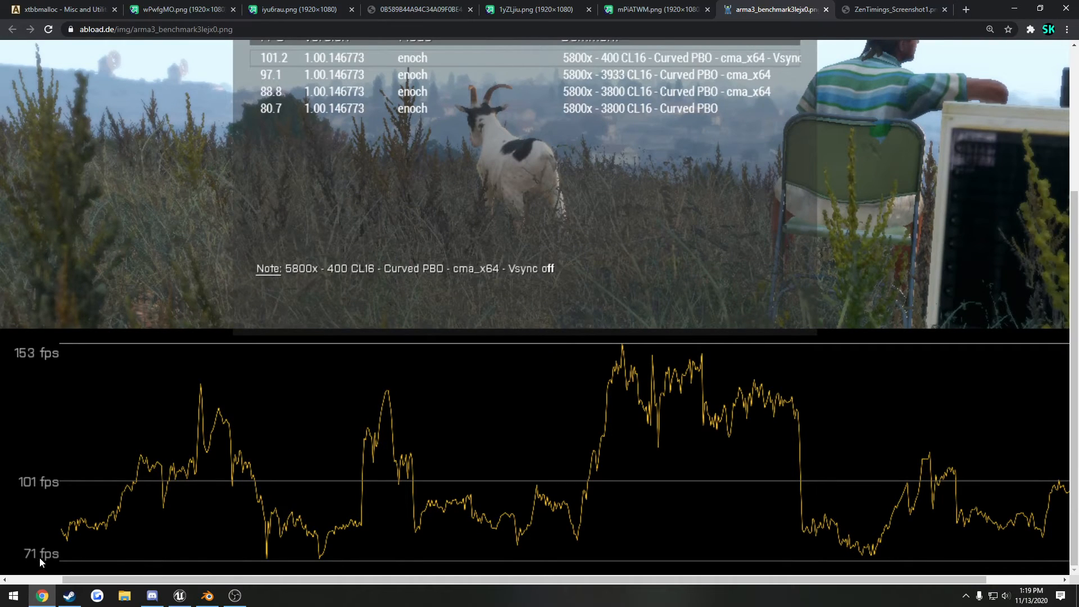
mouse_move(235, 338)
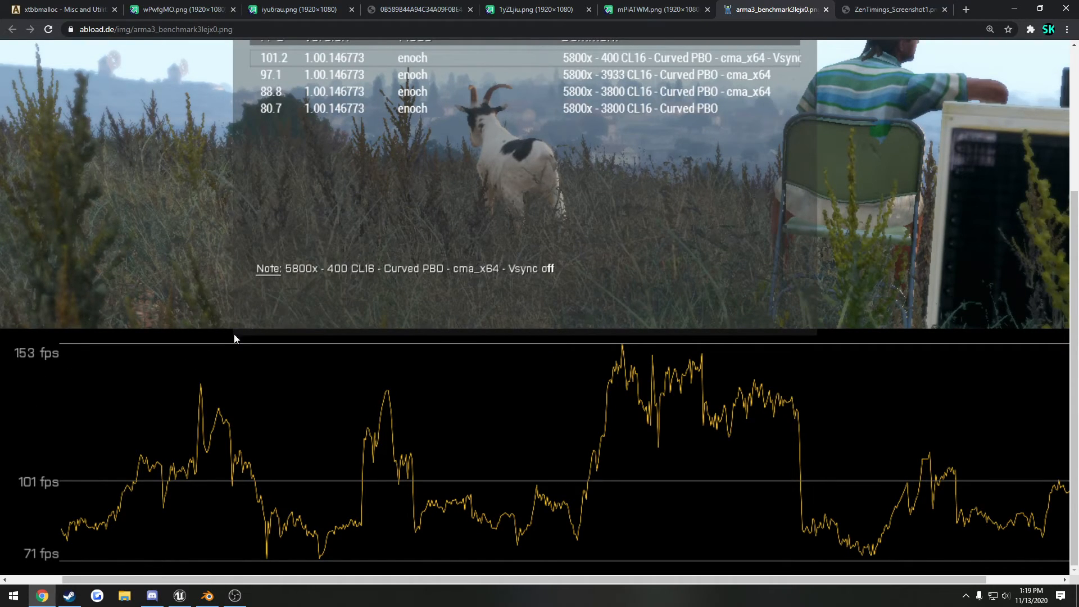
Glance at the 76.4 FPS and 141 FPS-peak graphs, then return to the 5800X results table led by 101.2 FPS.
left_click(418, 9)
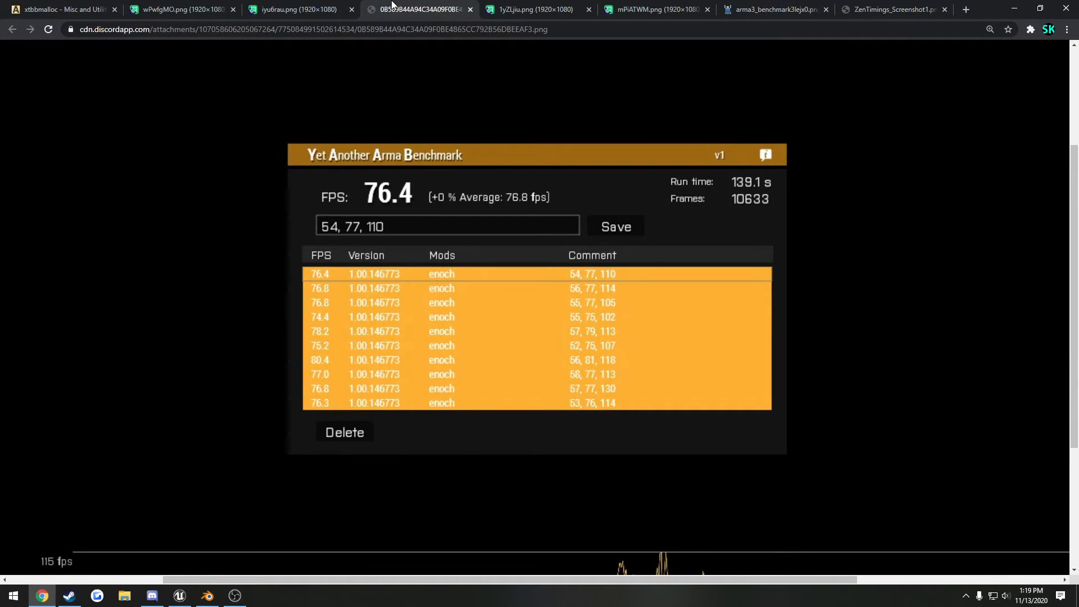
left_click(654, 9)
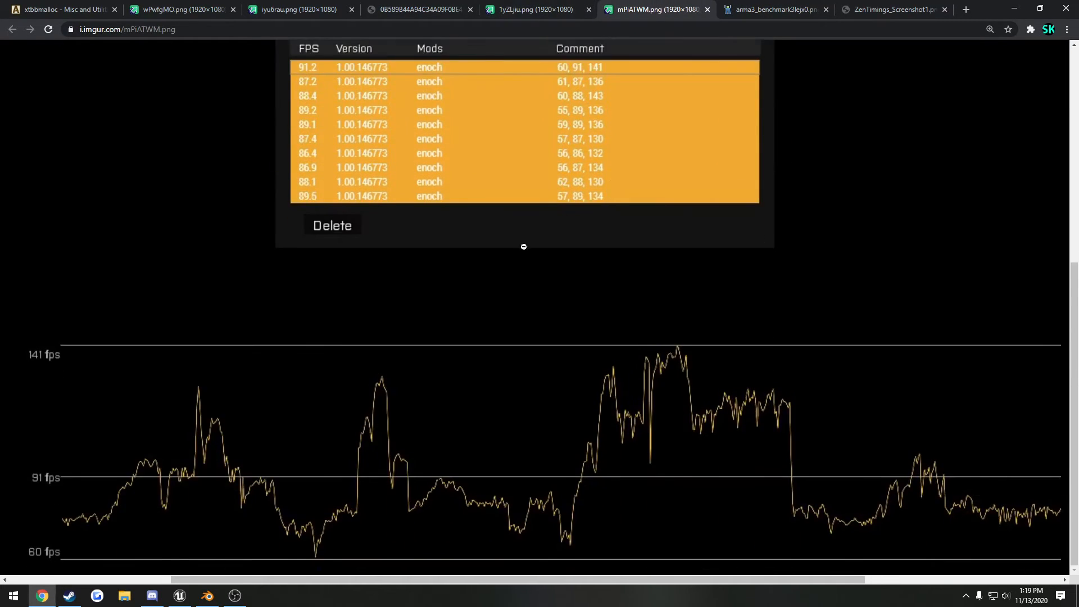
mouse_move(48, 487)
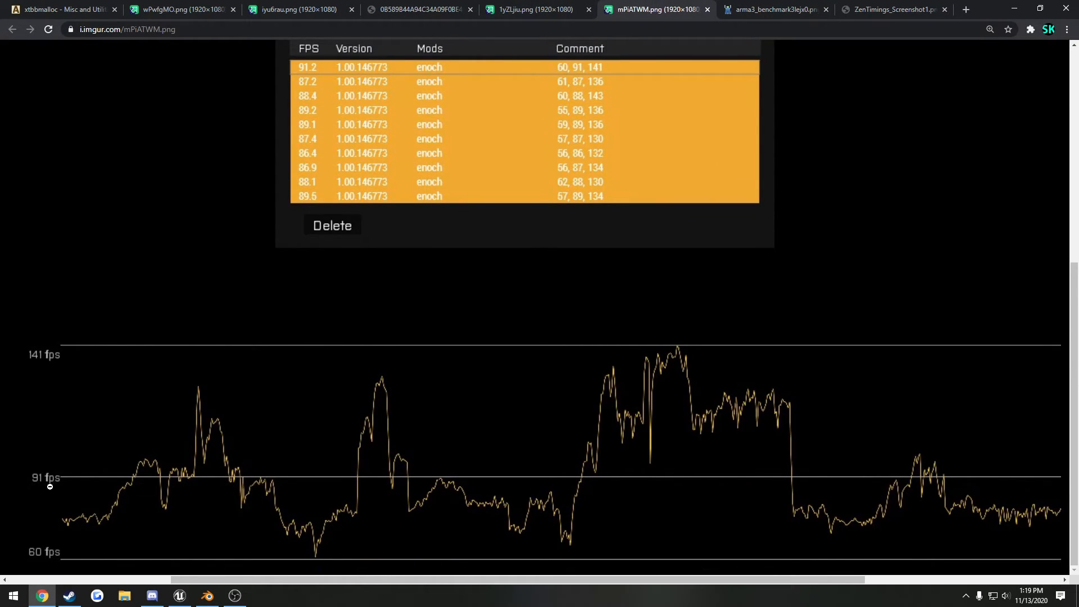
left_click(773, 9)
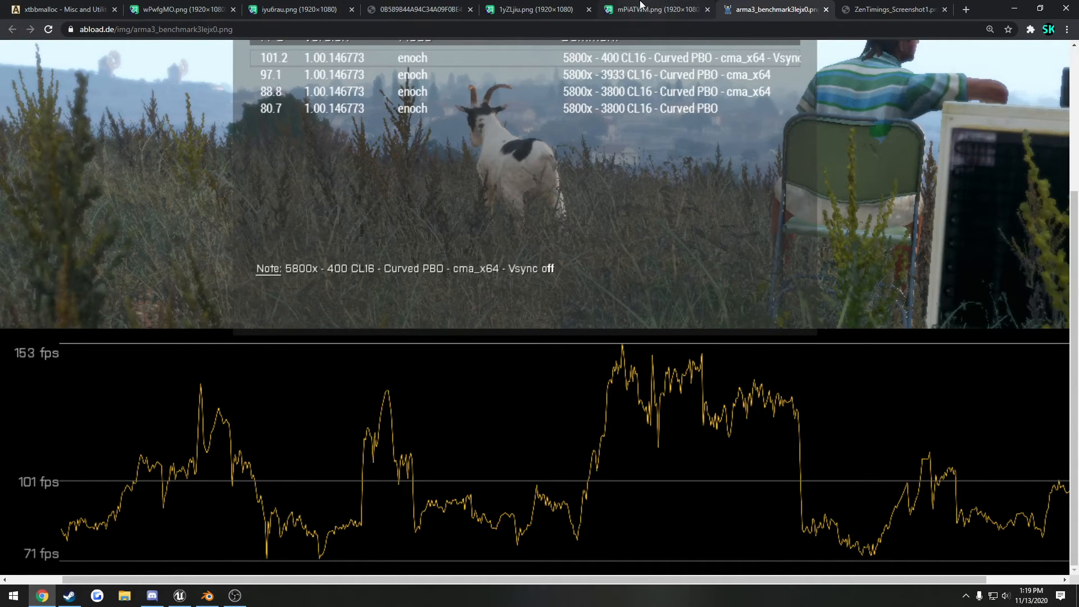
scroll("up", 3)
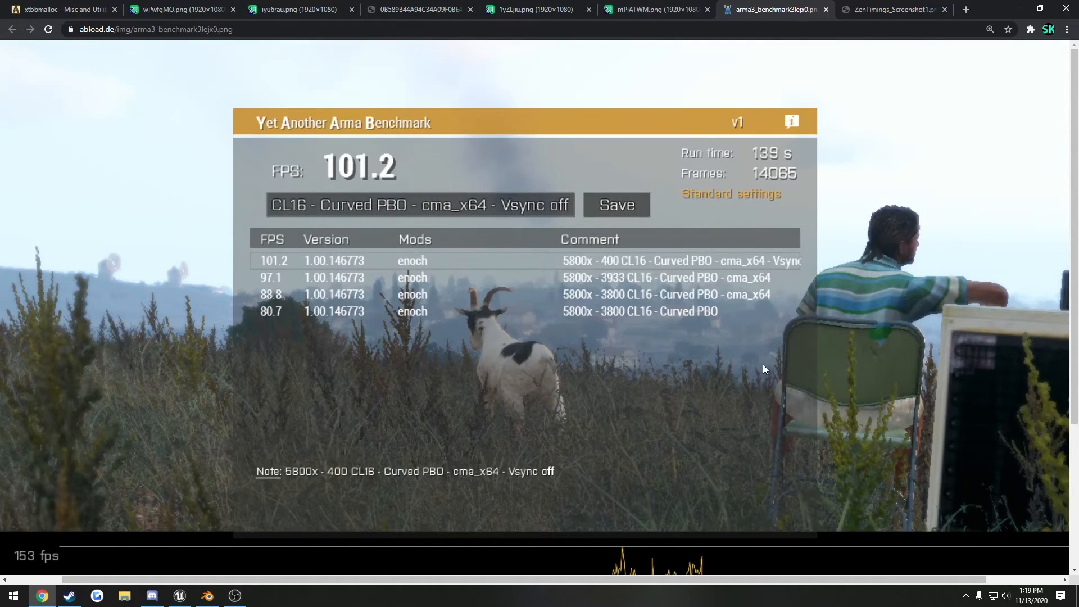
mouse_move(609, 362)
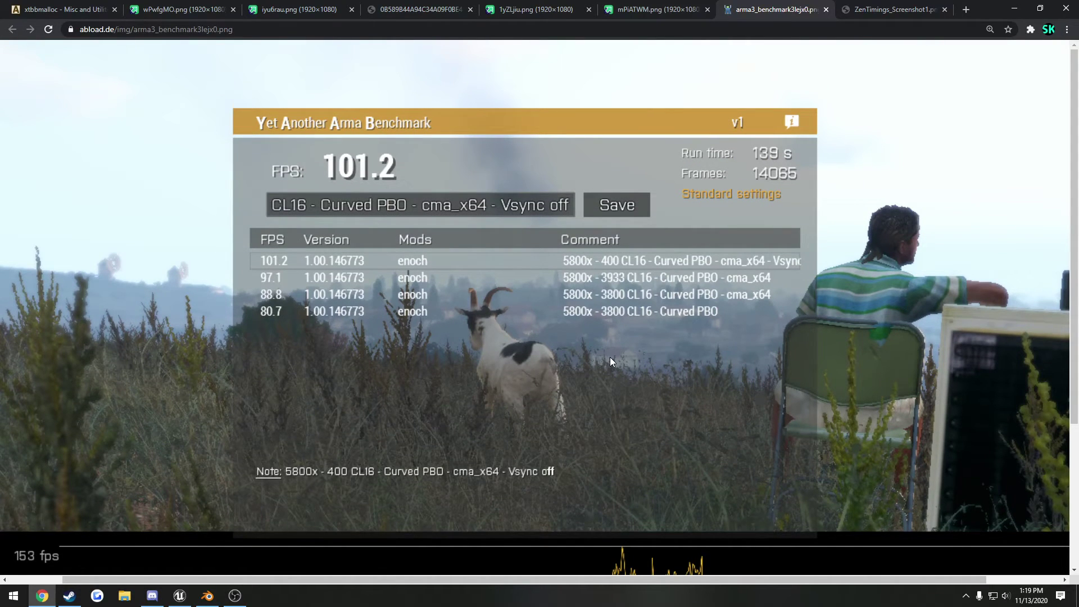
mouse_move(686, 343)
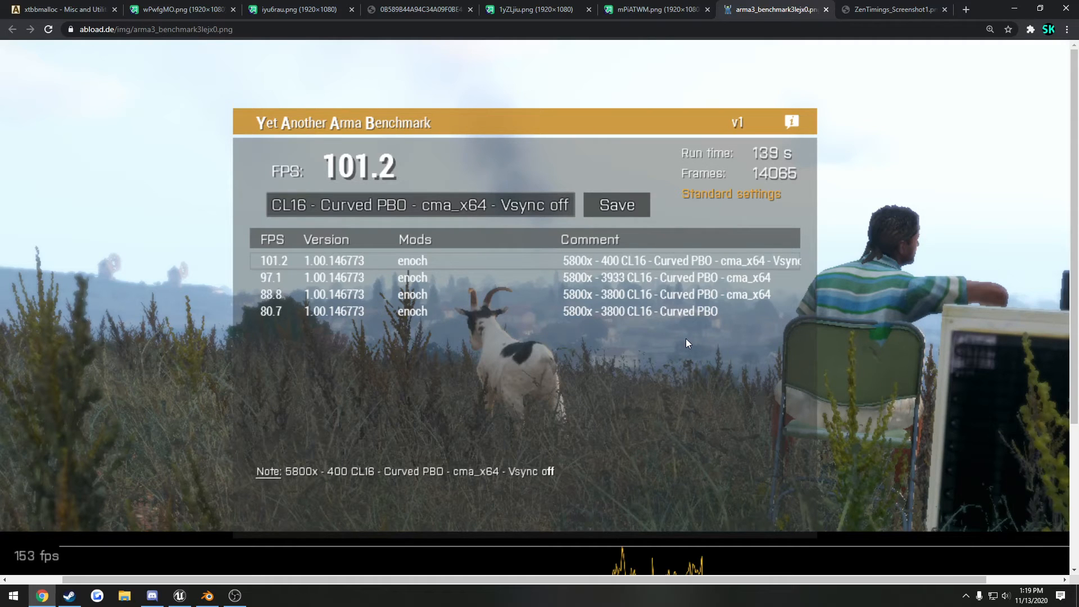
left_click(179, 9)
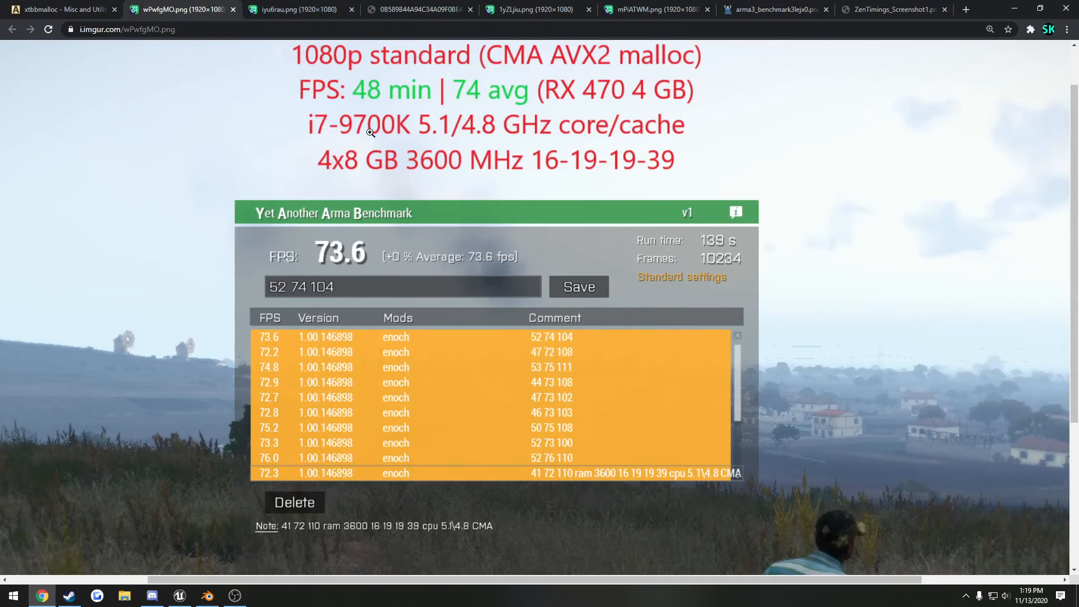
mouse_move(405, 127)
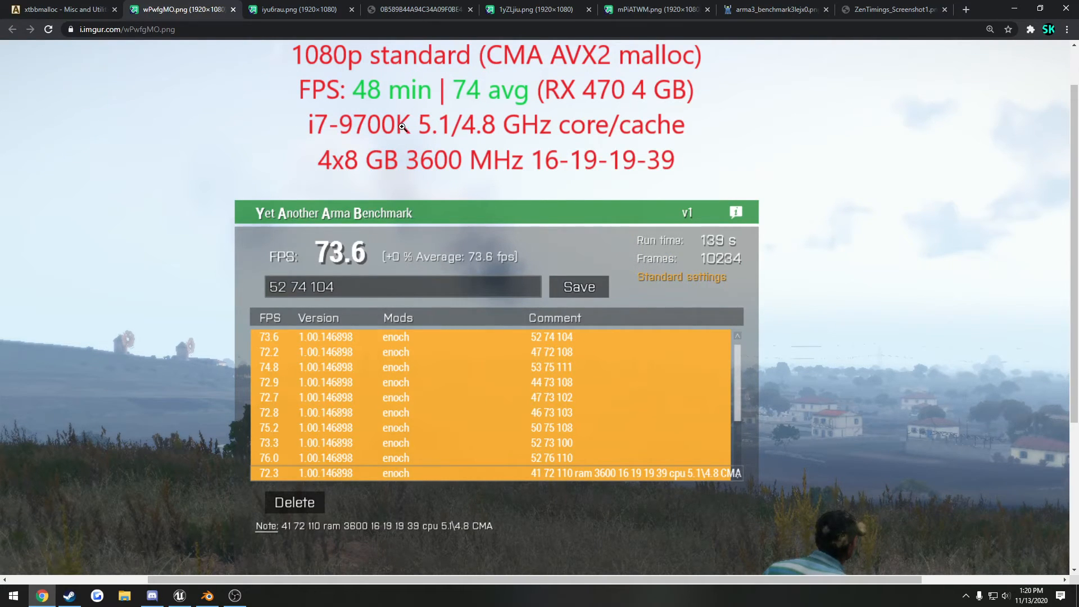
left_click(418, 9)
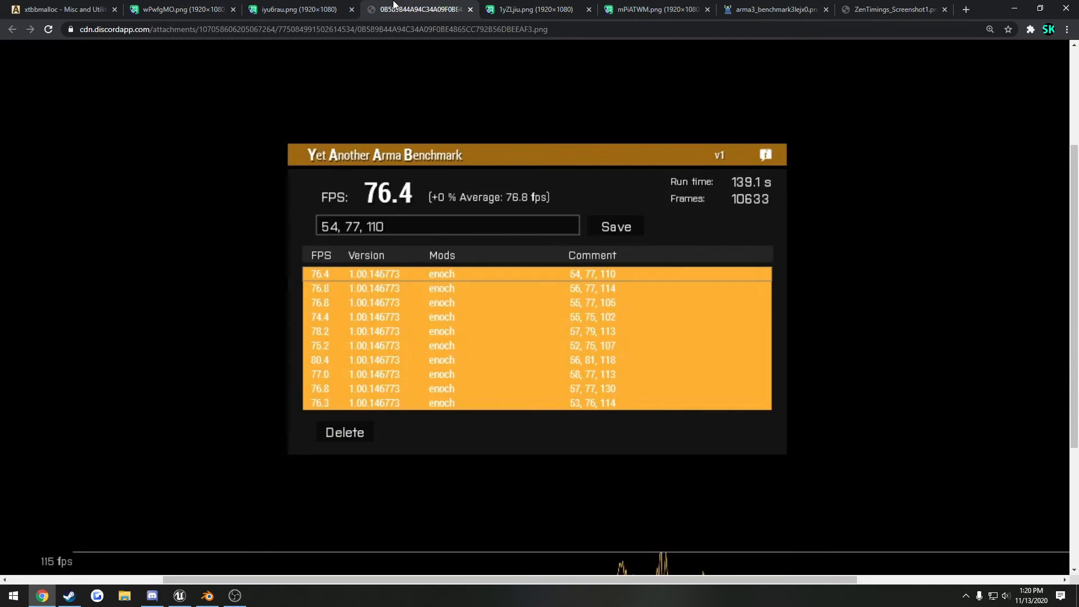
left_click(532, 9)
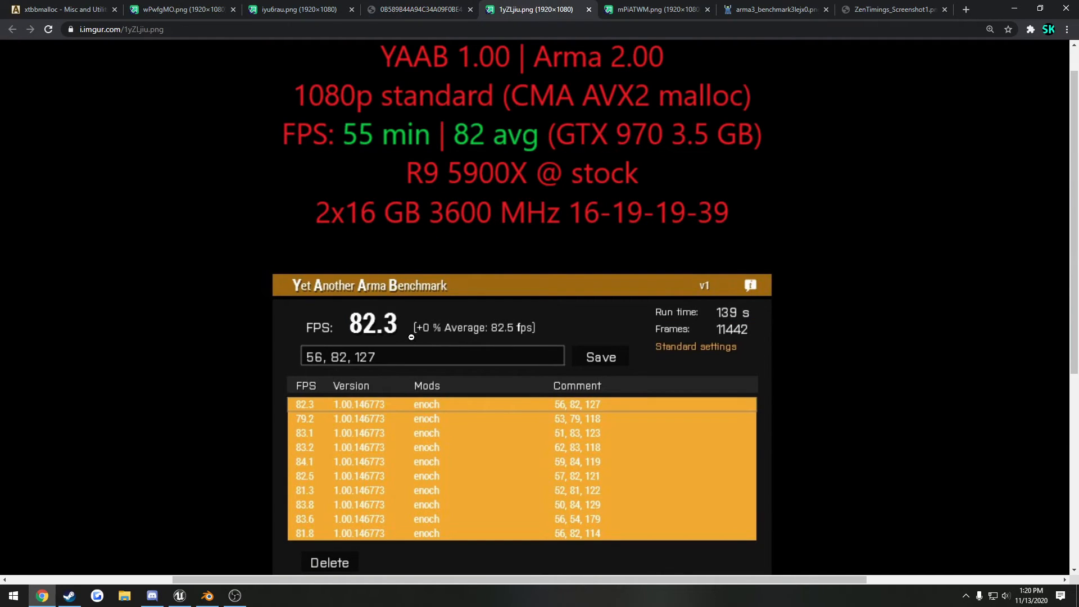
mouse_move(627, 100)
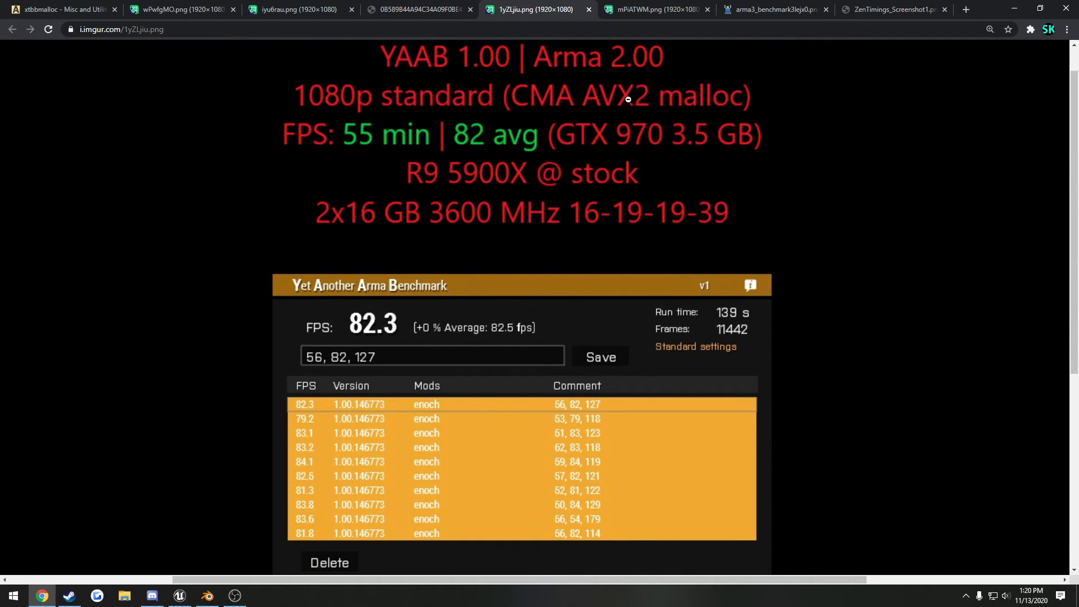
left_click(654, 9)
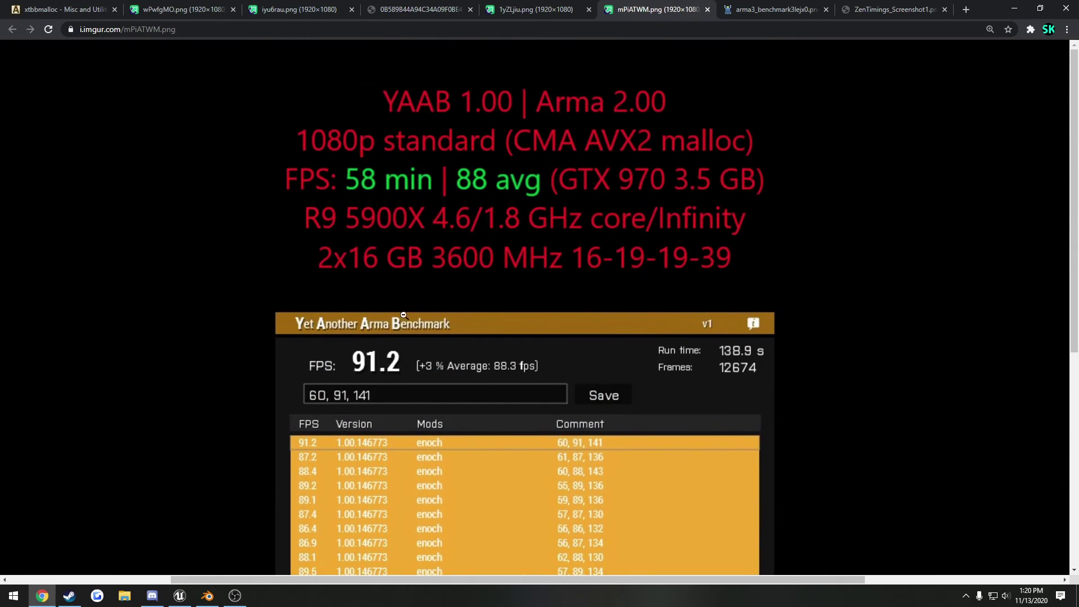
mouse_move(473, 193)
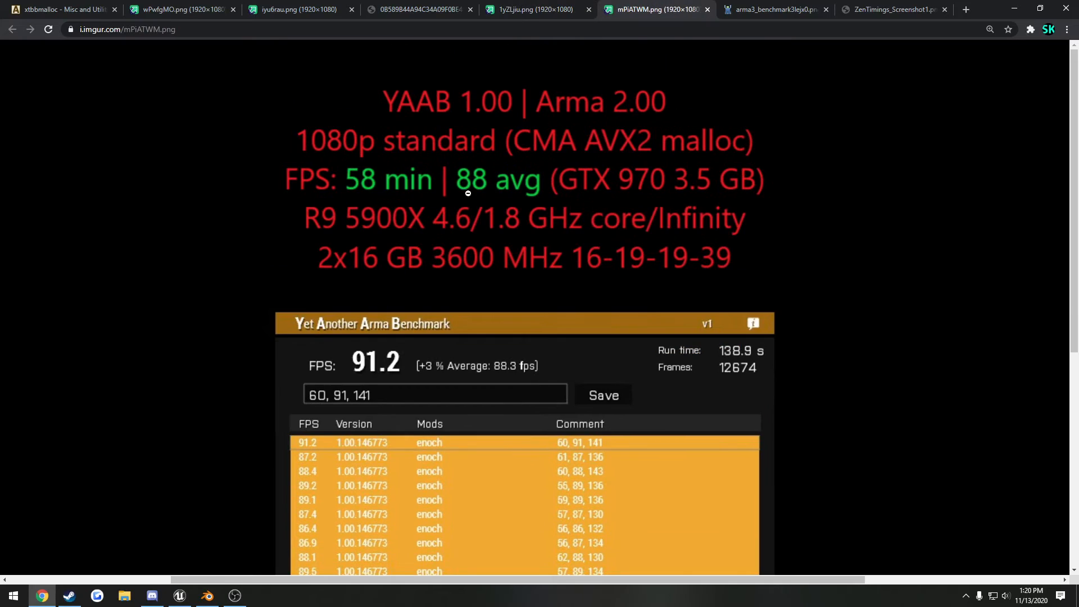
mouse_move(785, 93)
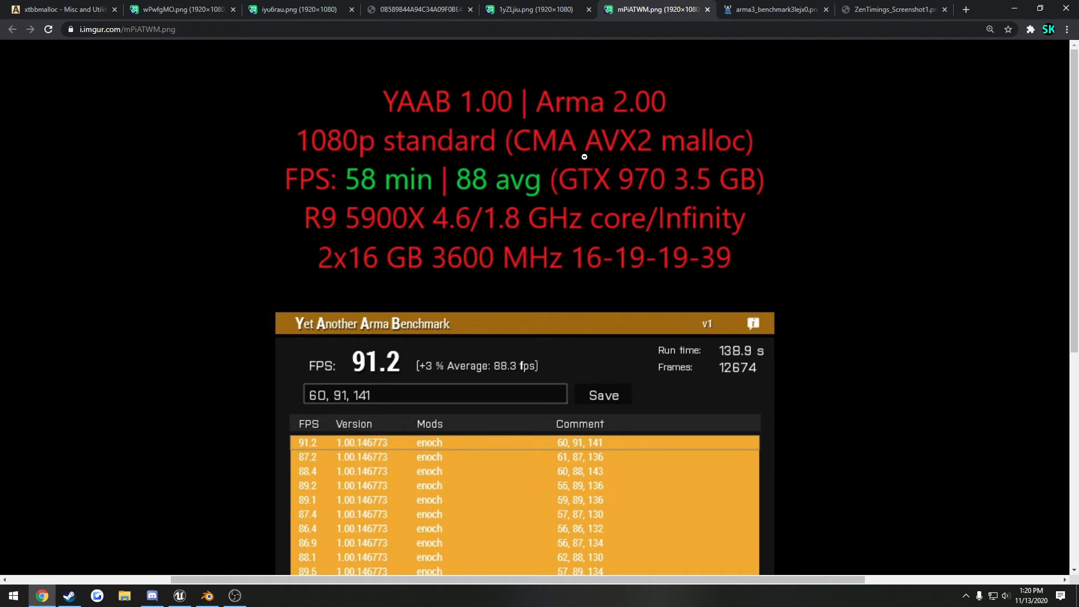
left_click(774, 9)
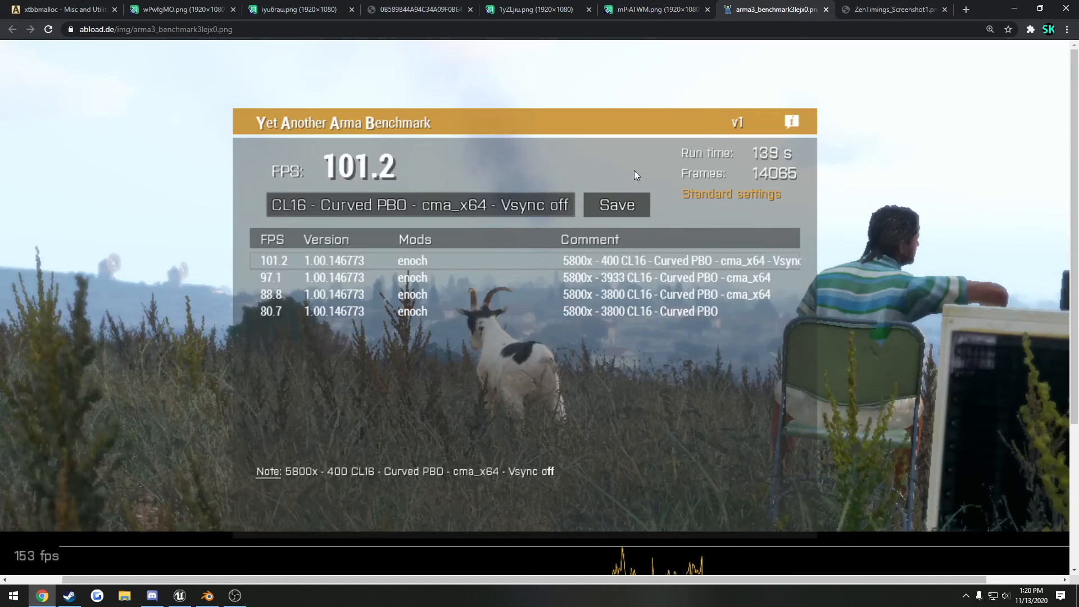
mouse_move(626, 170)
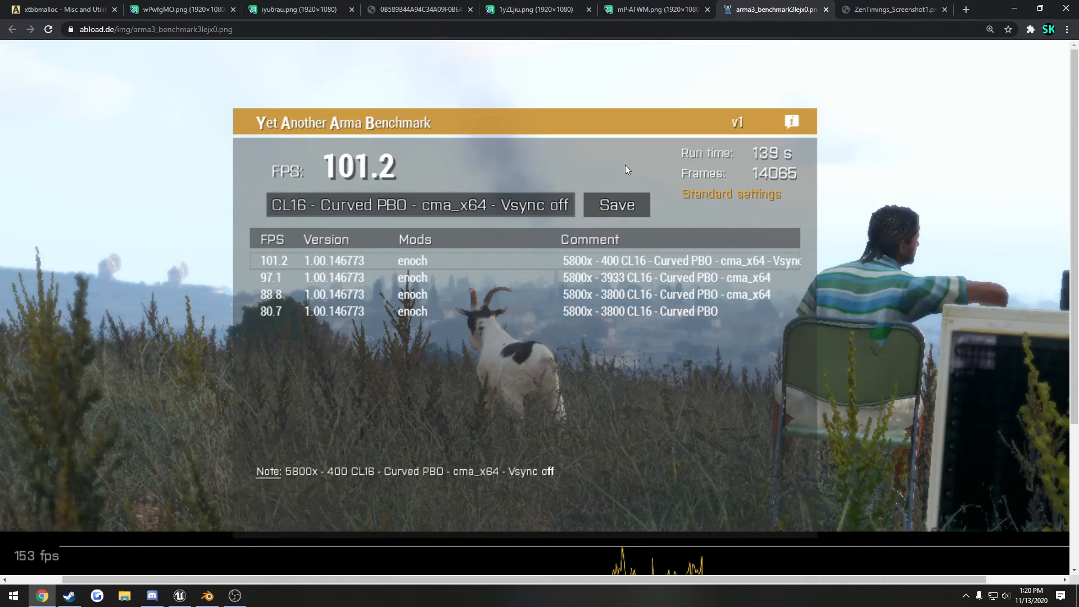
mouse_move(636, 162)
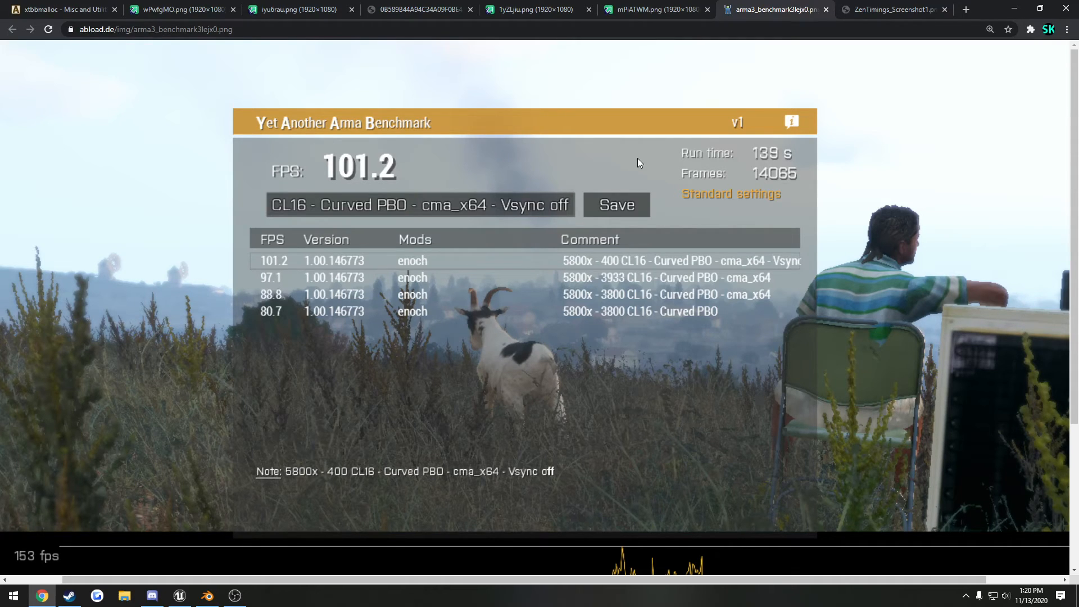
mouse_move(440, 304)
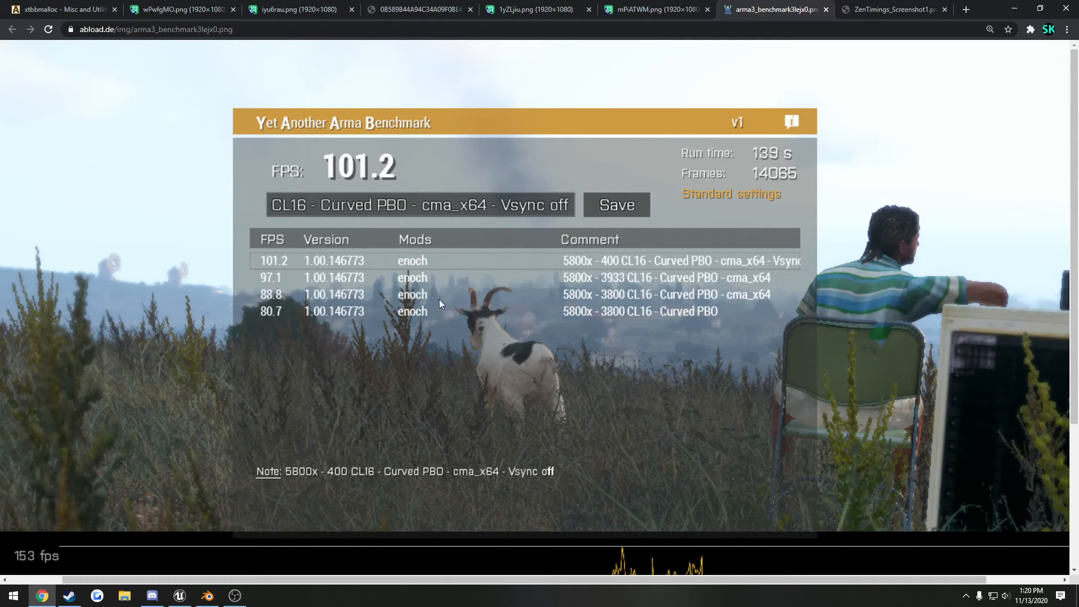
mouse_move(364, 236)
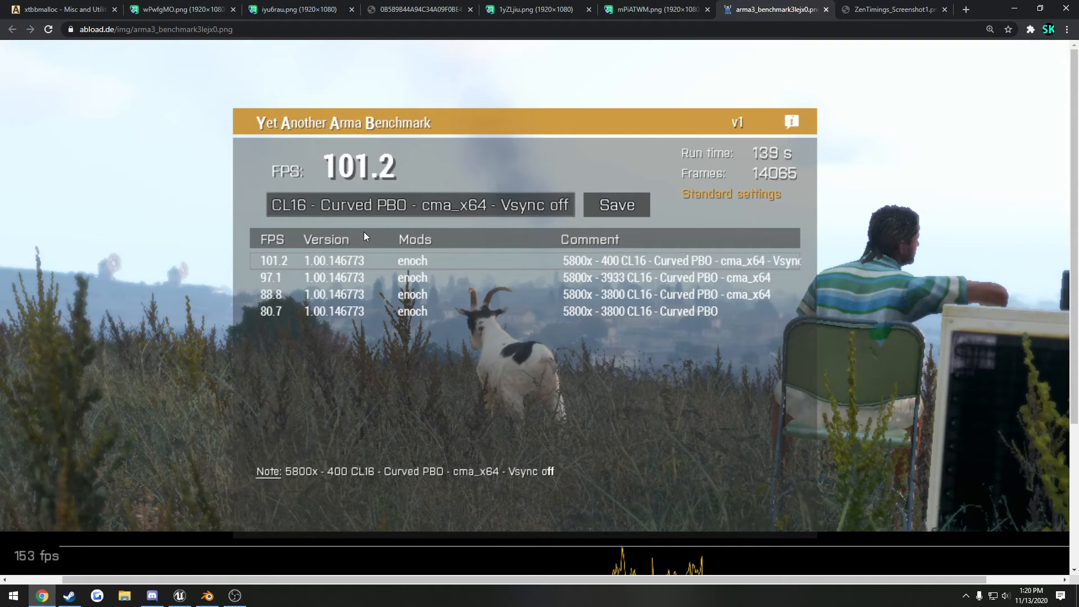
mouse_move(375, 238)
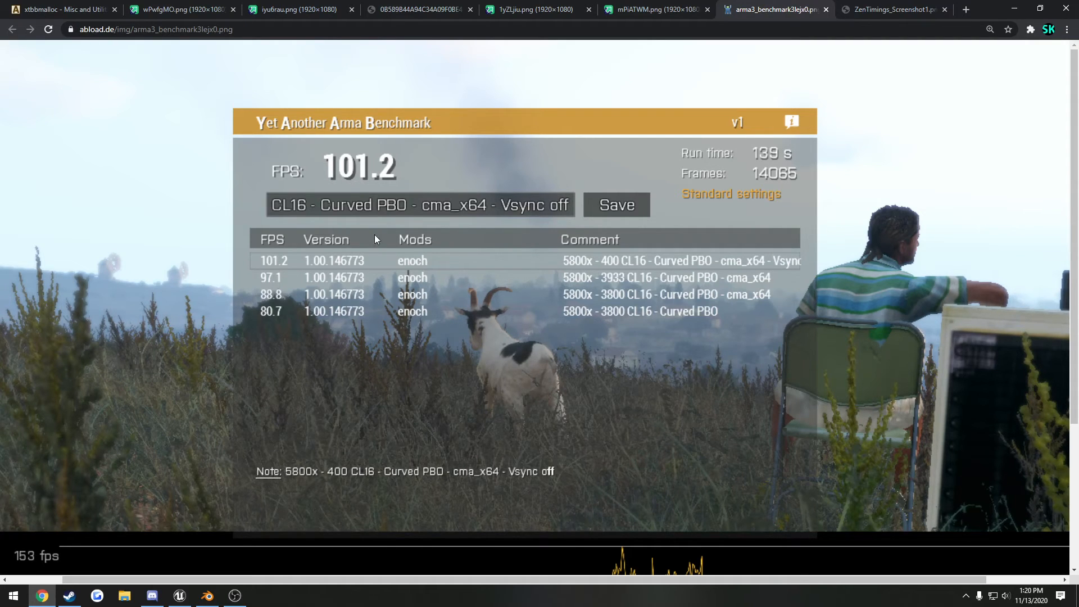
View the i7-9700K 3600 MHz result, then the 4000 MHz 15-15-15-28 result averaging 83 FPS.
left_click(178, 9)
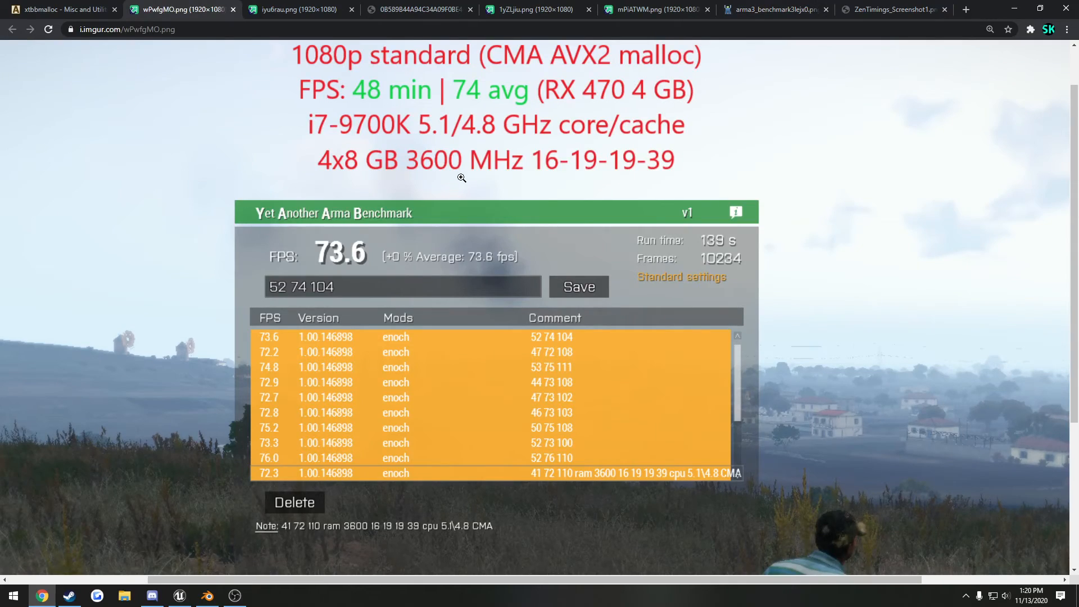
mouse_move(608, 185)
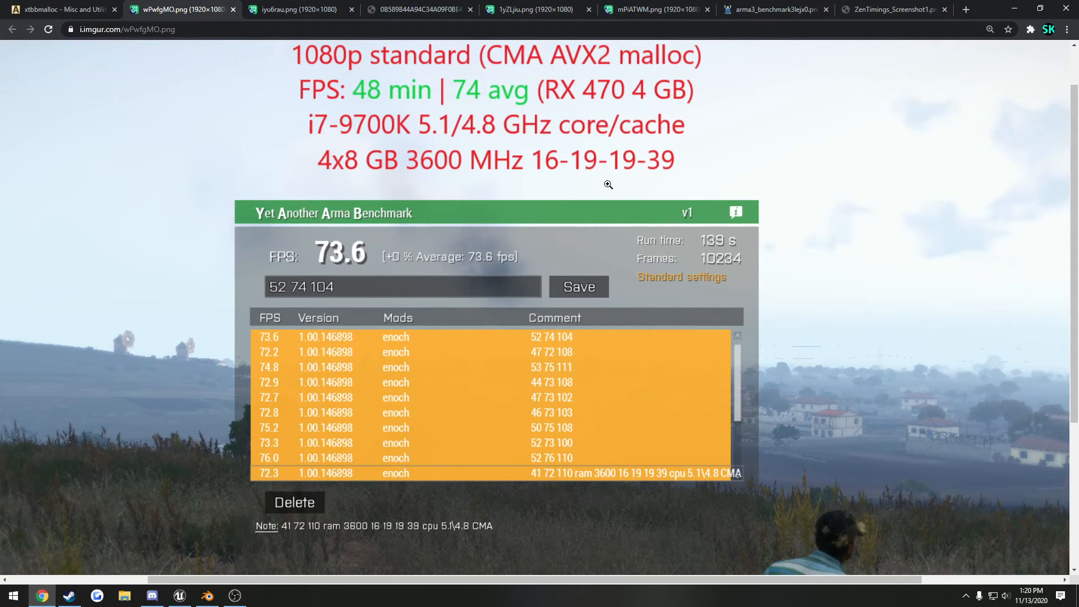
mouse_move(482, 111)
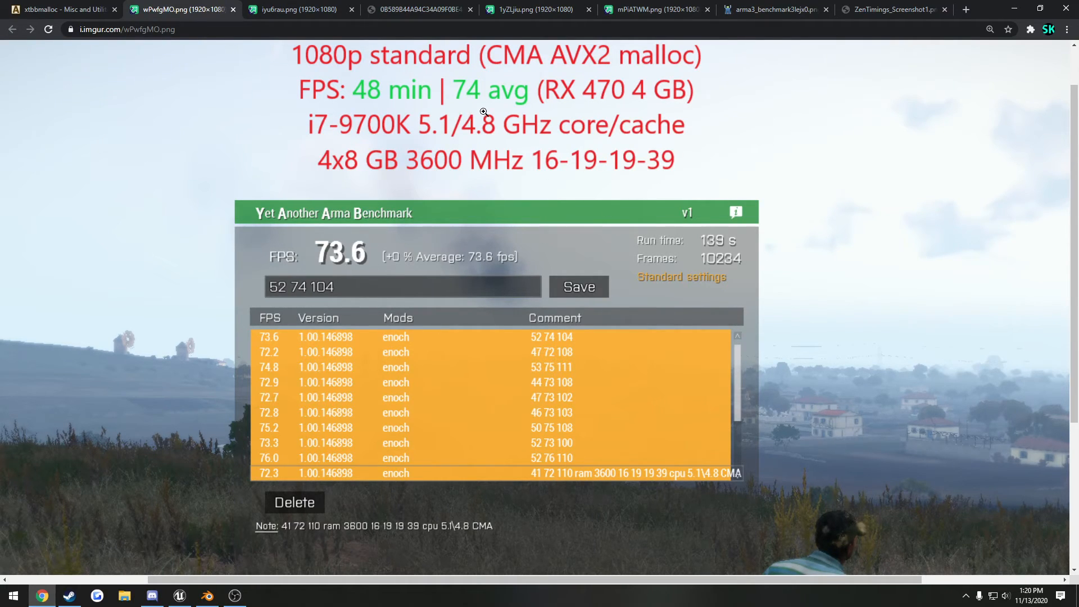
left_click(295, 8)
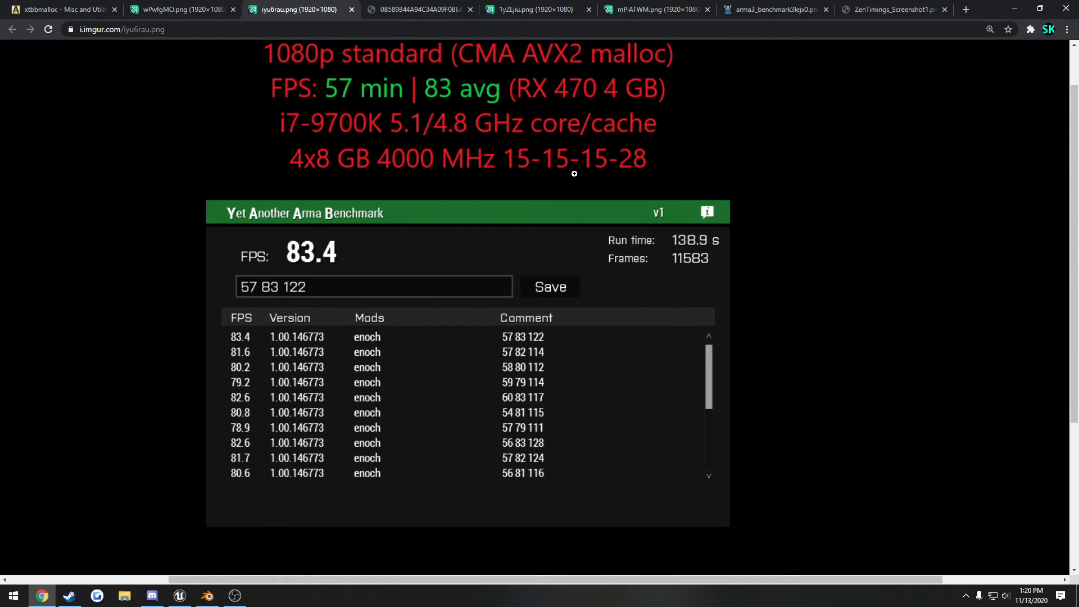
mouse_move(556, 181)
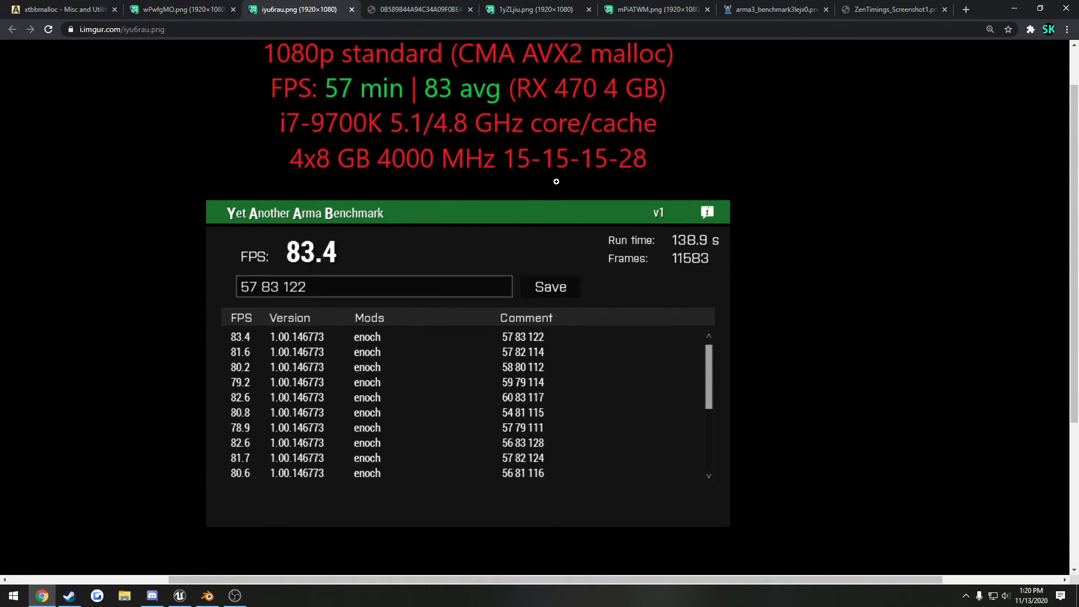
mouse_move(412, 176)
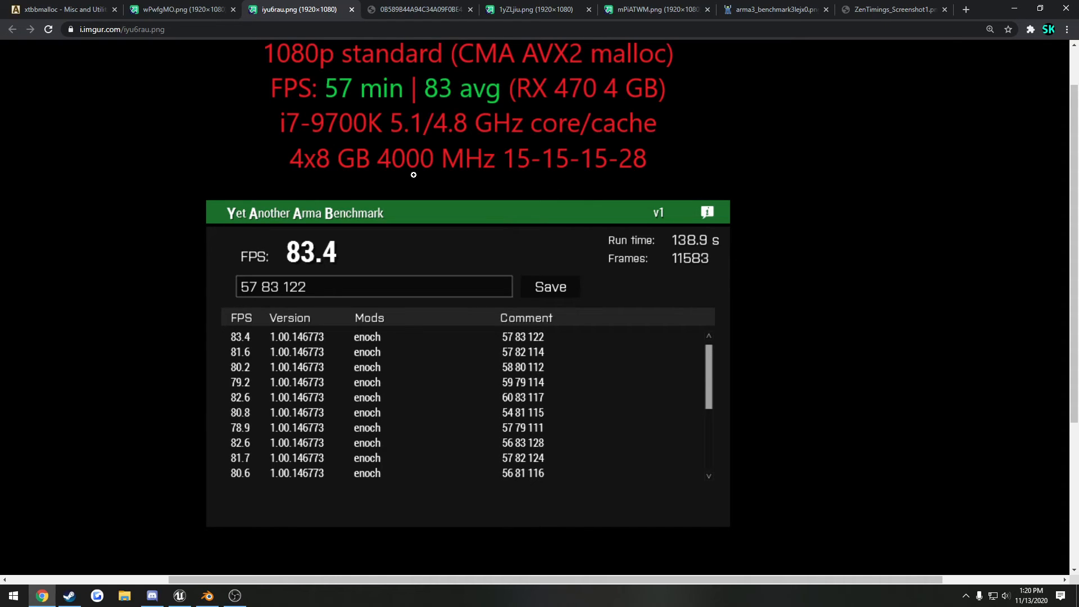
mouse_move(470, 104)
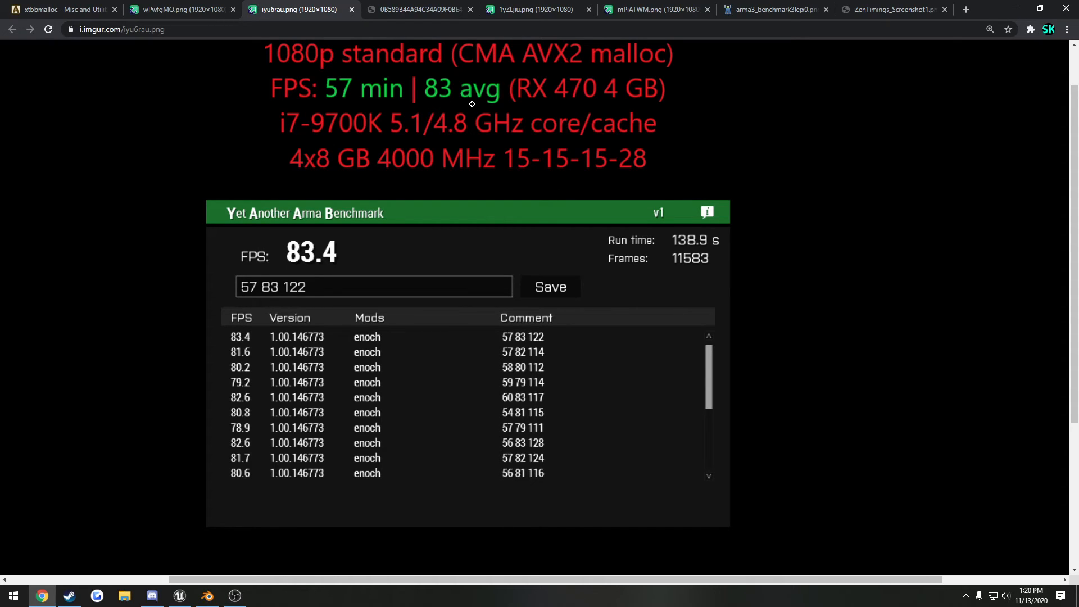
left_click(772, 9)
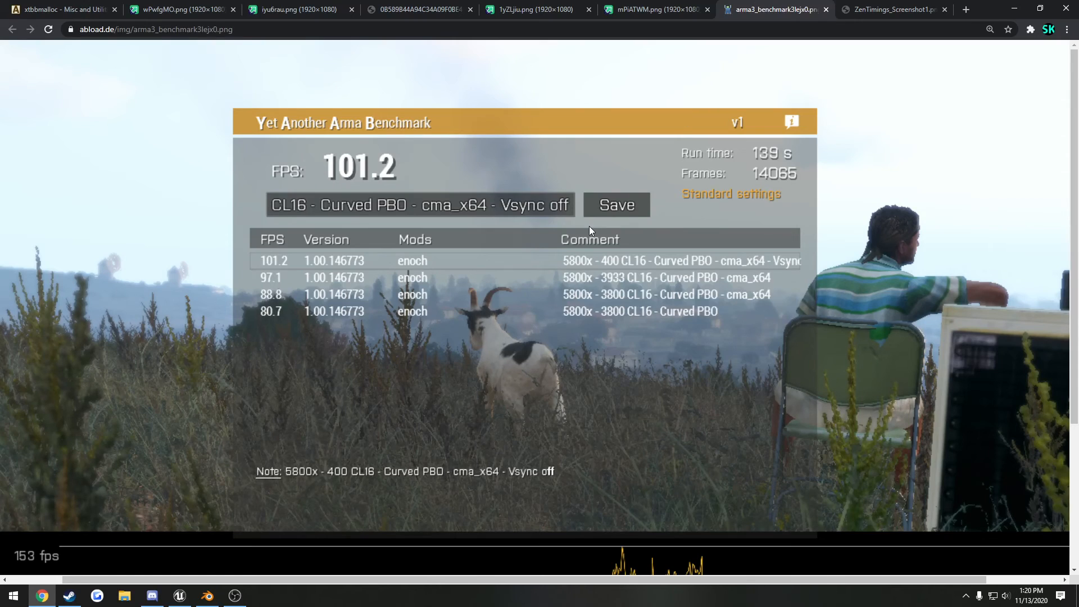
mouse_move(620, 324)
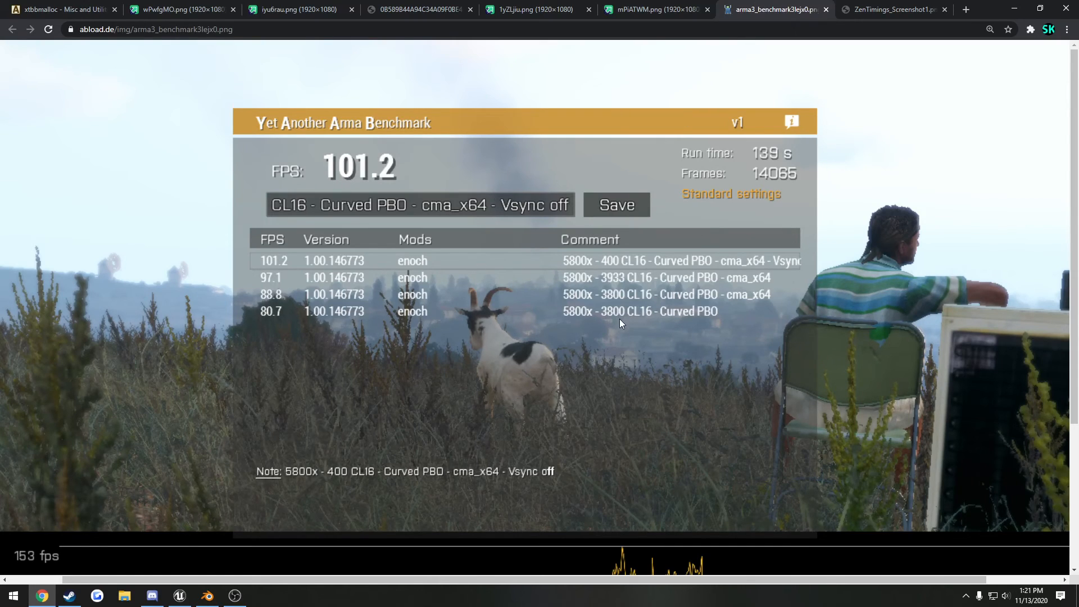
mouse_move(671, 299)
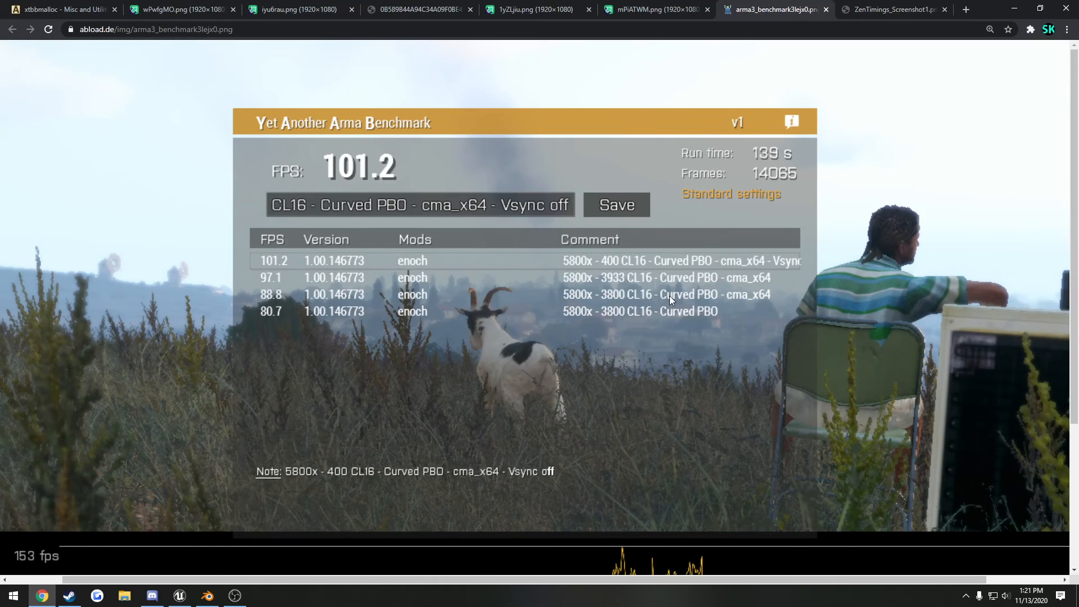
mouse_move(289, 310)
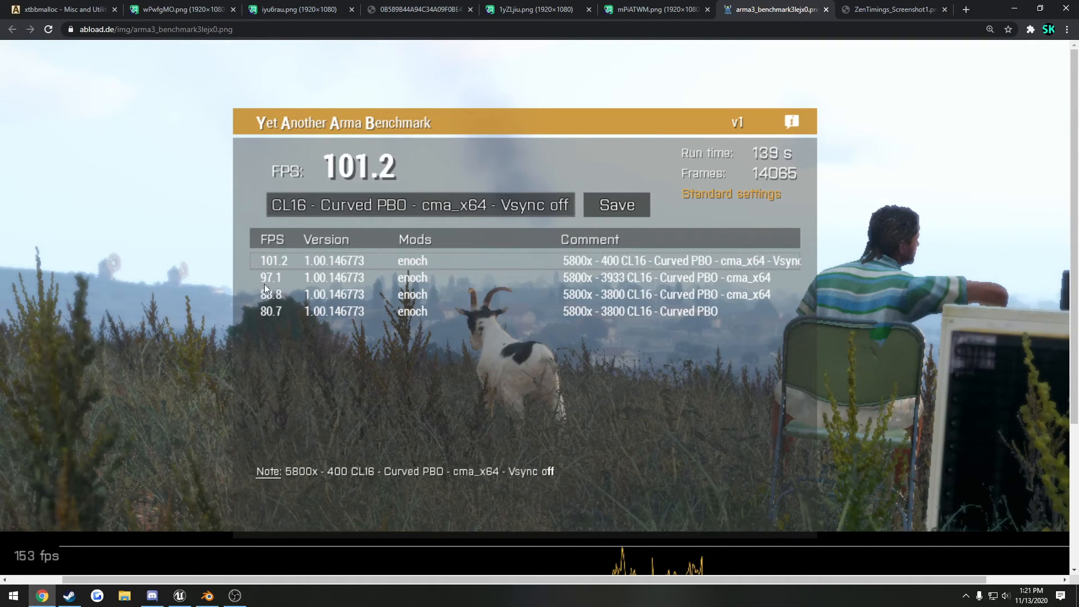
mouse_move(622, 290)
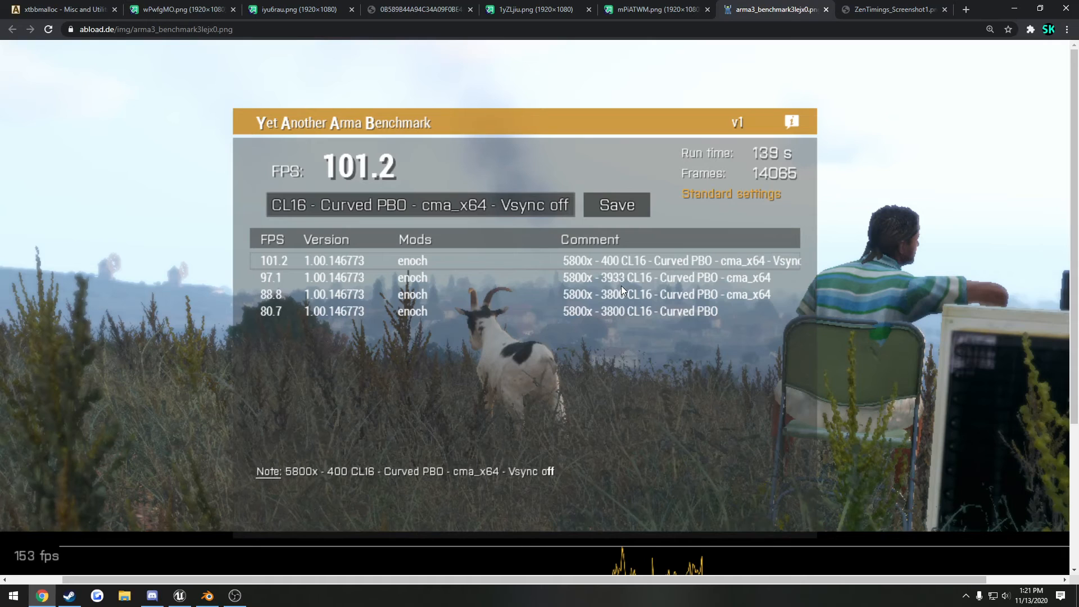
mouse_move(263, 278)
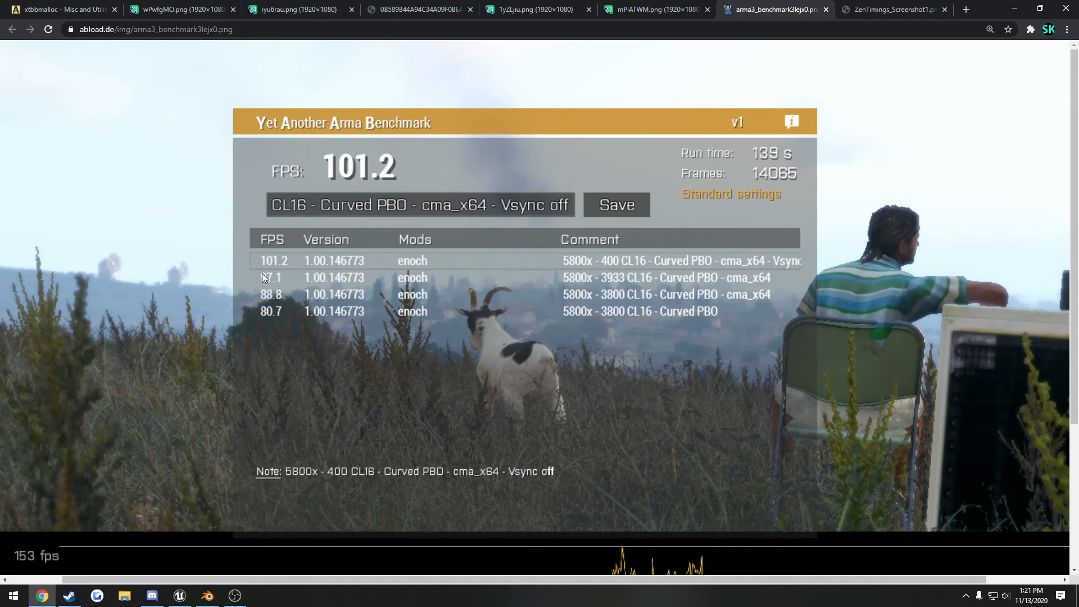
mouse_move(266, 269)
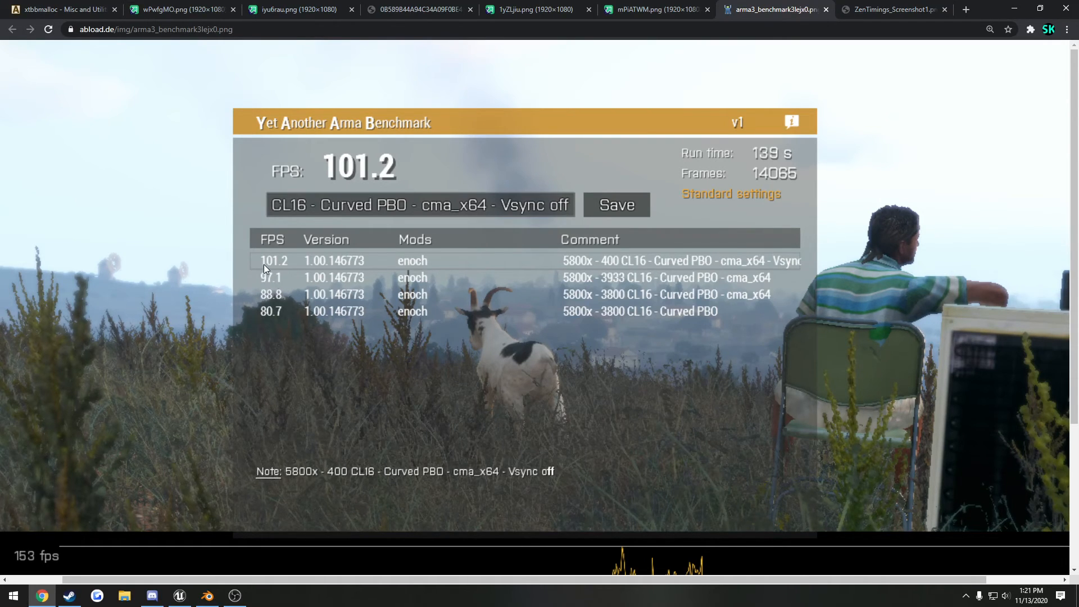
mouse_move(492, 284)
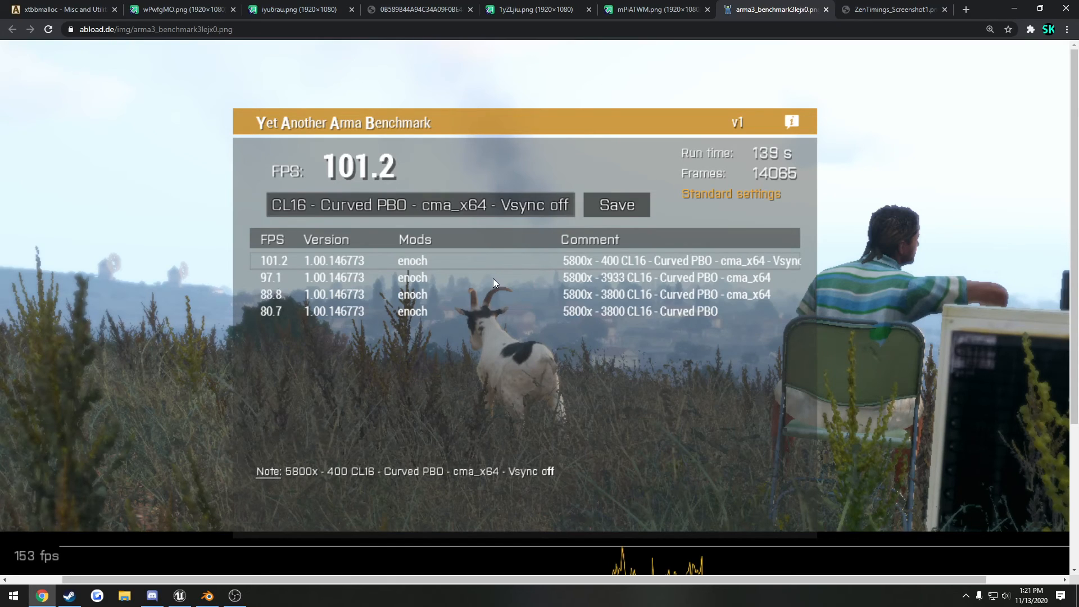
mouse_move(502, 134)
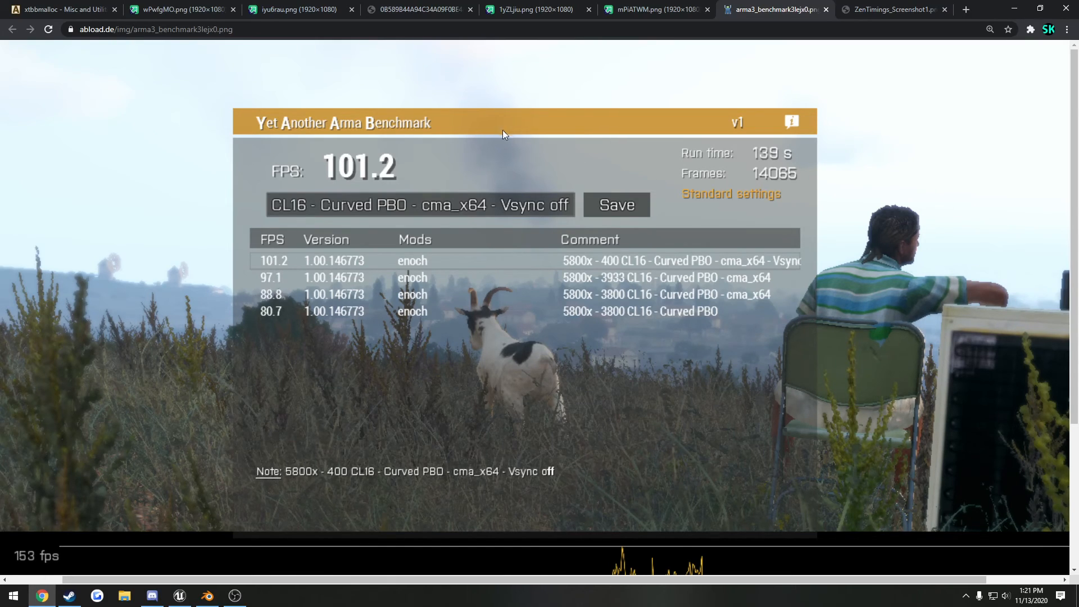
mouse_move(589, 244)
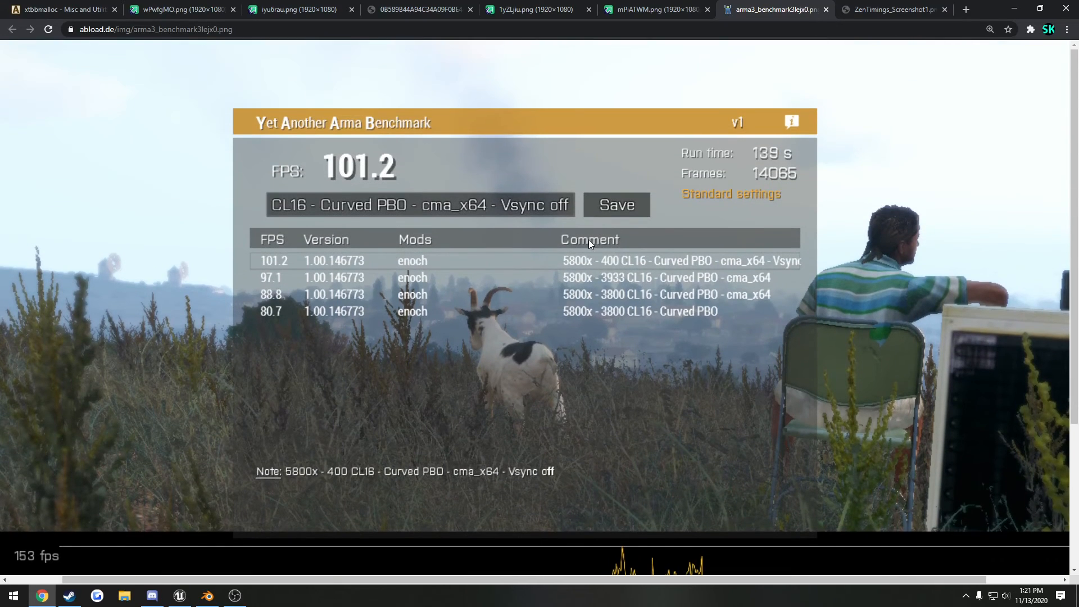
mouse_move(525, 163)
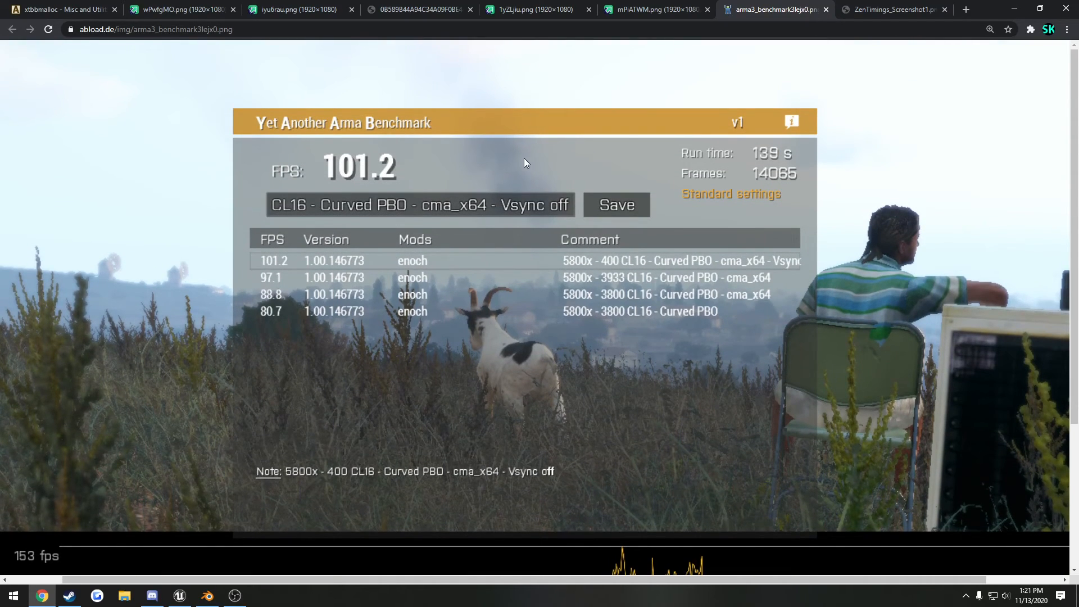
mouse_move(509, 169)
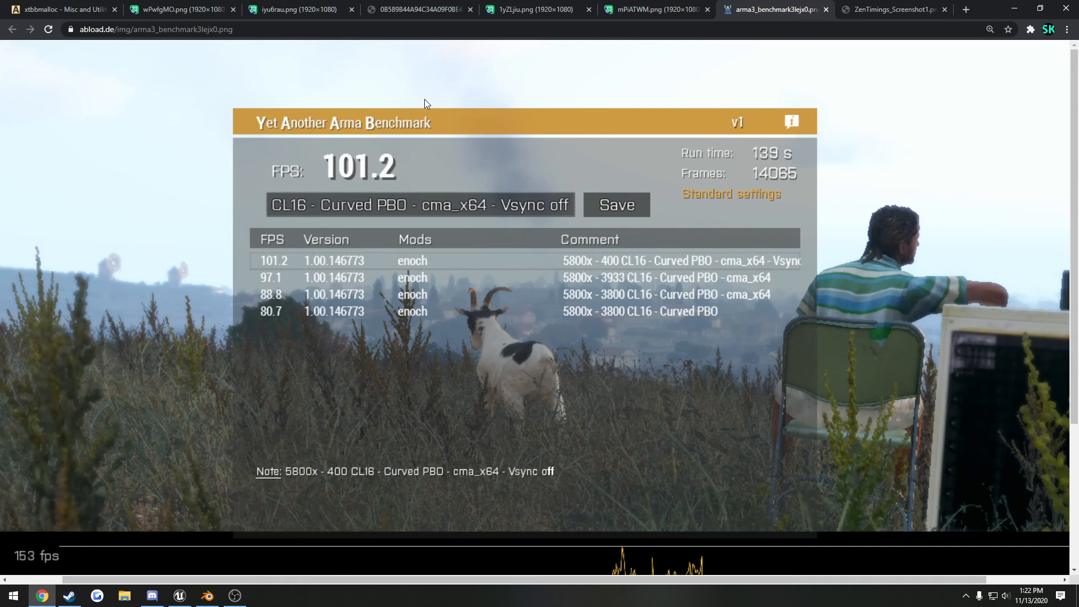
left_click(537, 9)
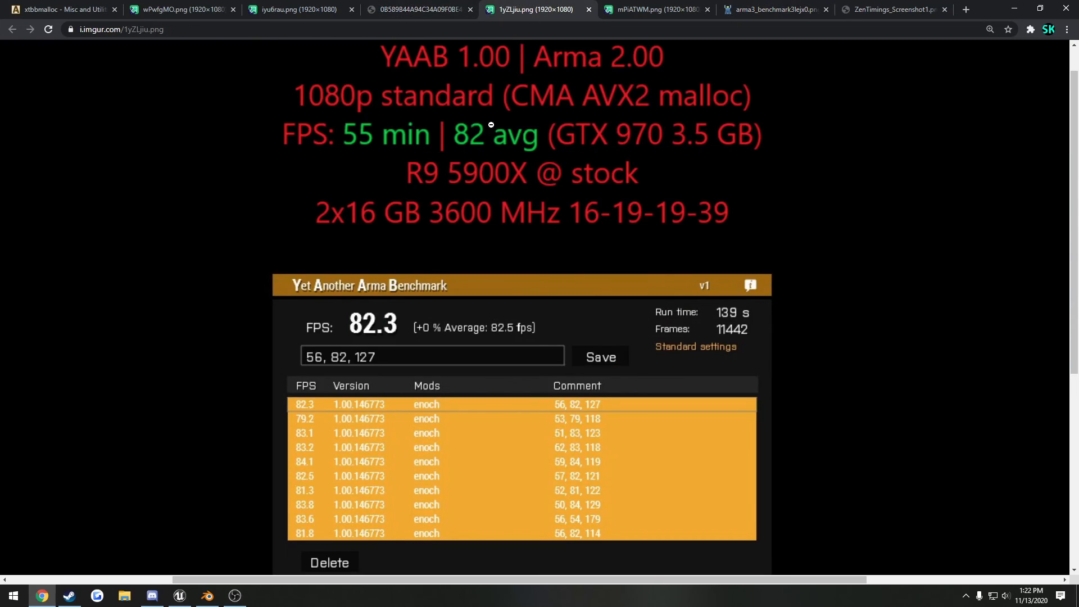
left_click(652, 9)
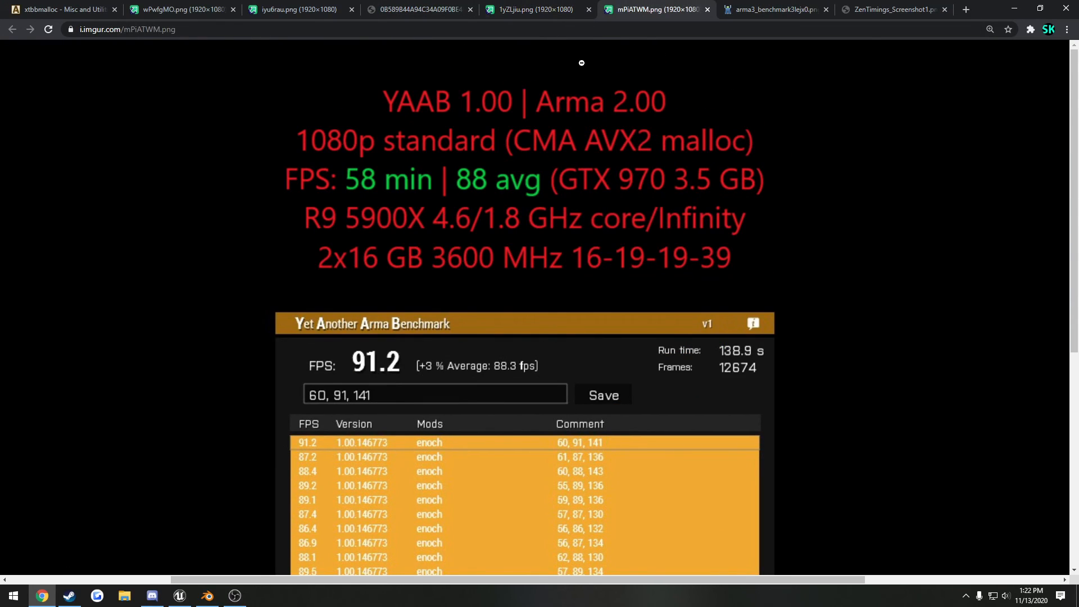
mouse_move(507, 60)
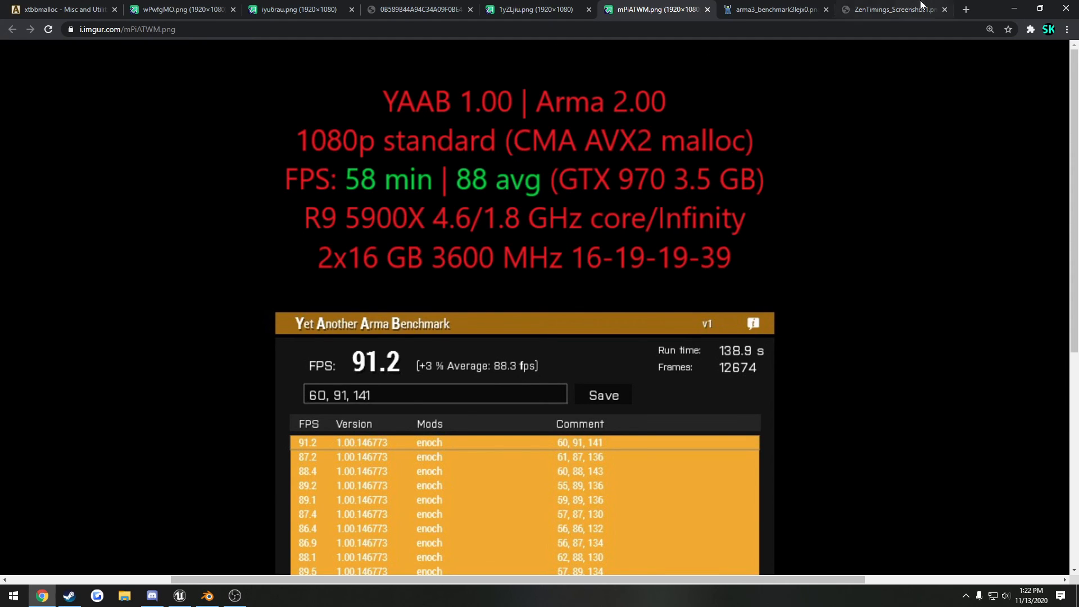
left_click(773, 9)
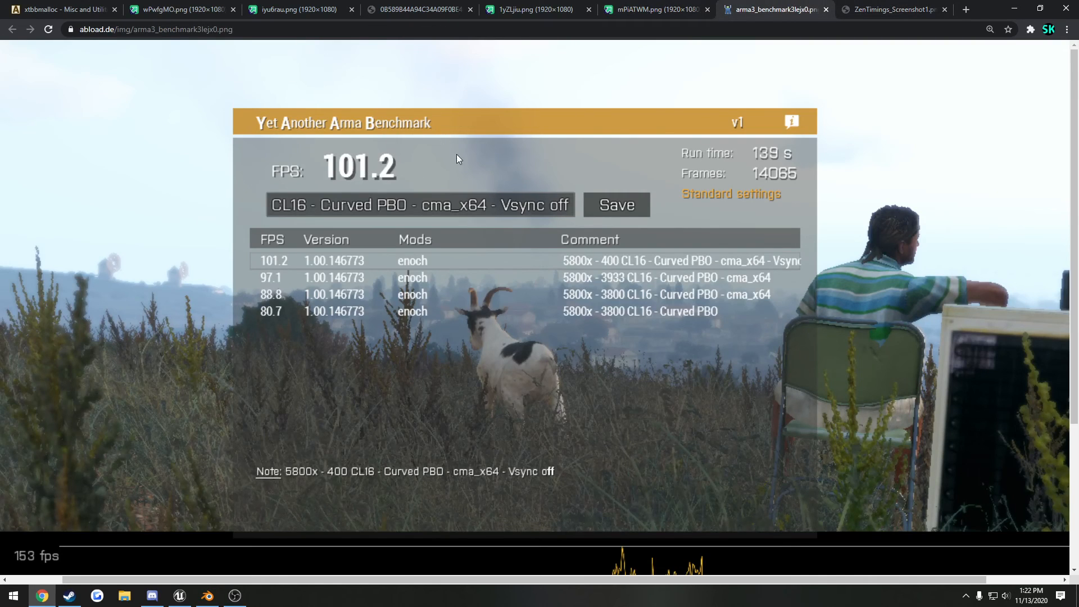
mouse_move(519, 150)
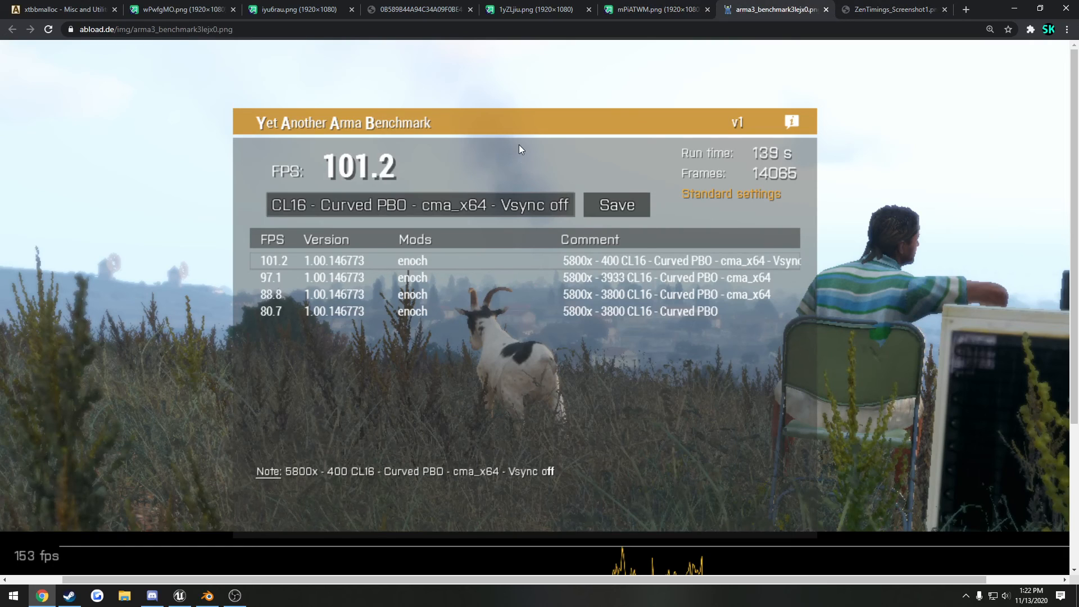
mouse_move(395, 328)
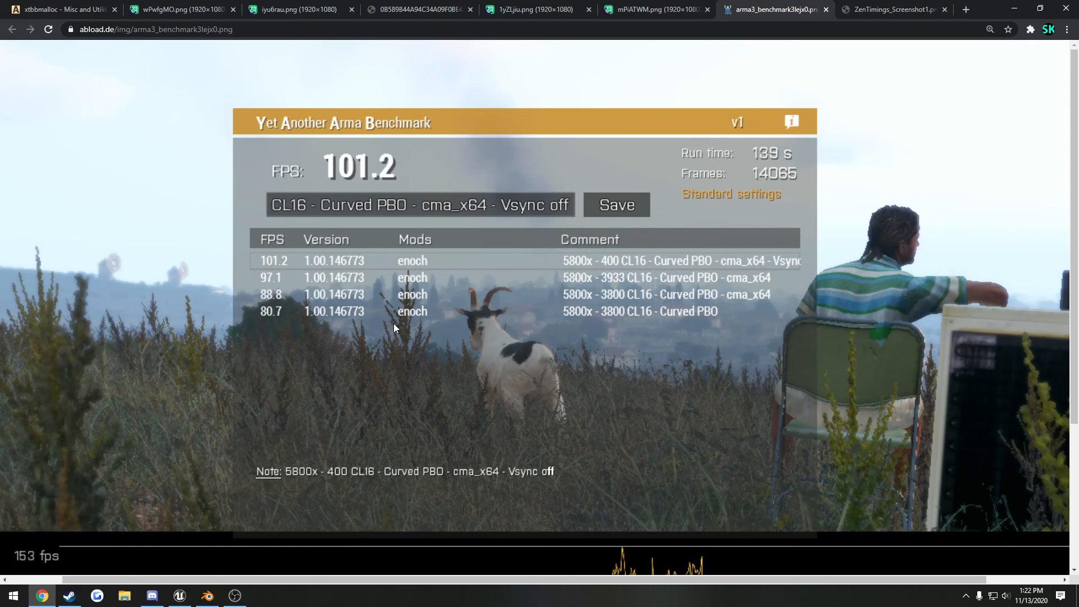
mouse_move(383, 344)
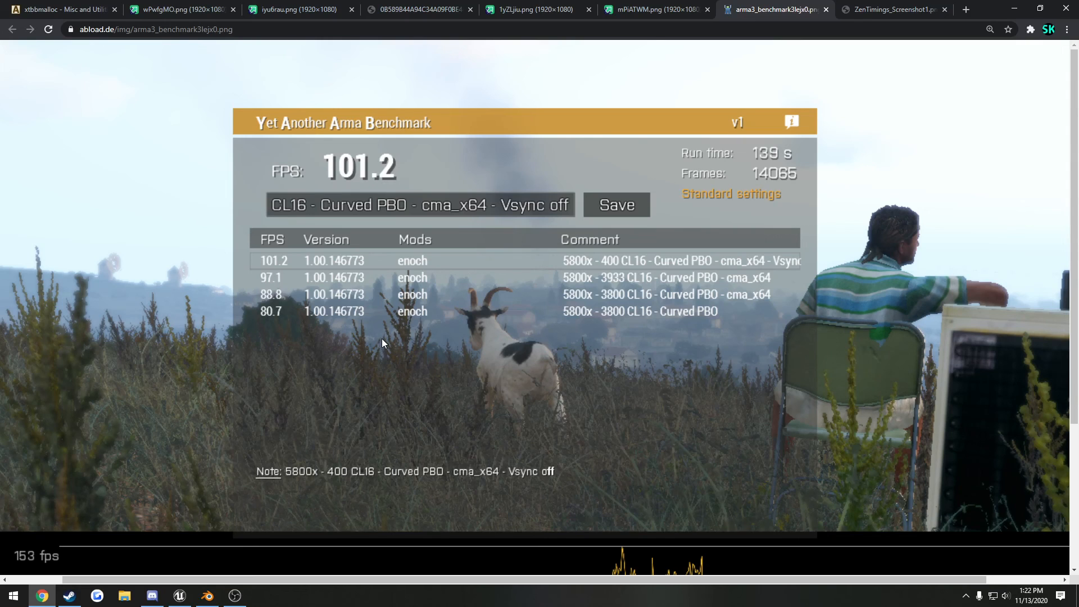
Compare the i7-9700K 4000 MHz and 3600 MHz RAM results, settling on the 83 avg FPS 4000 MHz one.
left_click(295, 9)
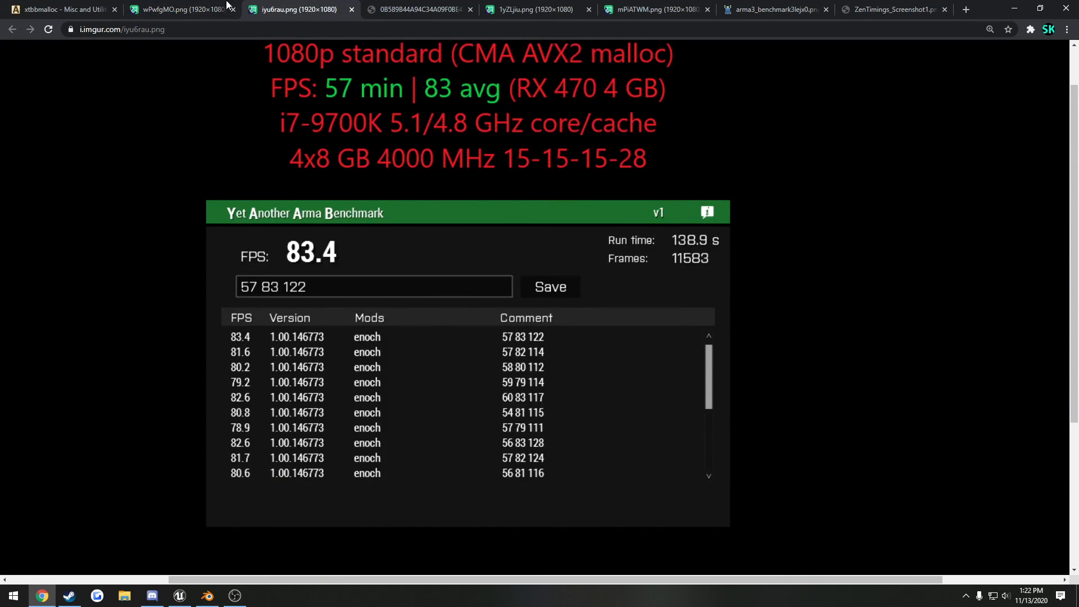
left_click(181, 9)
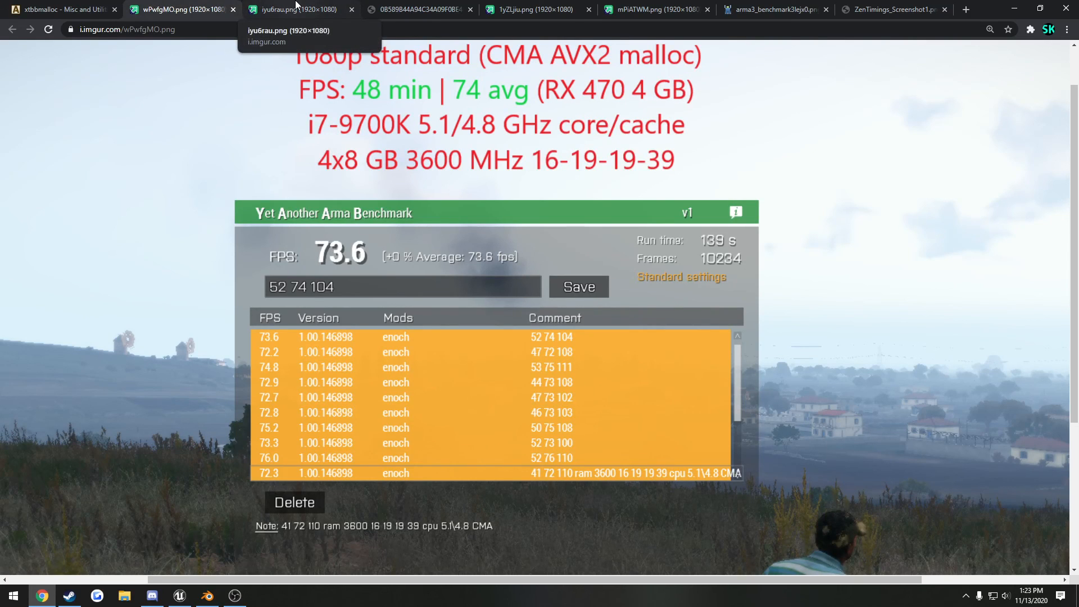
left_click(296, 9)
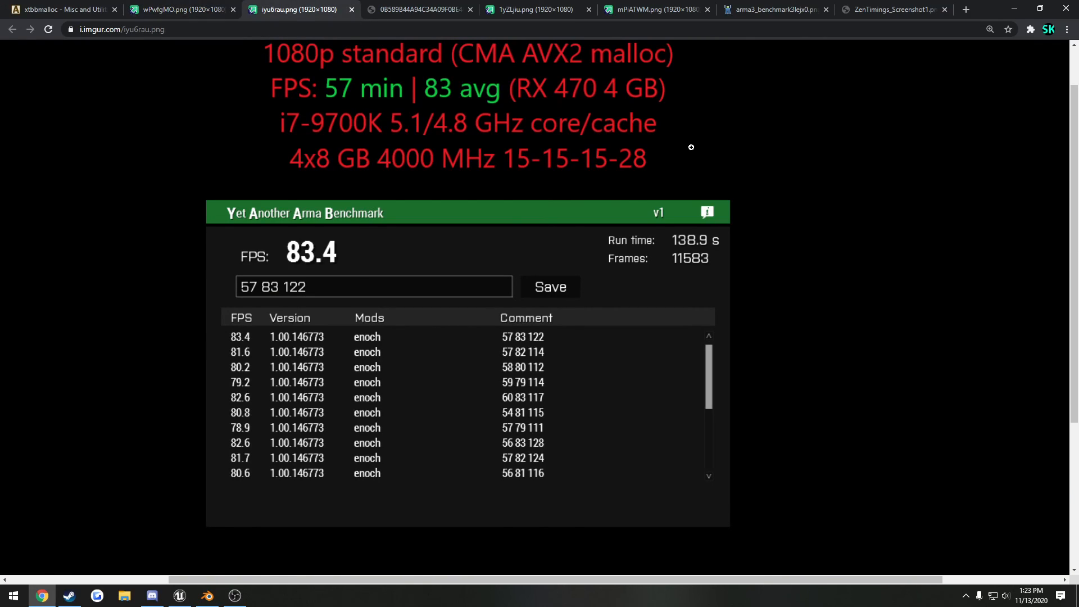
mouse_move(706, 136)
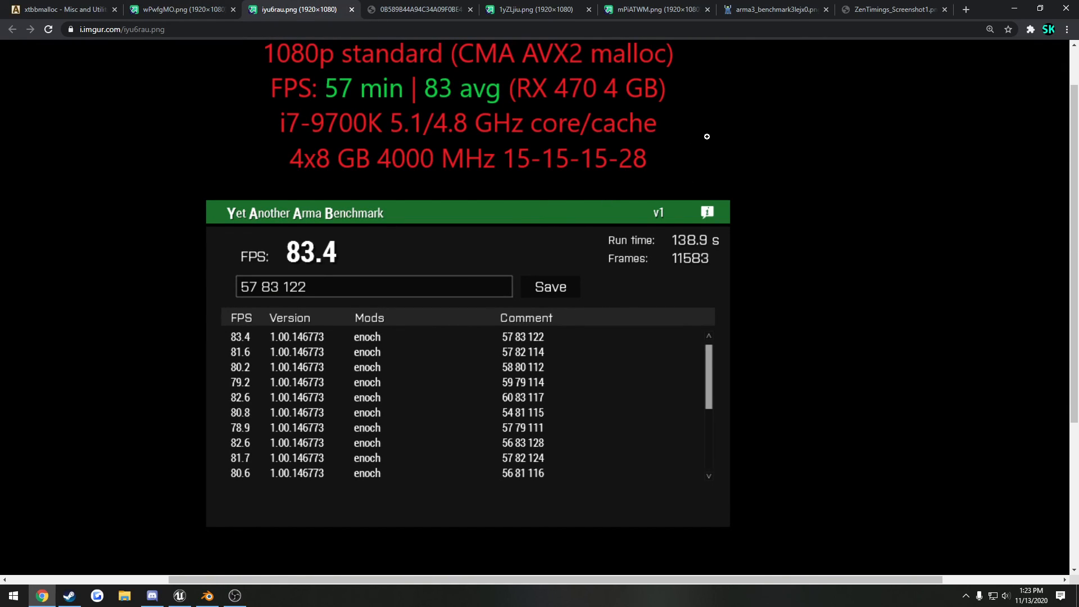
mouse_move(643, 164)
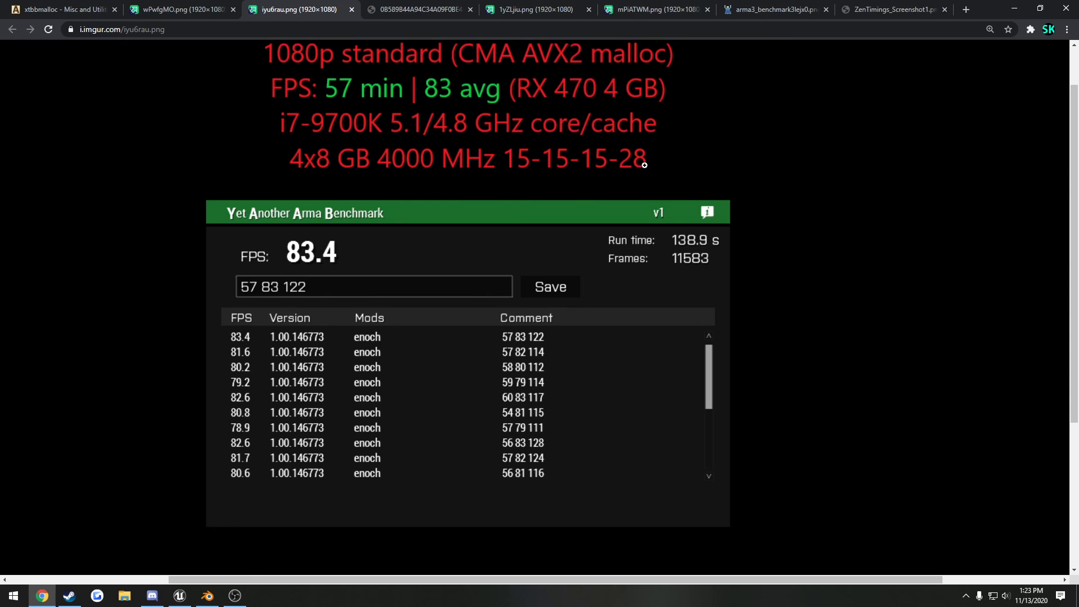
mouse_move(591, 180)
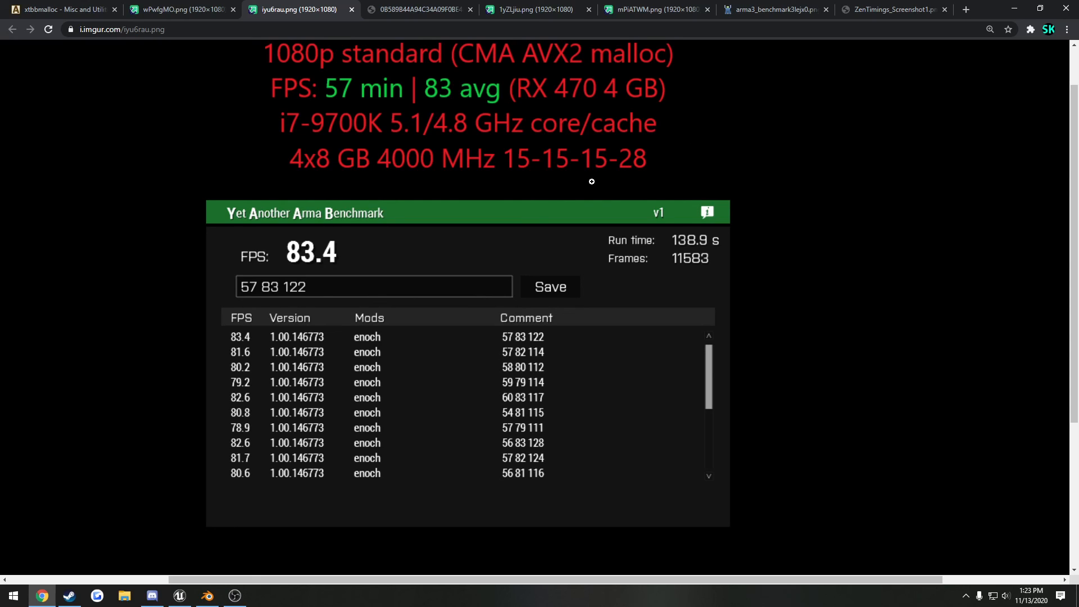
mouse_move(418, 180)
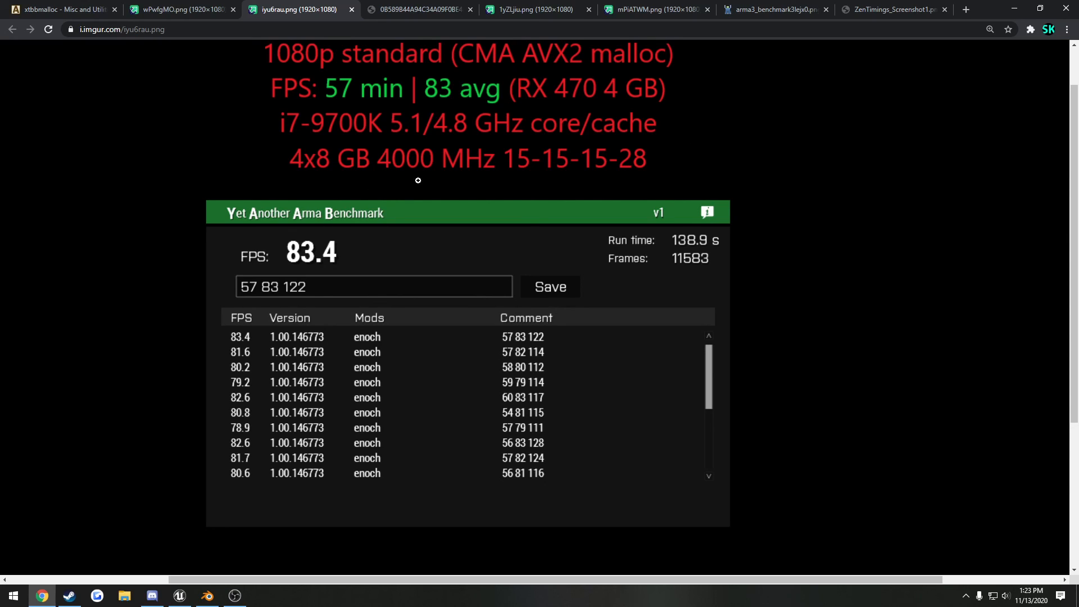
mouse_move(729, 143)
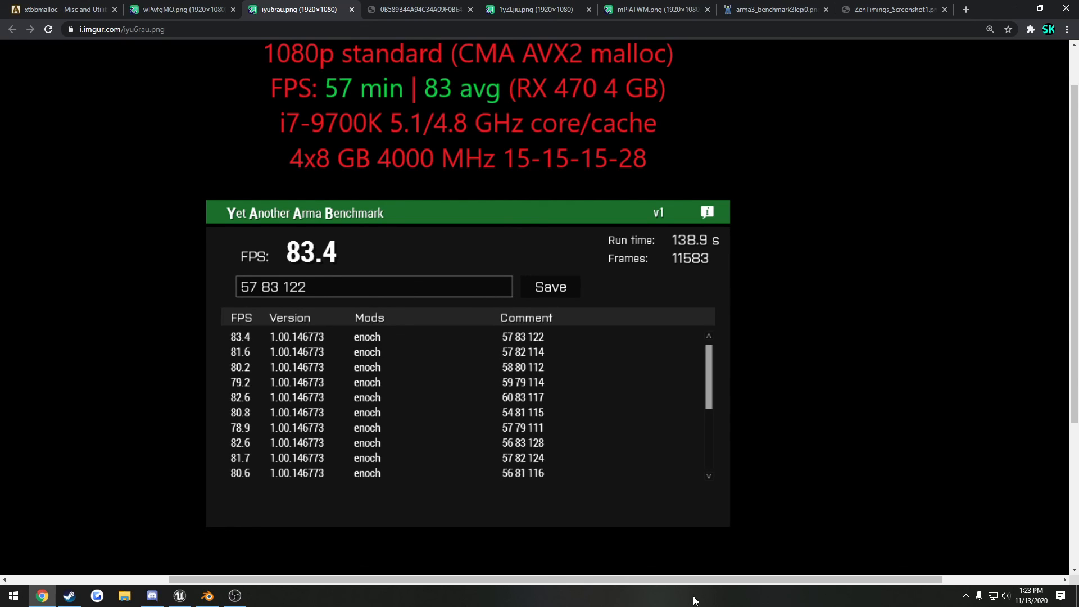
mouse_move(784, 462)
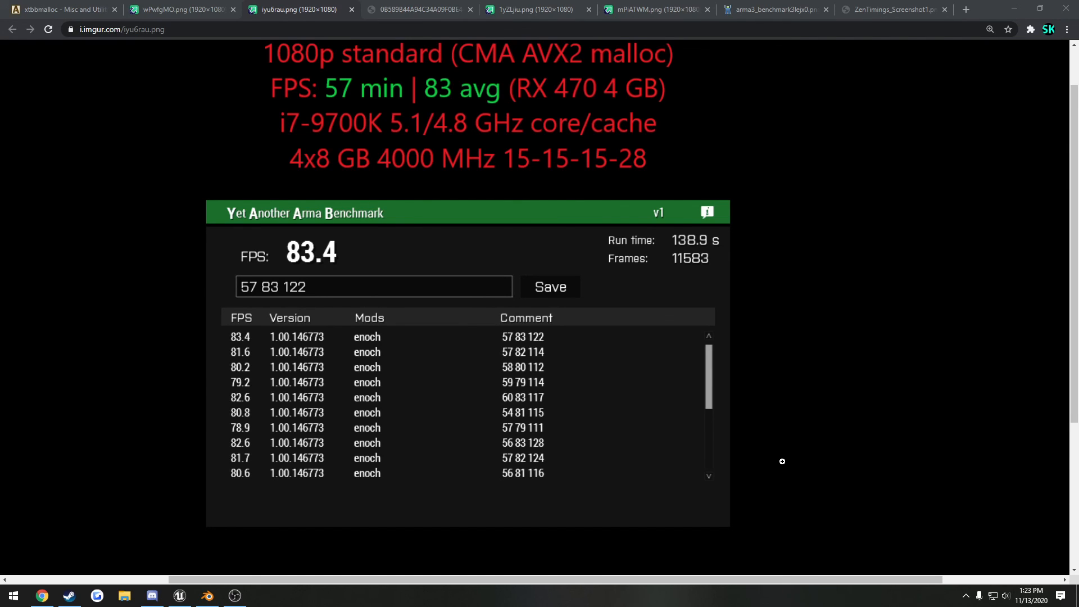
left_click(151, 595)
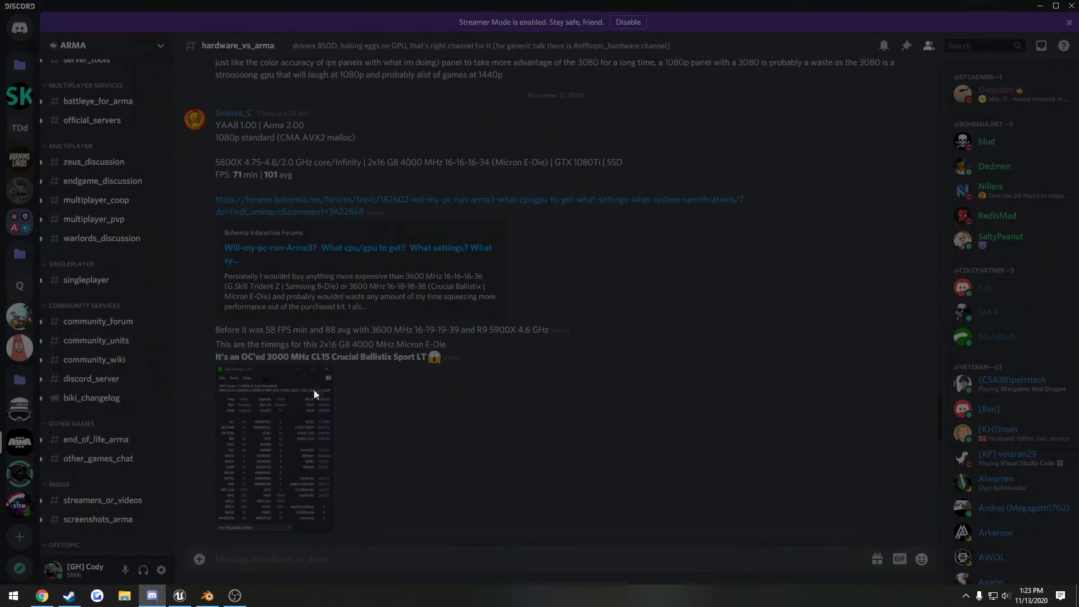
scroll("down", 3)
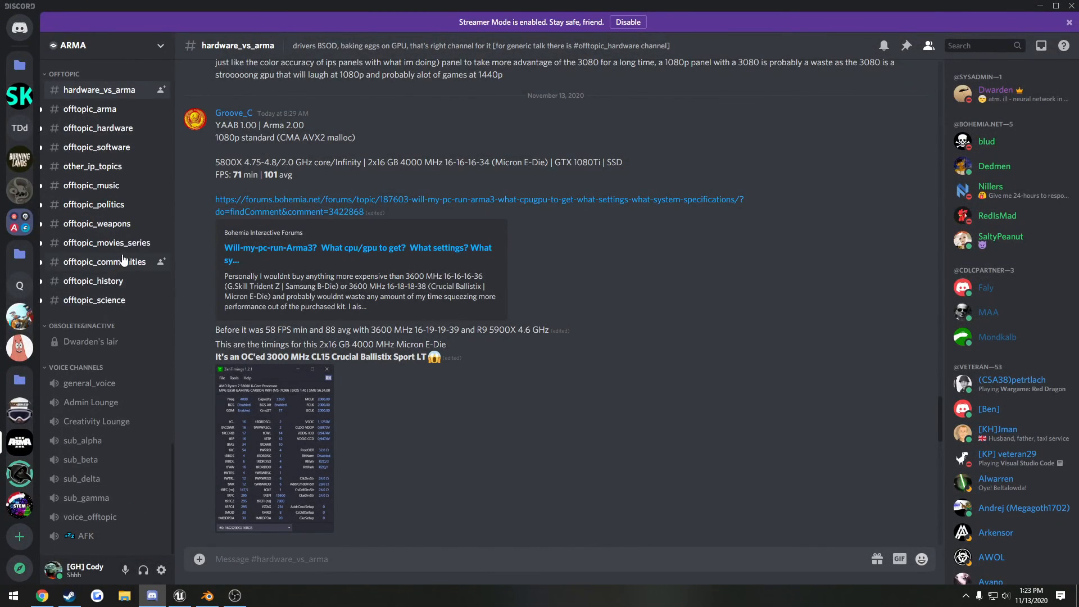
scroll("up", 3)
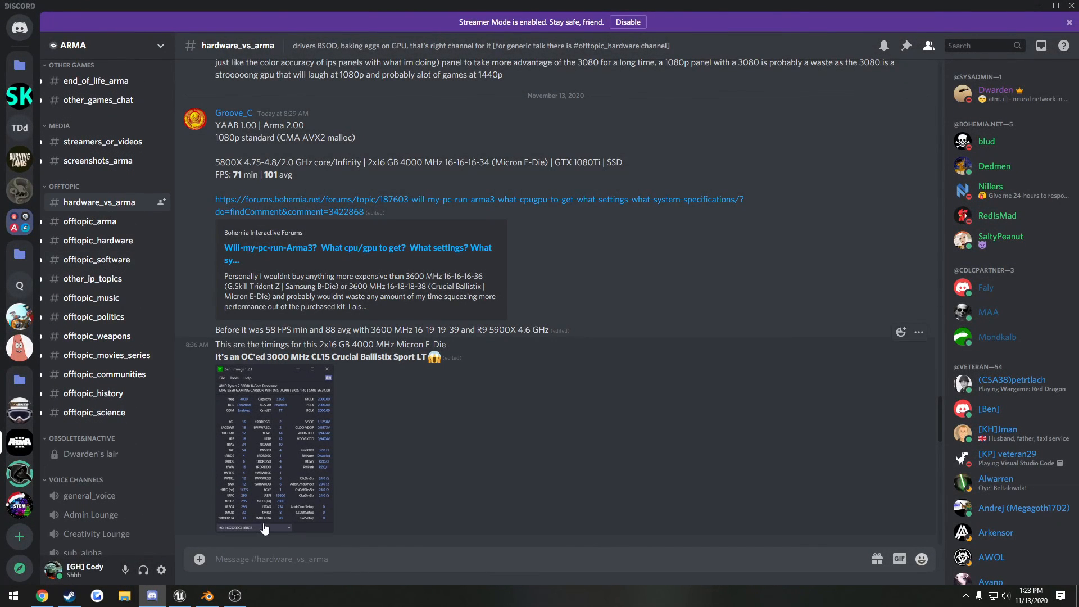
mouse_move(166, 600)
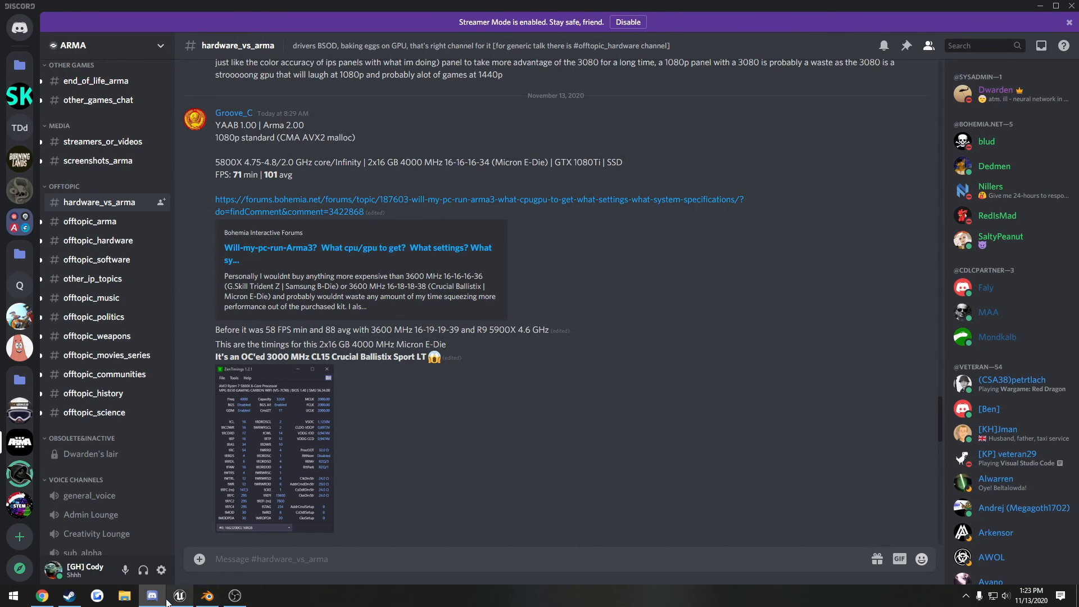
left_click(42, 595)
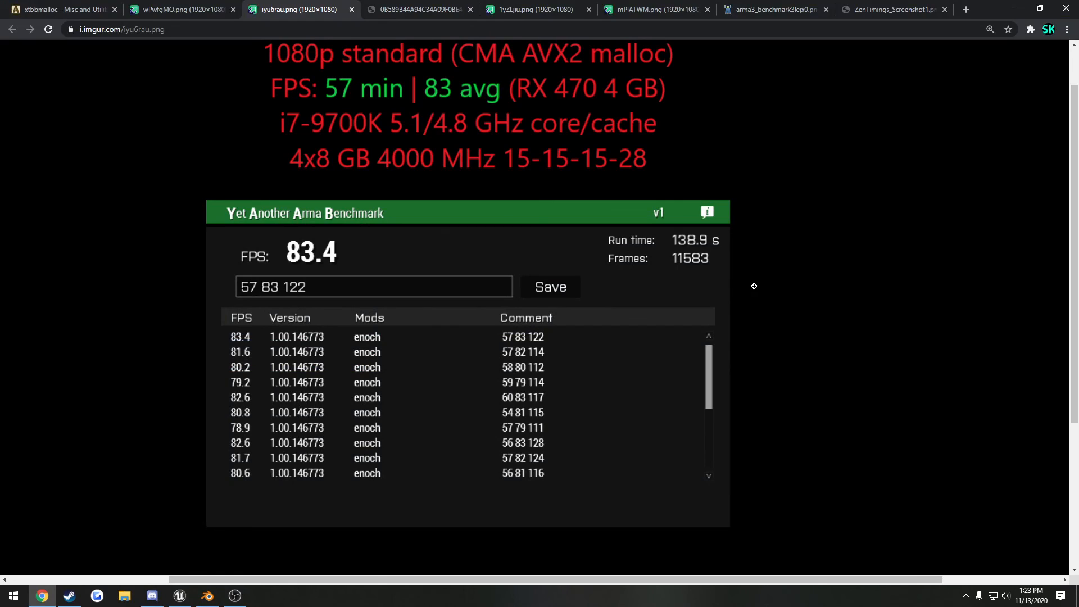
mouse_move(740, 364)
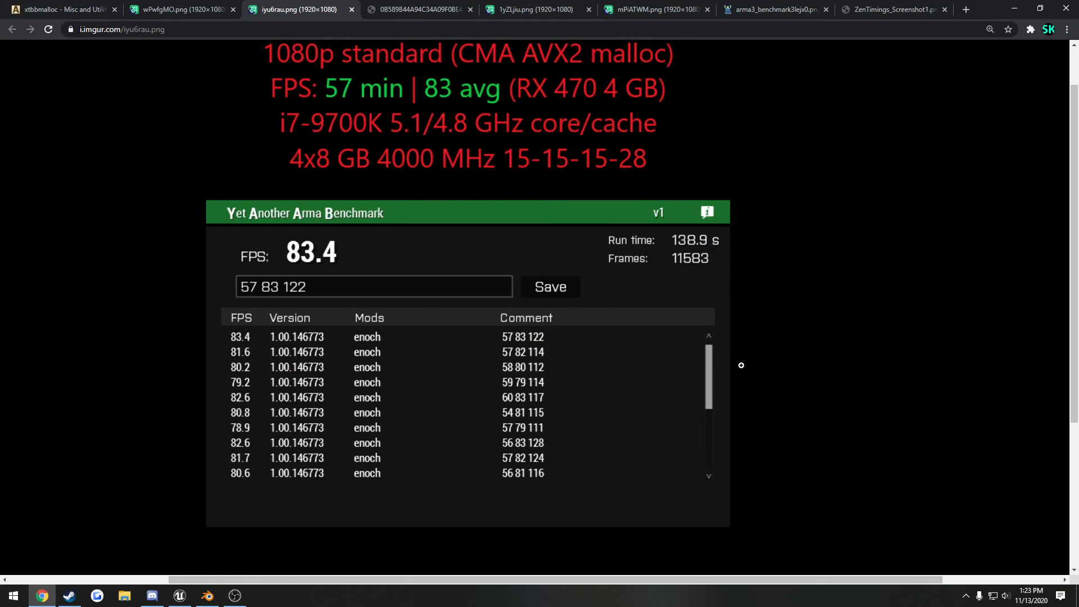